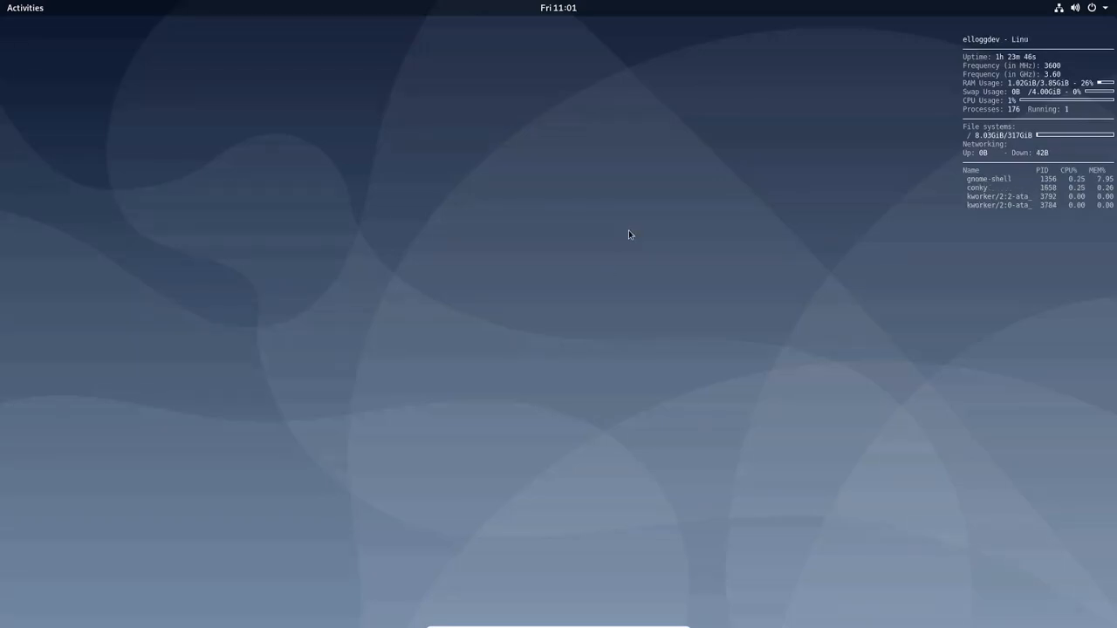
{"action": "mouse_move", "coordinate": [793, 301]}
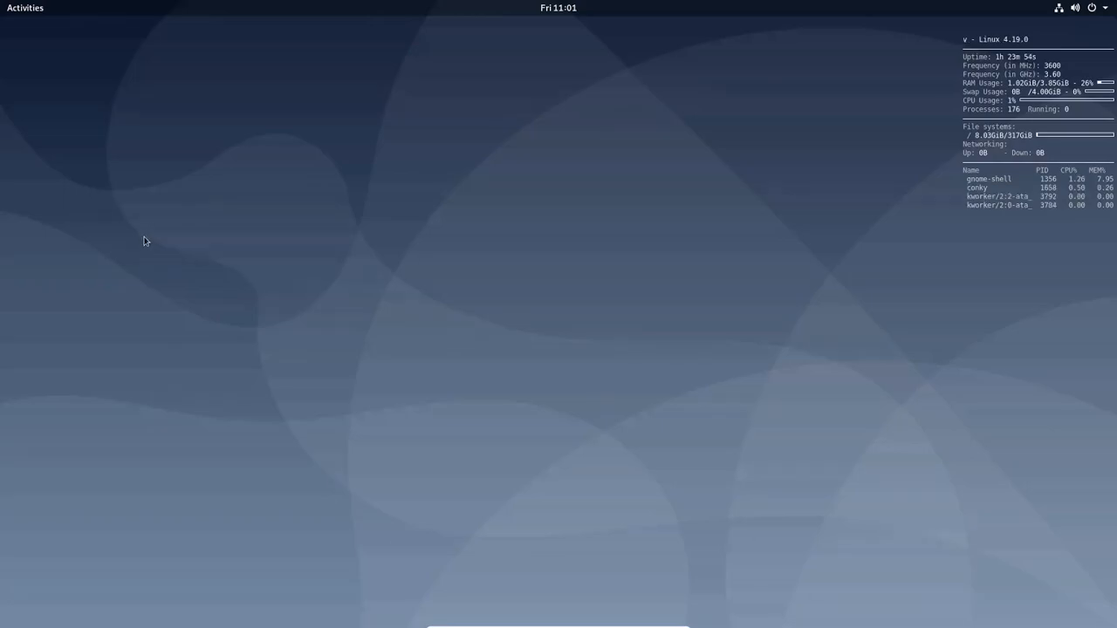
{"action": "mouse_move", "coordinate": [577, 302]}
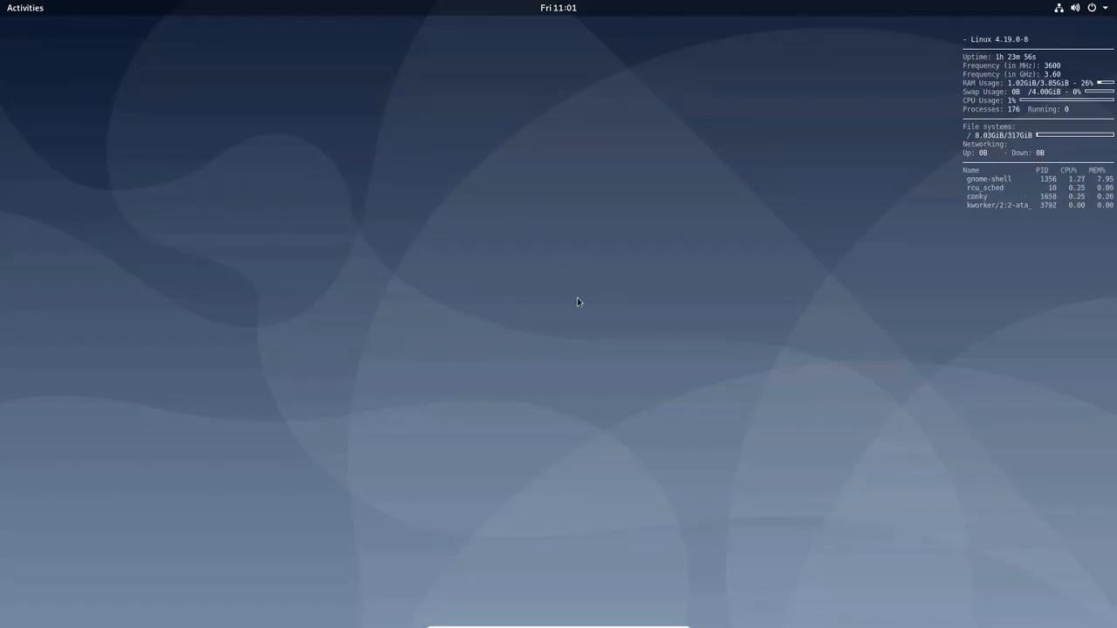
{"action": "mouse_move", "coordinate": [380, 305]}
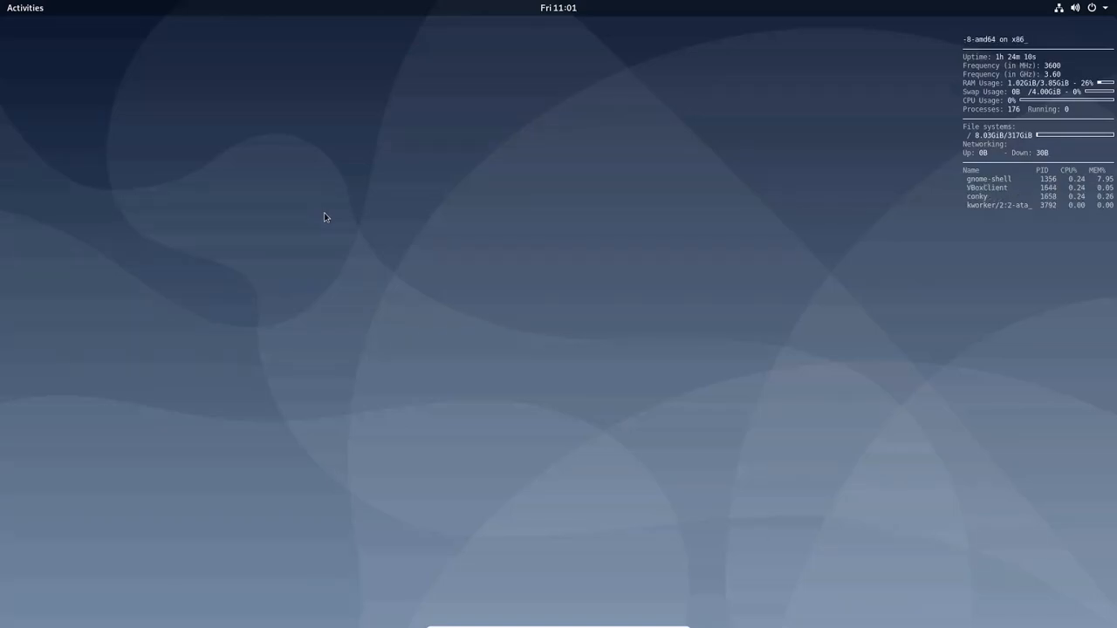
- Open the desktop context menu and dismiss it without choosing anything
{"action": "right_click", "coordinate": [325, 217]}
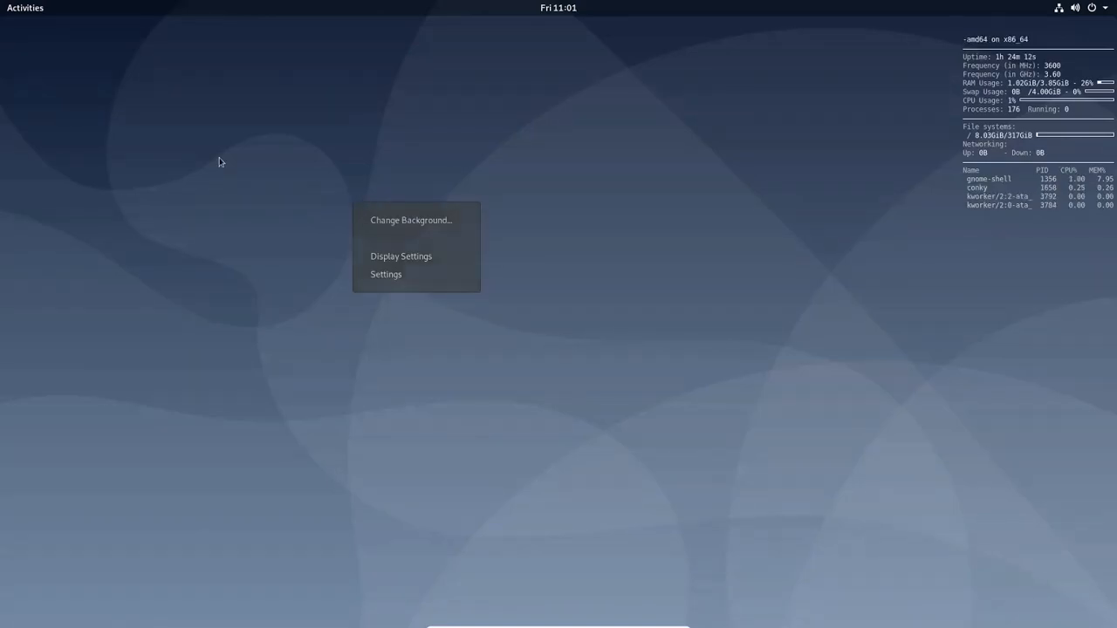
{"action": "left_click", "coordinate": [234, 180]}
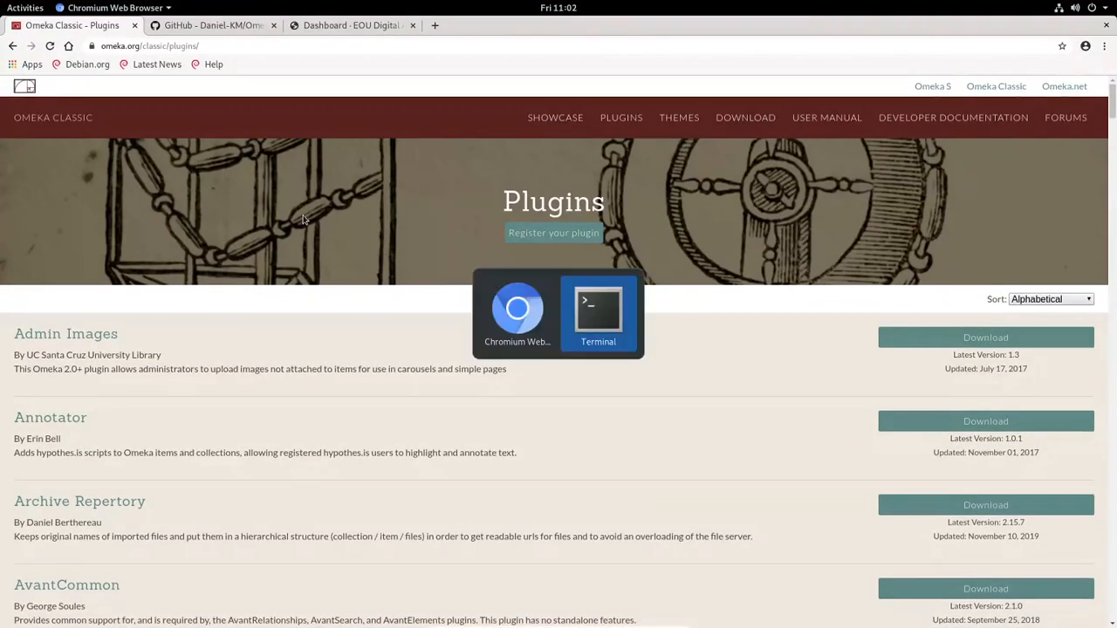
- Bring Terminal forward and SSH into the remote eoubaseserver at its 10.3.20.x address
{"action": "left_click", "coordinate": [598, 309]}
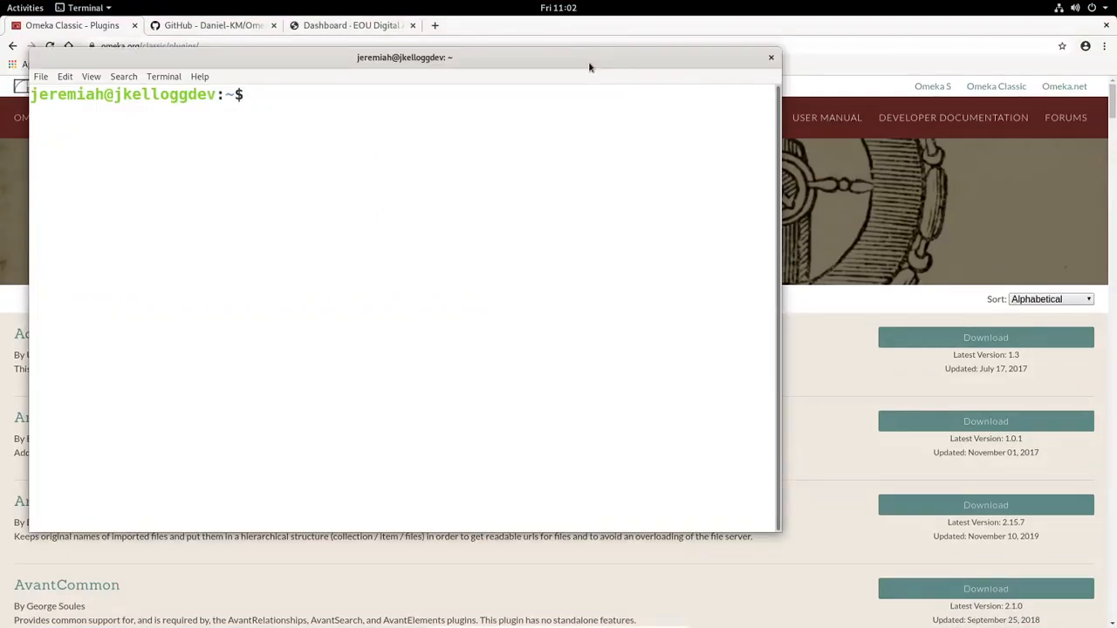
{"action": "type", "text": "sh"}
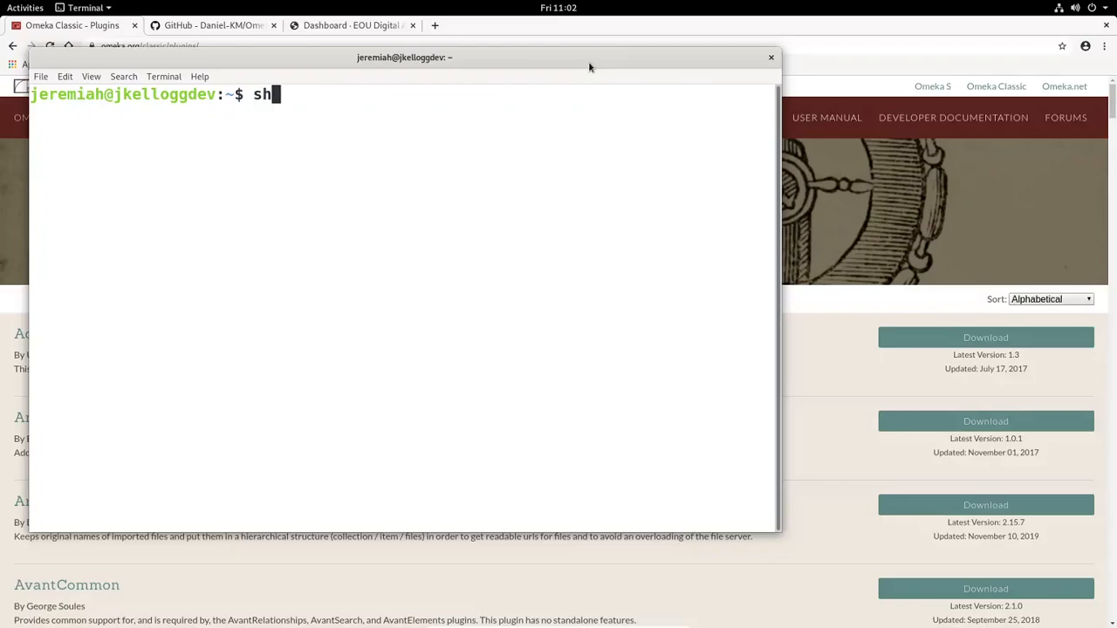
{"action": "type", "text": "sh"}
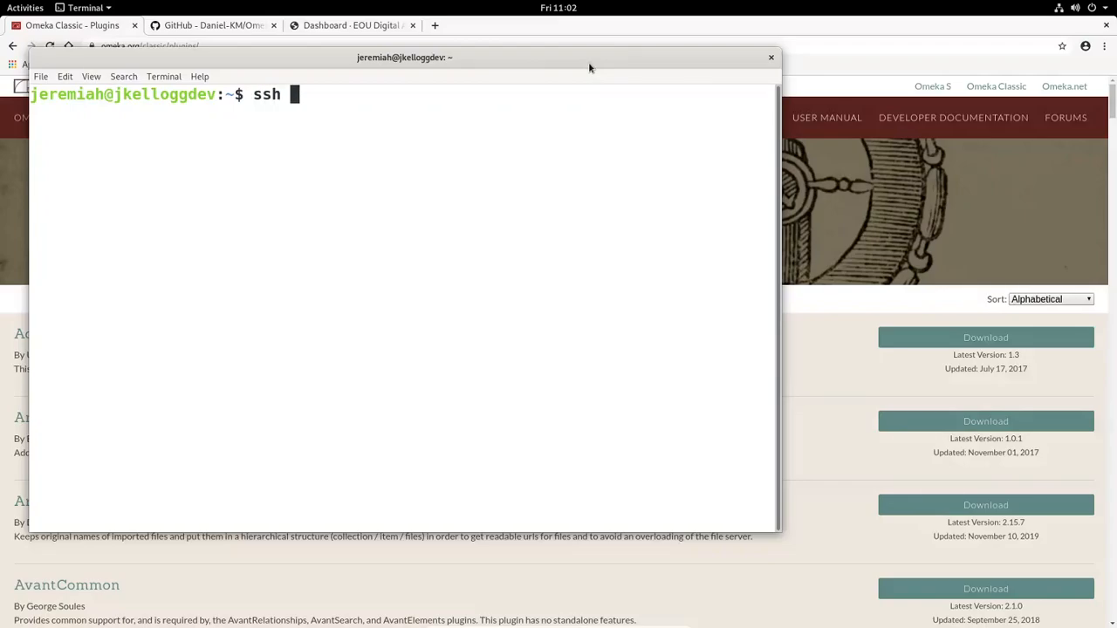
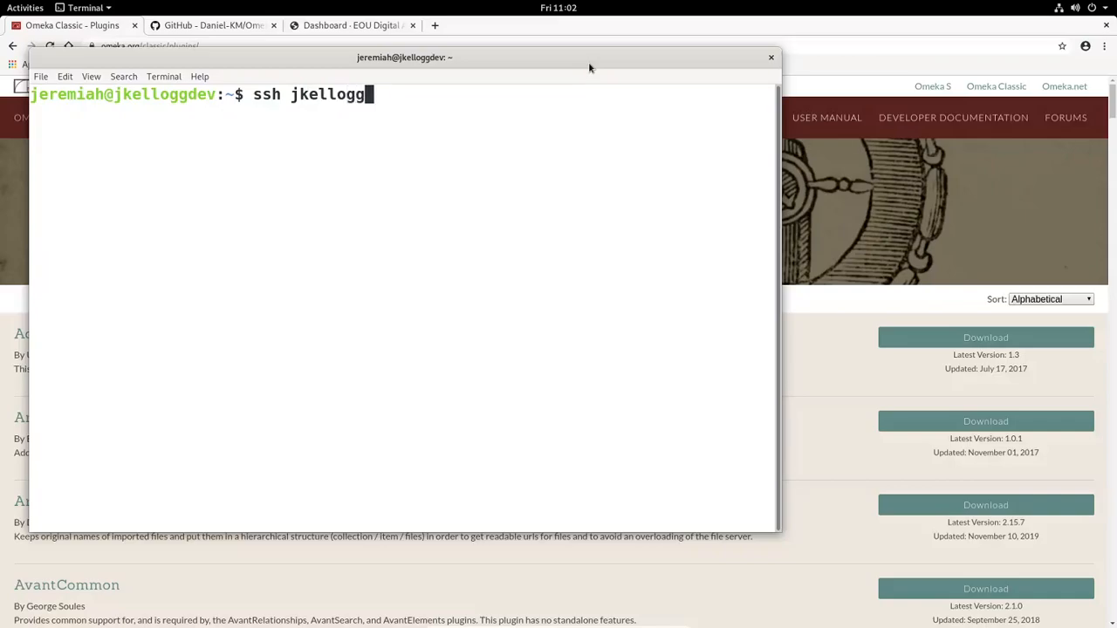
{"action": "type", "text": "@"}
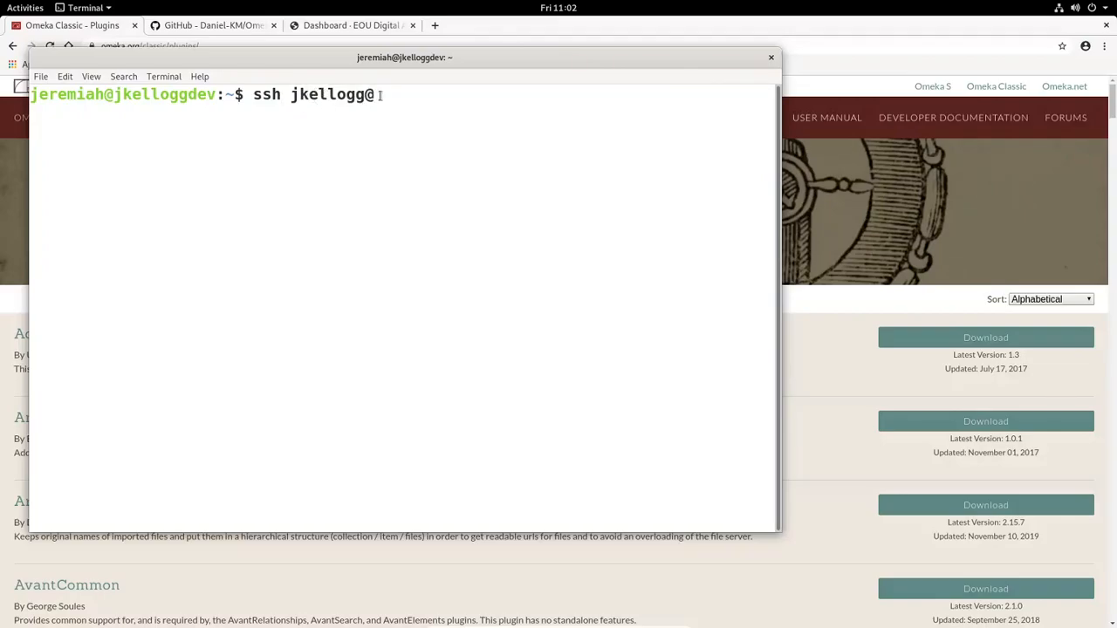
{"action": "type", "text": "10."}
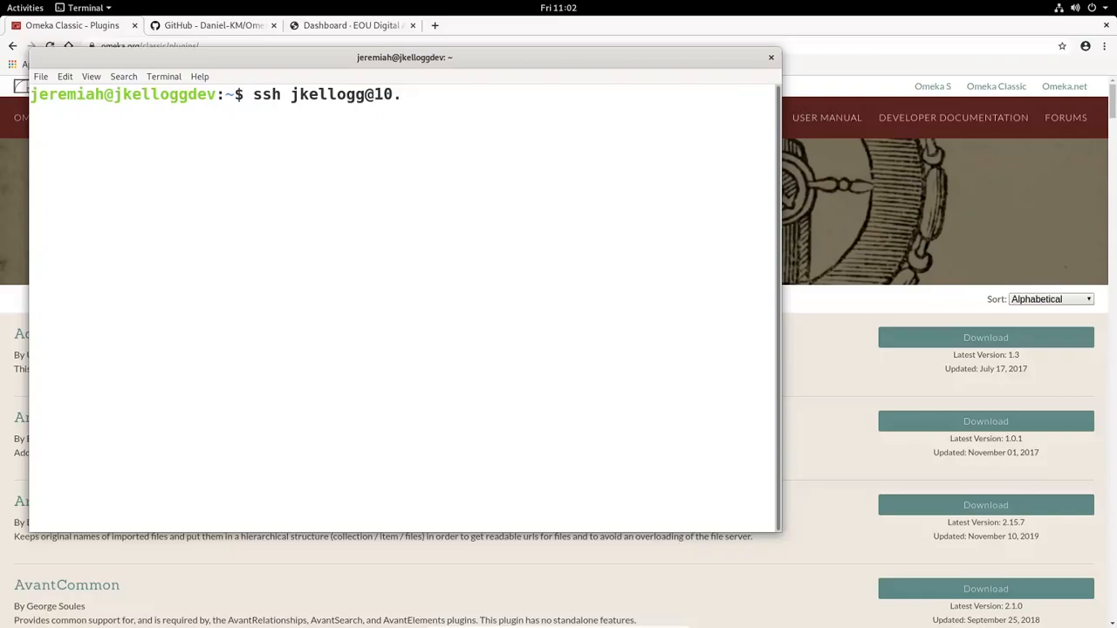
{"action": "type", "text": "3"}
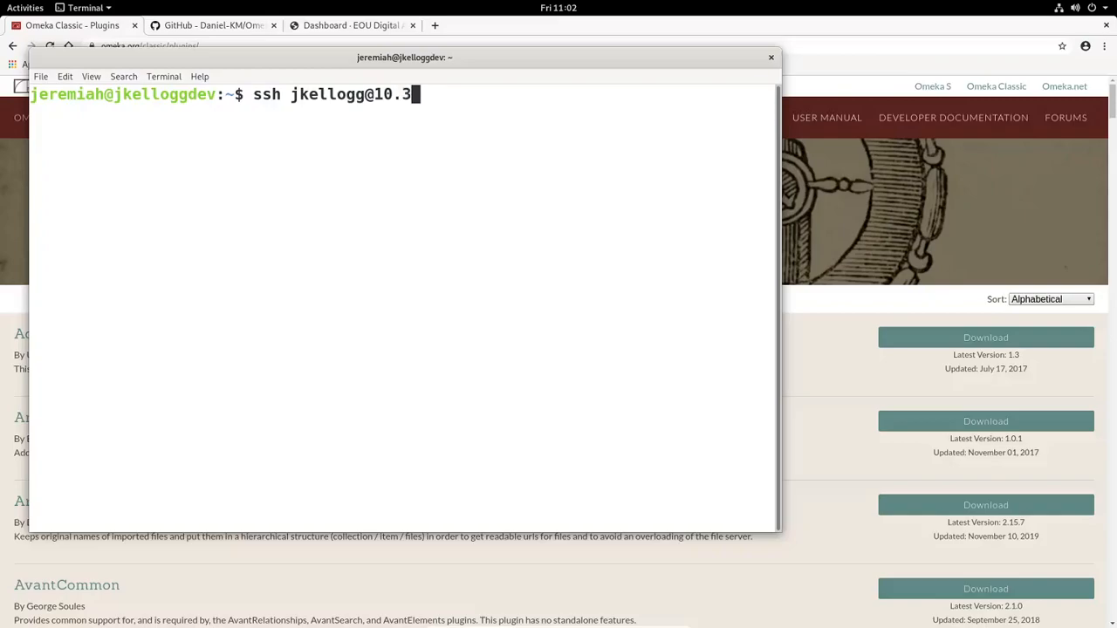
{"action": "type", "text": "20."}
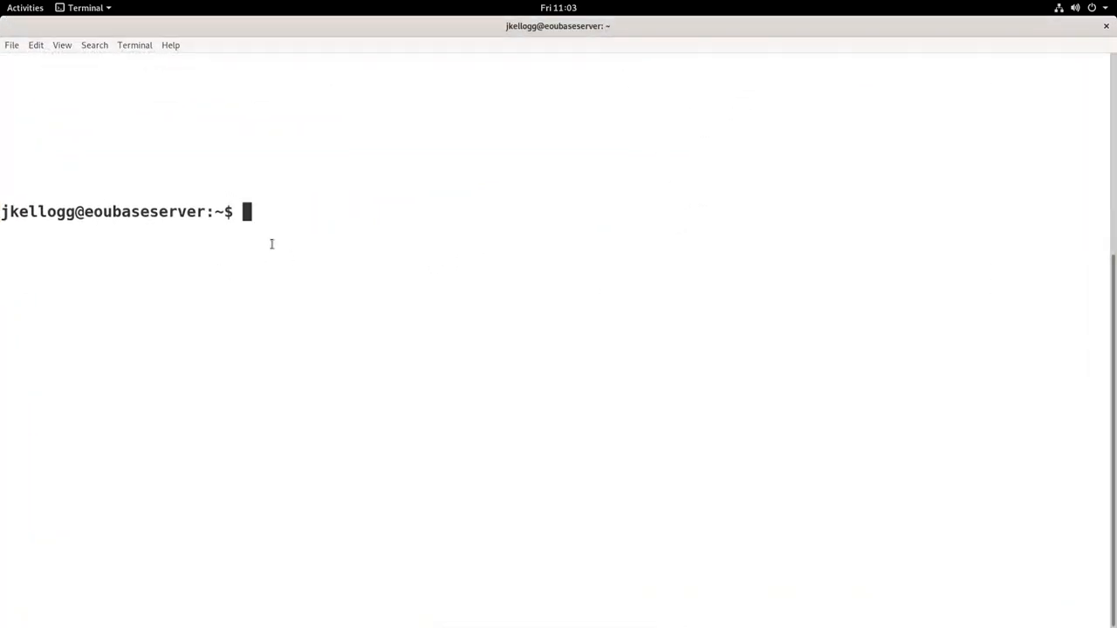
- Clear the screen, change into /var/www/html/plugins and list the plugin folders
{"action": "type", "text": "clea"}
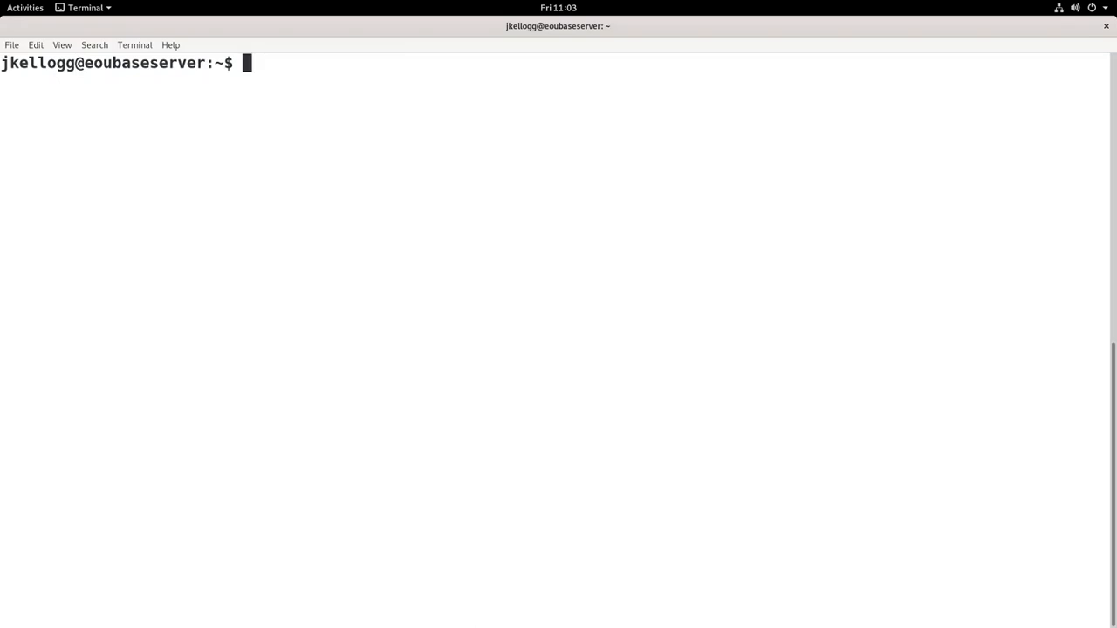
{"action": "type", "text": "cd"}
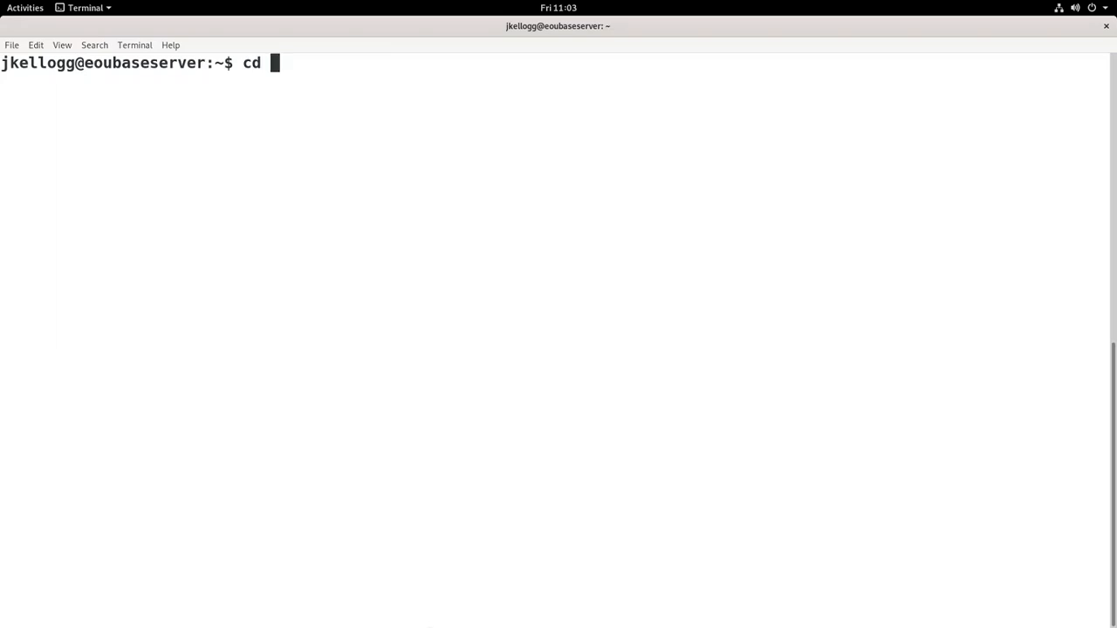
{"action": "type", "text": "/v"}
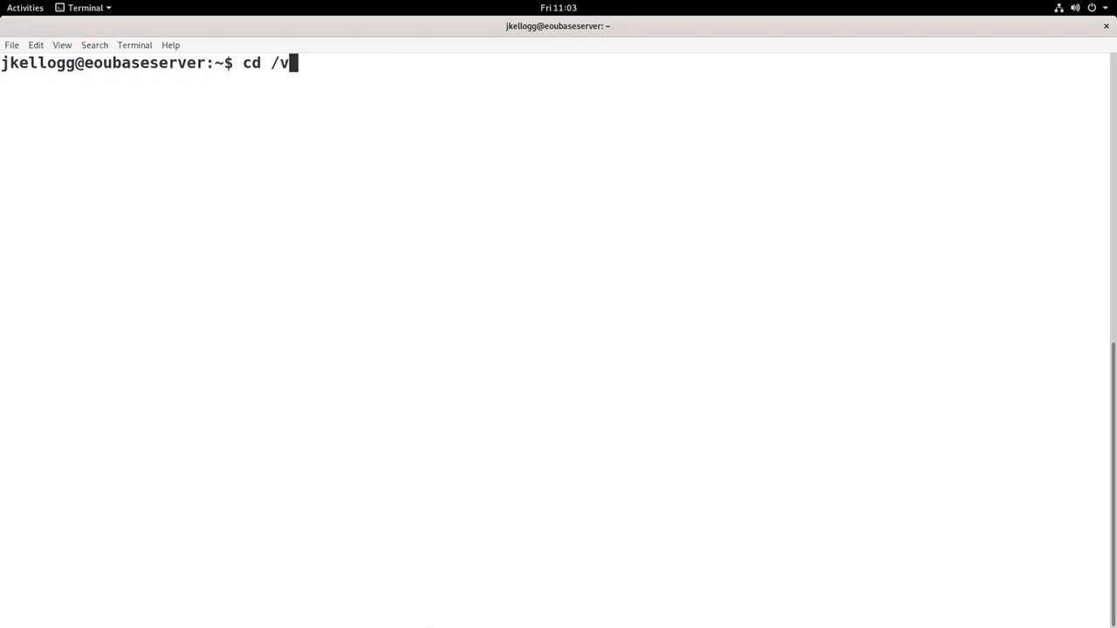
{"action": "type", "text": "ar/ww"}
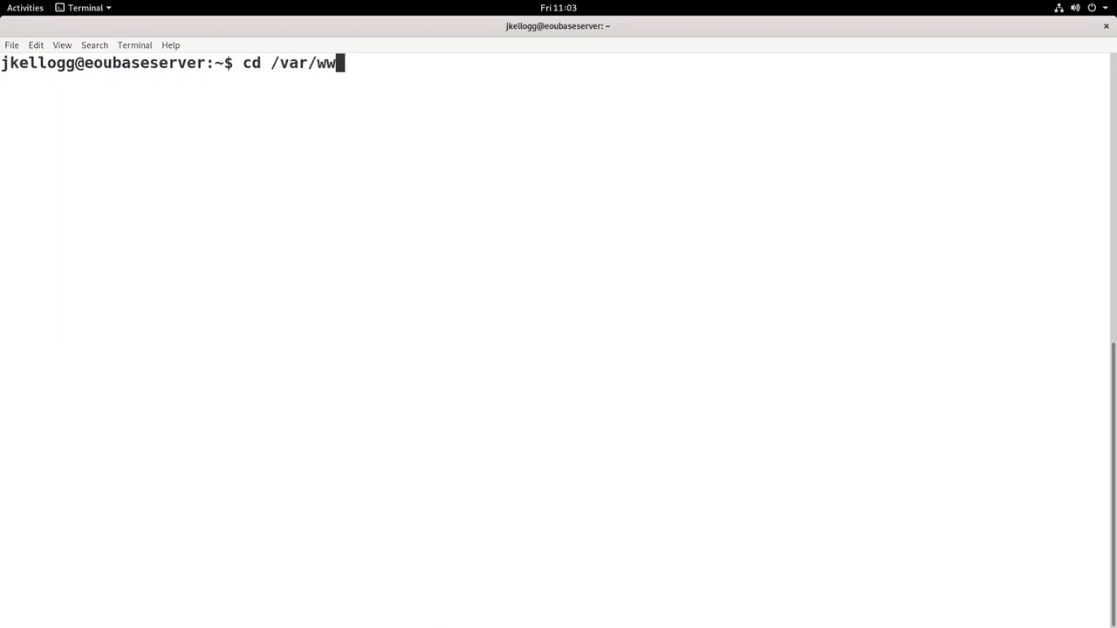
{"action": "type", "text": "w/"}
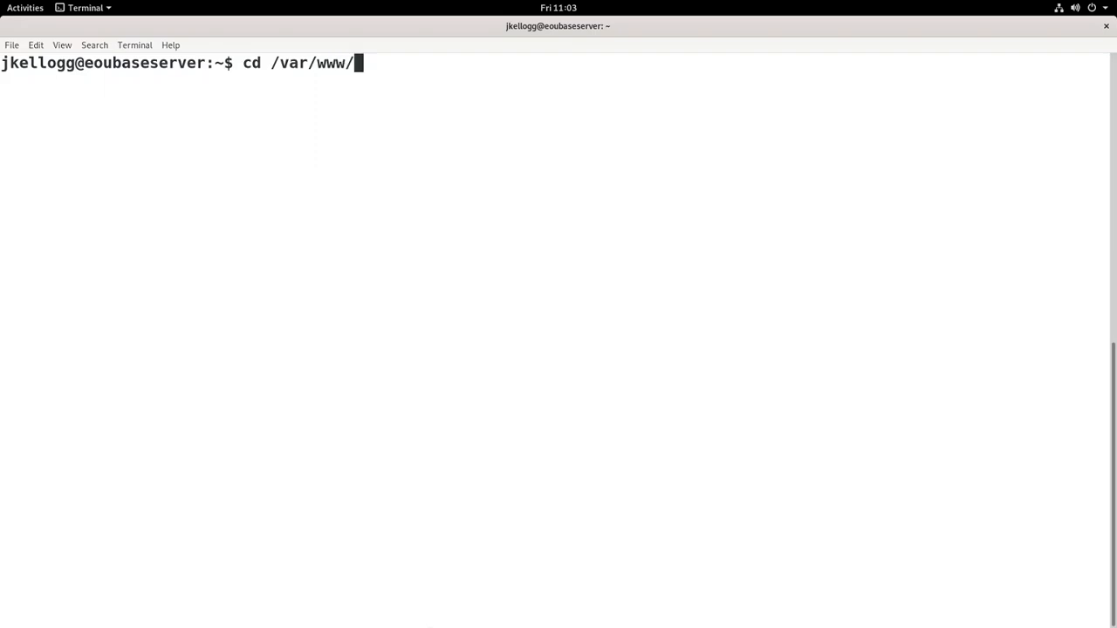
{"action": "type", "text": "ht"}
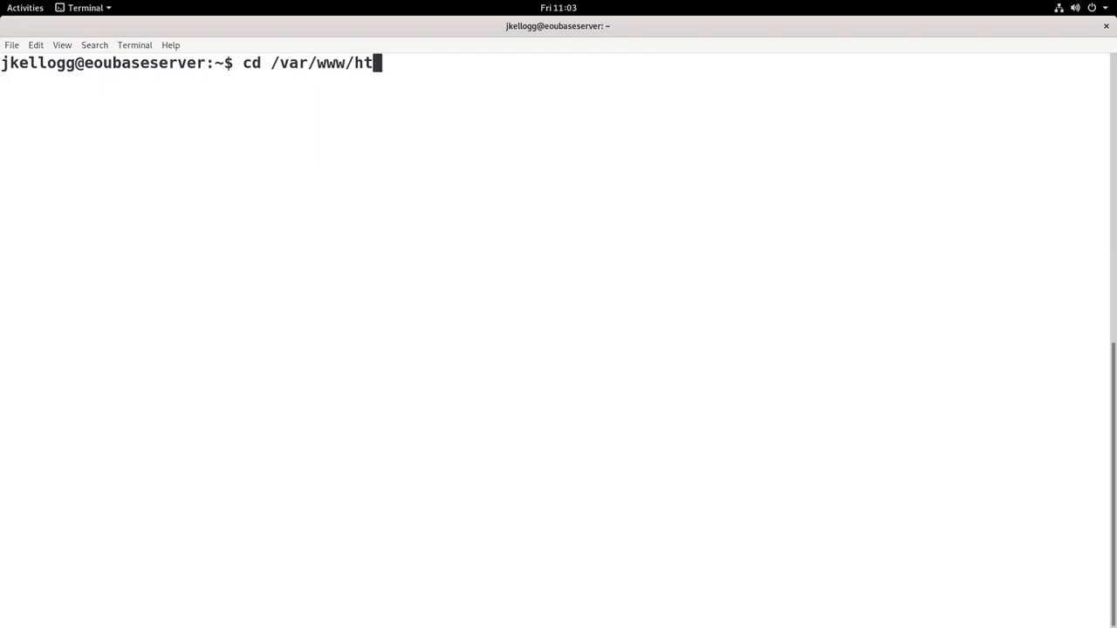
{"action": "type", "text": "ml/plugins/"}
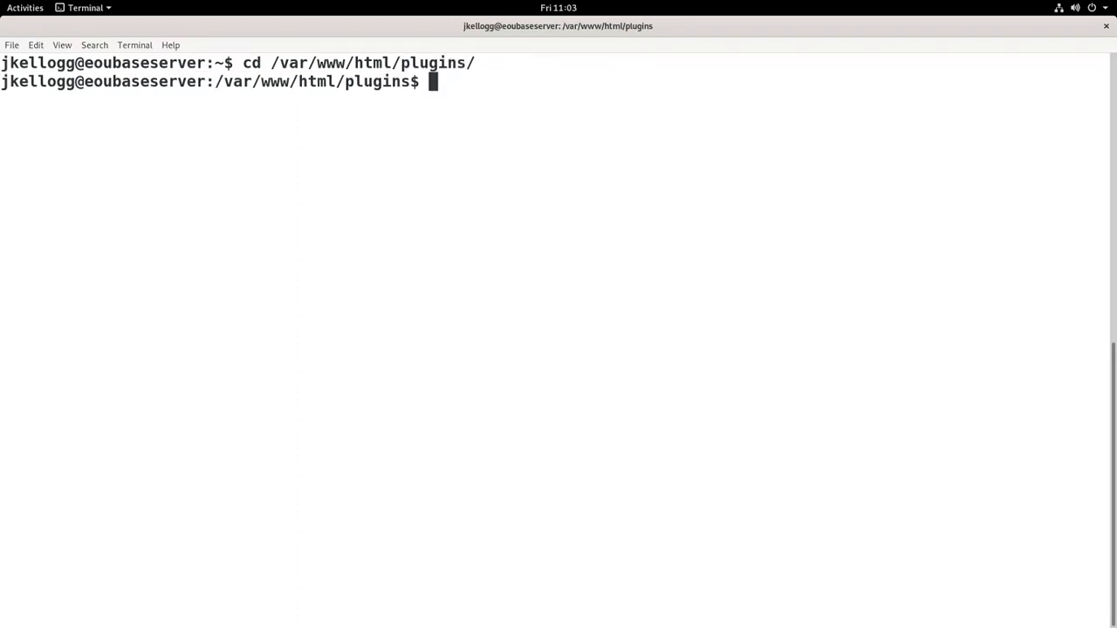
{"action": "type", "text": "ls"}
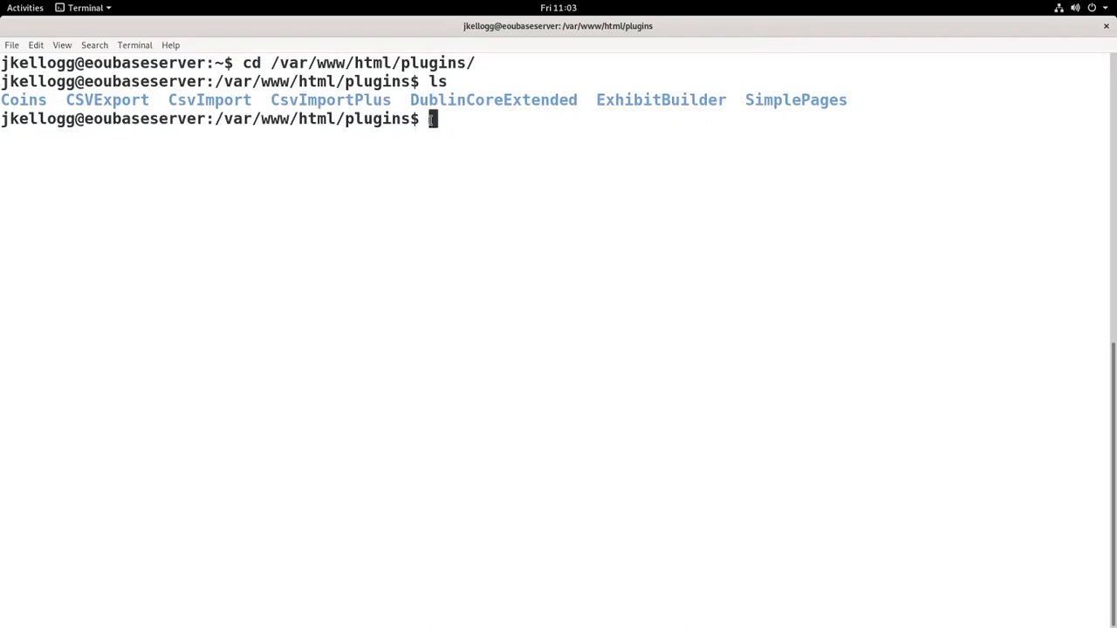
{"action": "mouse_move", "coordinate": [414, 155]}
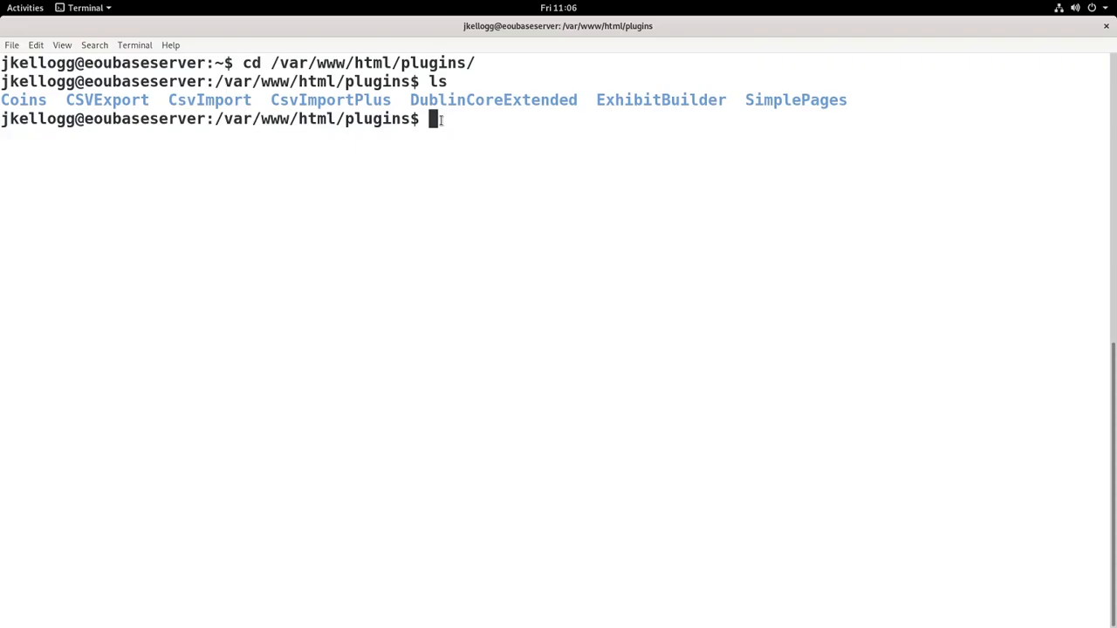
- Return to Chromium and scroll the plugins directory down to Dropbox 0.7.2
{"action": "key", "text": "alt+Tab"}
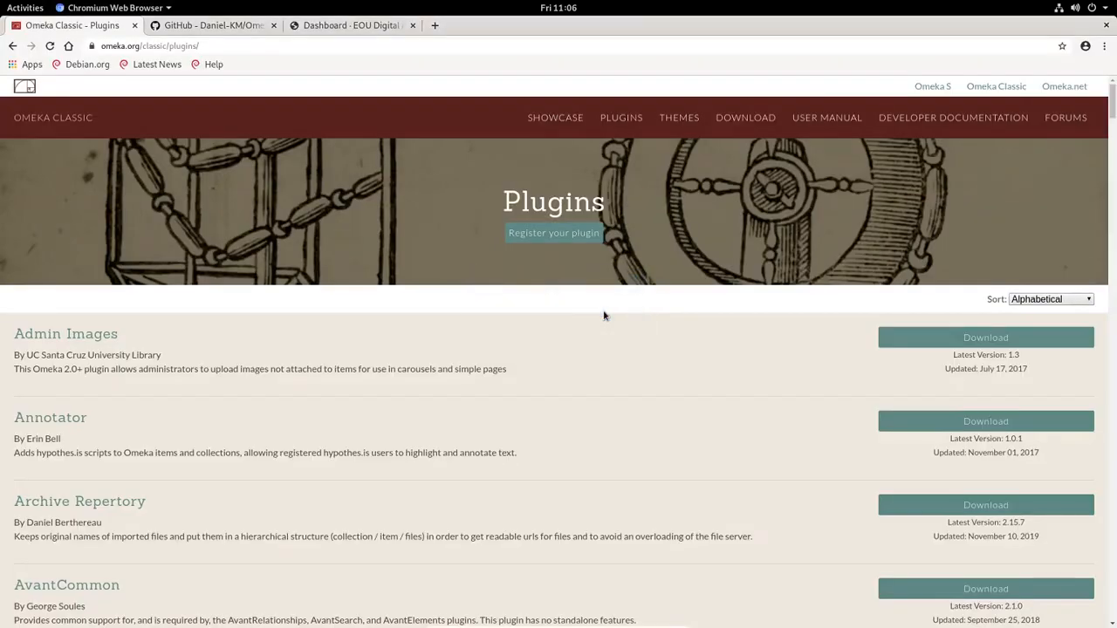
{"action": "mouse_move", "coordinate": [250, 256]}
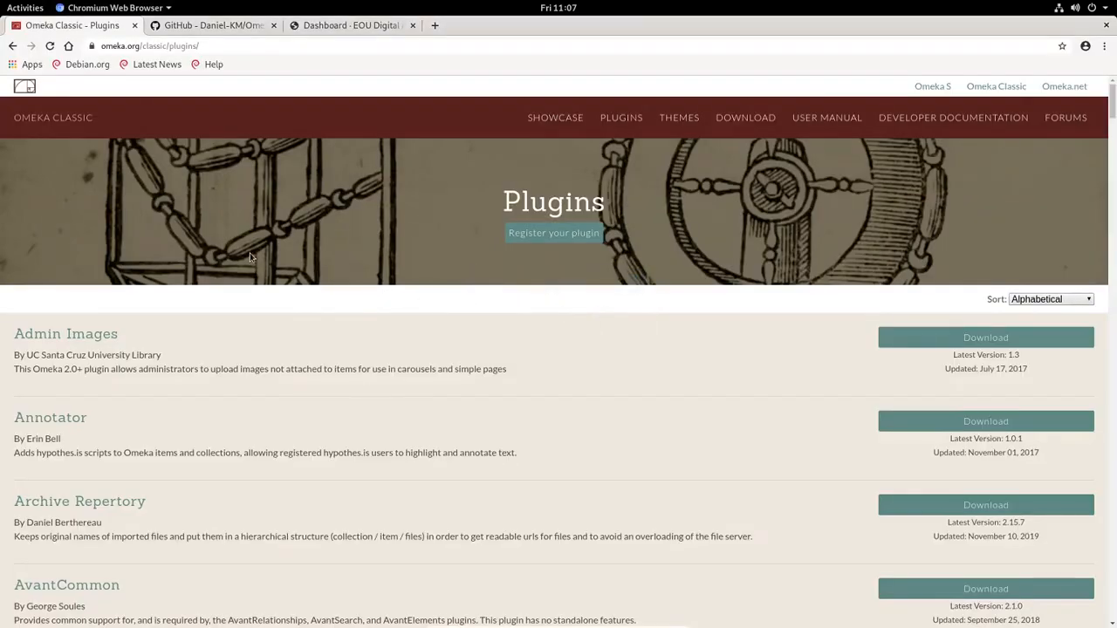
{"action": "mouse_move", "coordinate": [241, 218]}
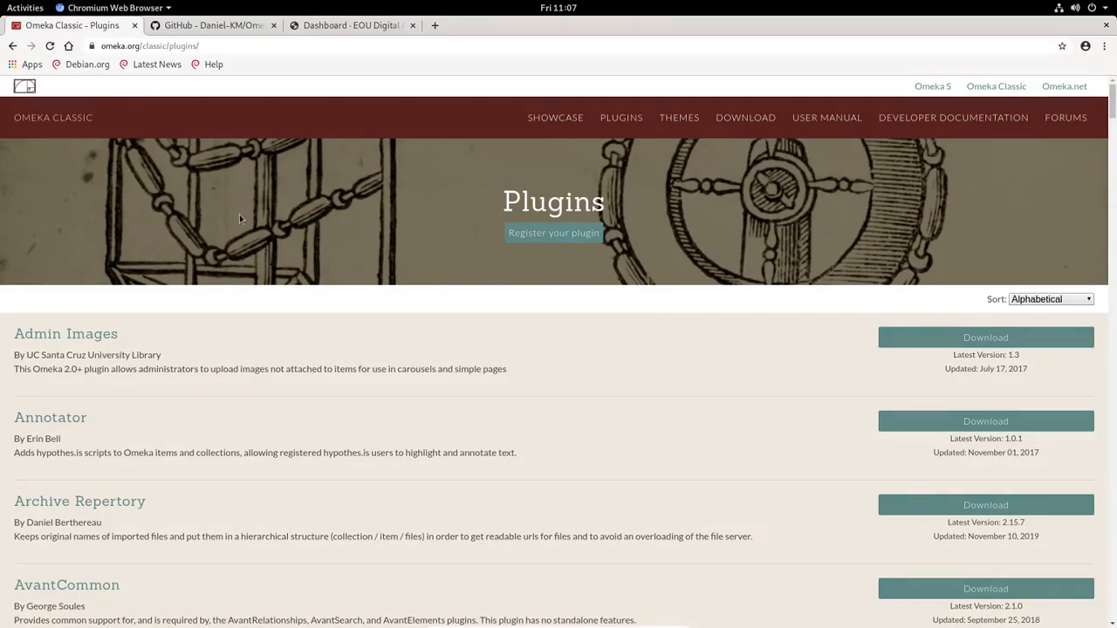
{"action": "mouse_move", "coordinate": [241, 239]}
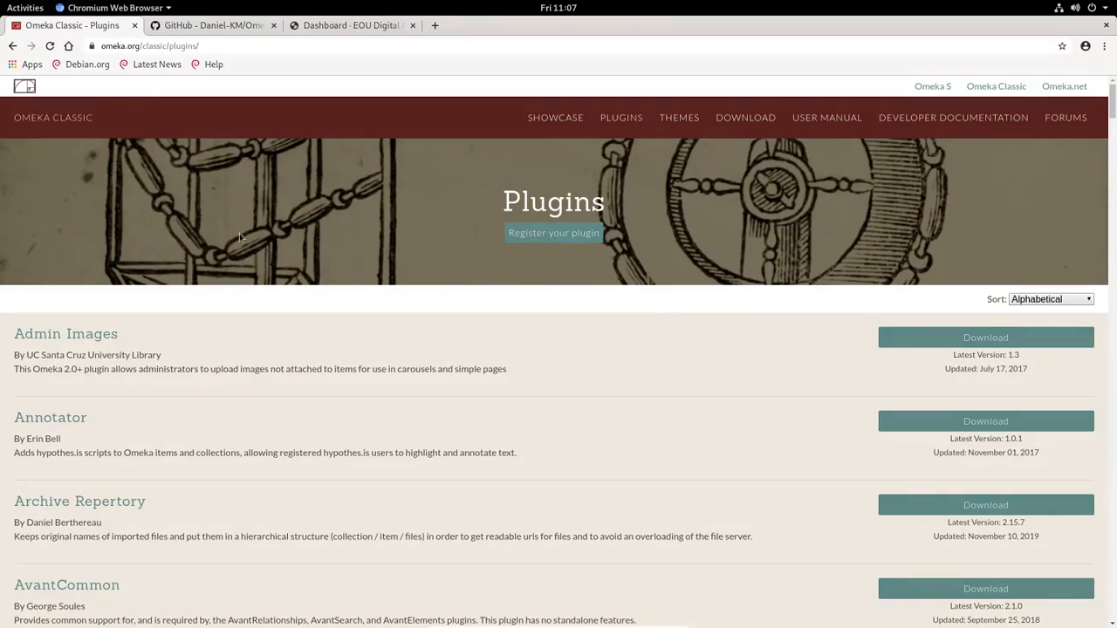
{"action": "mouse_move", "coordinate": [217, 194]}
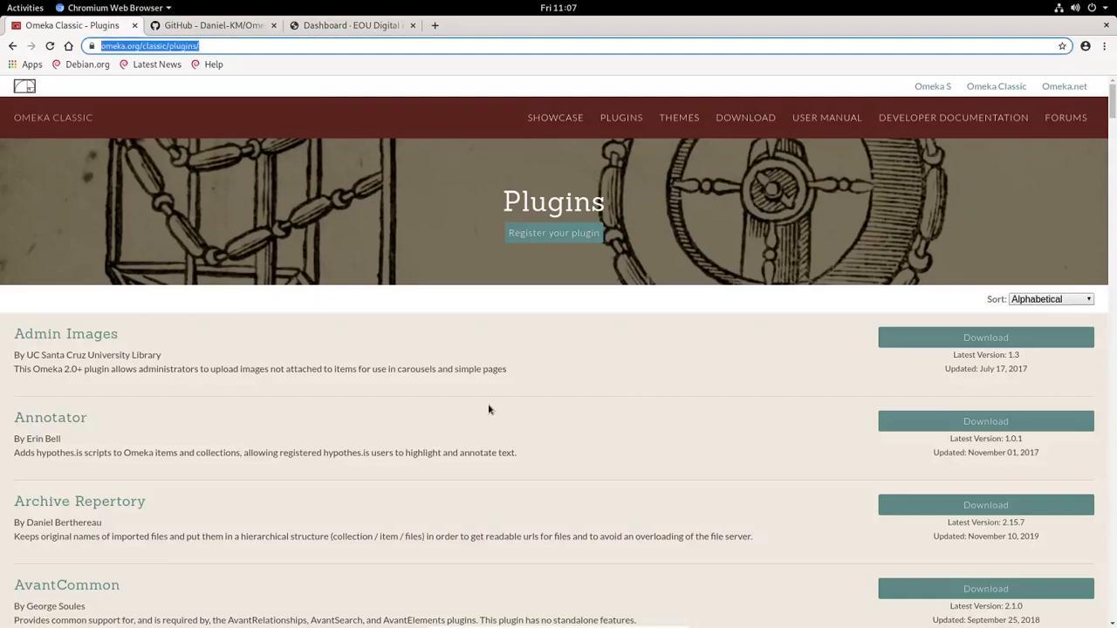
{"action": "scroll", "scroll_direction": "down", "scroll_amount": 3}
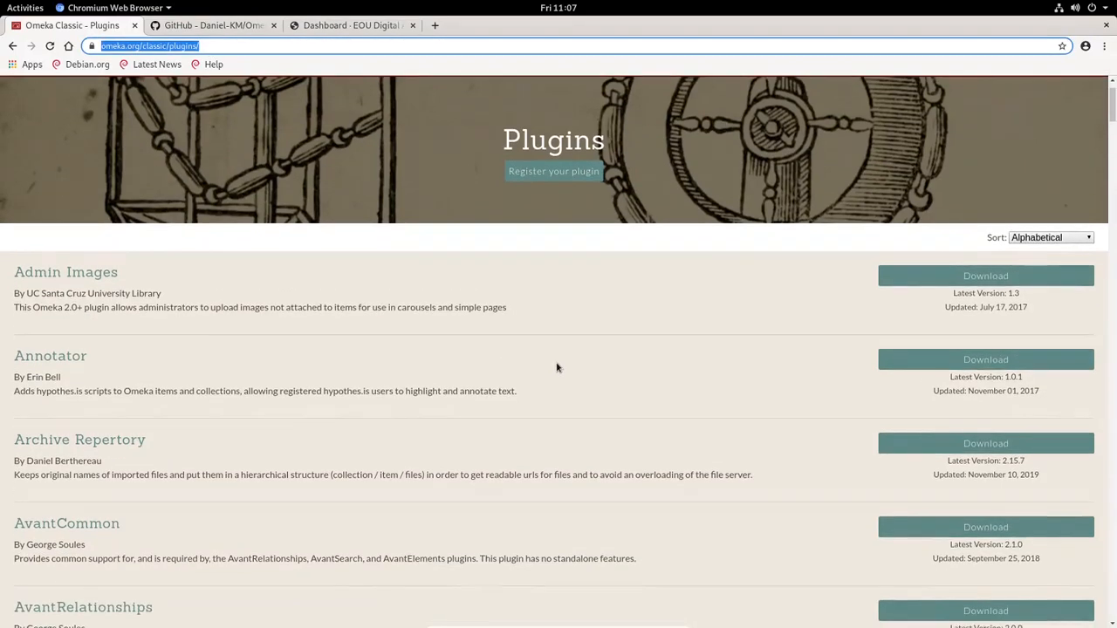
{"action": "scroll", "scroll_direction": "down", "scroll_amount": 3}
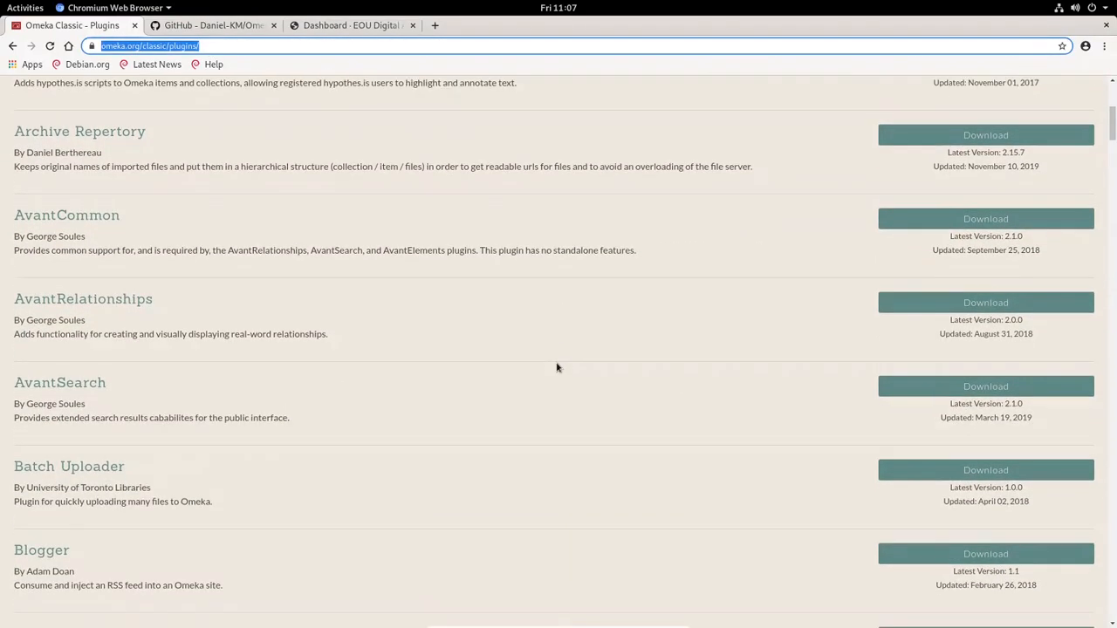
{"action": "scroll", "scroll_direction": "down", "scroll_amount": 3}
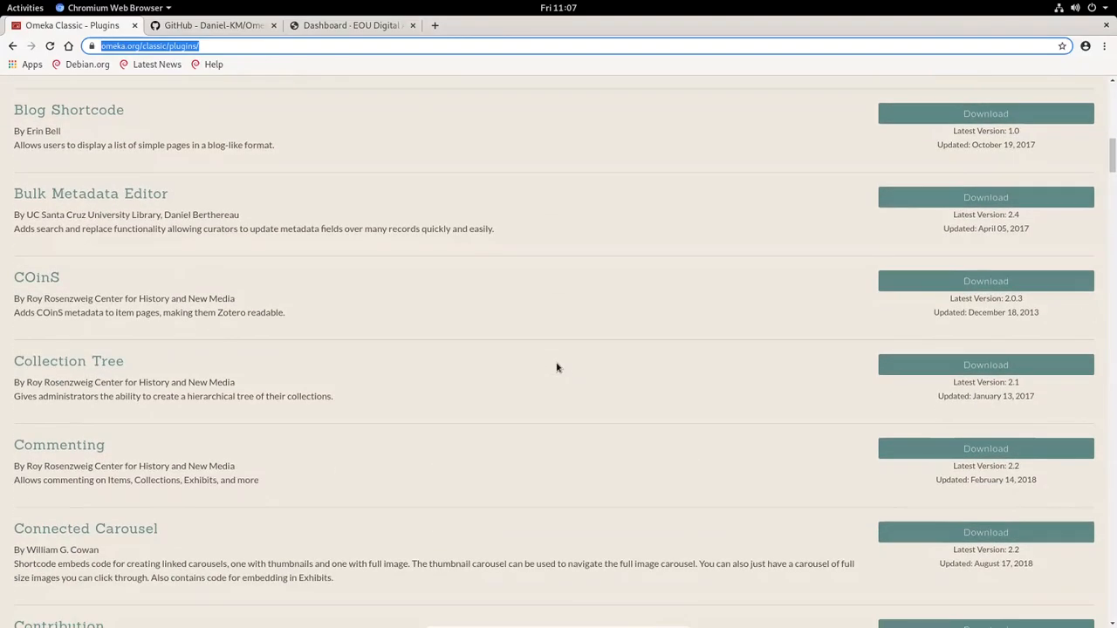
{"action": "scroll", "scroll_direction": "down", "scroll_amount": 3}
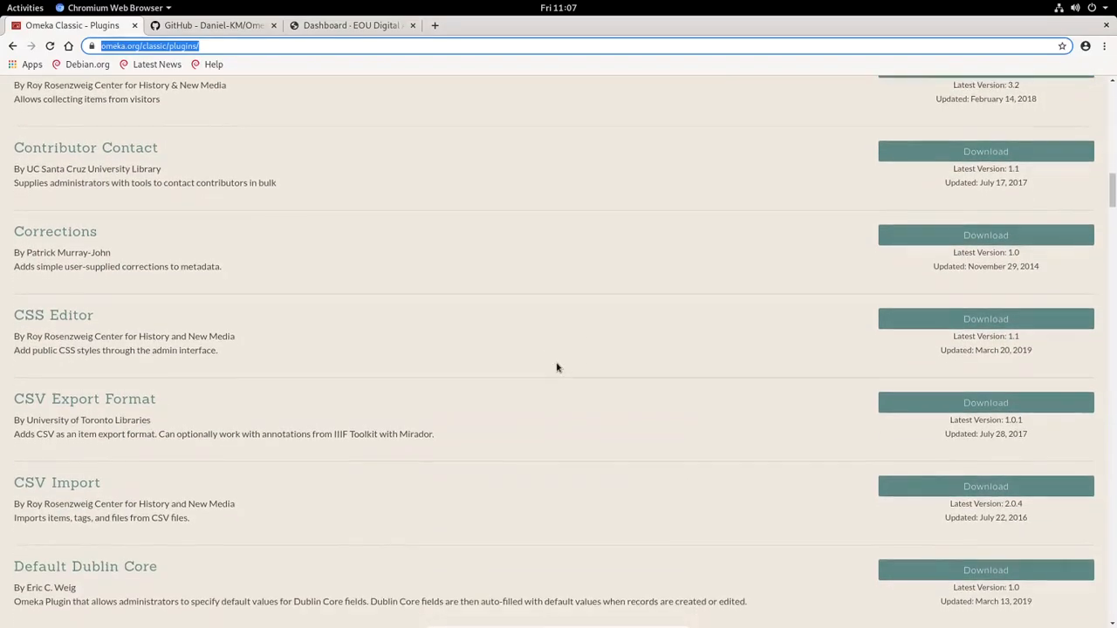
{"action": "scroll", "scroll_direction": "down", "scroll_amount": 3}
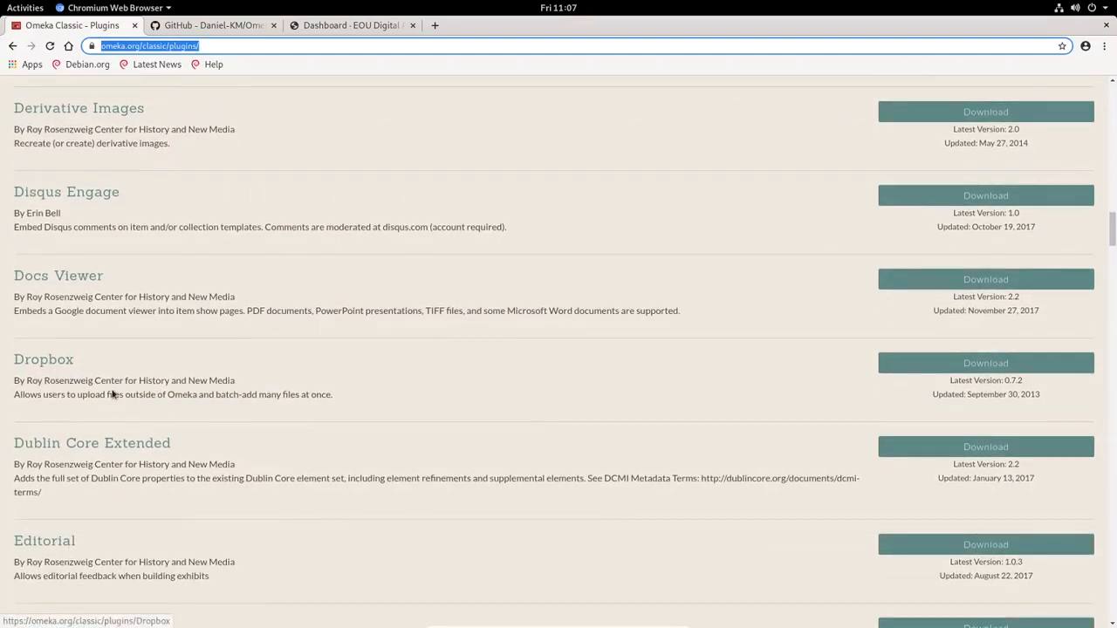
{"action": "scroll", "scroll_direction": "down", "scroll_amount": 3}
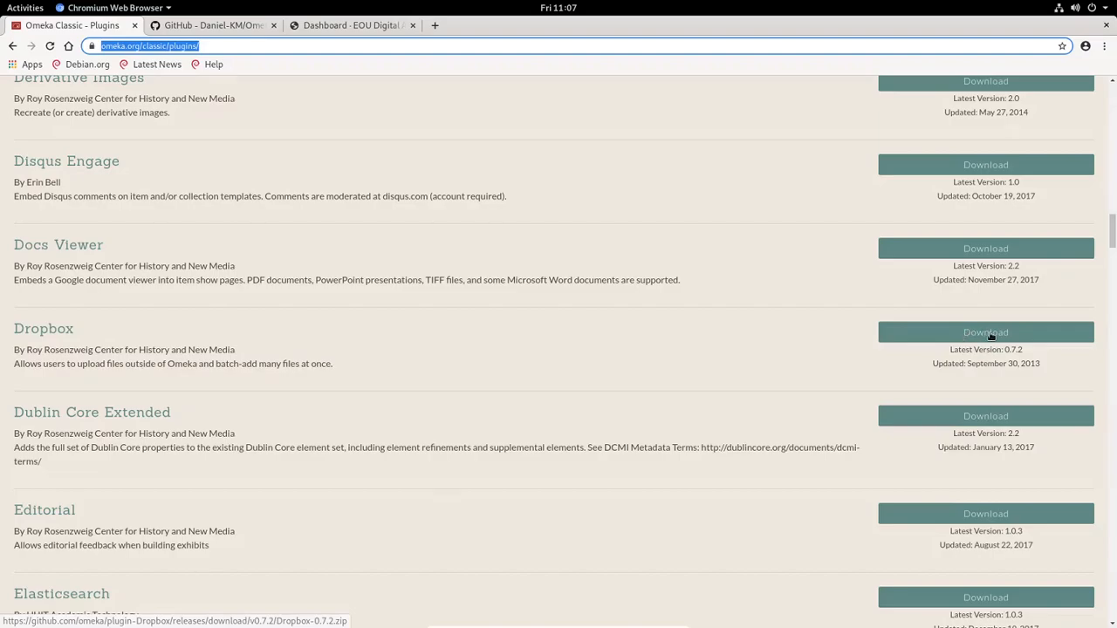
- Copy the link address of the Dropbox 0.7.2 Download button
{"action": "right_click", "coordinate": [986, 332]}
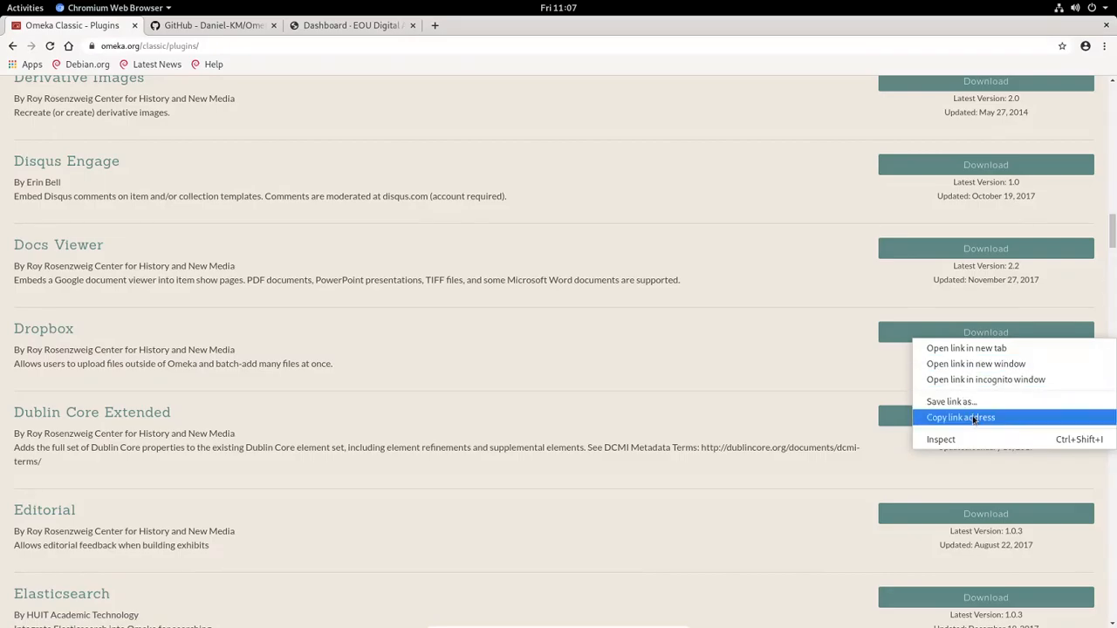
{"action": "left_click", "coordinate": [960, 417]}
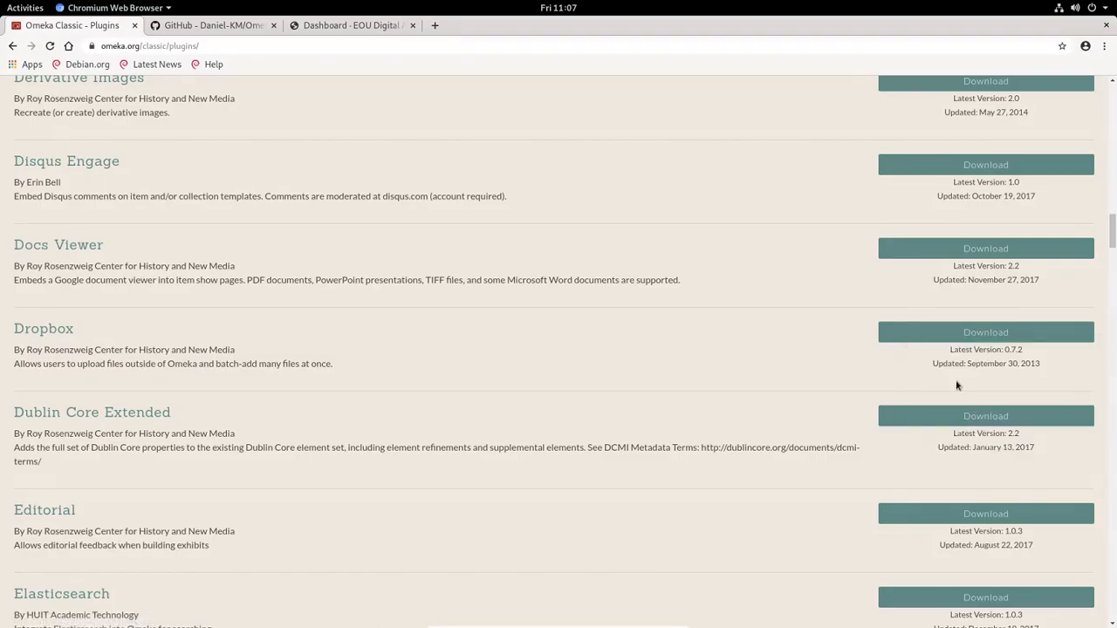
{"action": "mouse_move", "coordinate": [303, 356]}
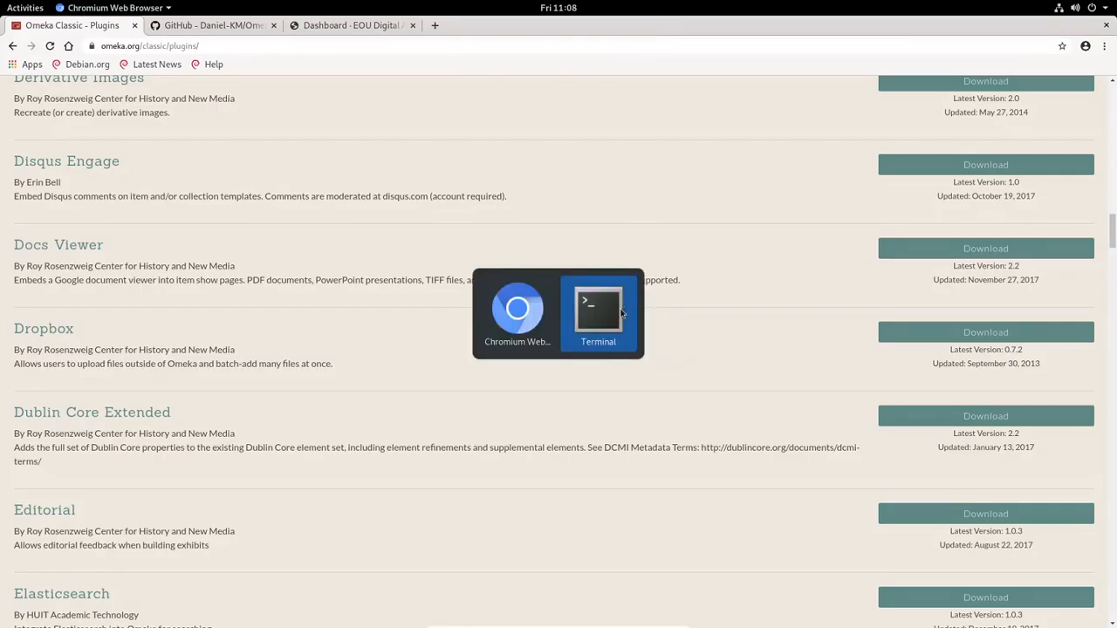
- Check that wget is installed with sudo apt install wget
{"action": "left_click", "coordinate": [598, 314]}
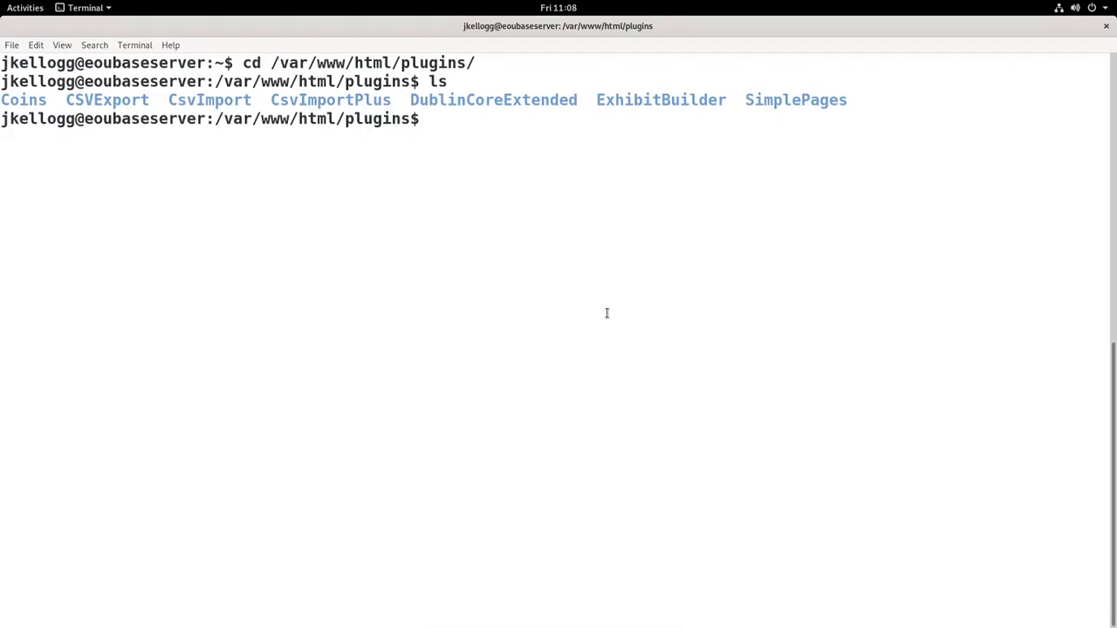
{"action": "type", "text": "sudo"}
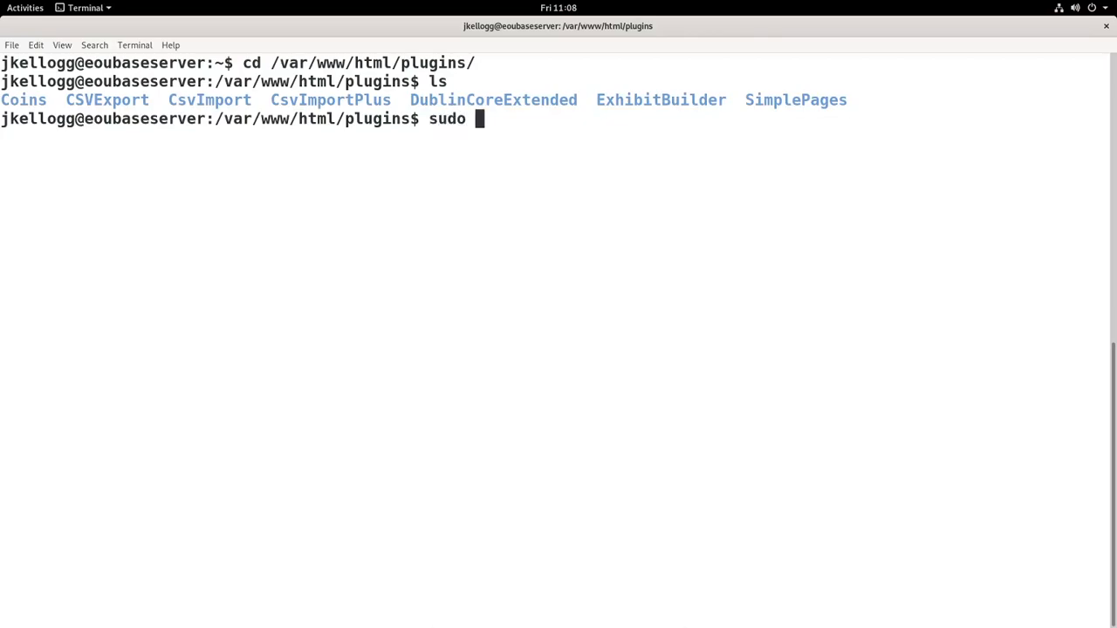
{"action": "type", "text": "apt install wget"}
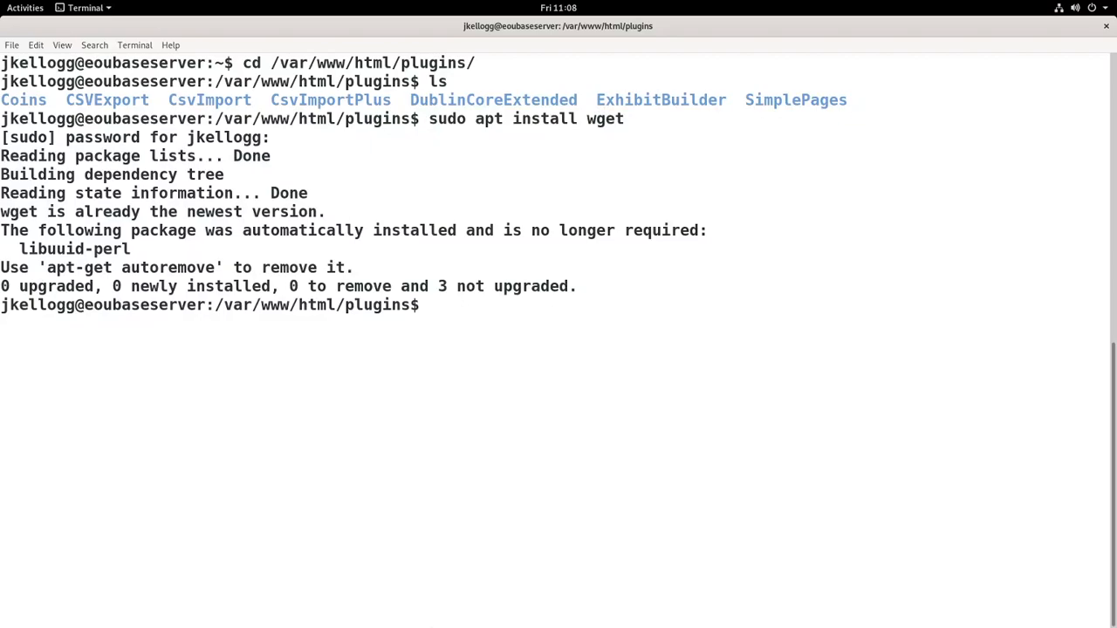
{"action": "type", "text": "w"}
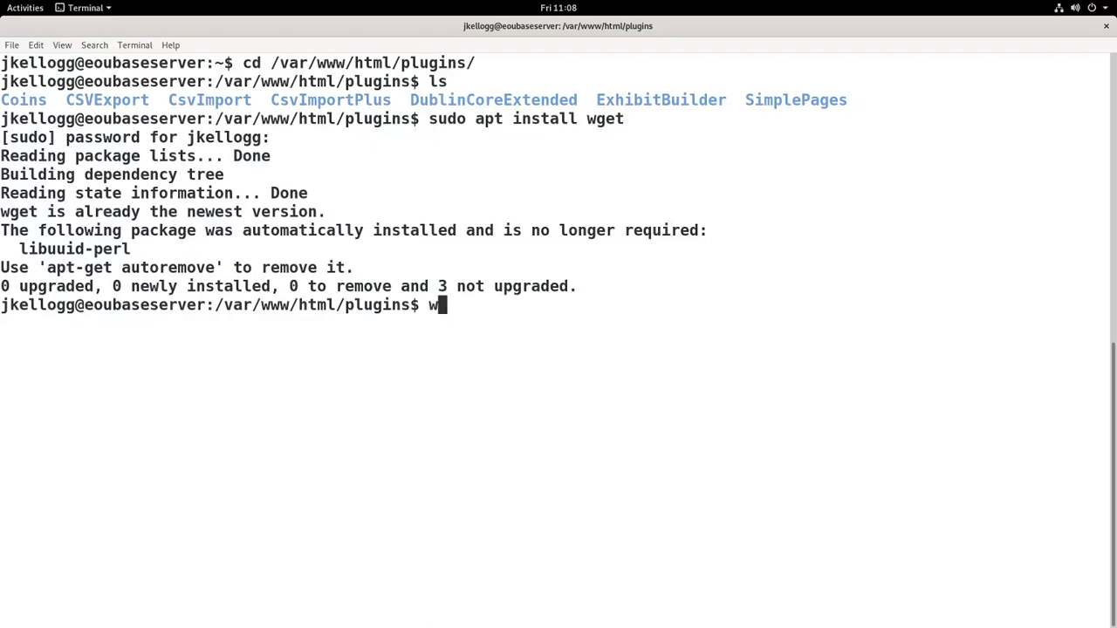
{"action": "key", "text": "BackSpace"}
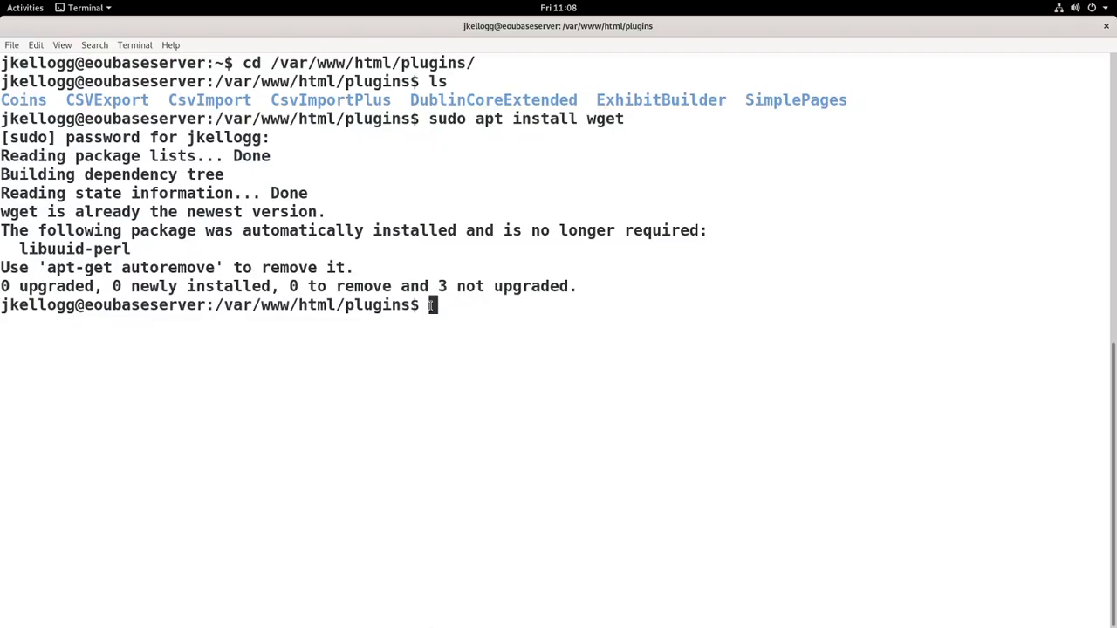
- Download Dropbox-0.7.2.zip with sudo wget and the pasted download link
{"action": "type", "text": "s"}
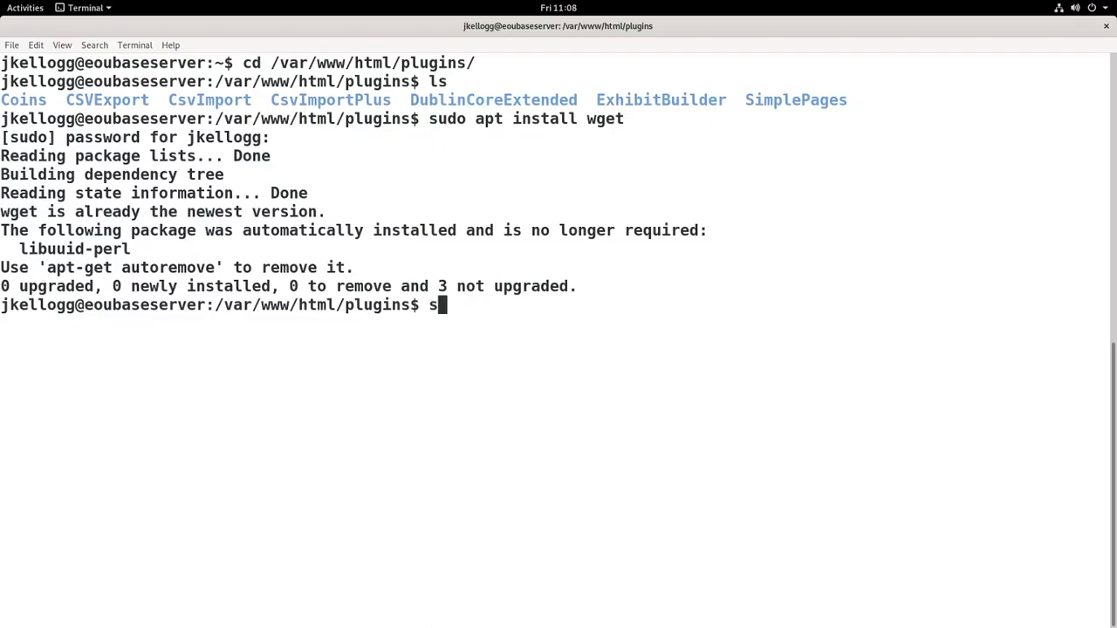
{"action": "type", "text": "udo a"}
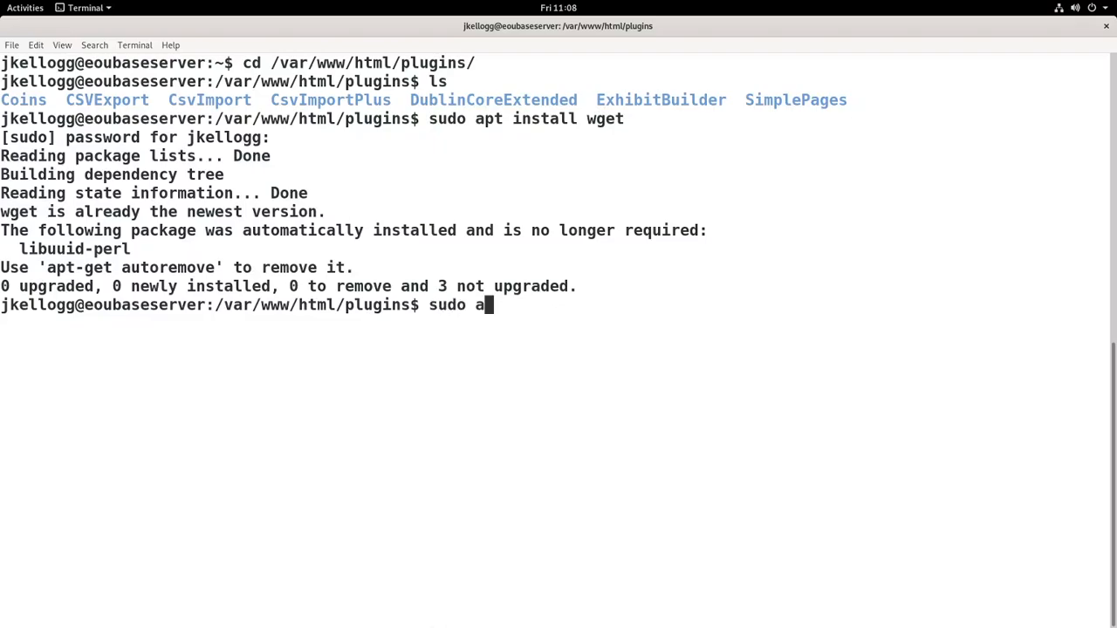
{"action": "type", "text": "wget"}
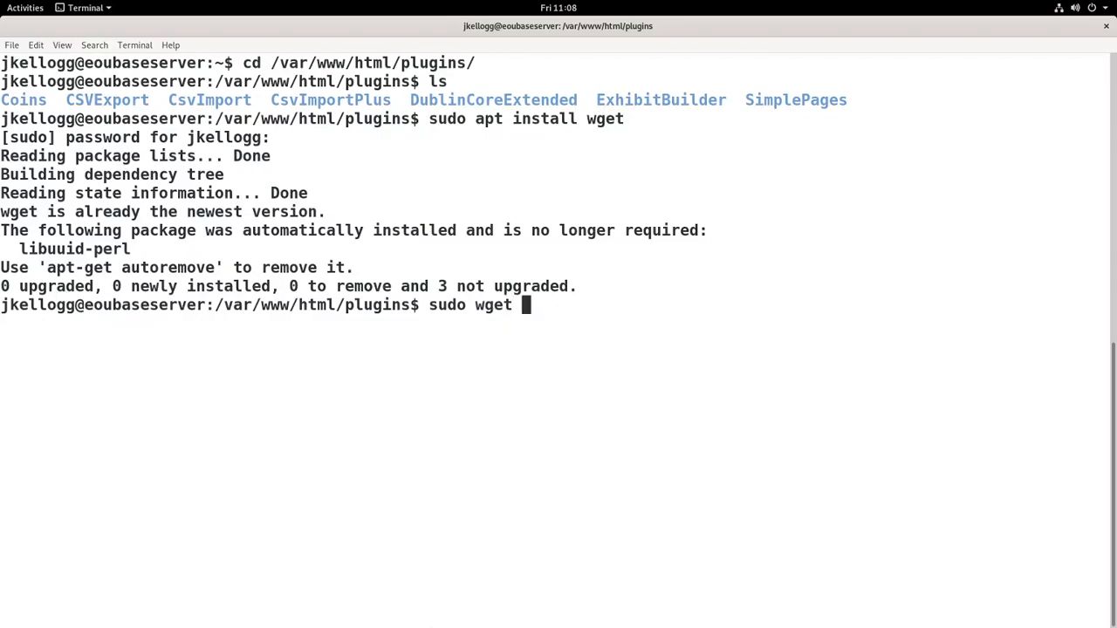
{"action": "right_click", "coordinate": [526, 305]}
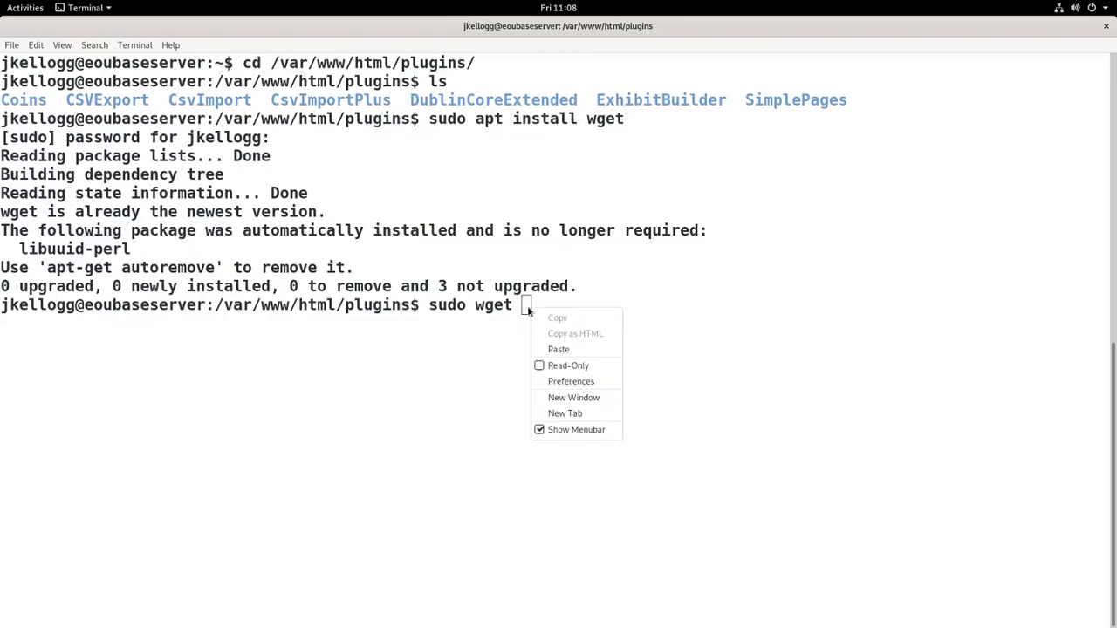
{"action": "mouse_move", "coordinate": [559, 349]}
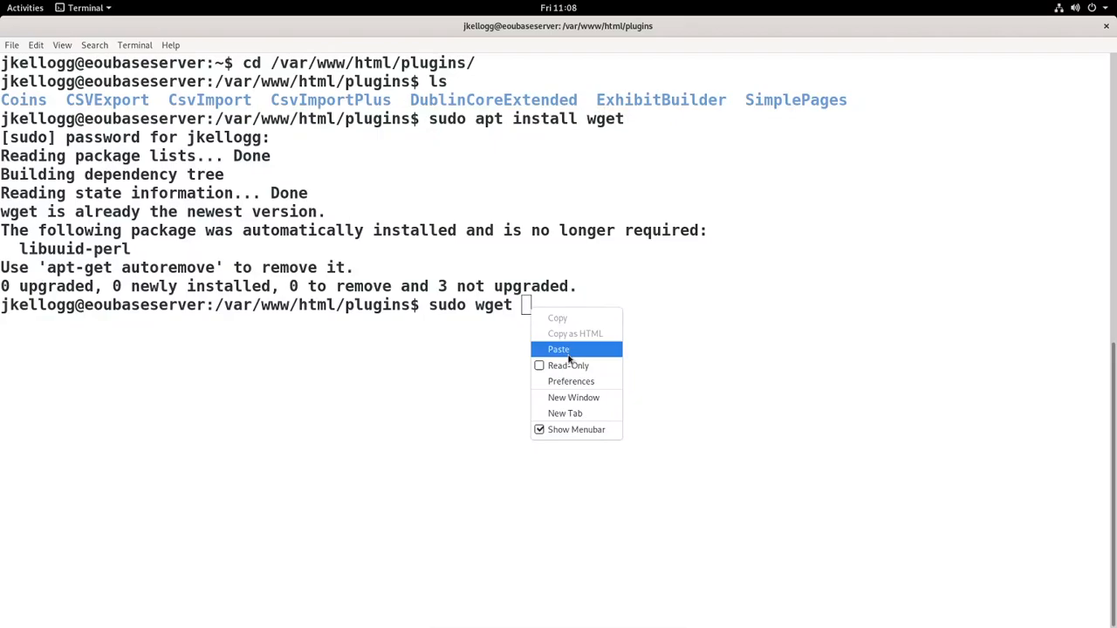
{"action": "left_click", "coordinate": [558, 349]}
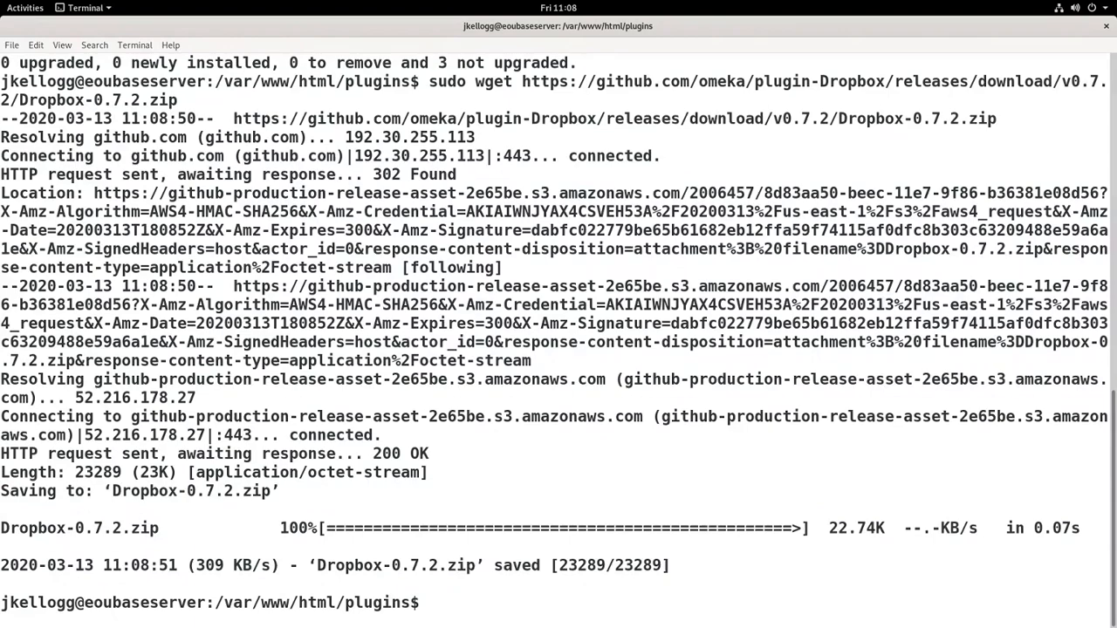
- Clear the screen and extract Dropbox-0.7.2.zip with sudo unzip
{"action": "type", "text": "clear"}
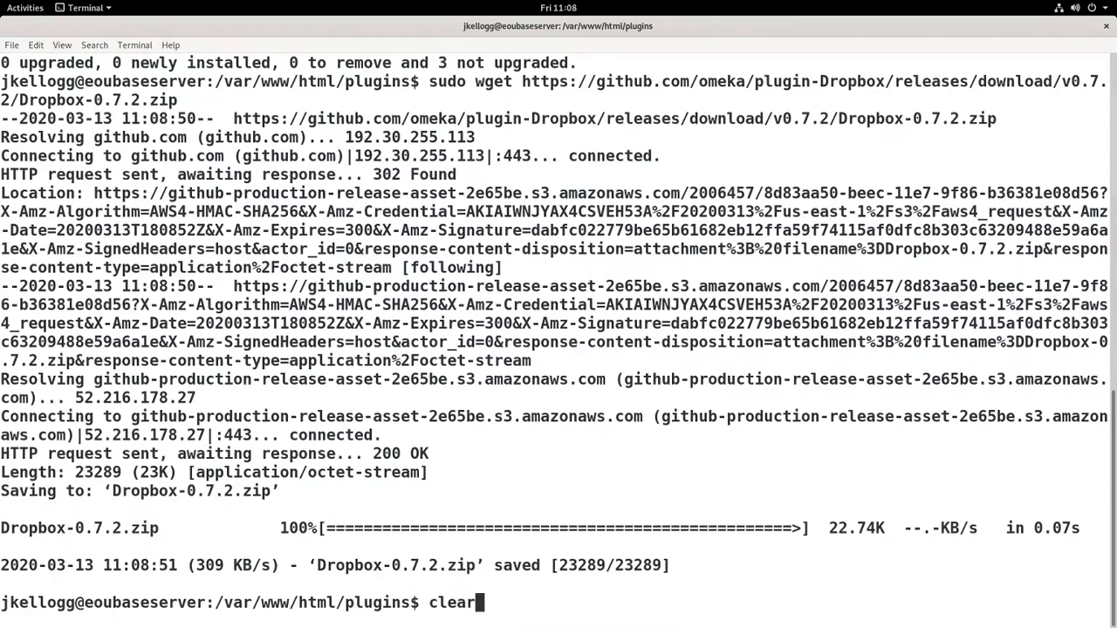
{"action": "key", "text": "Return"}
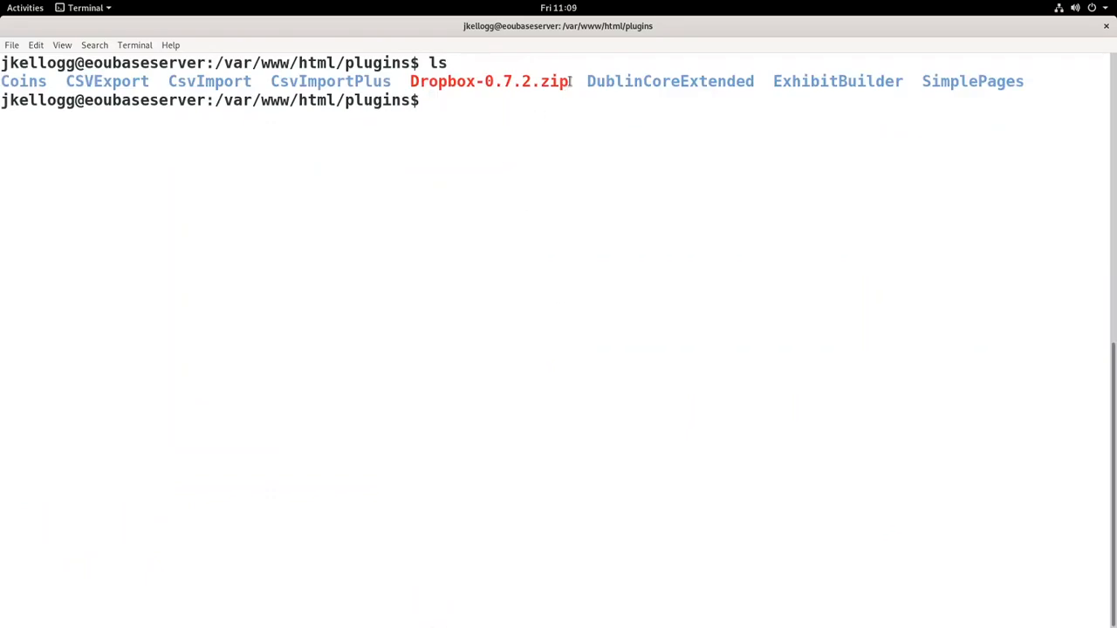
{"action": "double_click", "coordinate": [489, 81]}
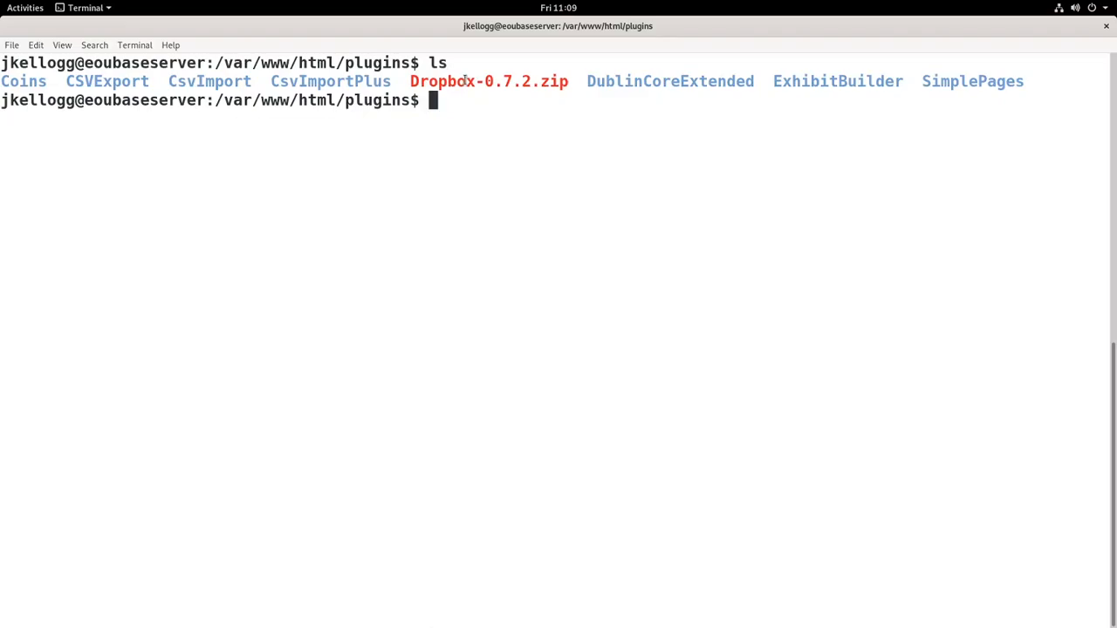
{"action": "mouse_move", "coordinate": [470, 110]}
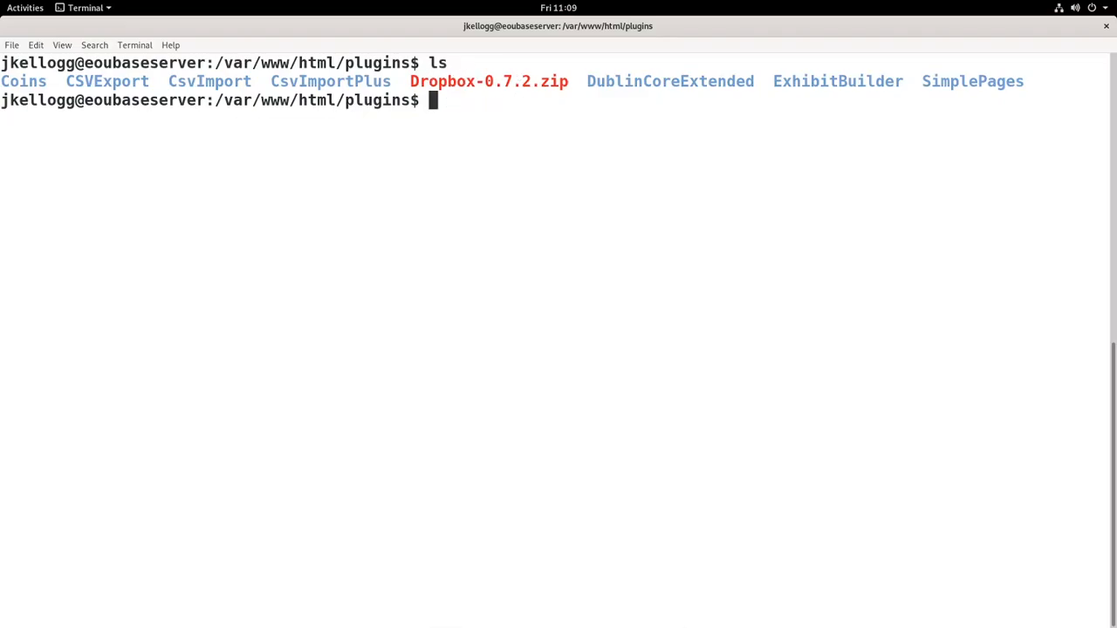
{"action": "type", "text": "sudo"}
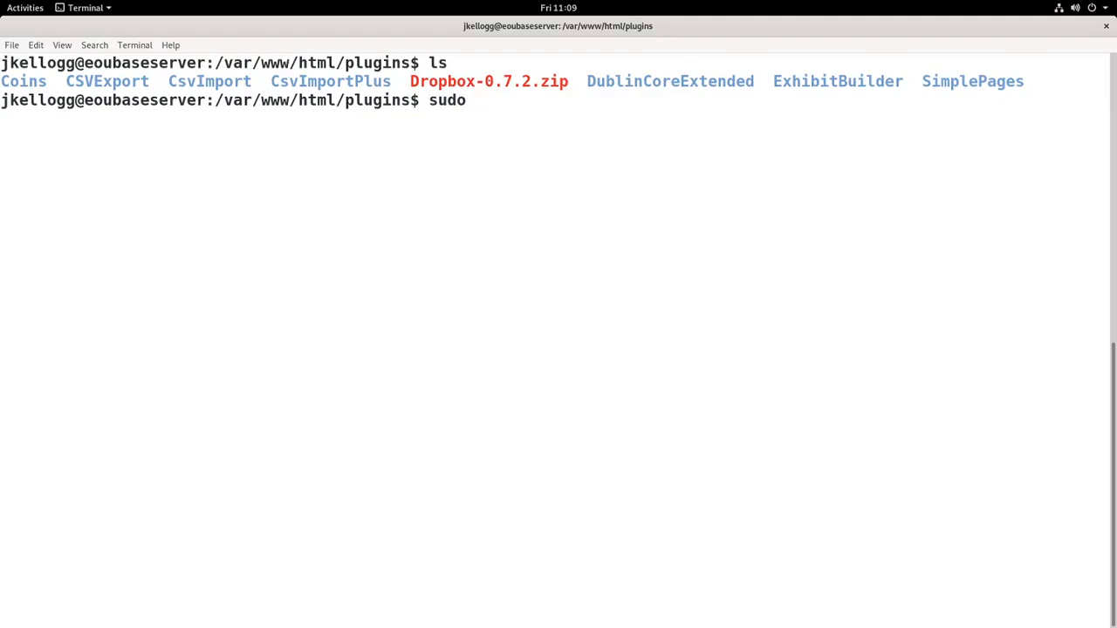
{"action": "type", "text": "un"}
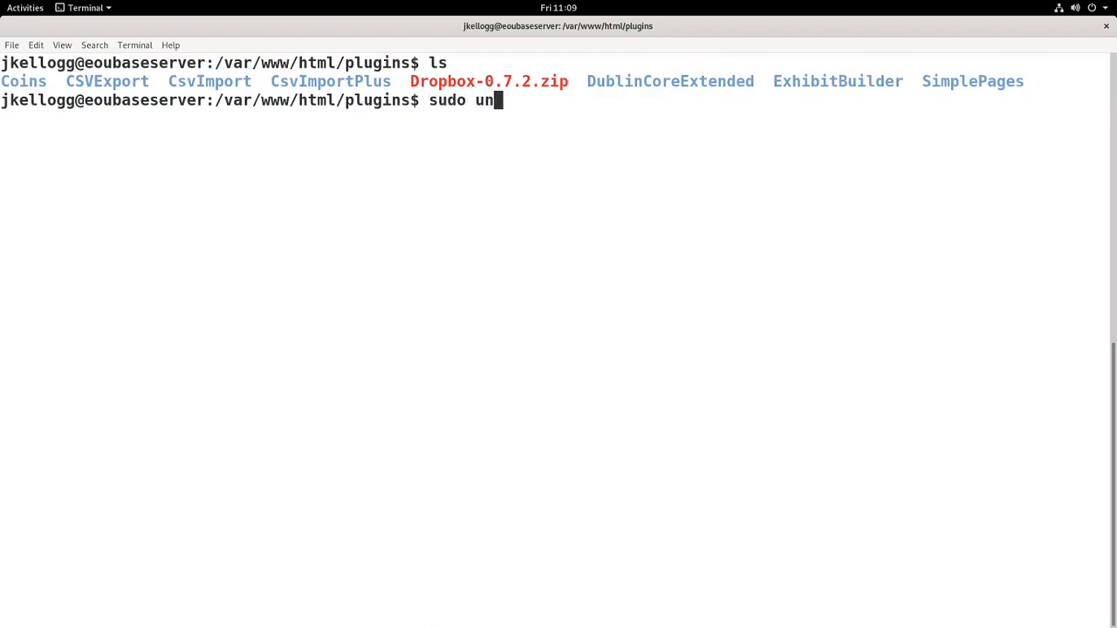
{"action": "type", "text": "zip"}
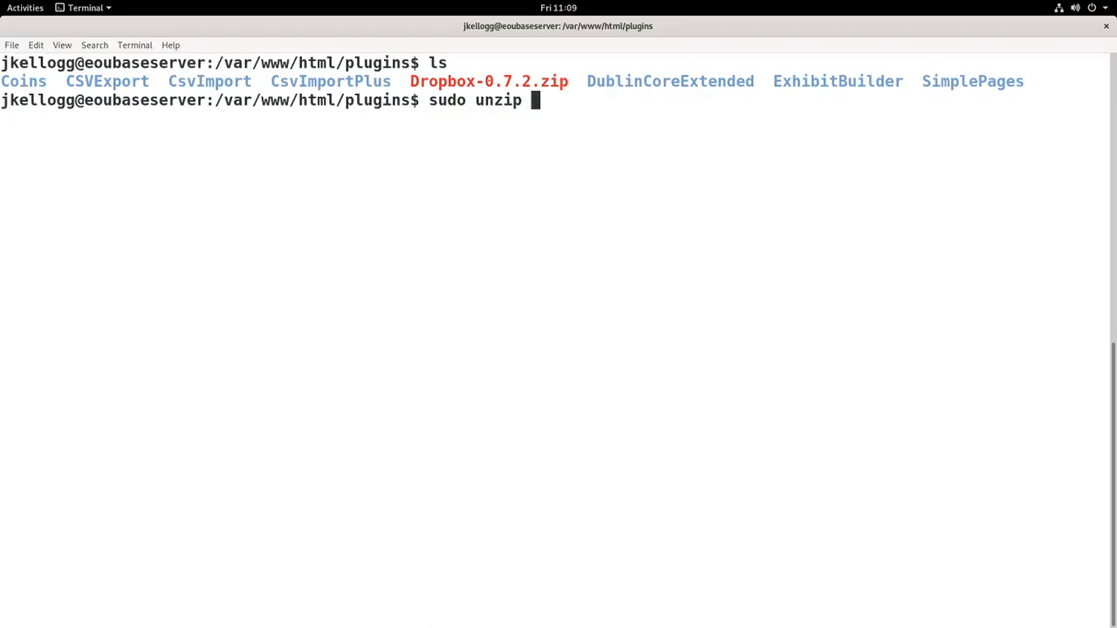
{"action": "type", "text": "Dropbox-0.7.2.zip"}
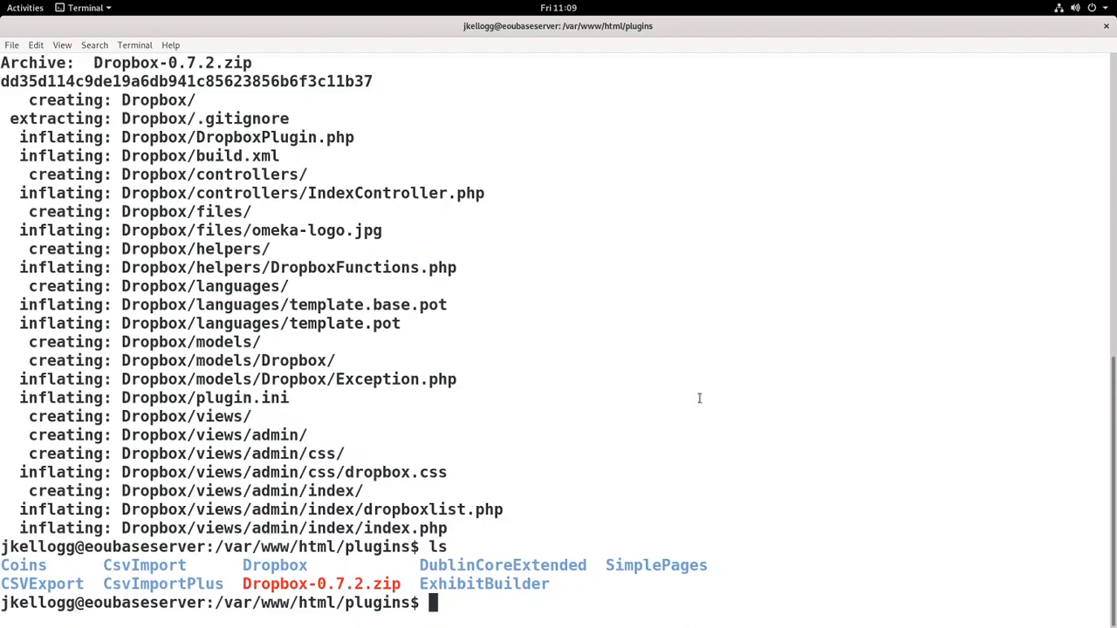
- Remove Dropbox-0.7.2.zip with sudo rm, then clear the screen
{"action": "type", "text": "sudo"}
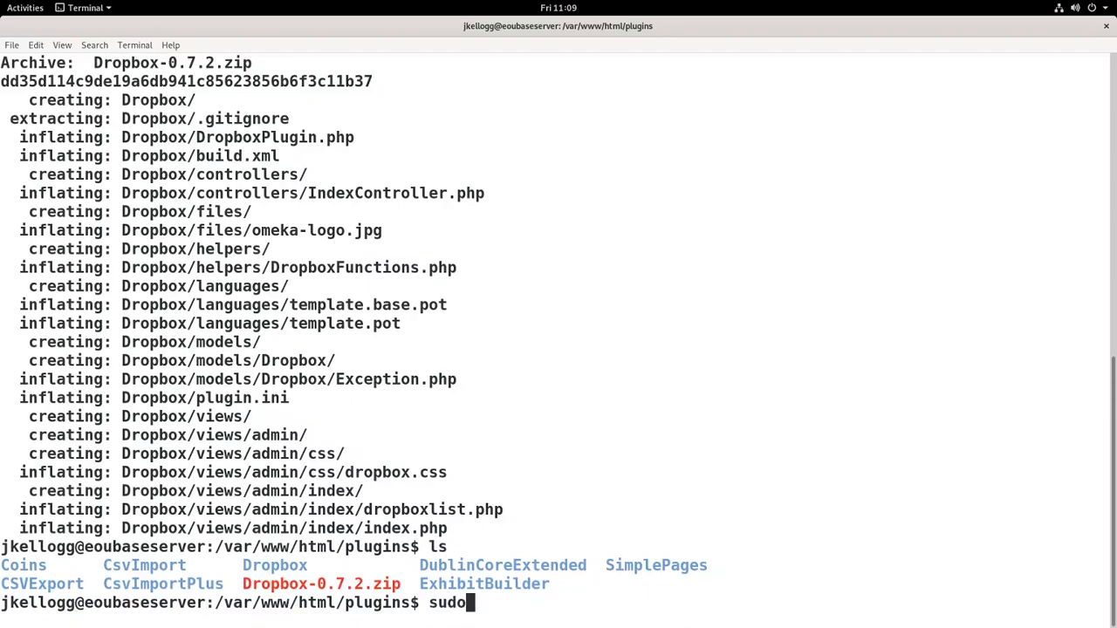
{"action": "type", "text": "rm"}
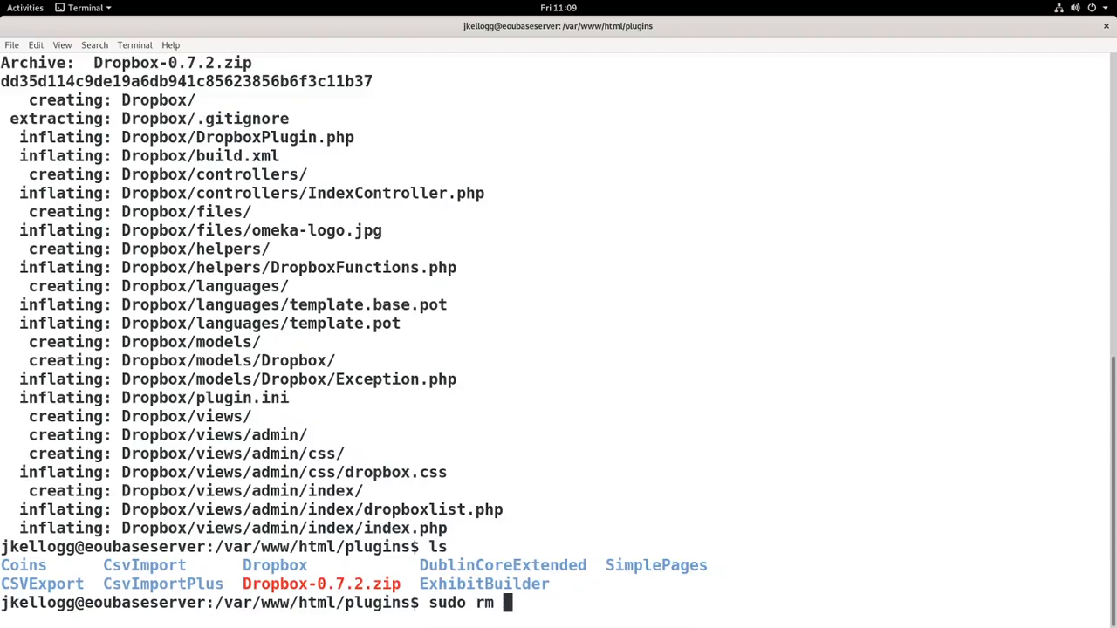
{"action": "type", "text": "Dropbox"}
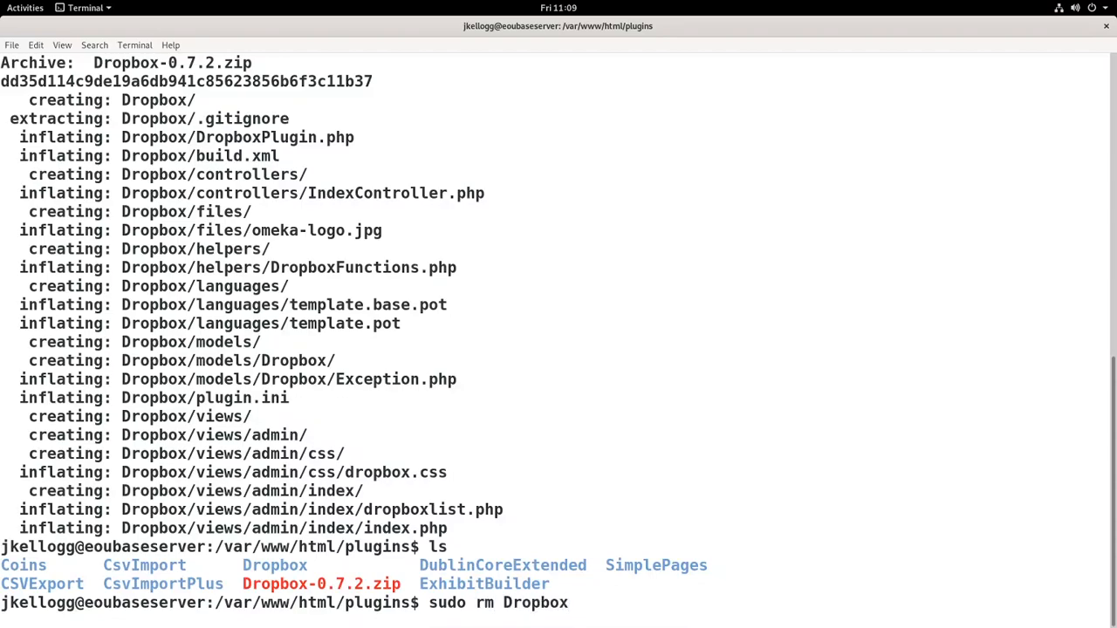
{"action": "type", "text": "-0.7.2.zip"}
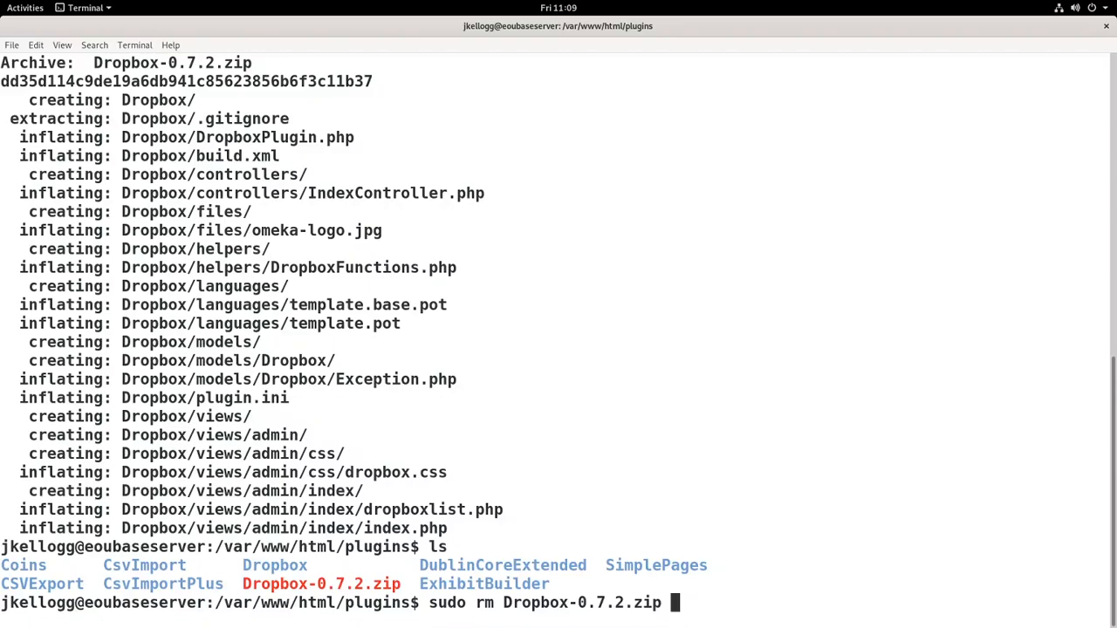
{"action": "key", "text": "Return"}
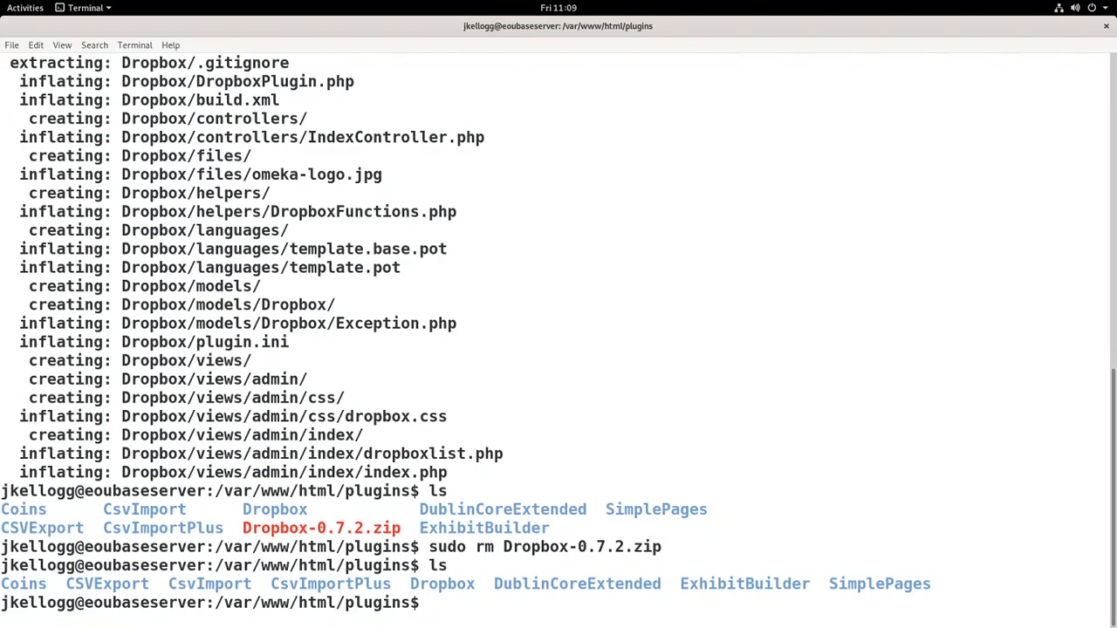
{"action": "type", "text": "clear"}
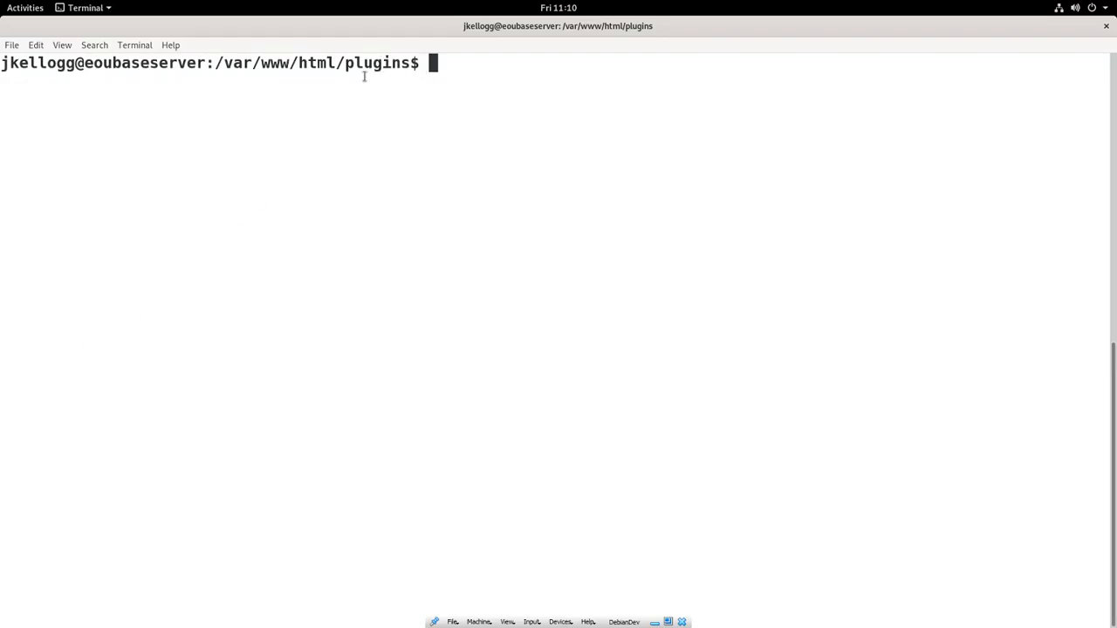
{"action": "mouse_move", "coordinate": [413, 394]}
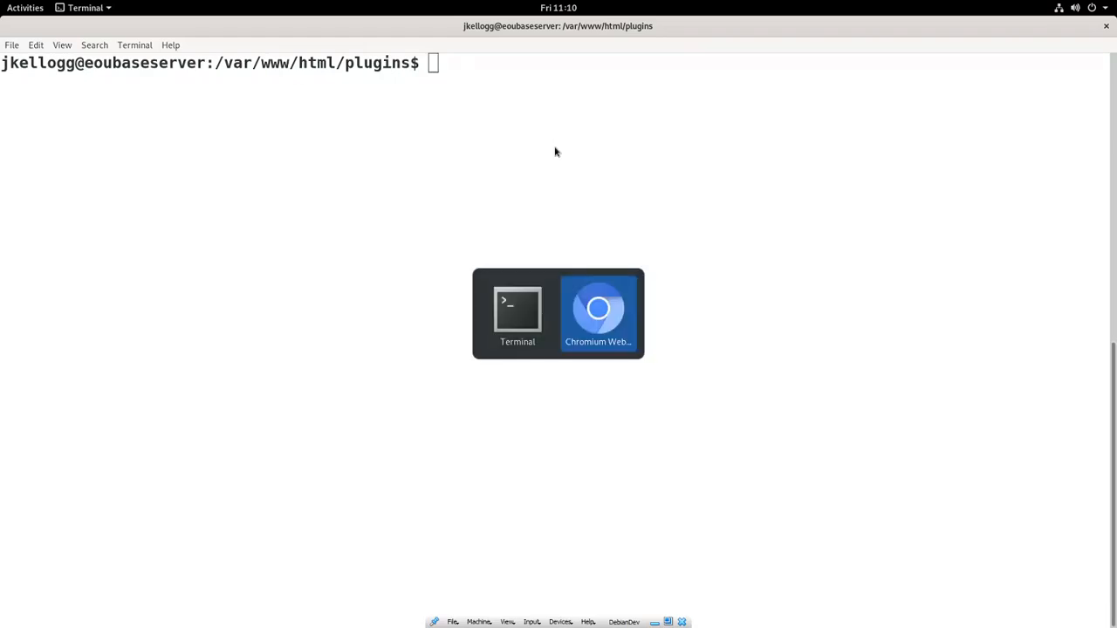
{"action": "mouse_move", "coordinate": [600, 314]}
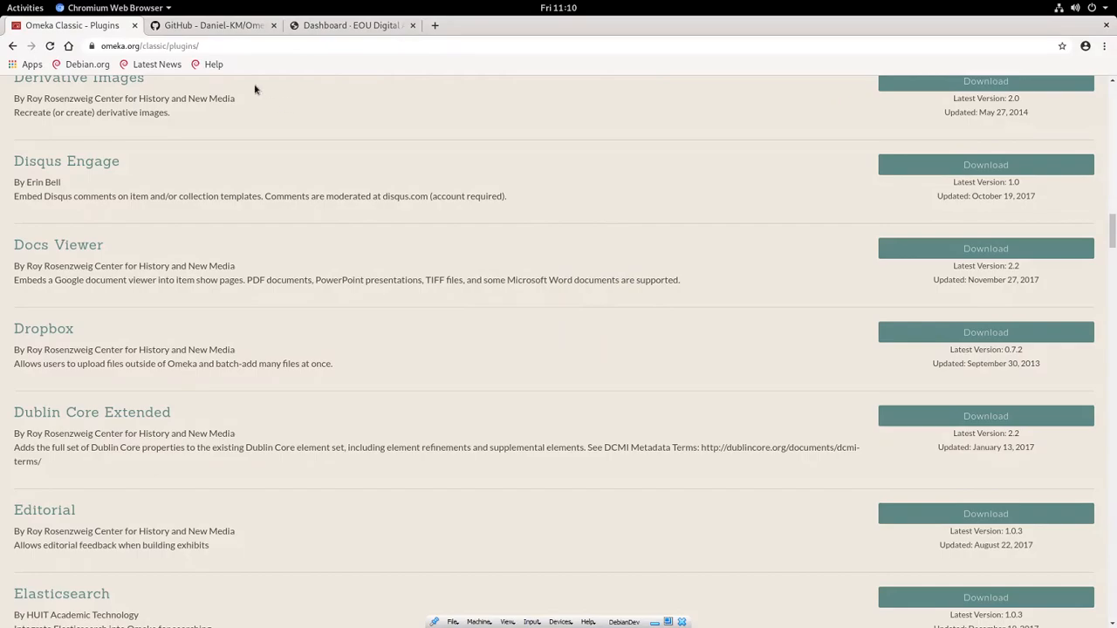
{"action": "mouse_move", "coordinate": [354, 37]}
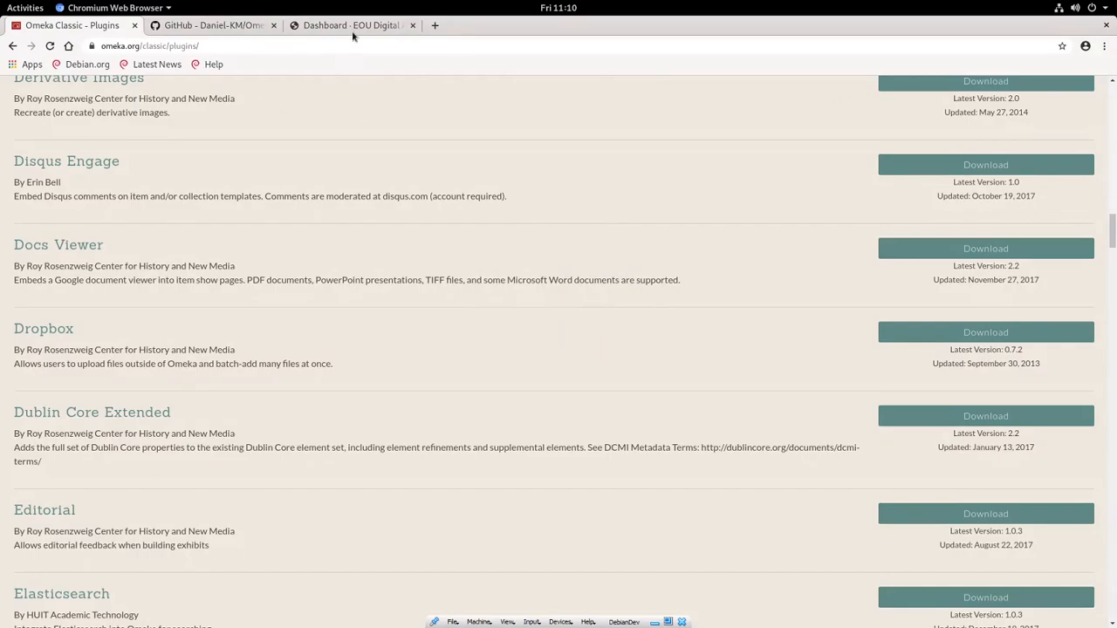
- On the admin Dashboard, go to Plugins and install the Dropbox plugin
{"action": "left_click", "coordinate": [349, 24]}
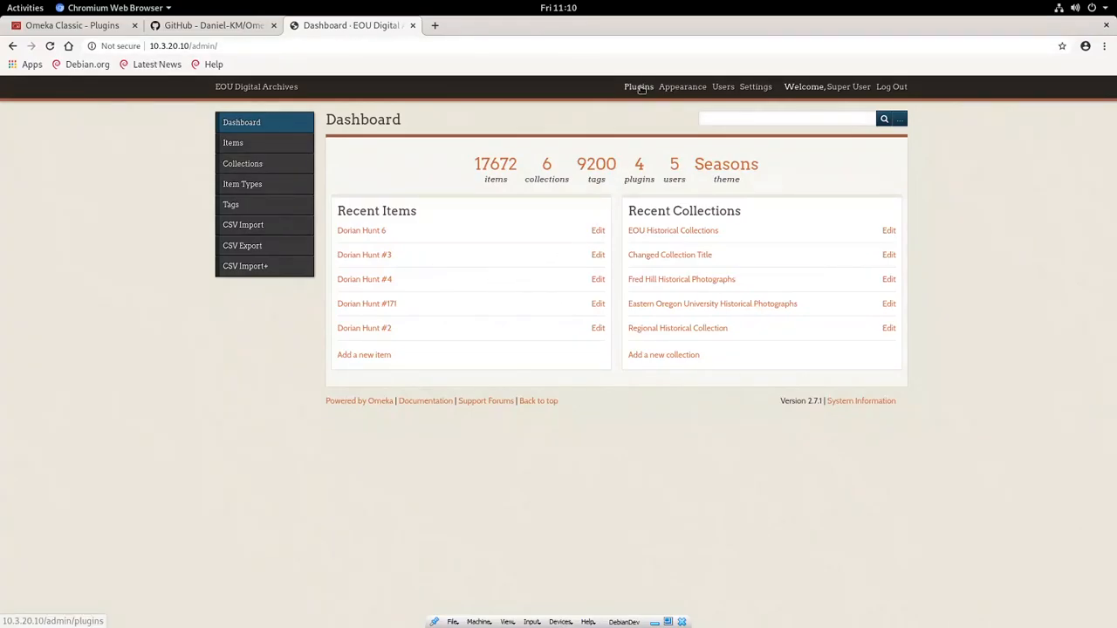
{"action": "left_click", "coordinate": [638, 86]}
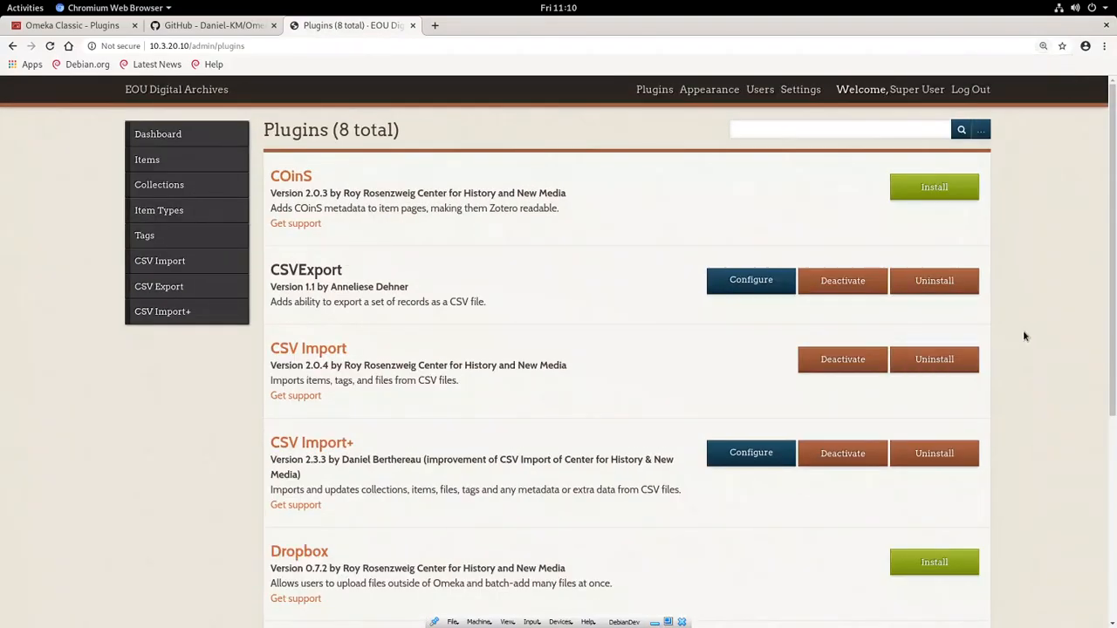
{"action": "scroll", "scroll_direction": "down", "scroll_amount": 3}
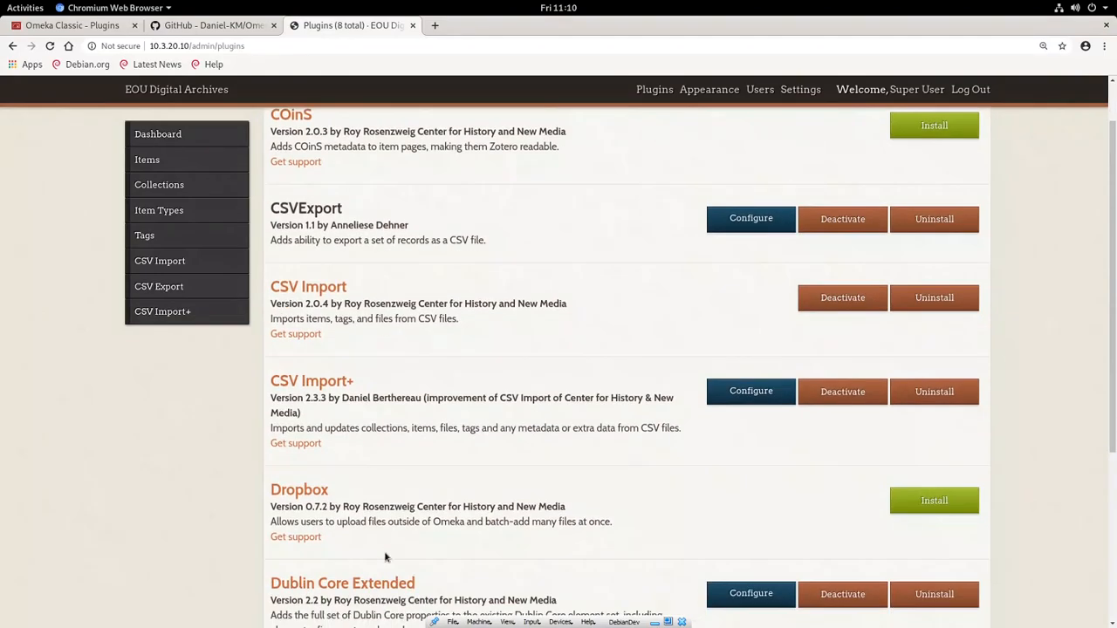
{"action": "mouse_move", "coordinate": [327, 496]}
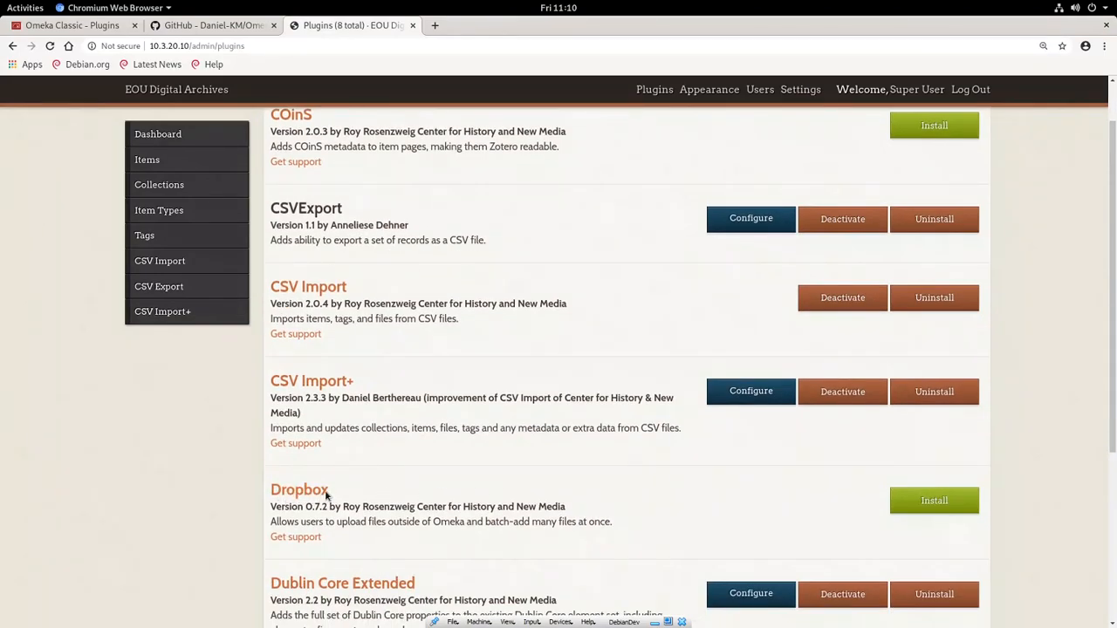
{"action": "scroll", "scroll_direction": "down", "scroll_amount": 3}
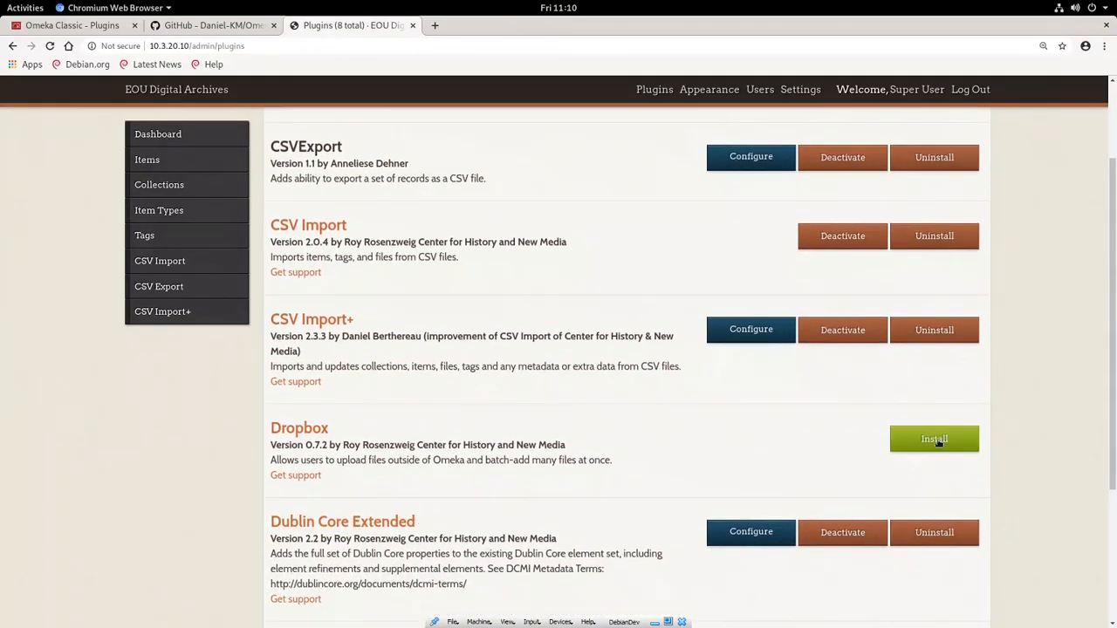
{"action": "left_click", "coordinate": [934, 439]}
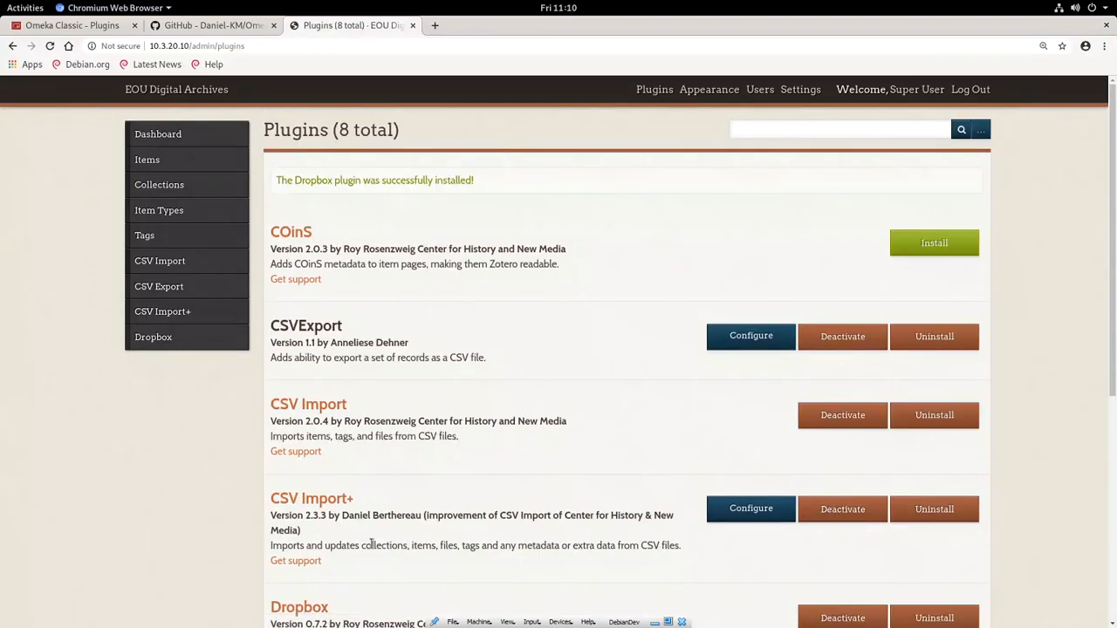
{"action": "mouse_move", "coordinate": [153, 337]}
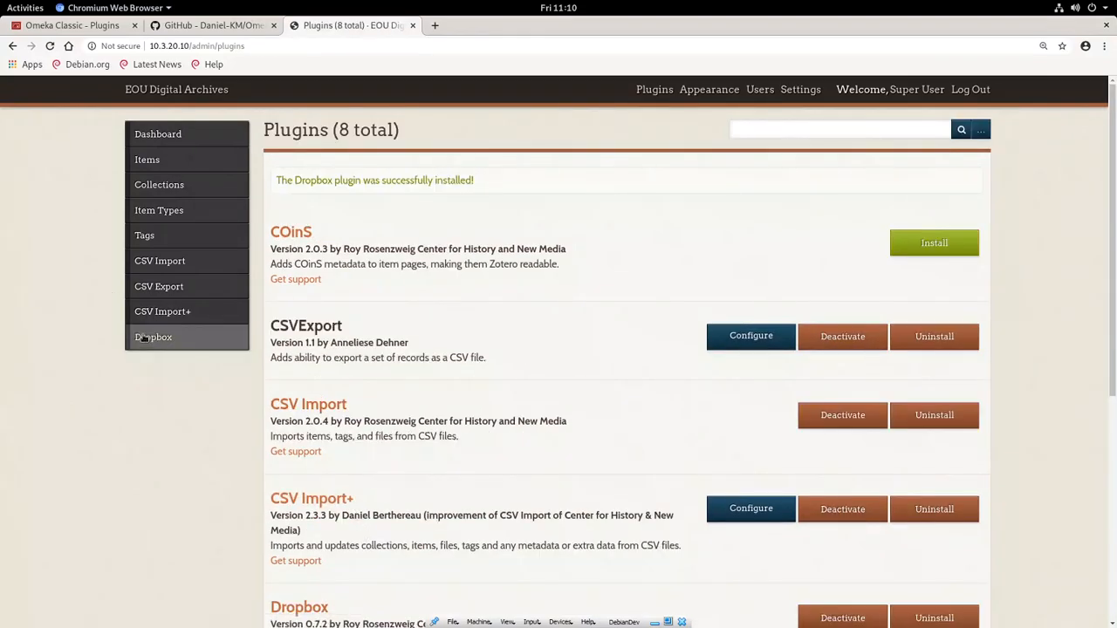
{"action": "mouse_move", "coordinate": [154, 340]}
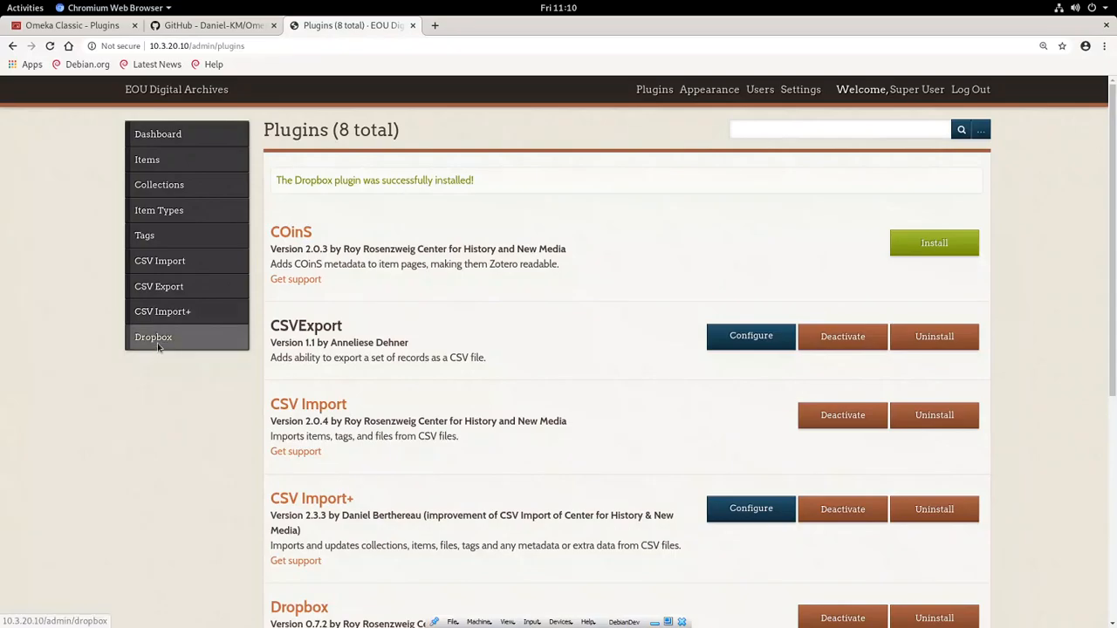
- Open the Dropbox Batch Add Items page from the admin sidebar
{"action": "left_click", "coordinate": [154, 337]}
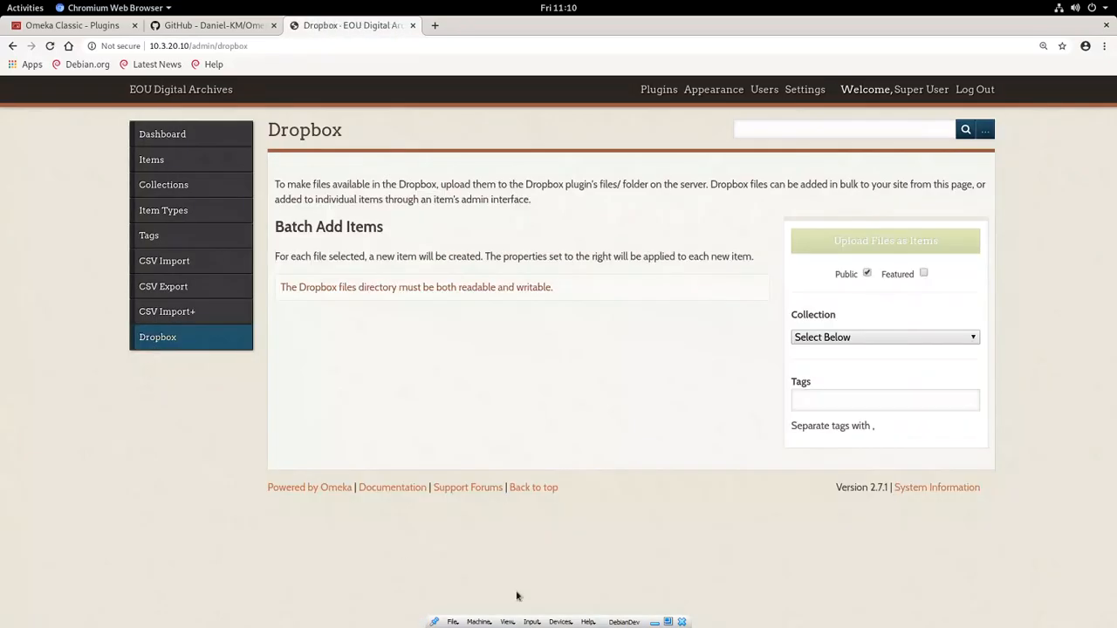
{"action": "mouse_move", "coordinate": [777, 315]}
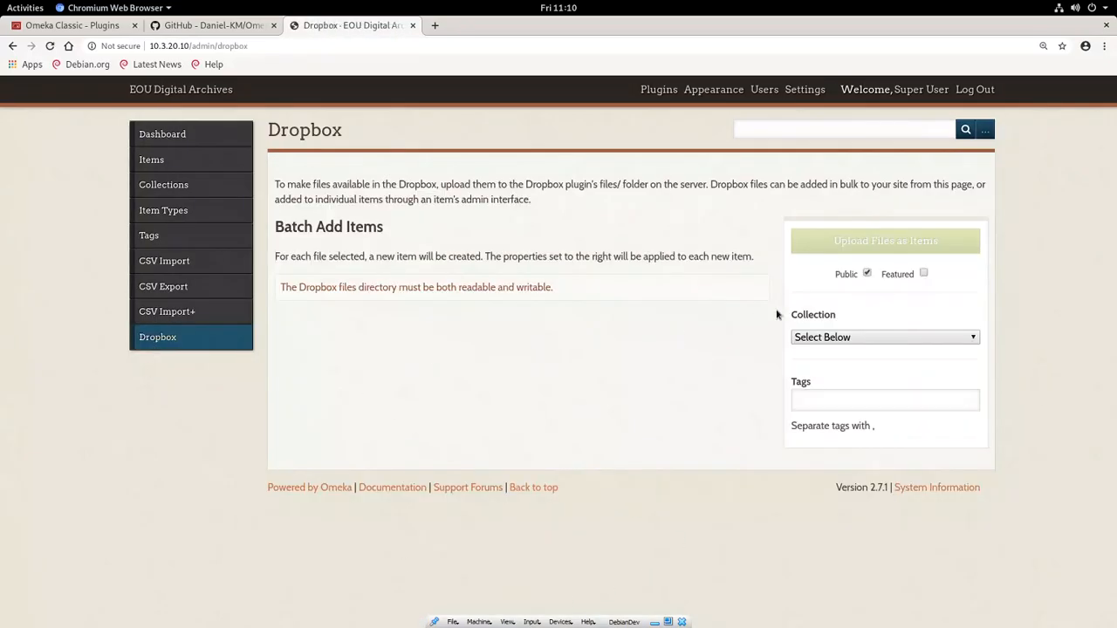
{"action": "mouse_move", "coordinate": [761, 314]}
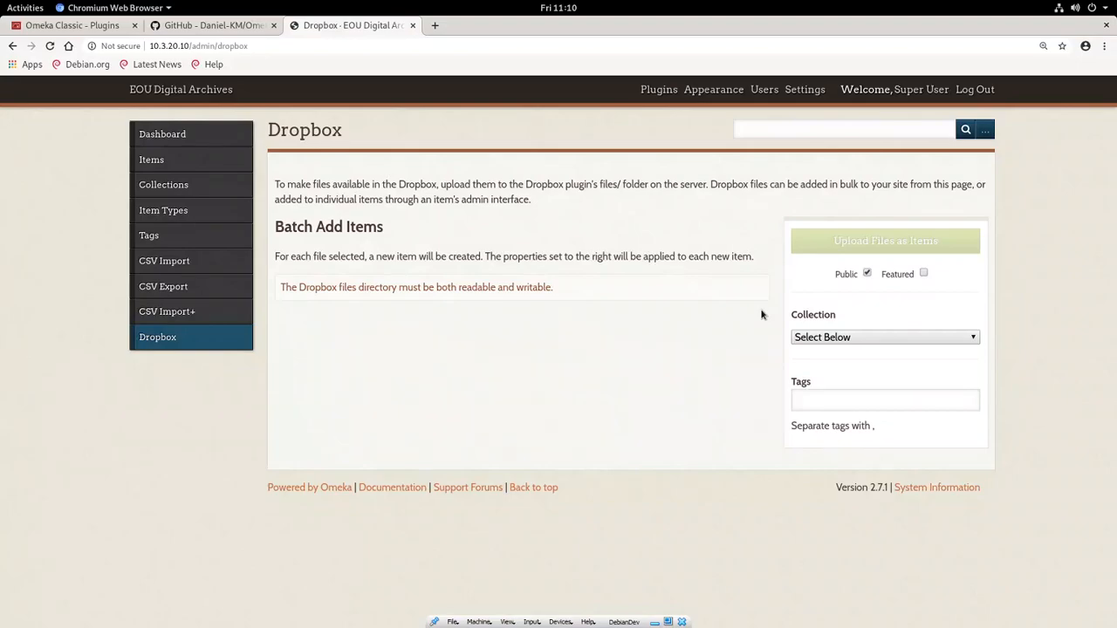
{"action": "mouse_move", "coordinate": [827, 315]}
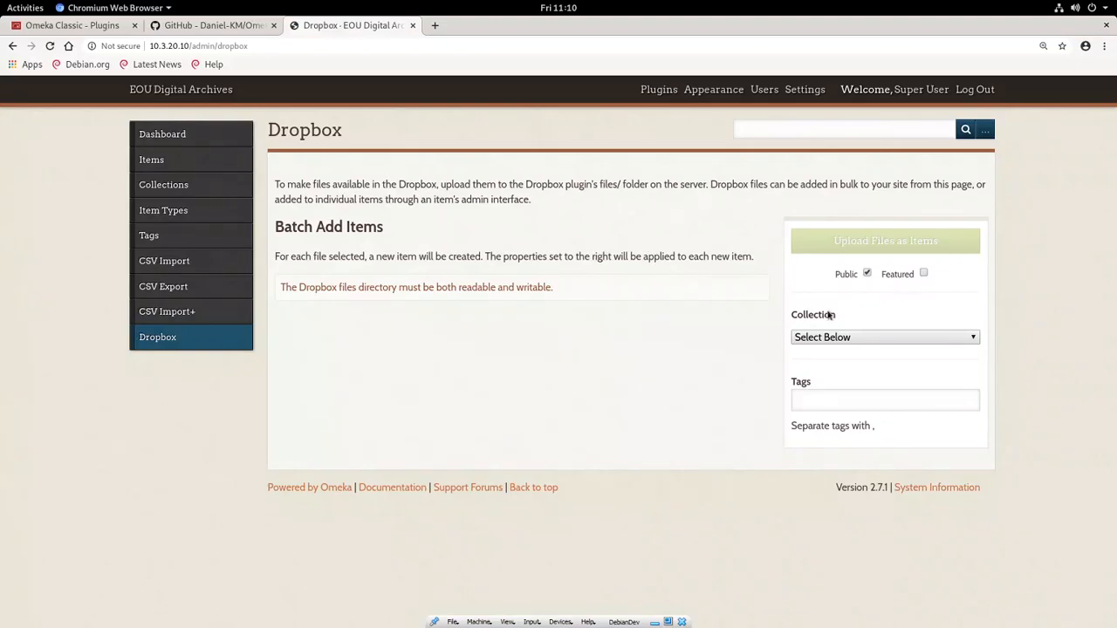
{"action": "mouse_move", "coordinate": [477, 364]}
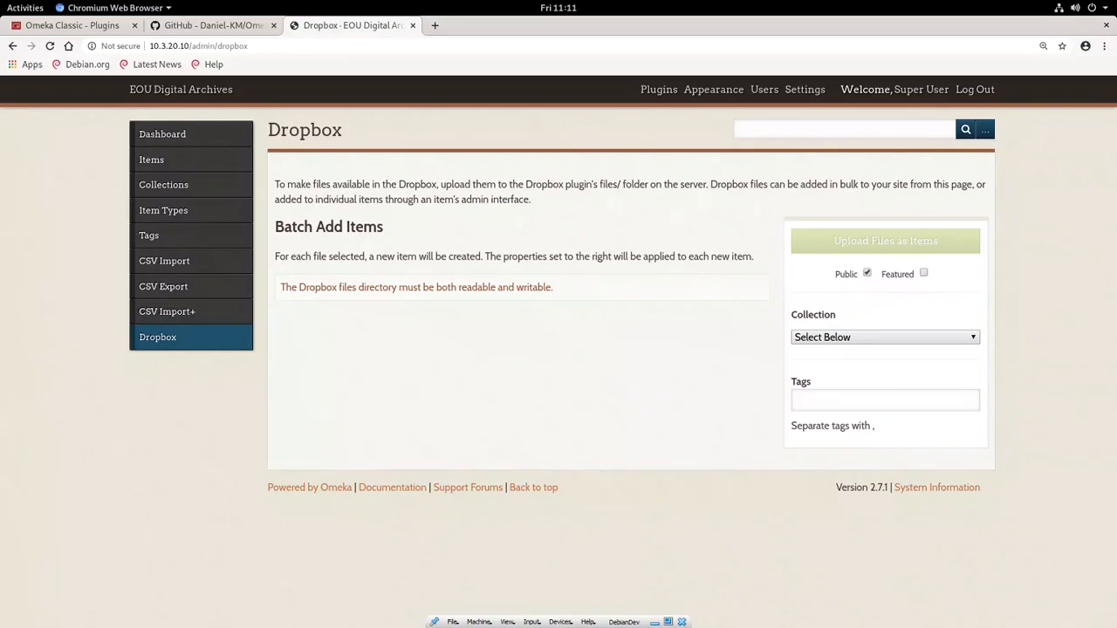
{"action": "mouse_move", "coordinate": [94, 76]}
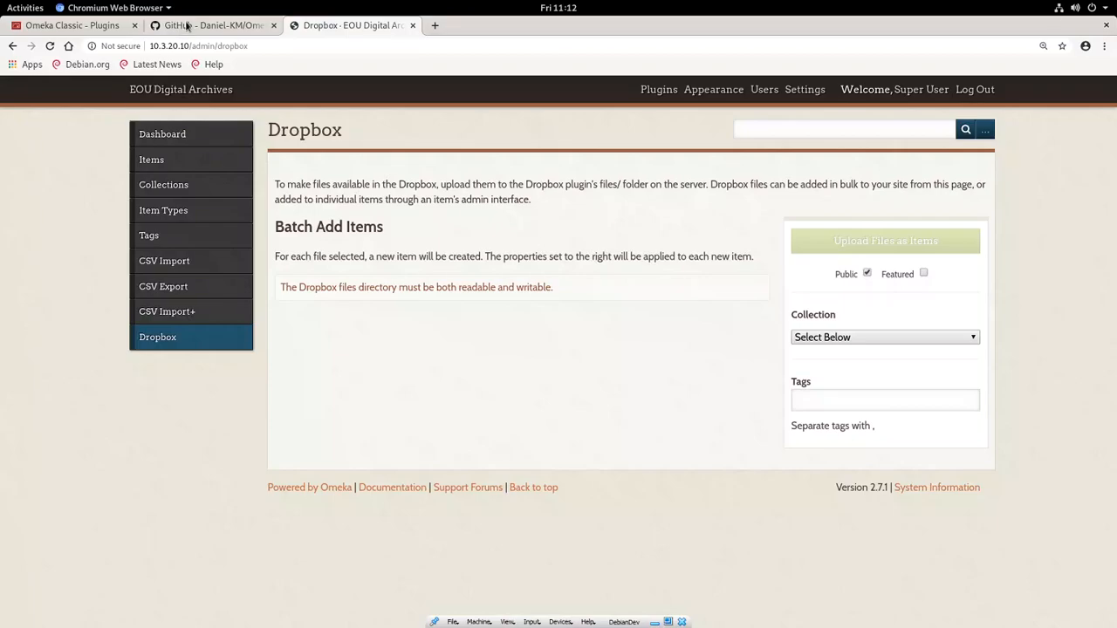
{"action": "mouse_move", "coordinate": [214, 25]}
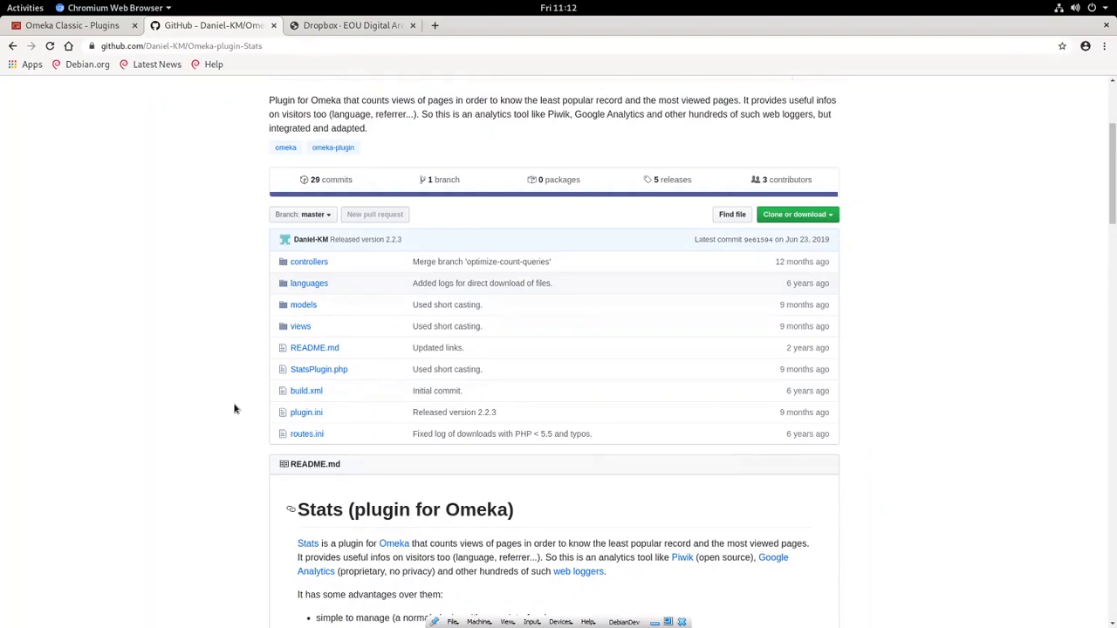
{"action": "scroll", "scroll_direction": "up", "scroll_amount": 3}
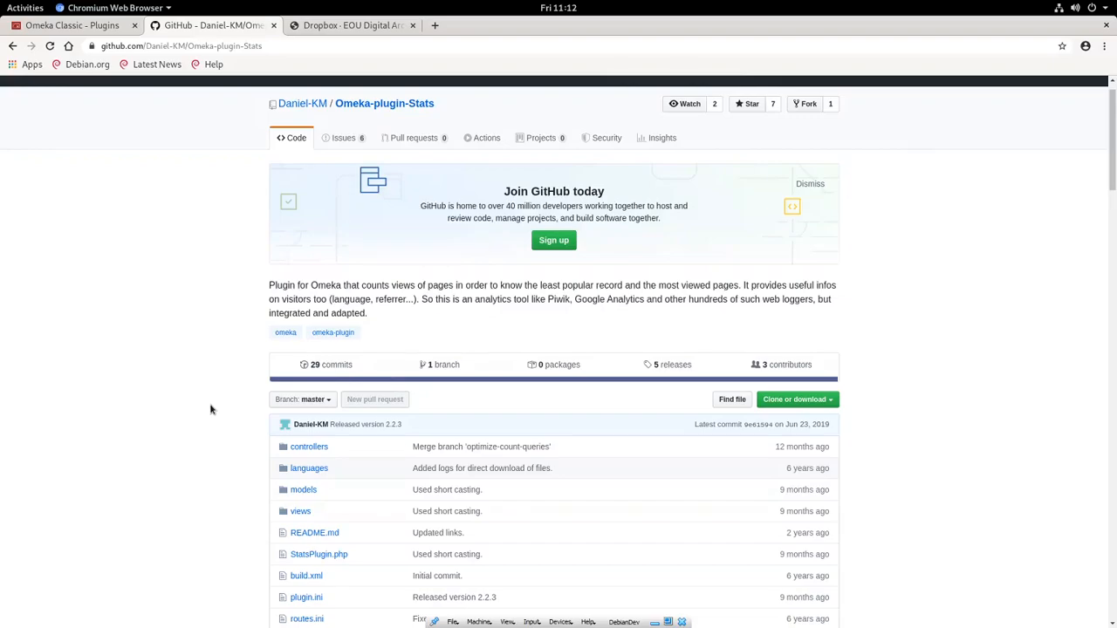
{"action": "mouse_move", "coordinate": [457, 172]}
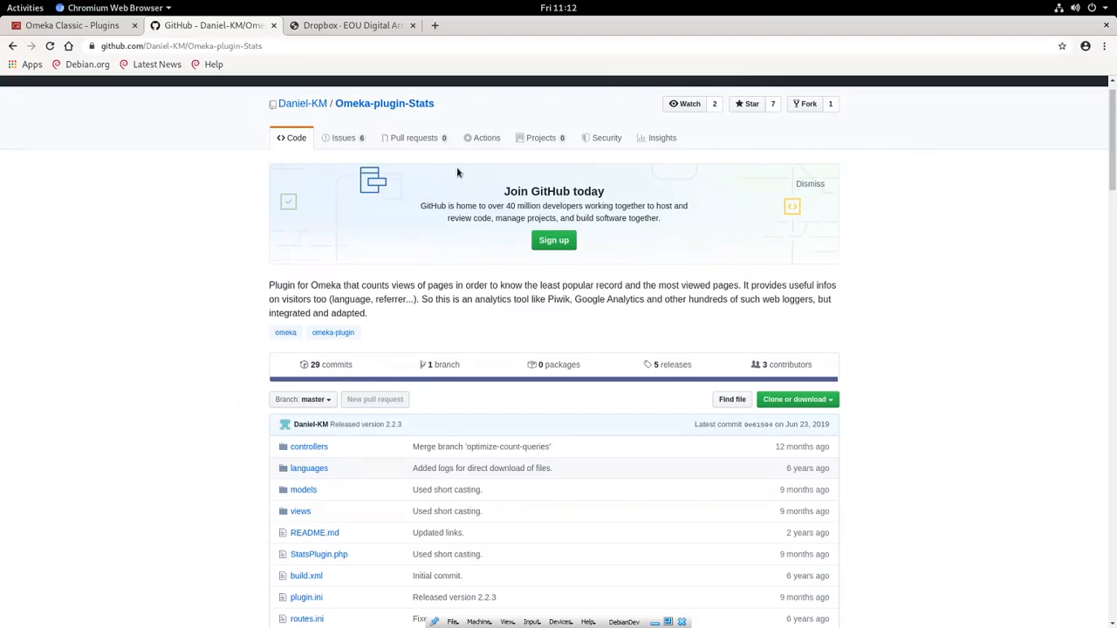
{"action": "mouse_move", "coordinate": [707, 328]}
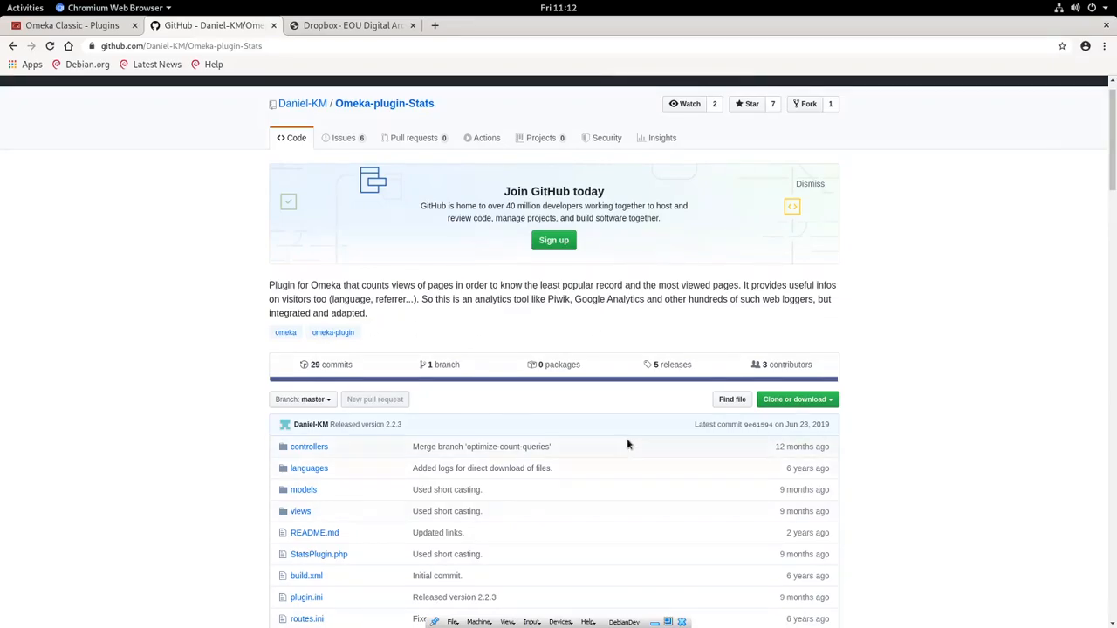
{"action": "mouse_move", "coordinate": [1105, 435]}
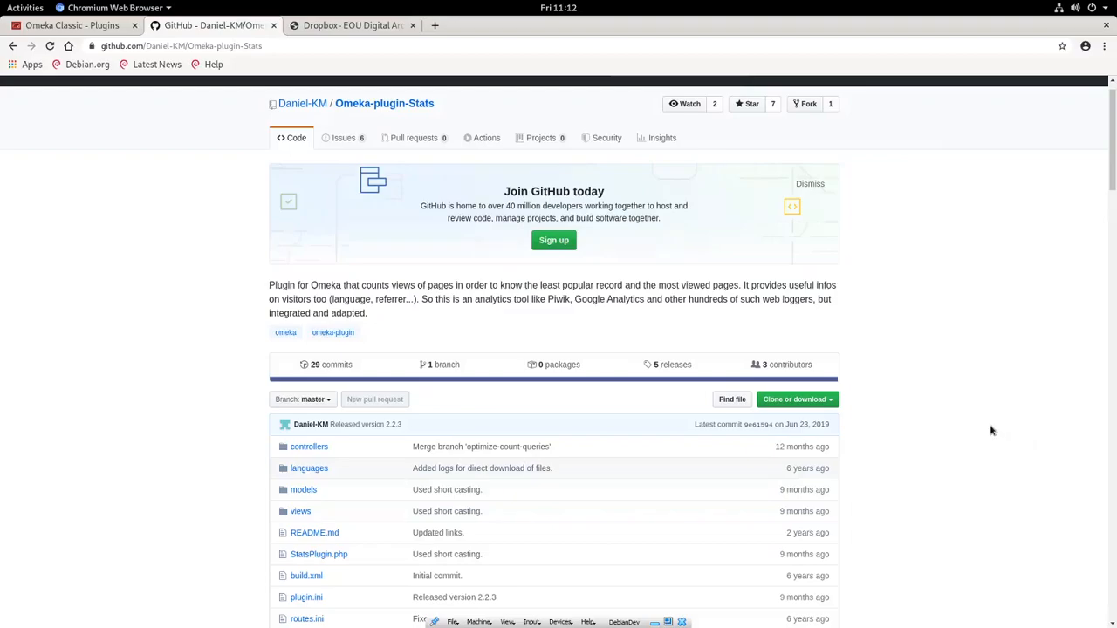
{"action": "mouse_move", "coordinate": [990, 431]}
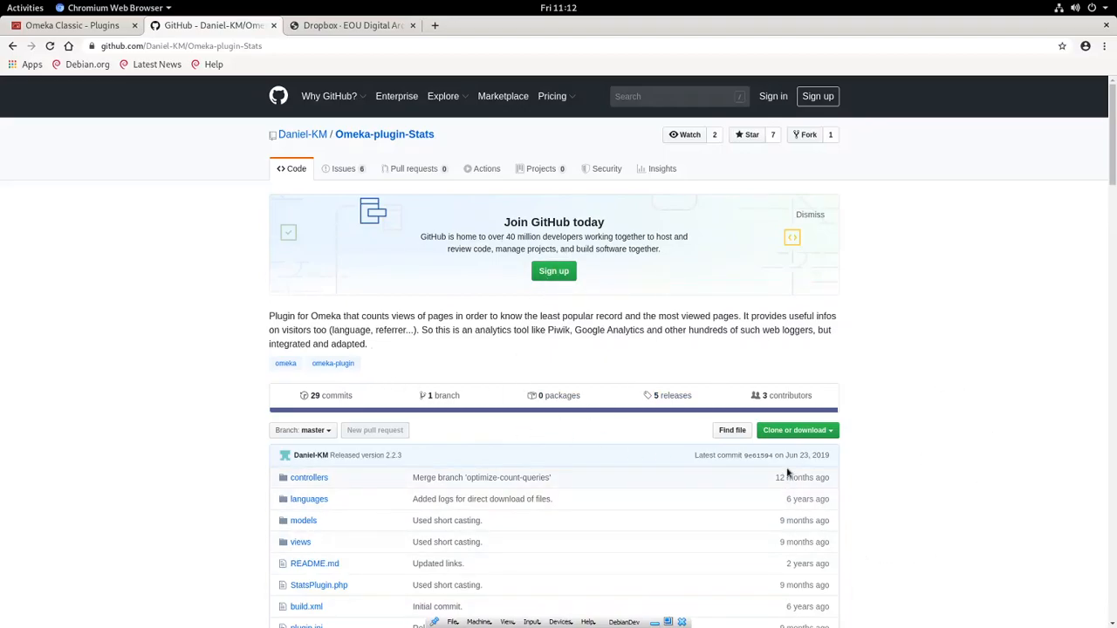
{"action": "scroll", "scroll_direction": "down", "scroll_amount": 3}
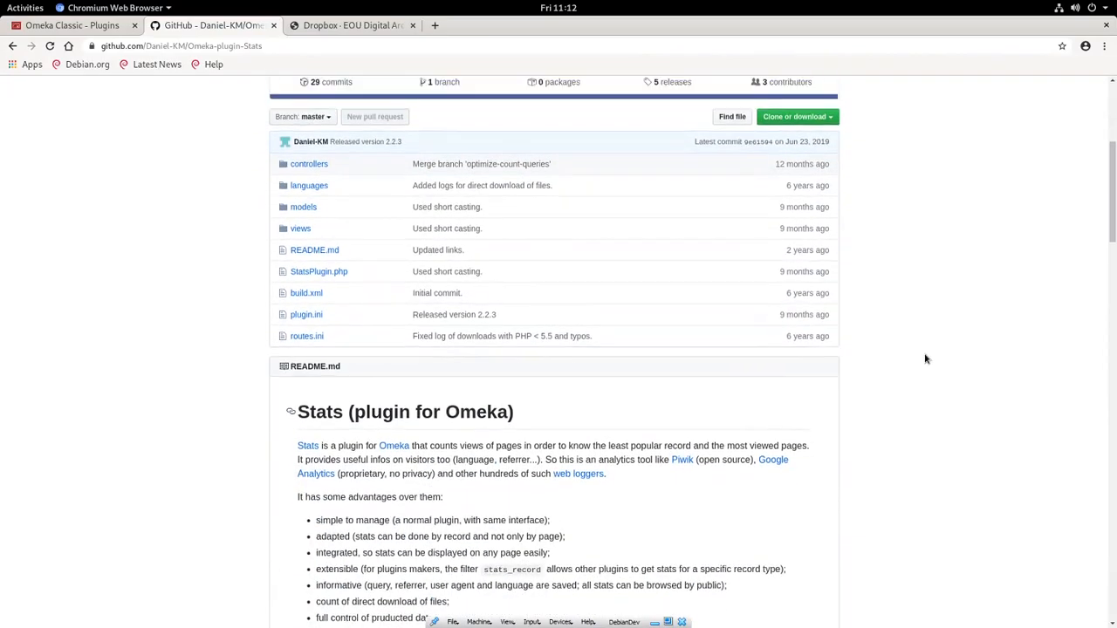
{"action": "scroll", "scroll_direction": "down", "scroll_amount": 3}
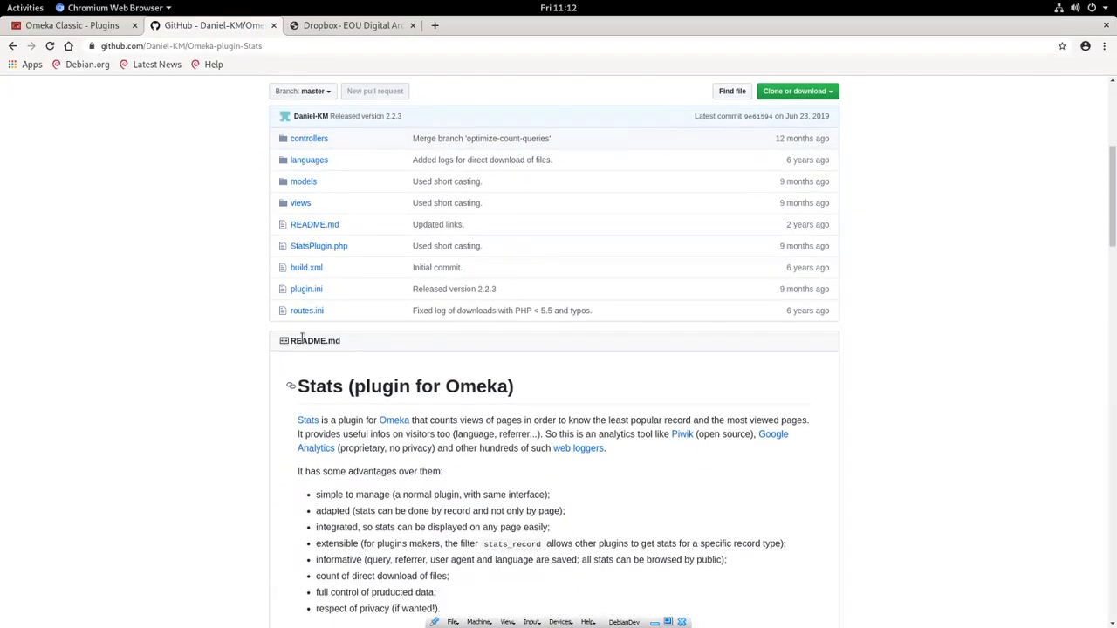
{"action": "scroll", "scroll_direction": "down", "scroll_amount": 3}
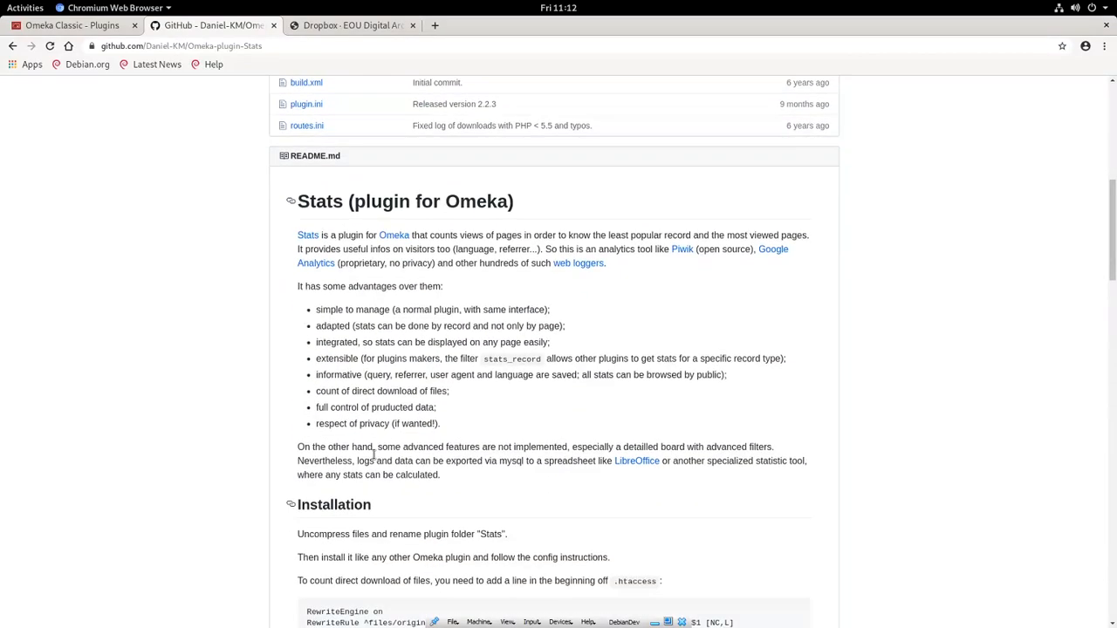
{"action": "scroll", "scroll_direction": "down", "scroll_amount": 3}
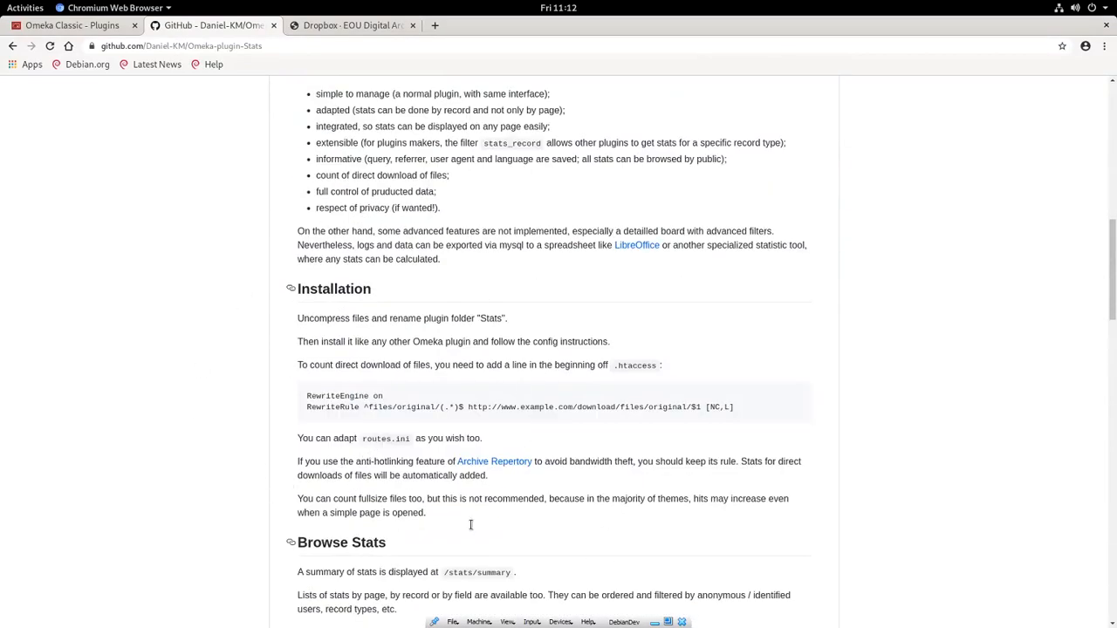
{"action": "scroll", "scroll_direction": "down", "scroll_amount": 3}
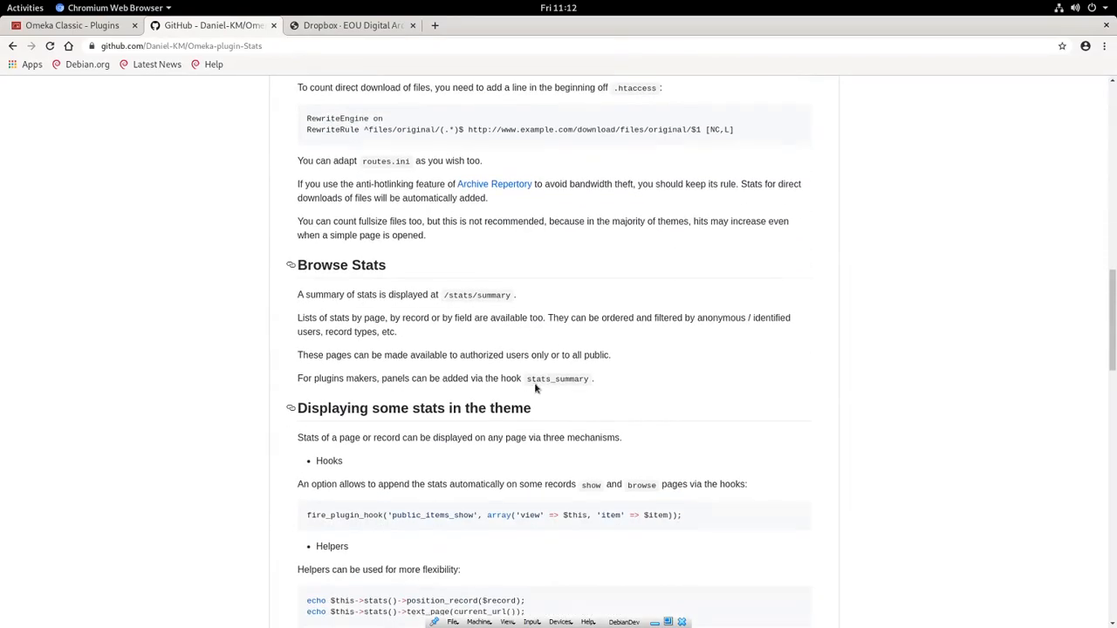
{"action": "scroll", "scroll_direction": "up", "scroll_amount": 3}
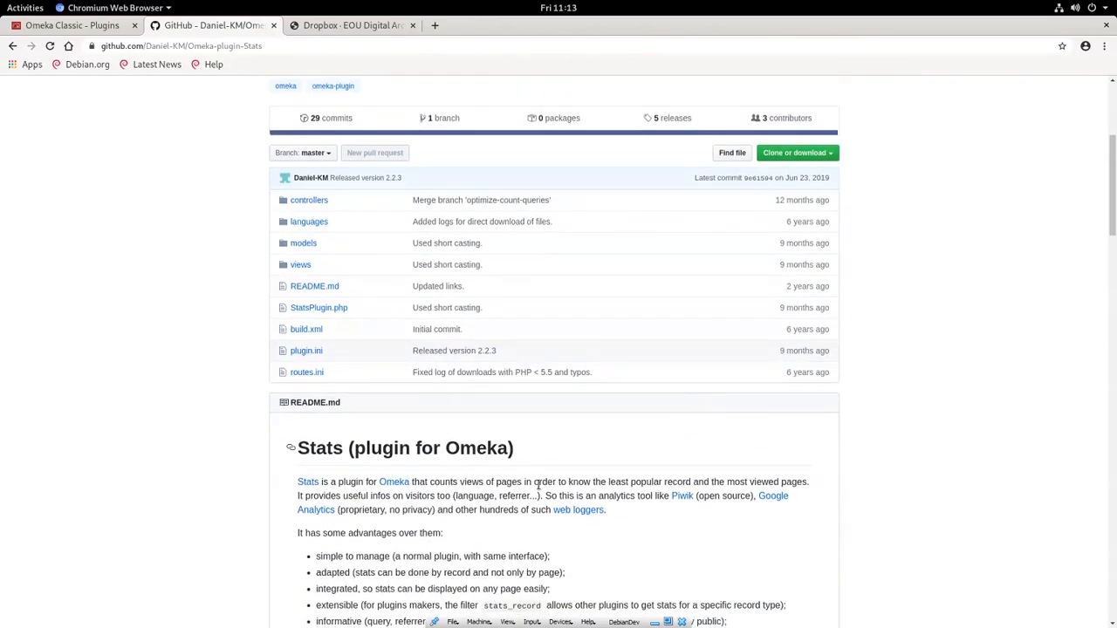
{"action": "scroll", "scroll_direction": "down", "scroll_amount": 3}
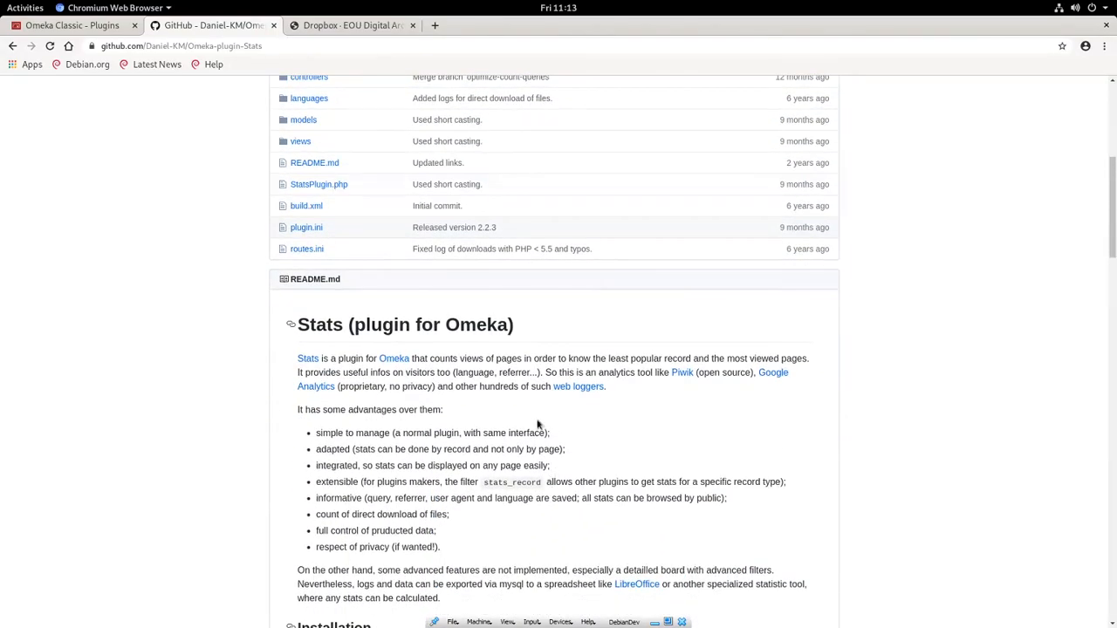
{"action": "scroll", "scroll_direction": "down", "scroll_amount": 3}
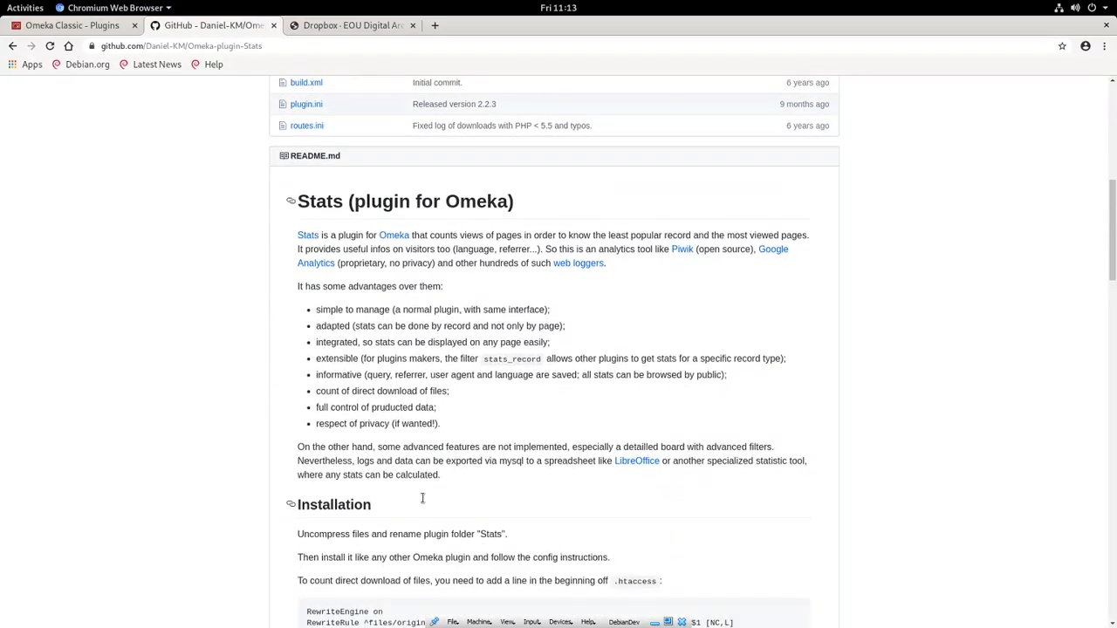
{"action": "mouse_move", "coordinate": [503, 513]}
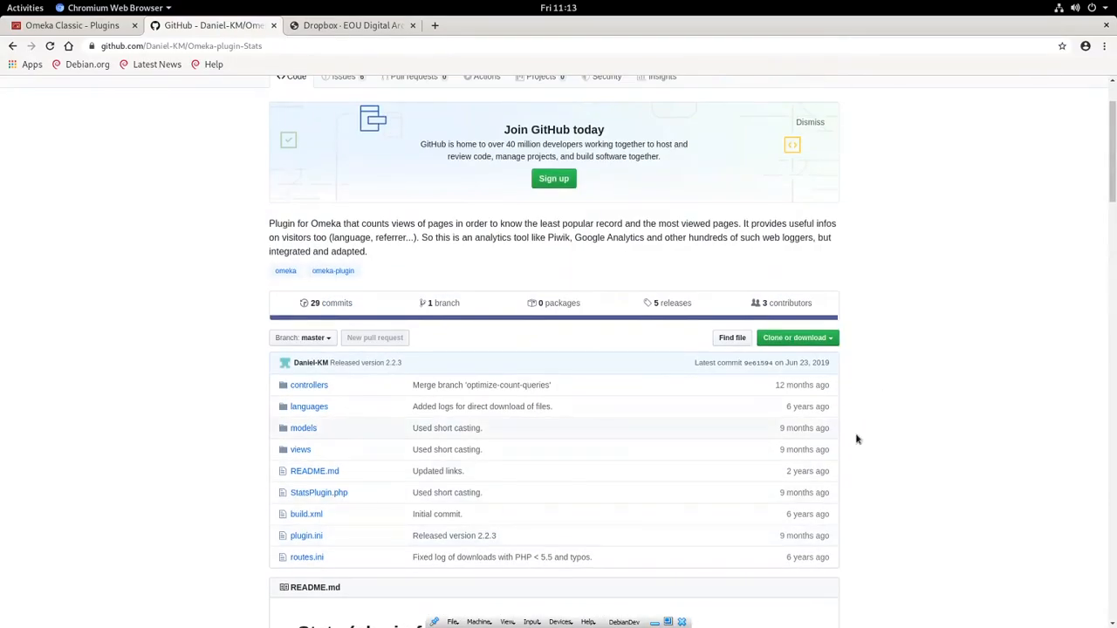
{"action": "scroll", "scroll_direction": "down", "scroll_amount": 3}
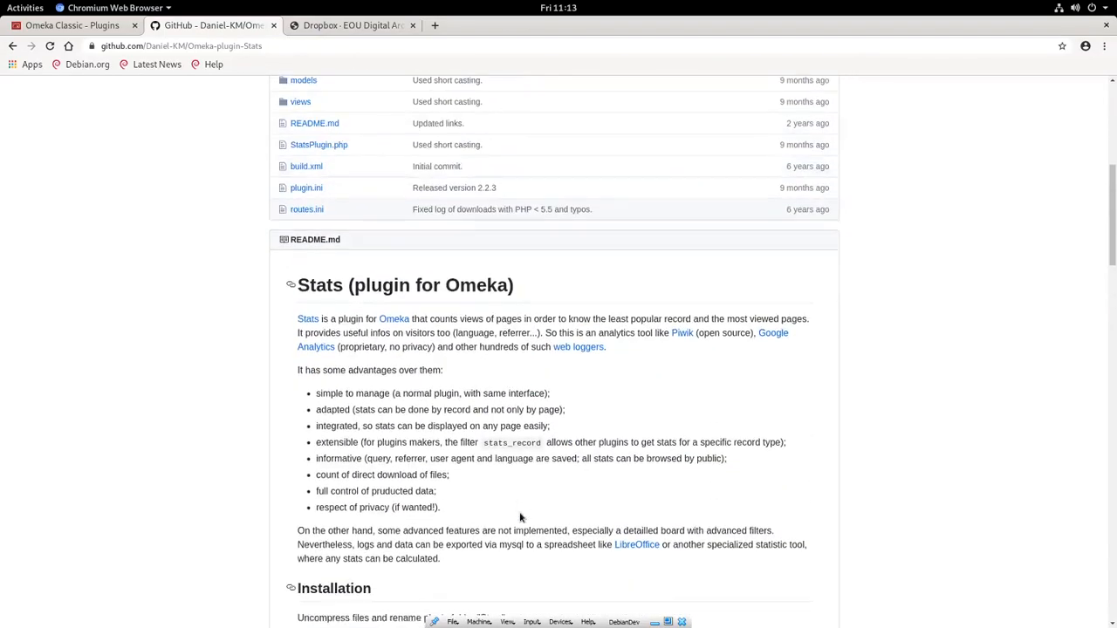
{"action": "scroll", "scroll_direction": "up", "scroll_amount": 3}
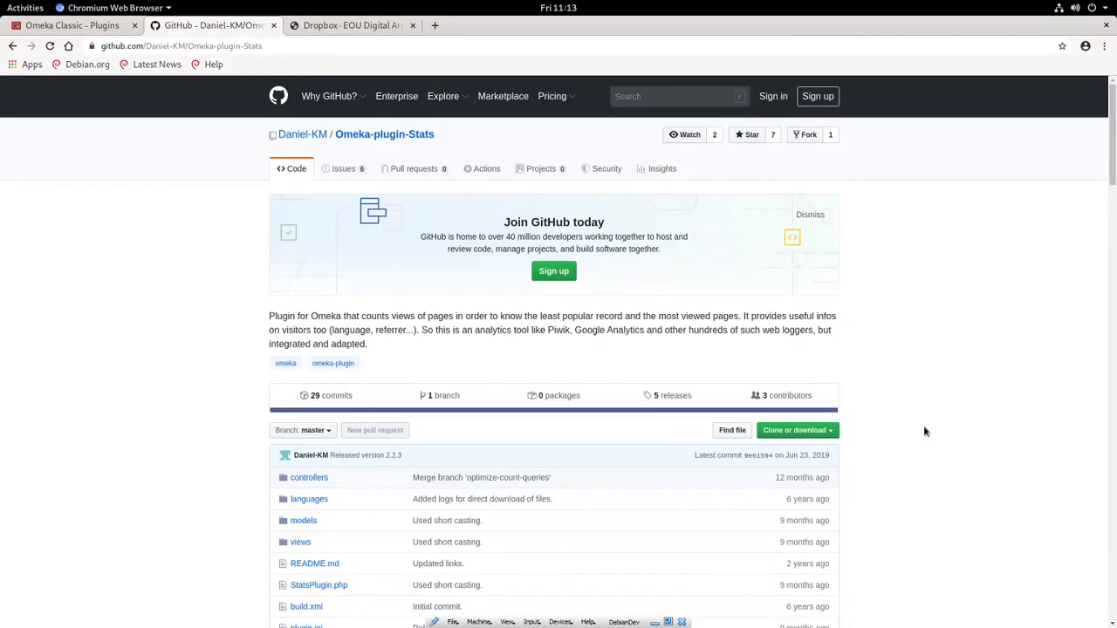
{"action": "mouse_move", "coordinate": [938, 400]}
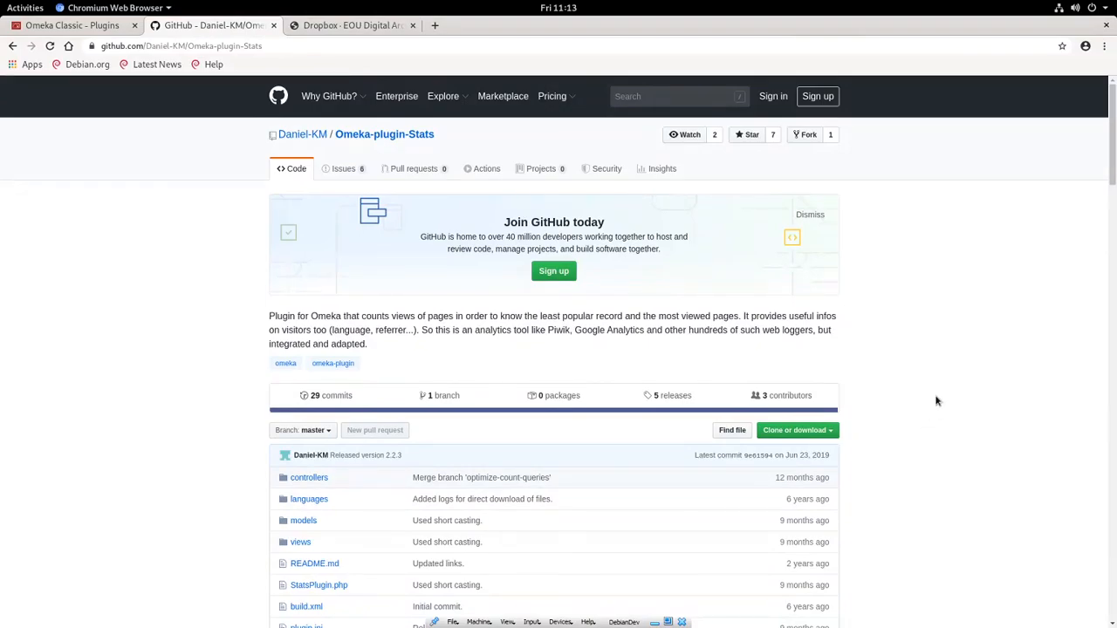
{"action": "mouse_move", "coordinate": [930, 389]}
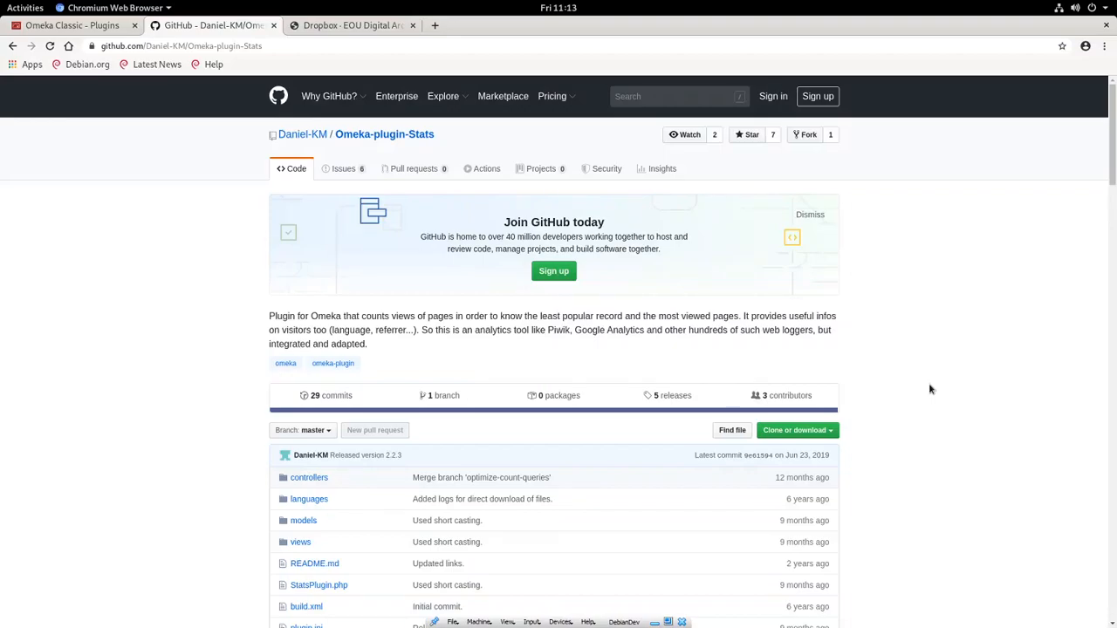
{"action": "scroll", "scroll_direction": "down", "scroll_amount": 3}
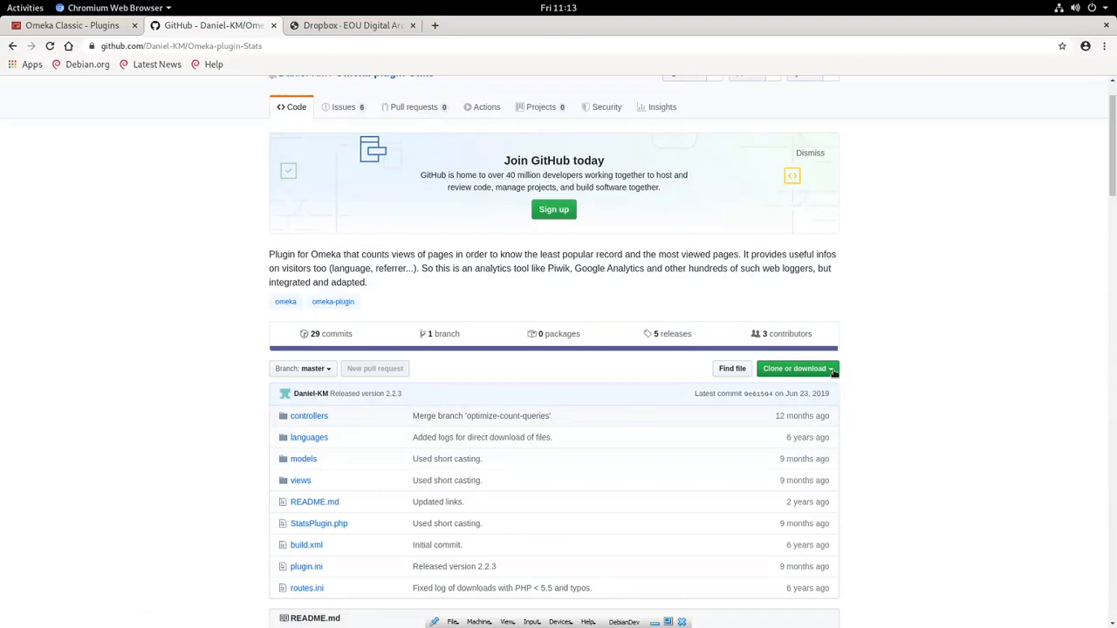
{"action": "mouse_move", "coordinate": [796, 367]}
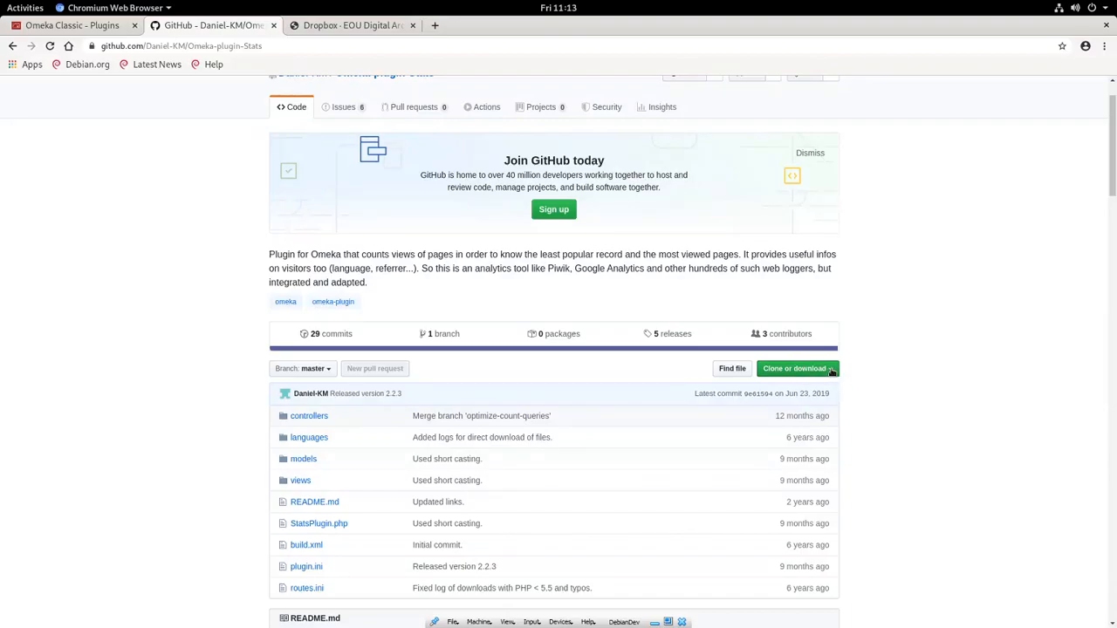
- From the Clone or download menu, copy the Download ZIP link address
{"action": "left_click", "coordinate": [793, 368]}
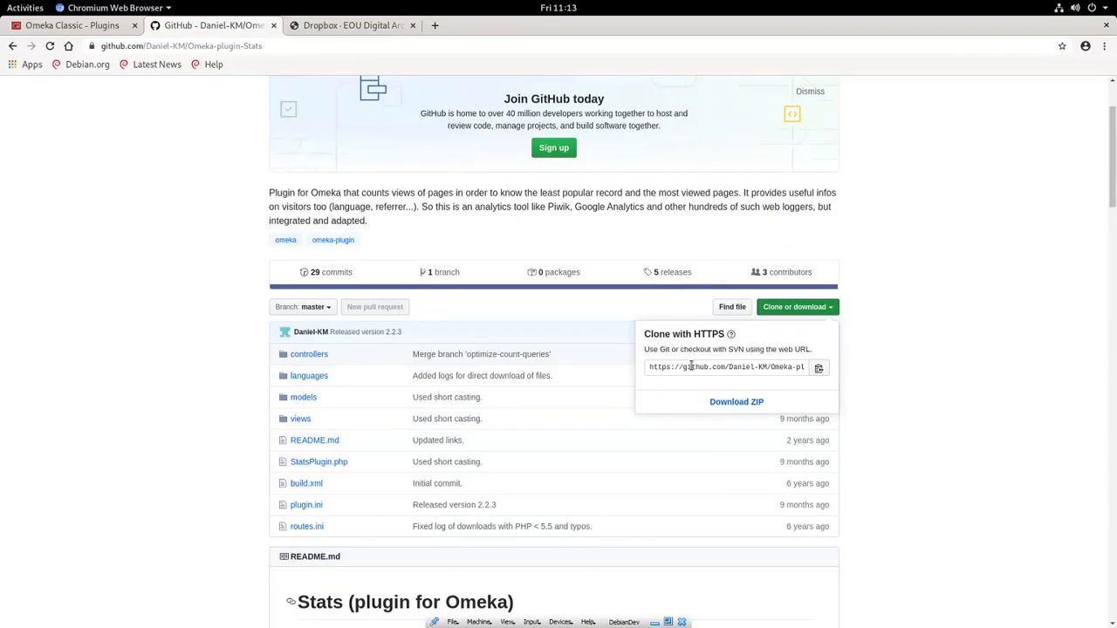
{"action": "left_click", "coordinate": [727, 366]}
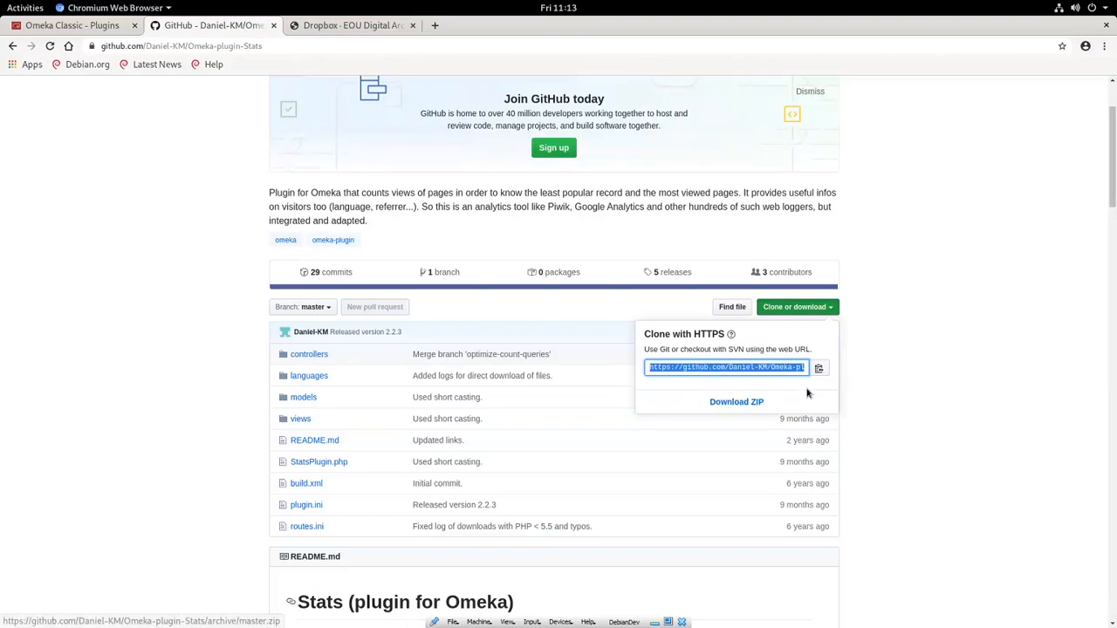
{"action": "mouse_move", "coordinate": [815, 354]}
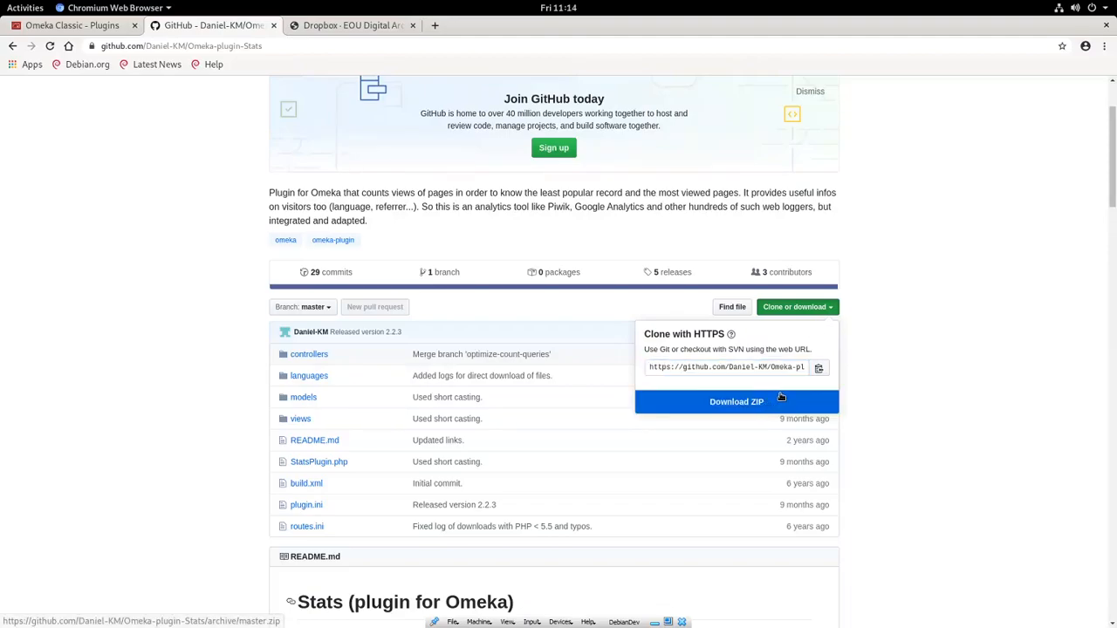
{"action": "mouse_move", "coordinate": [775, 400]}
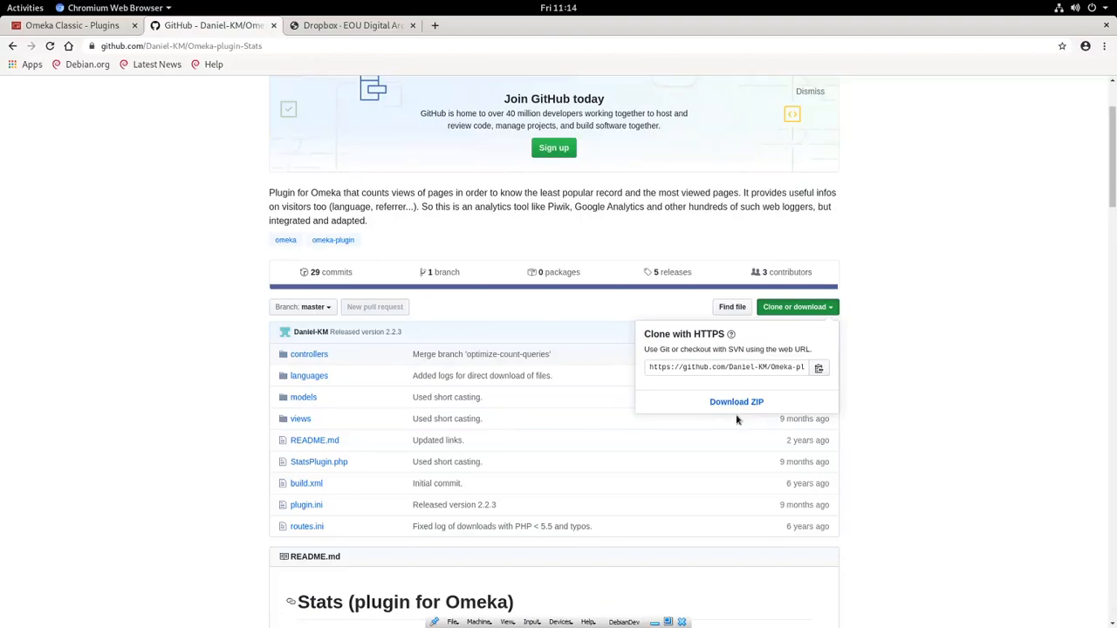
{"action": "mouse_move", "coordinate": [736, 402]}
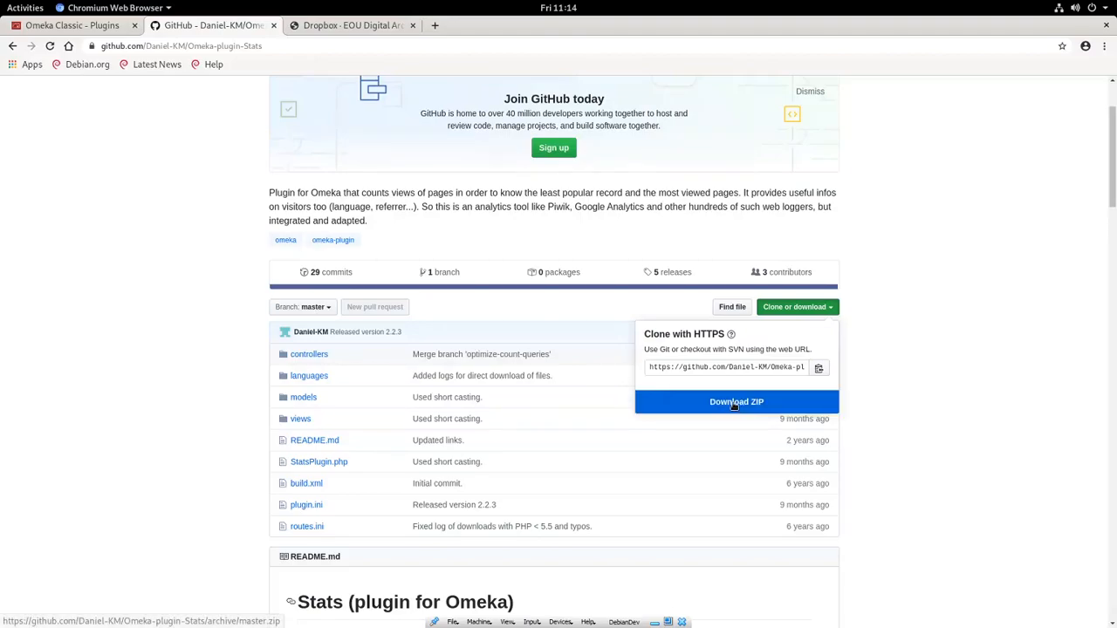
{"action": "right_click", "coordinate": [736, 401]}
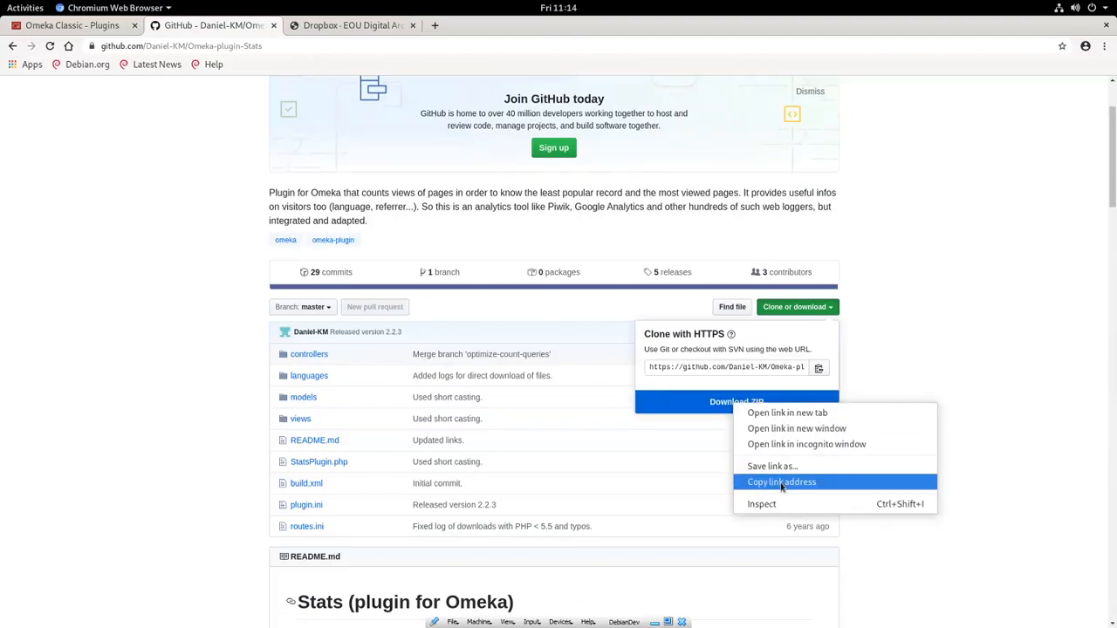
{"action": "left_click", "coordinate": [781, 481]}
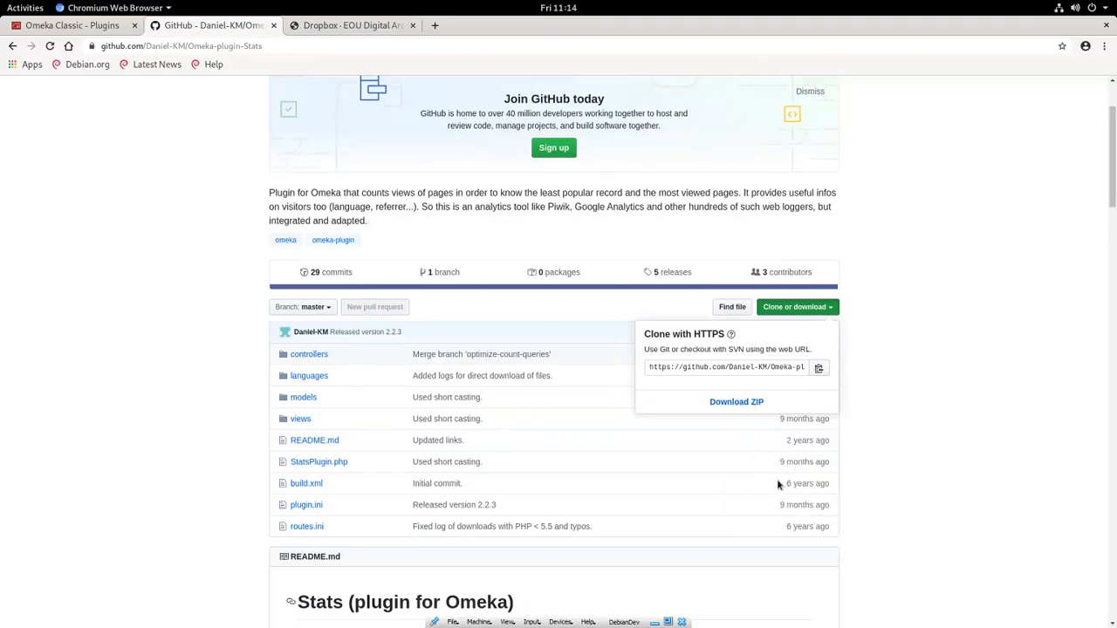
{"action": "mouse_move", "coordinate": [780, 467]}
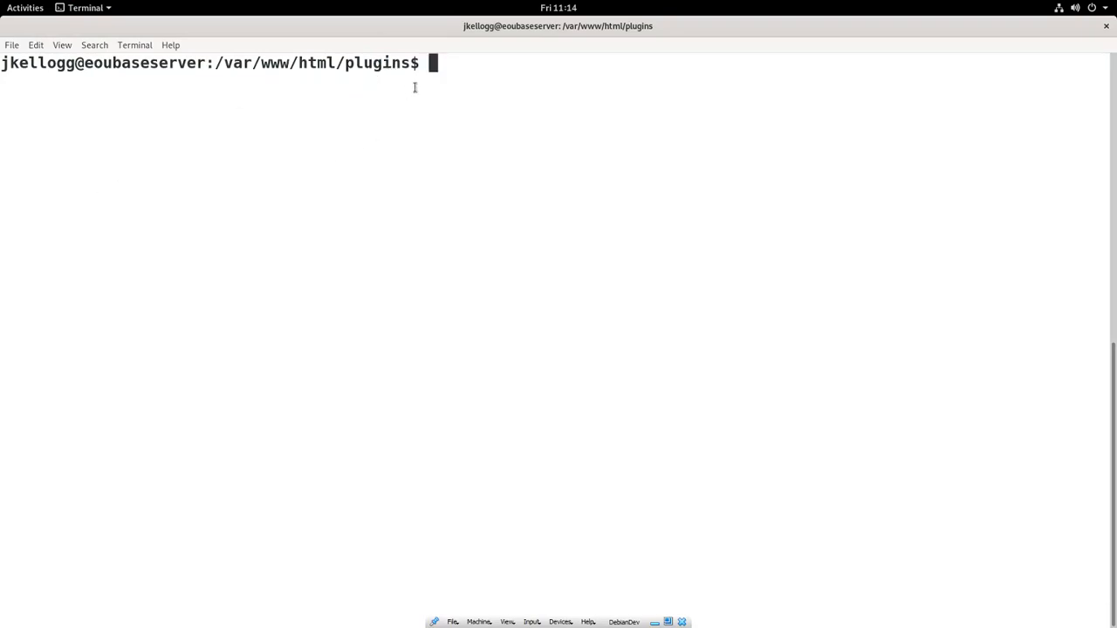
- List the plugins folder with ls -l, then start a sudo wget with the pasted ZIP address
{"action": "type", "text": "l"}
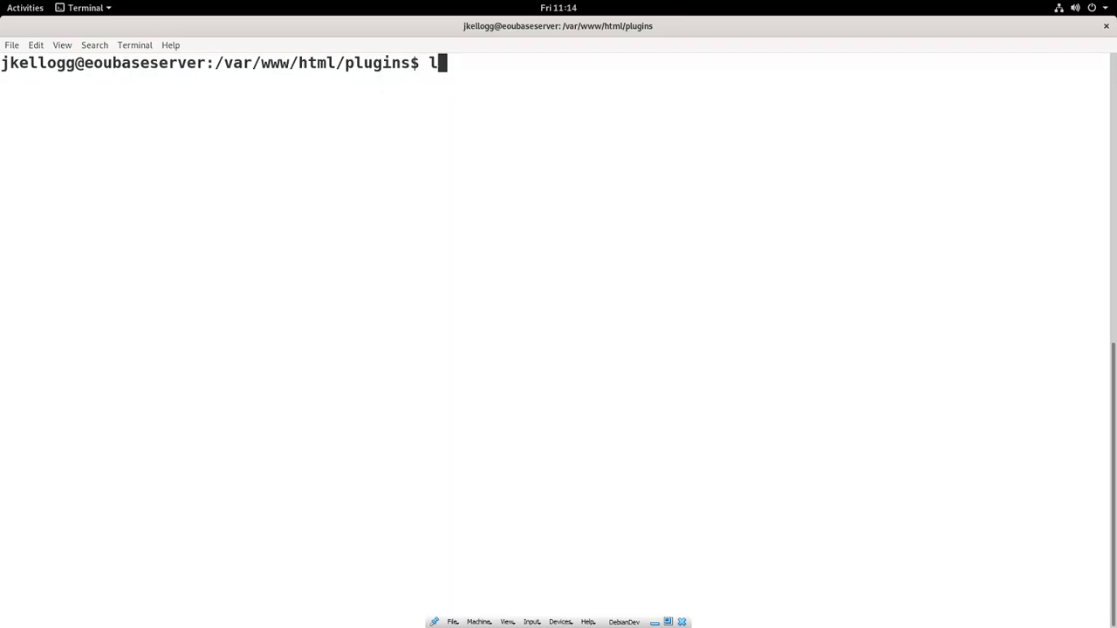
{"action": "type", "text": "s -la"}
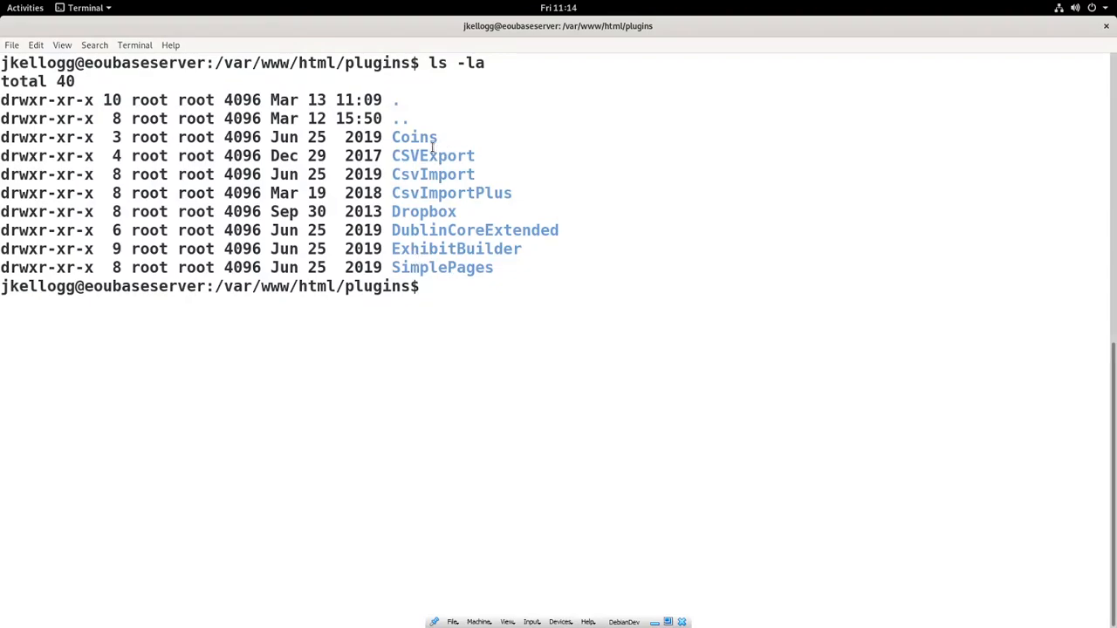
{"action": "mouse_move", "coordinate": [423, 299]}
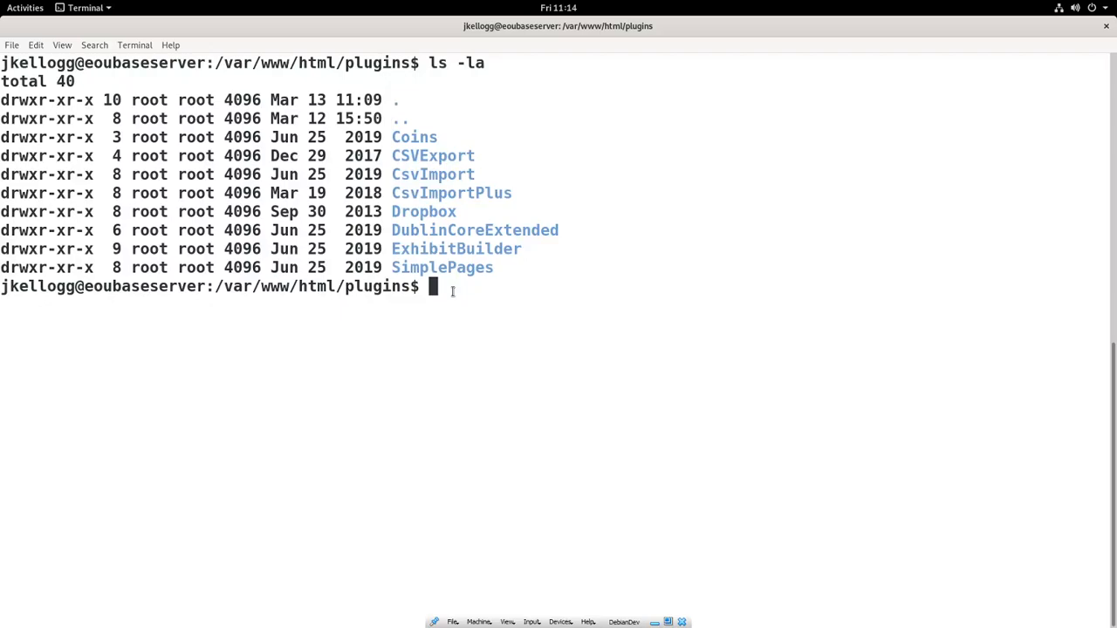
{"action": "type", "text": "sudo"}
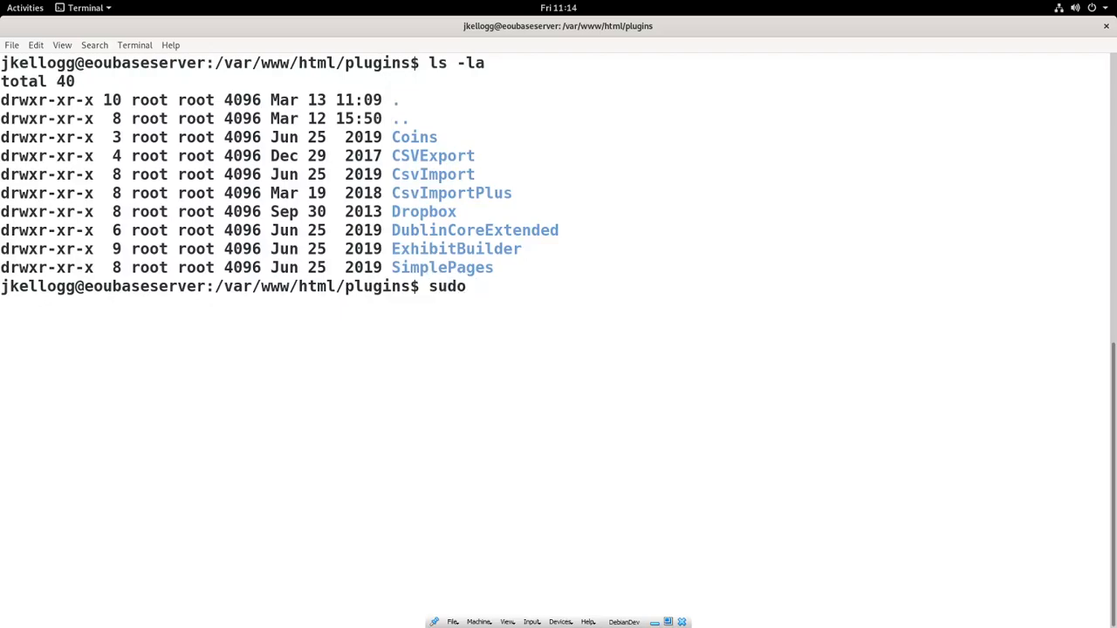
{"action": "type", "text": "wg"}
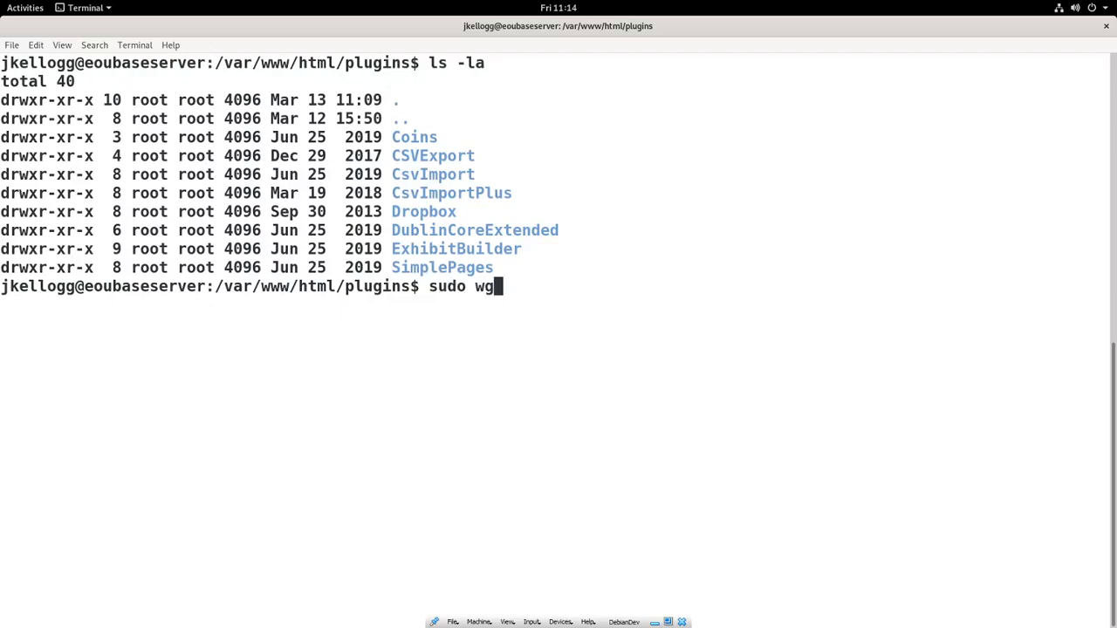
{"action": "right_click", "coordinate": [524, 286]}
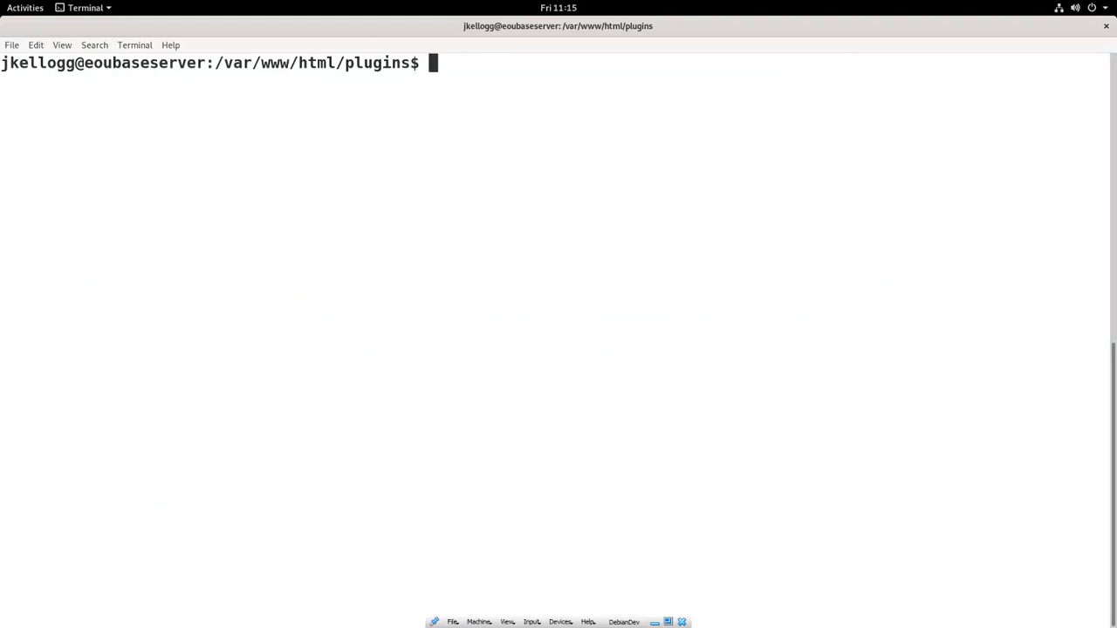
- Begin a git clone command, then abandon it
{"action": "type", "text": "git clo"}
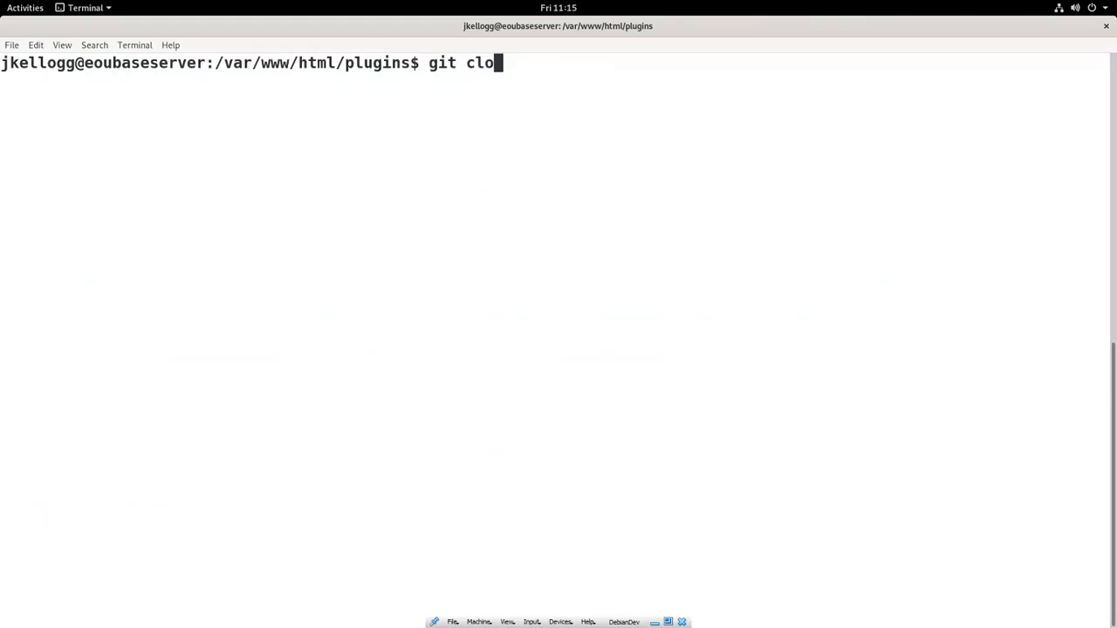
{"action": "type", "text": "ne"}
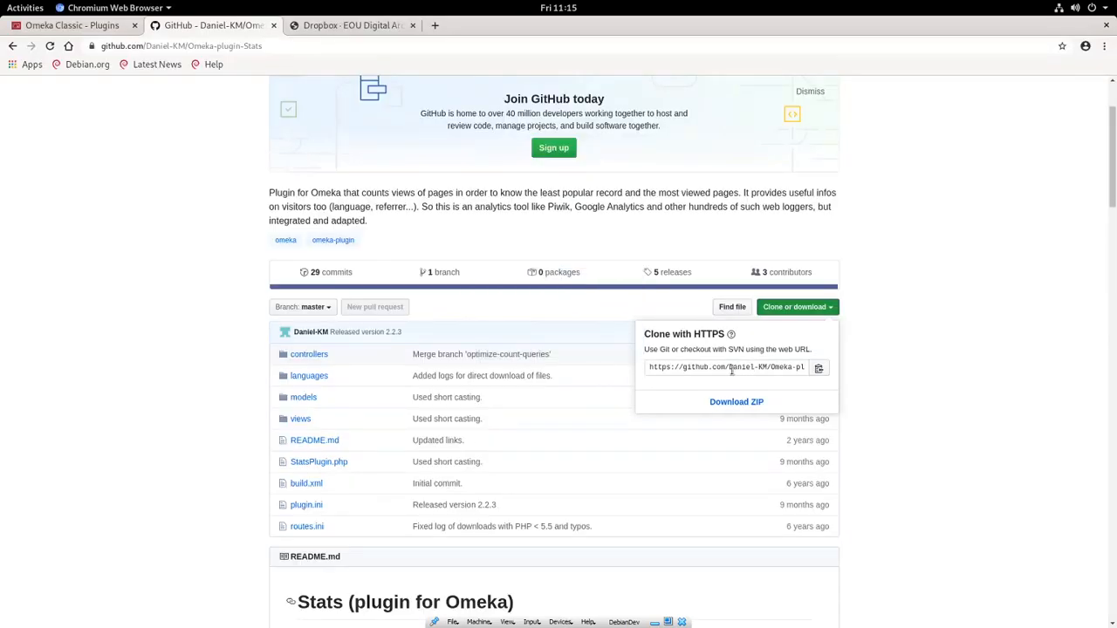
{"action": "left_click", "coordinate": [725, 367]}
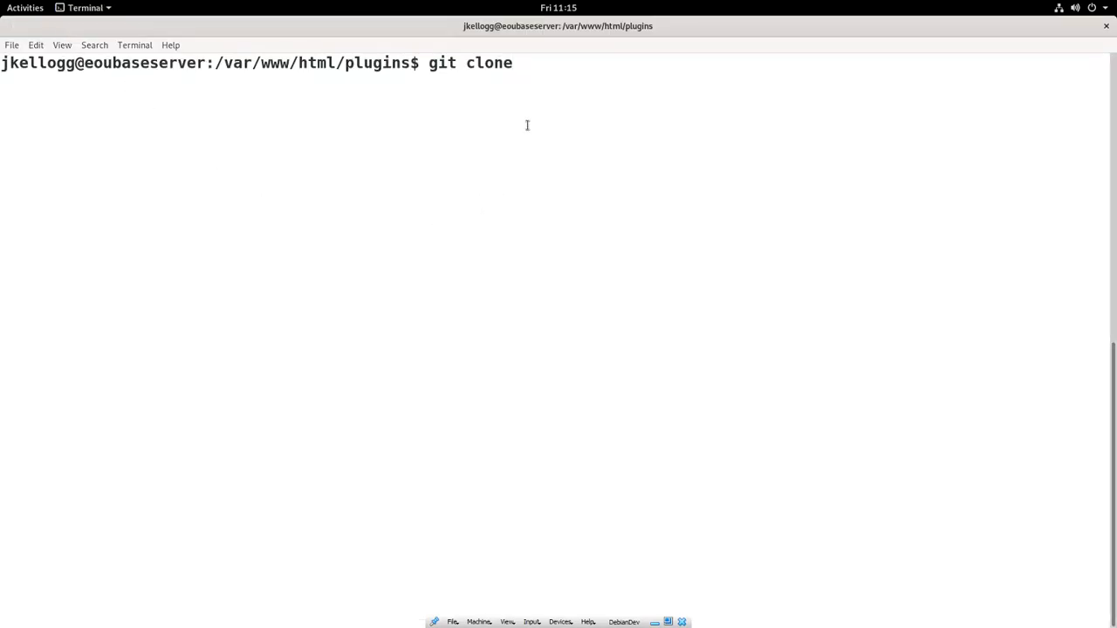
{"action": "key", "text": "BackSpace"}
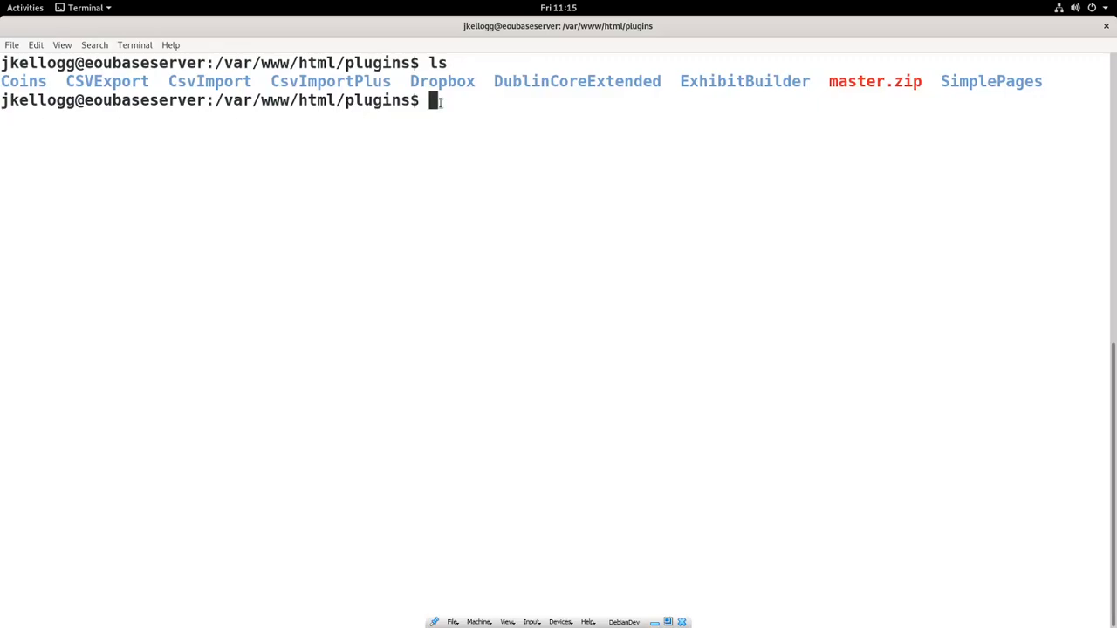
- Extract master.zip with sudo unzip and list the plugins folder
{"action": "type", "text": "s"}
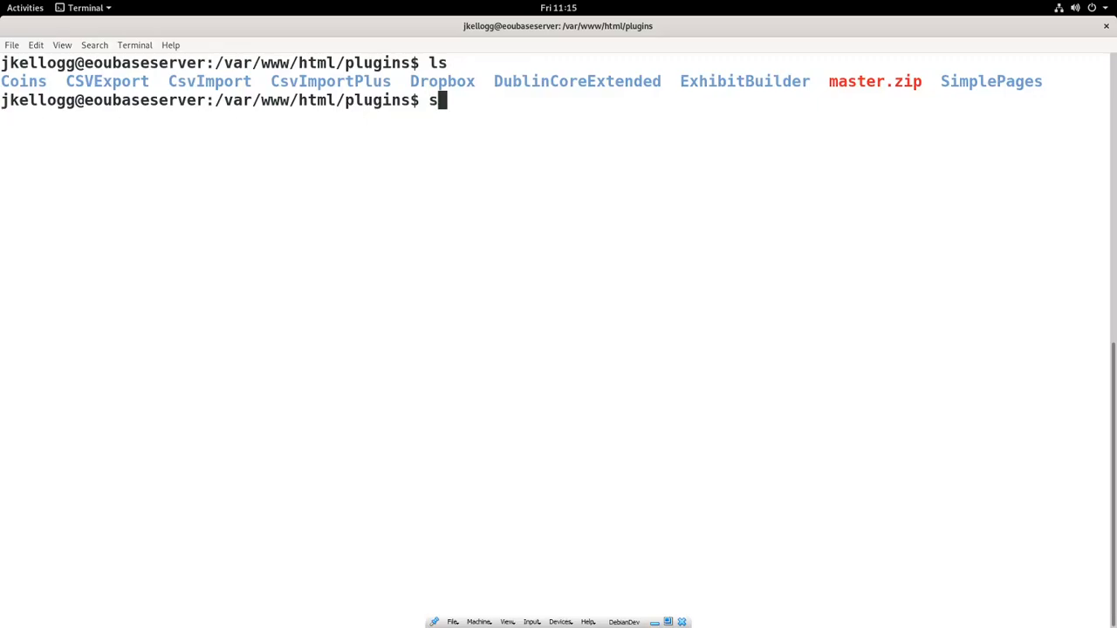
{"action": "type", "text": "udo unz"}
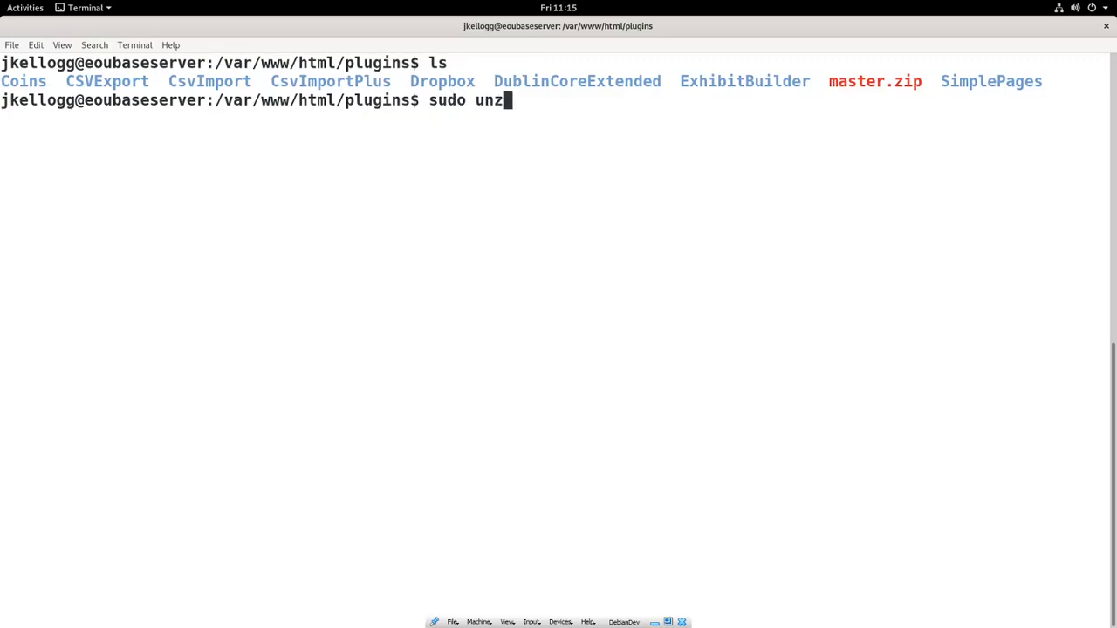
{"action": "type", "text": "ip master.zip"}
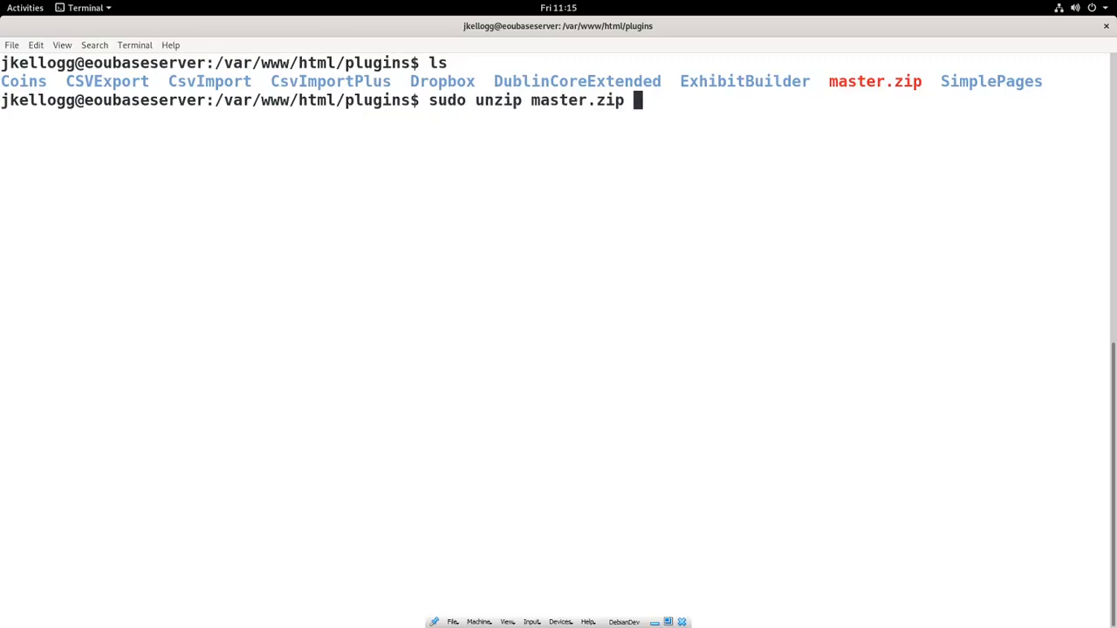
{"action": "key", "text": "Return"}
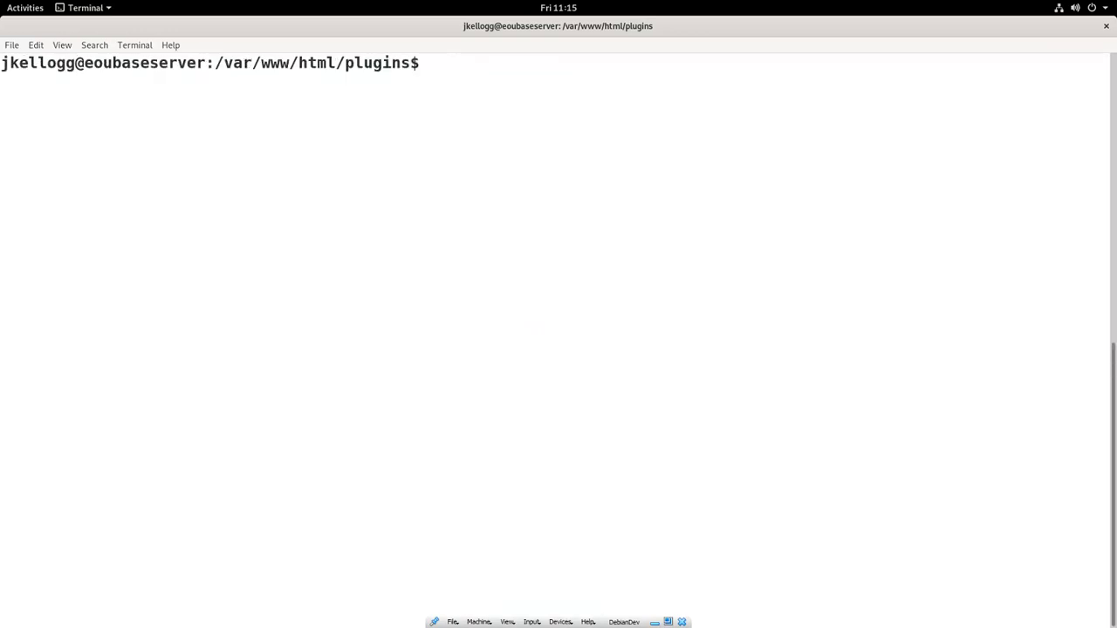
{"action": "type", "text": "ls"}
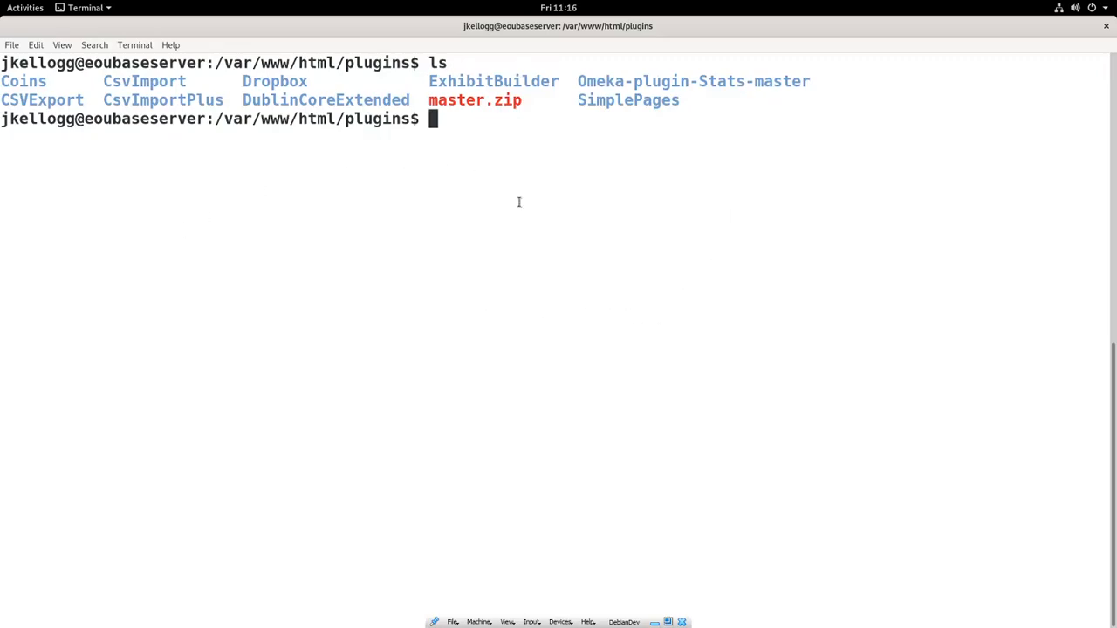
{"action": "mouse_move", "coordinate": [452, 182]}
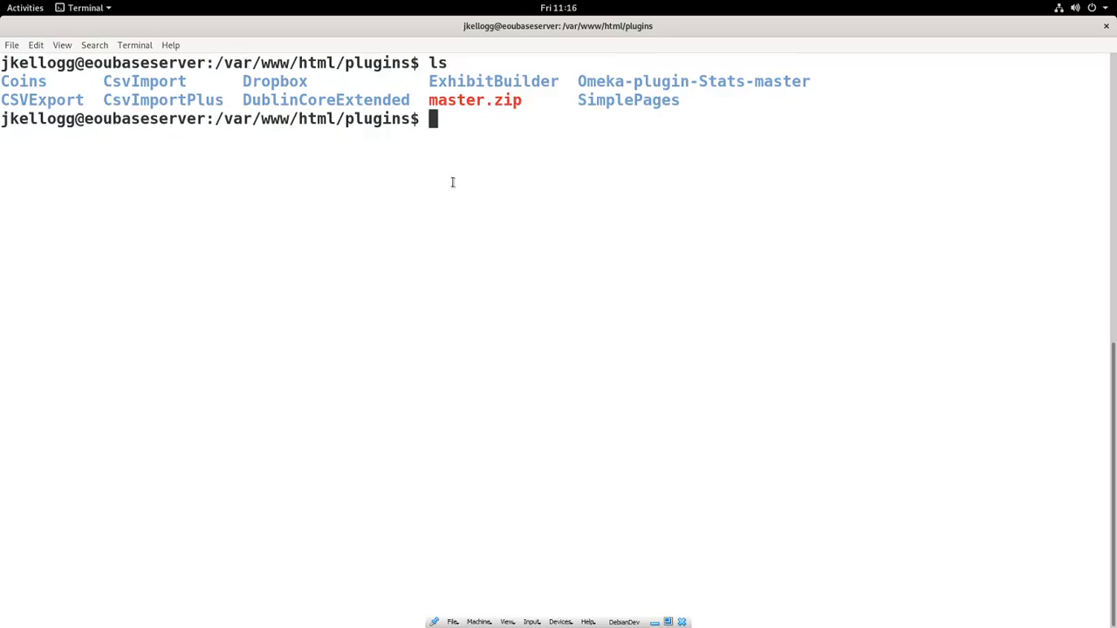
{"action": "mouse_move", "coordinate": [578, 85]}
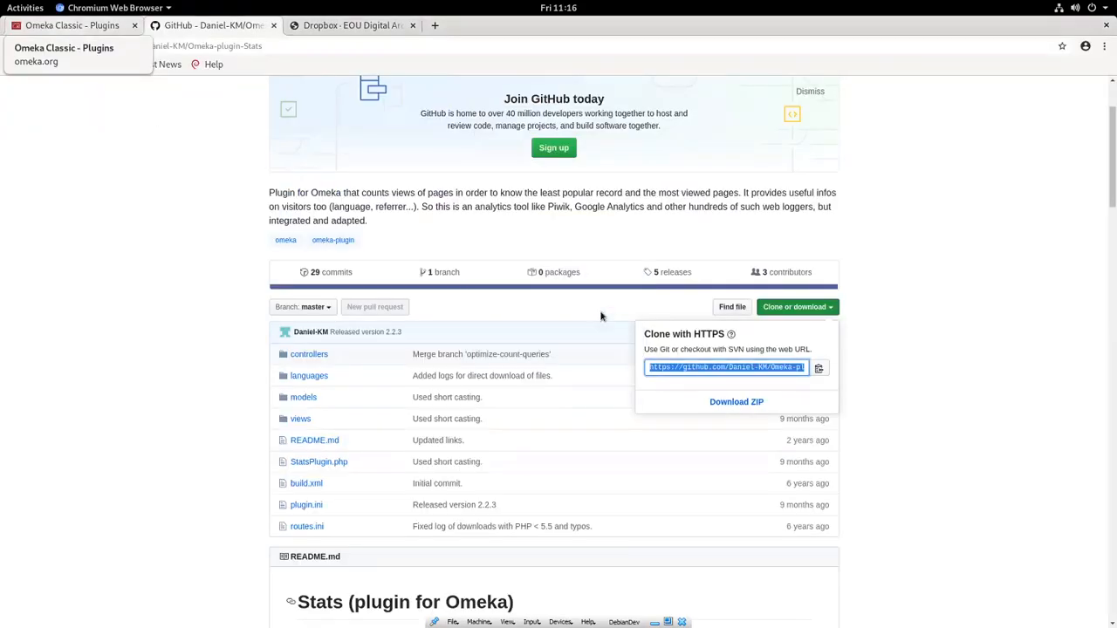
- Scroll the Omeka-plugin-Stats README down to the Installation notes about naming the folder Stats
{"action": "scroll", "scroll_direction": "down", "scroll_amount": 3}
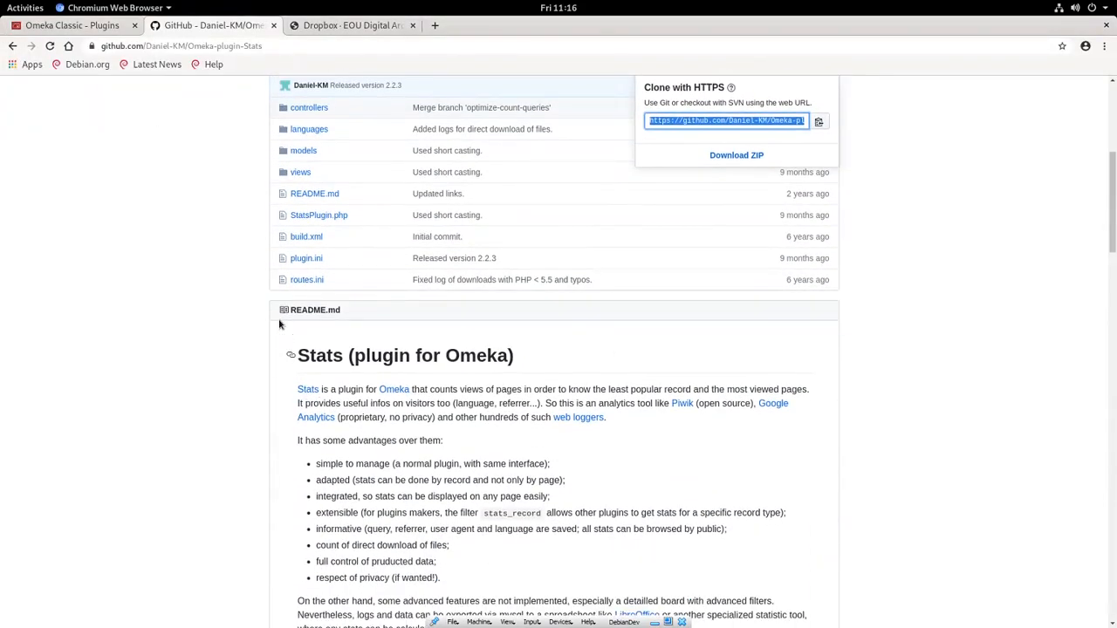
{"action": "scroll", "scroll_direction": "down", "scroll_amount": 3}
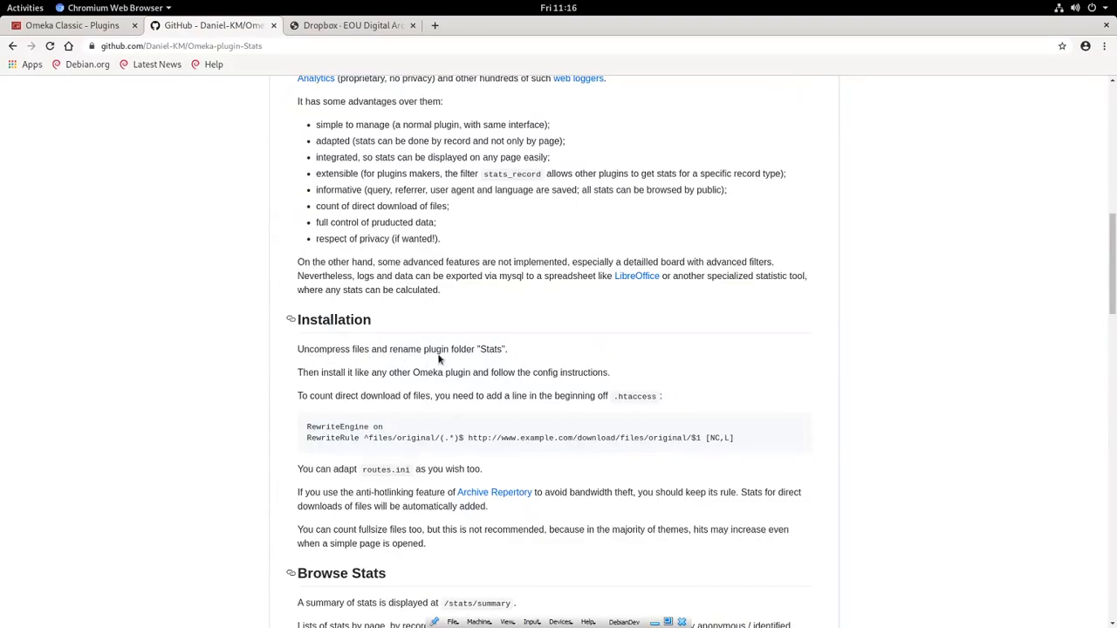
{"action": "mouse_move", "coordinate": [508, 356]}
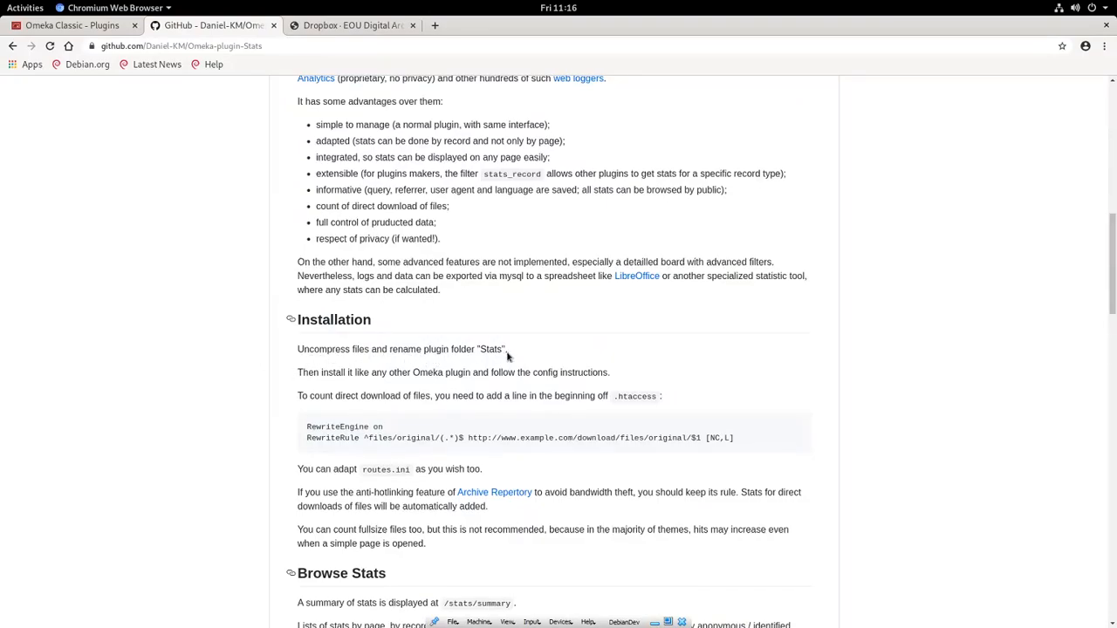
{"action": "mouse_move", "coordinate": [510, 348]}
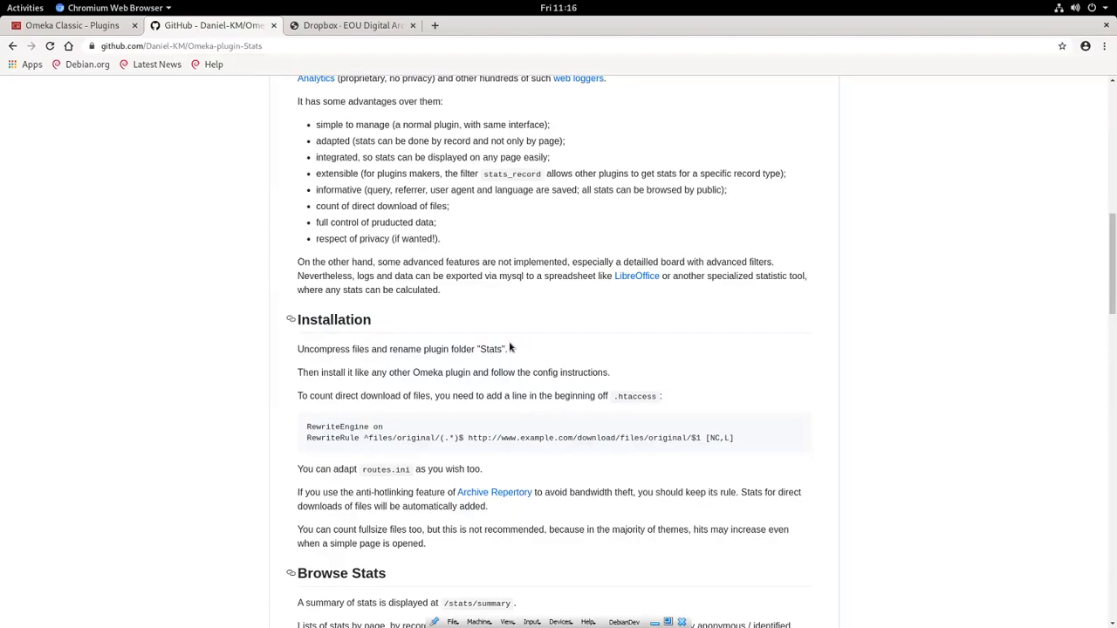
{"action": "mouse_move", "coordinate": [395, 296]}
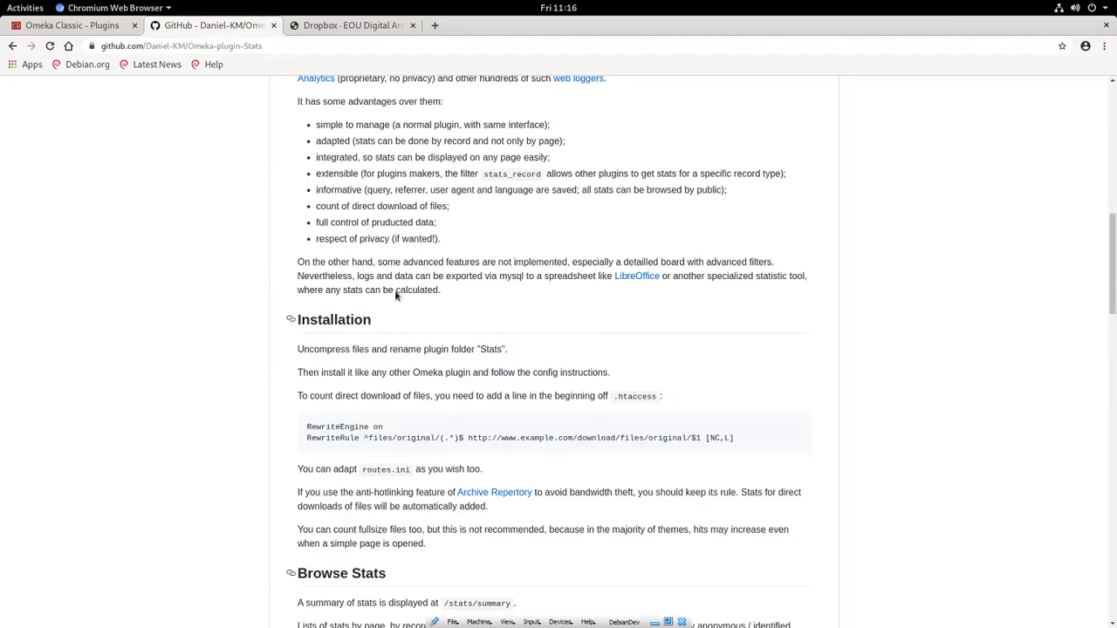
{"action": "mouse_move", "coordinate": [316, 297]}
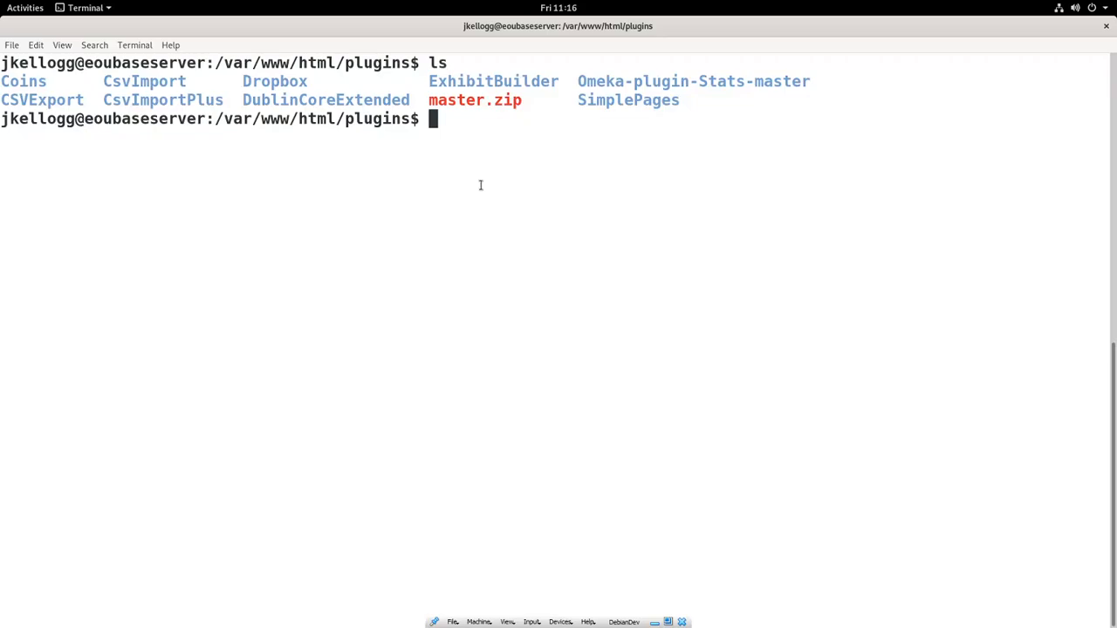
- Delete master.zip with sudo rm
{"action": "type", "text": "sudo r"}
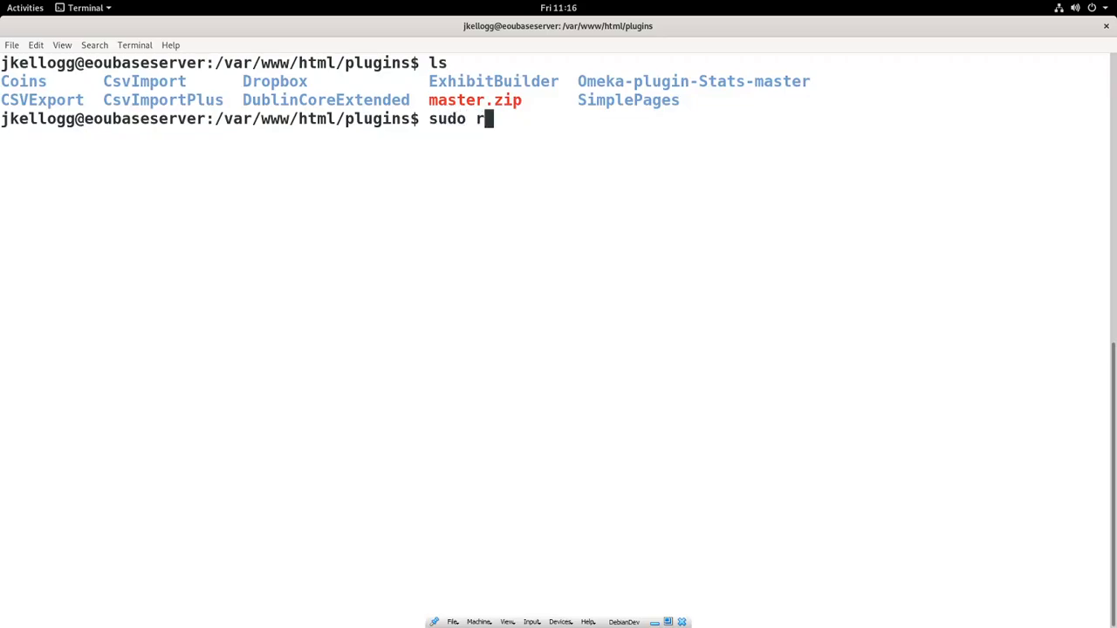
{"action": "type", "text": "m"}
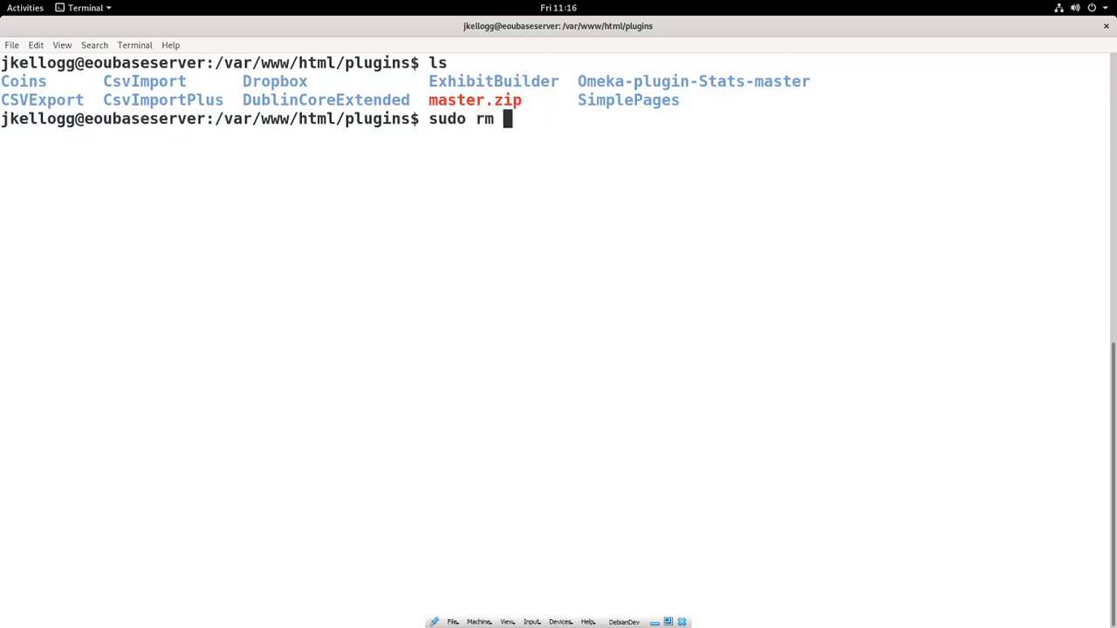
{"action": "type", "text": "master.zip"}
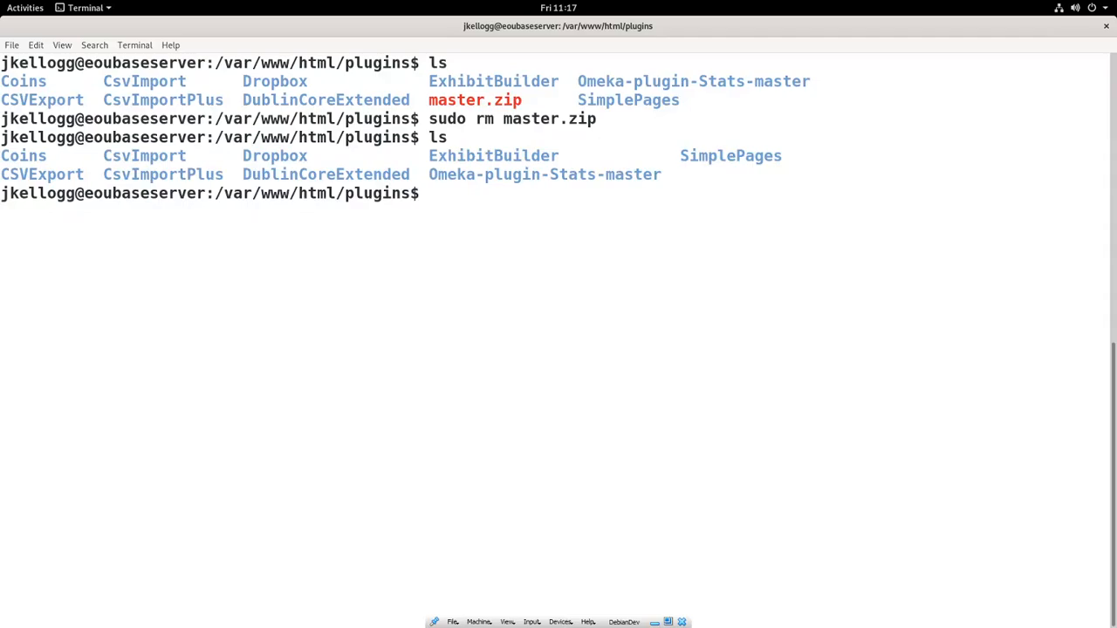
- Create the Stats folder with sudo mkdir and remove the stray Stat folder
{"action": "type", "text": "sudo m"}
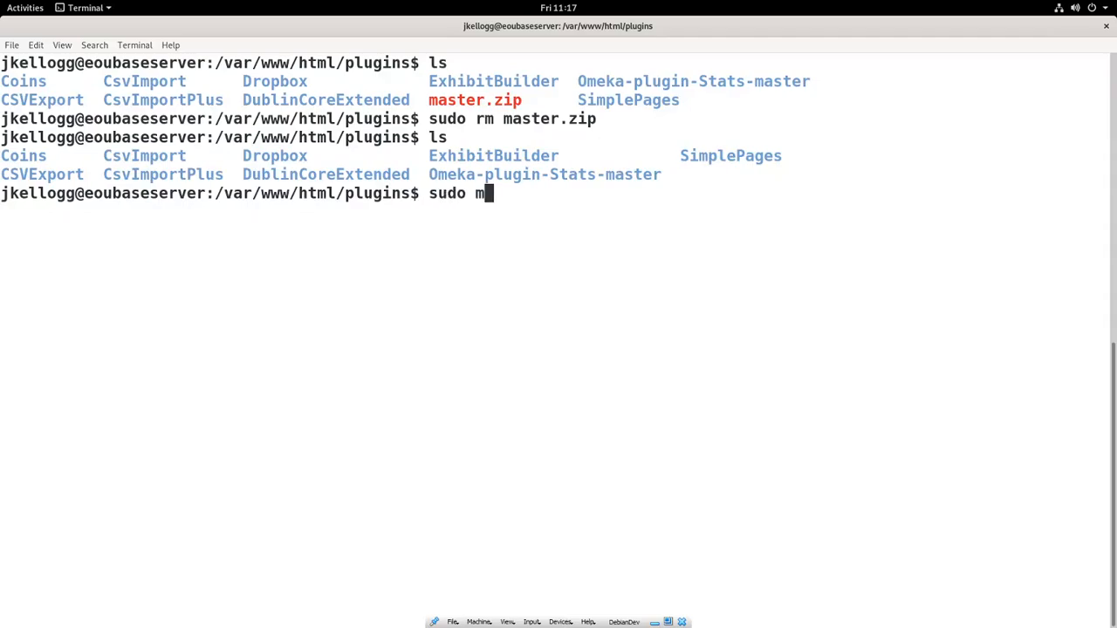
{"action": "type", "text": "kdir Stat"}
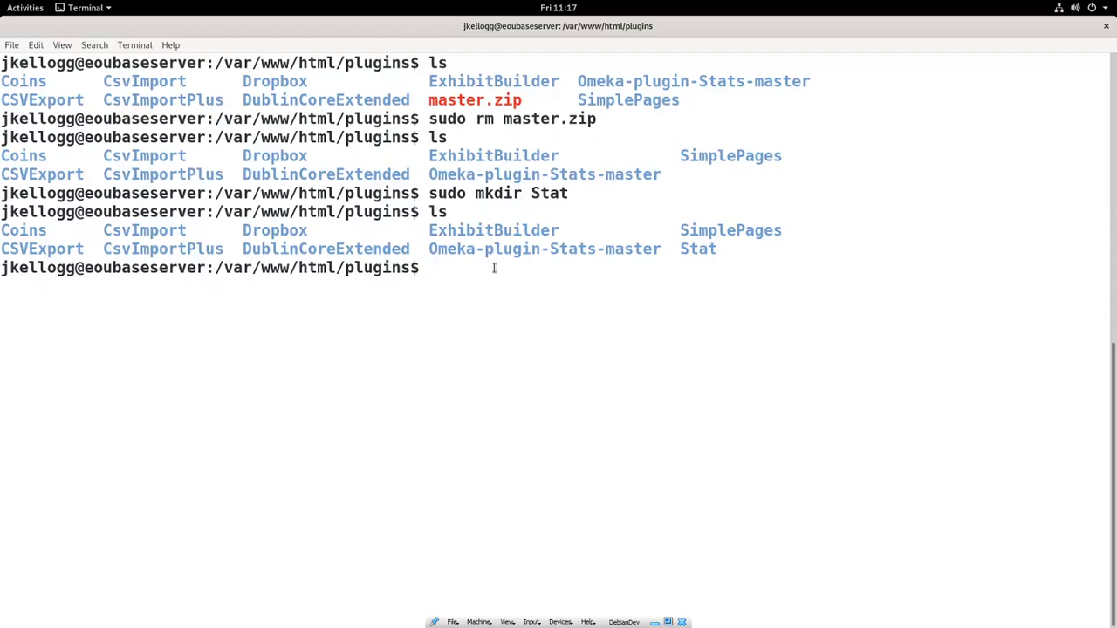
{"action": "type", "text": "ls"}
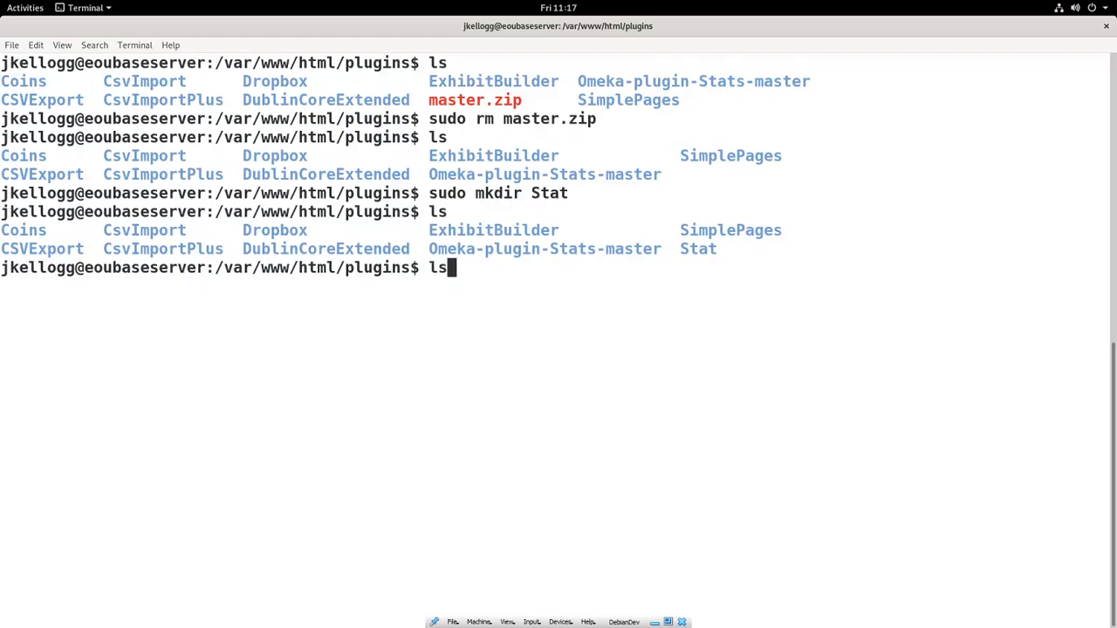
{"action": "type", "text": "sudo mkdir Stats"}
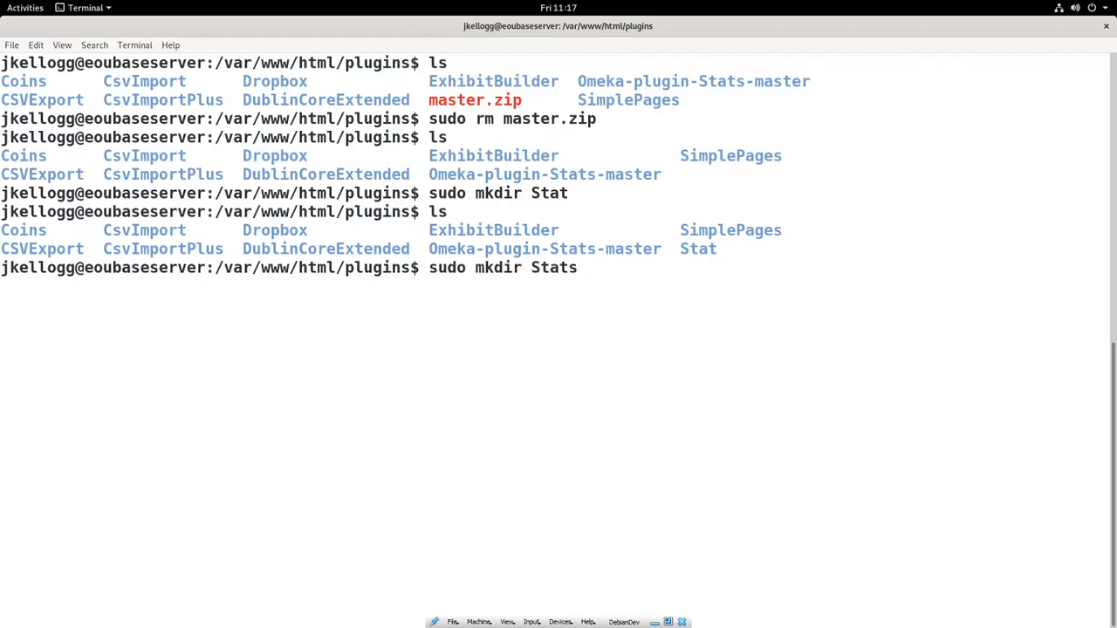
{"action": "type", "text": "sudo"}
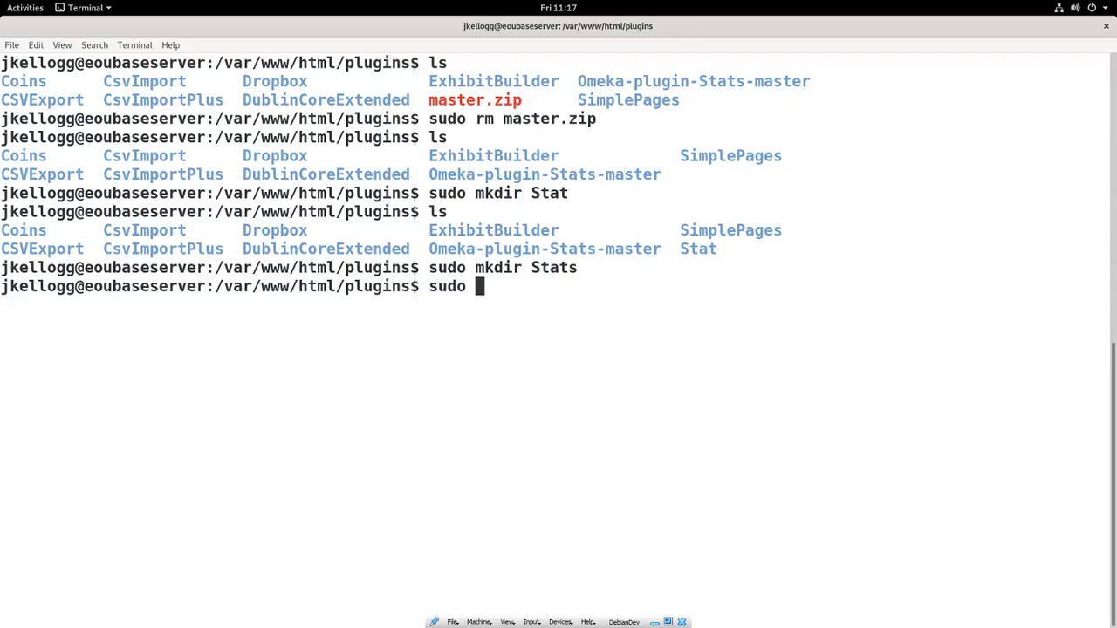
{"action": "type", "text": "rm Stat"}
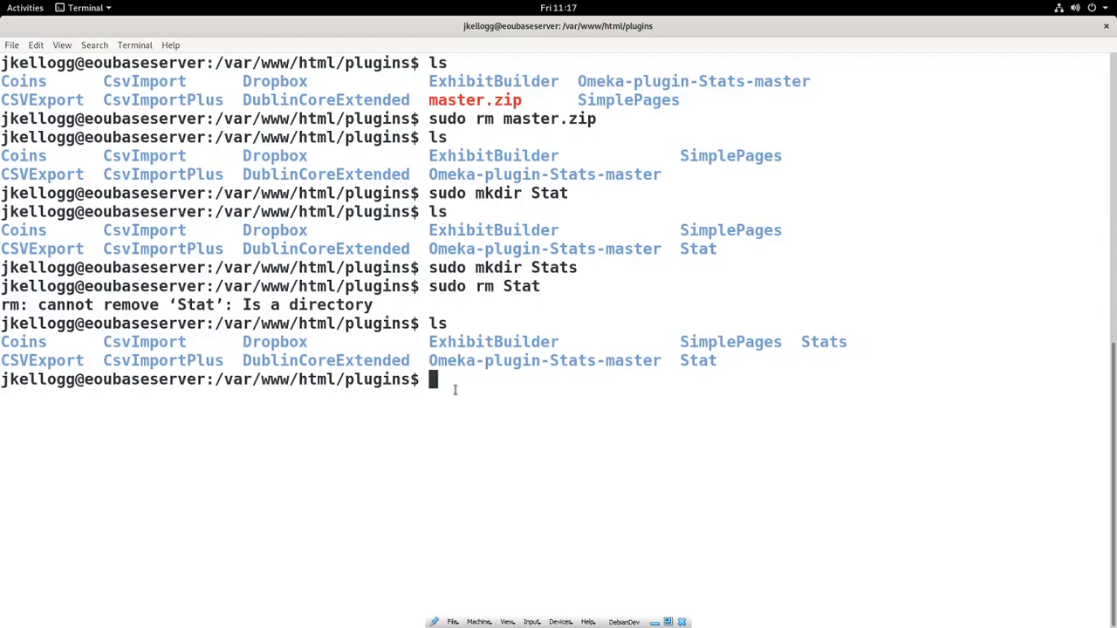
{"action": "type", "text": "sudo rm Stat"}
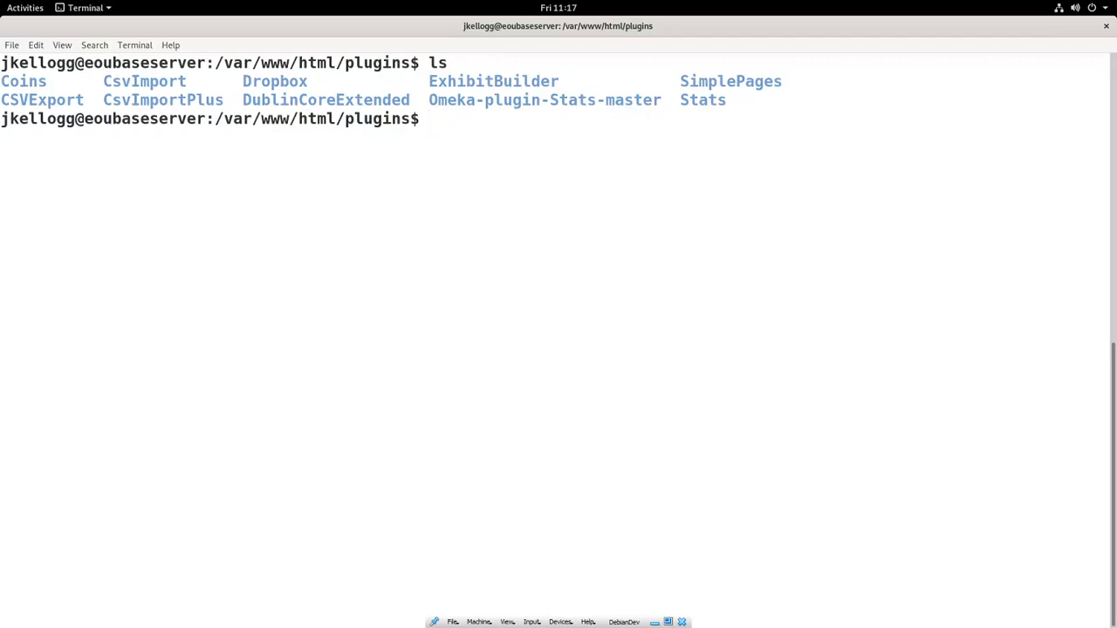
{"action": "mouse_move", "coordinate": [614, 115]}
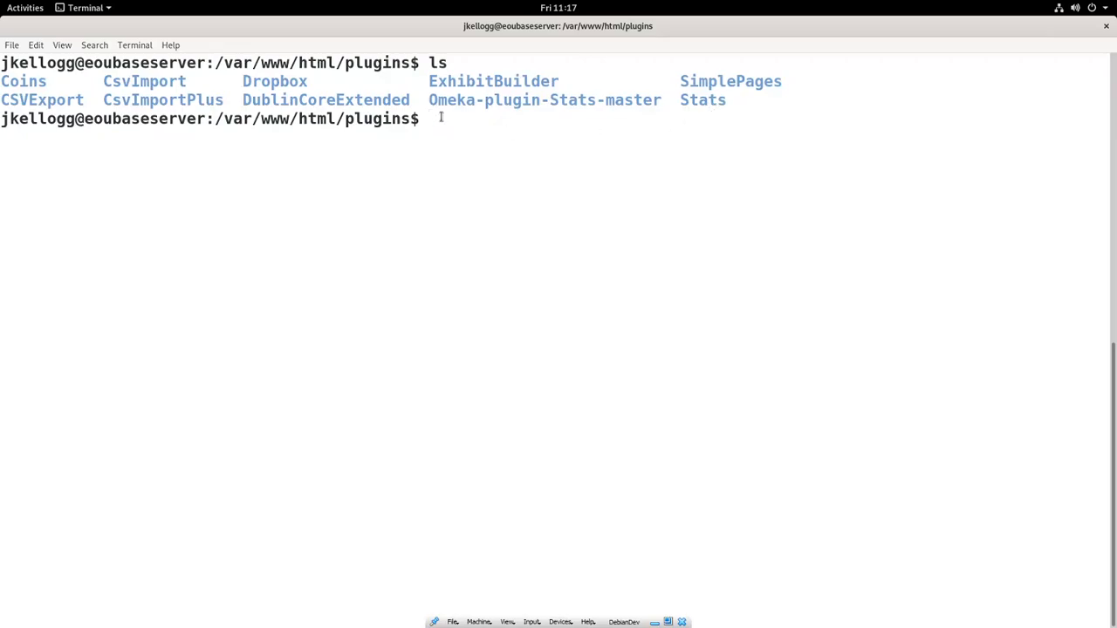
- Run sudo mv Omeka-plugin-Stats-master/* Stats/ and list both folders to confirm
{"action": "type", "text": "su"}
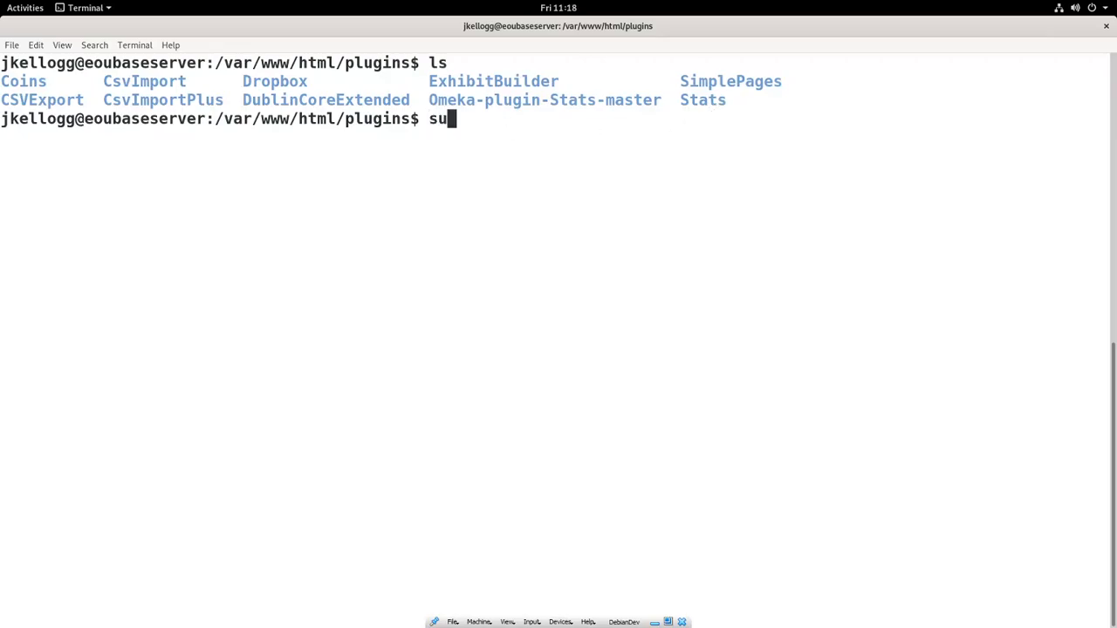
{"action": "type", "text": "do mv"}
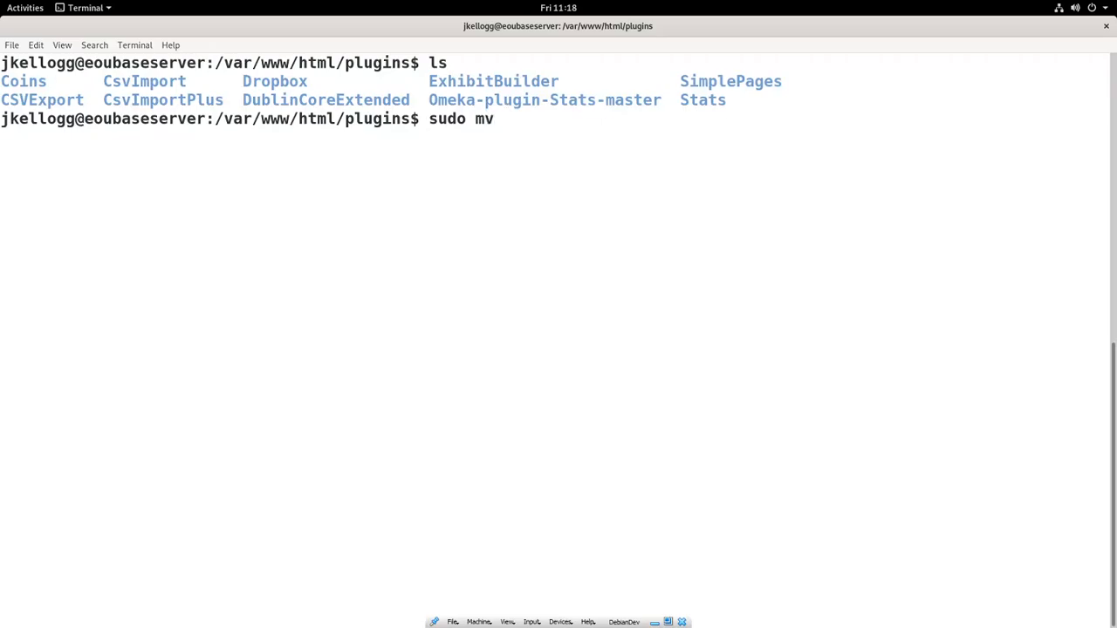
{"action": "type", "text": "Omeka-plugin-Stats-master/"}
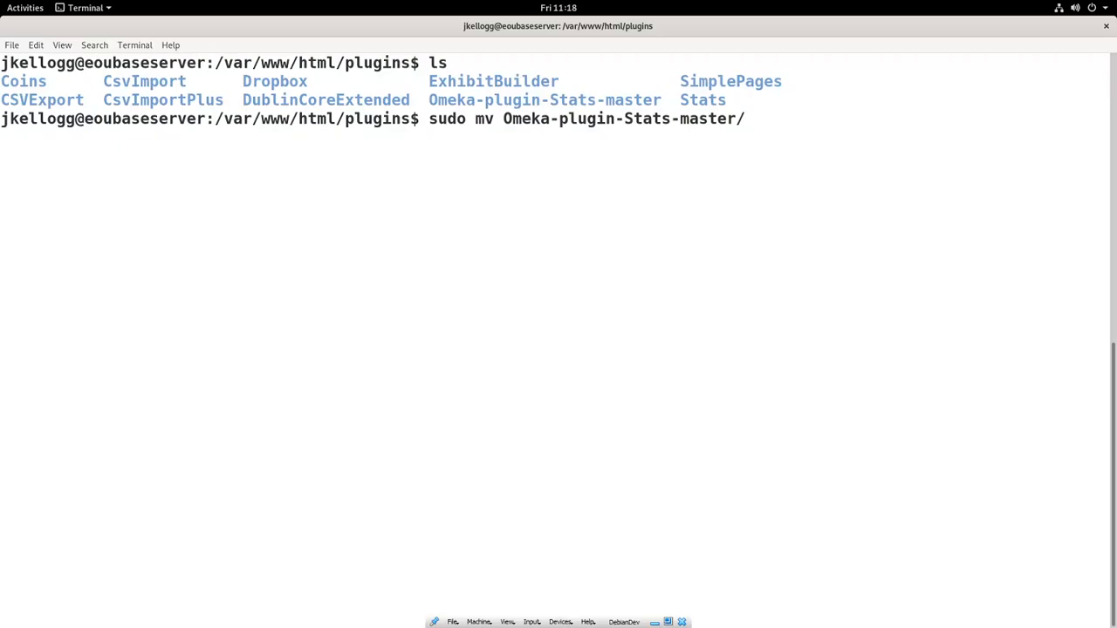
{"action": "type", "text": "*"}
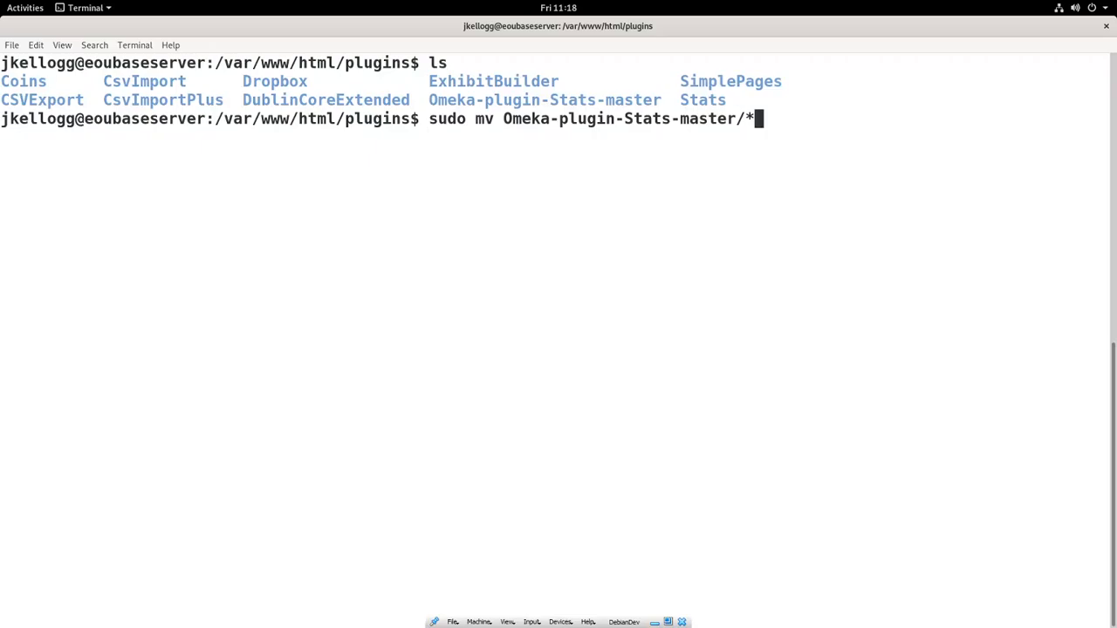
{"action": "type", "text": "\" \""}
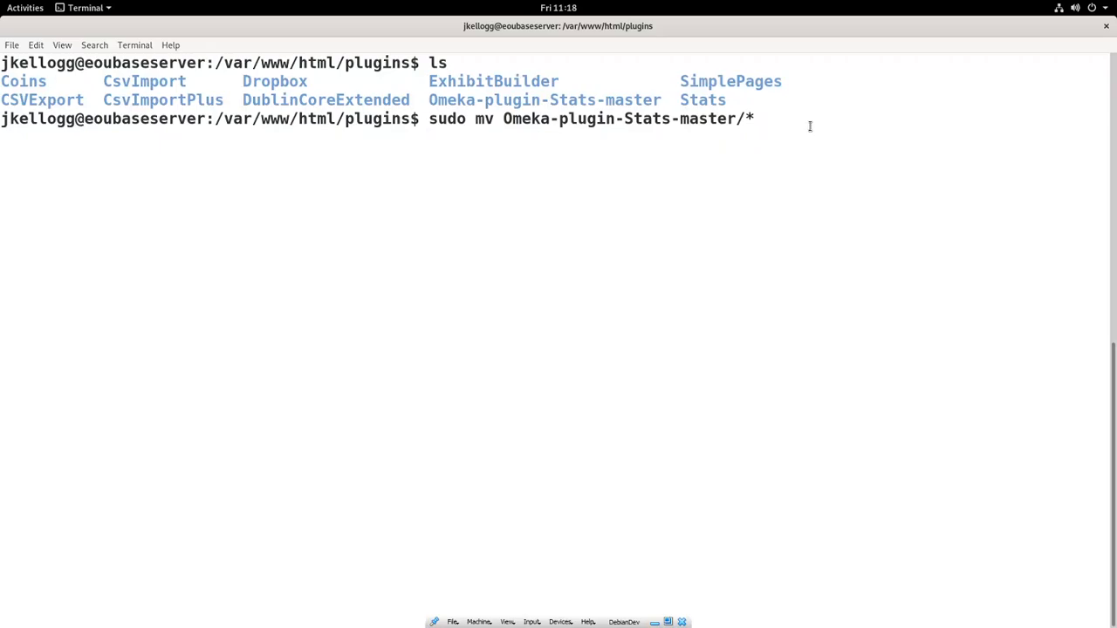
{"action": "type", "text": "S"}
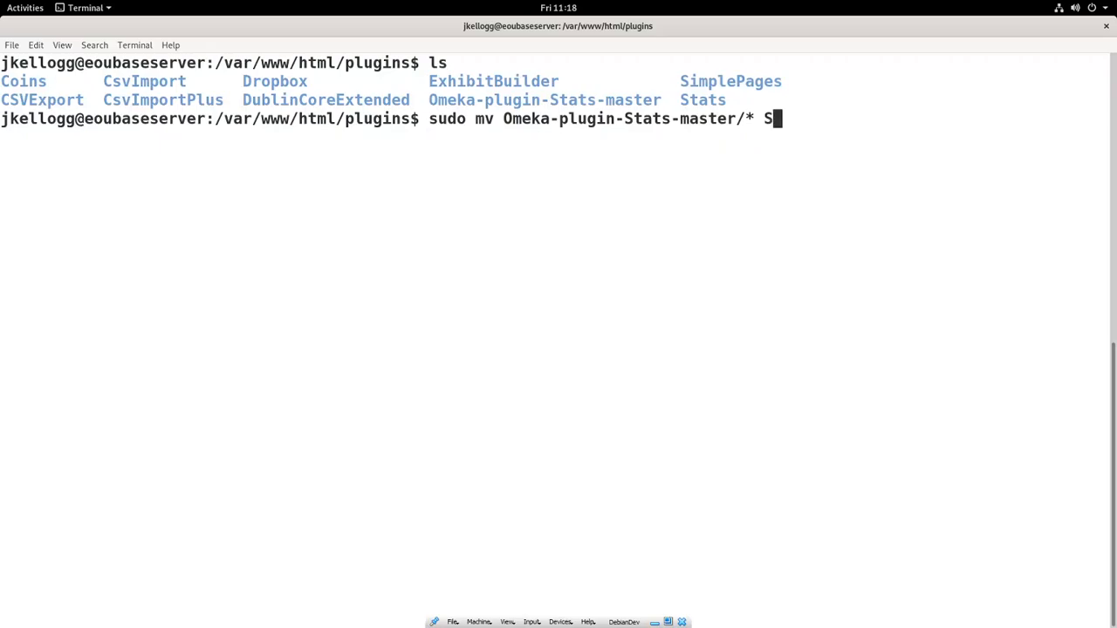
{"action": "type", "text": "tats/"}
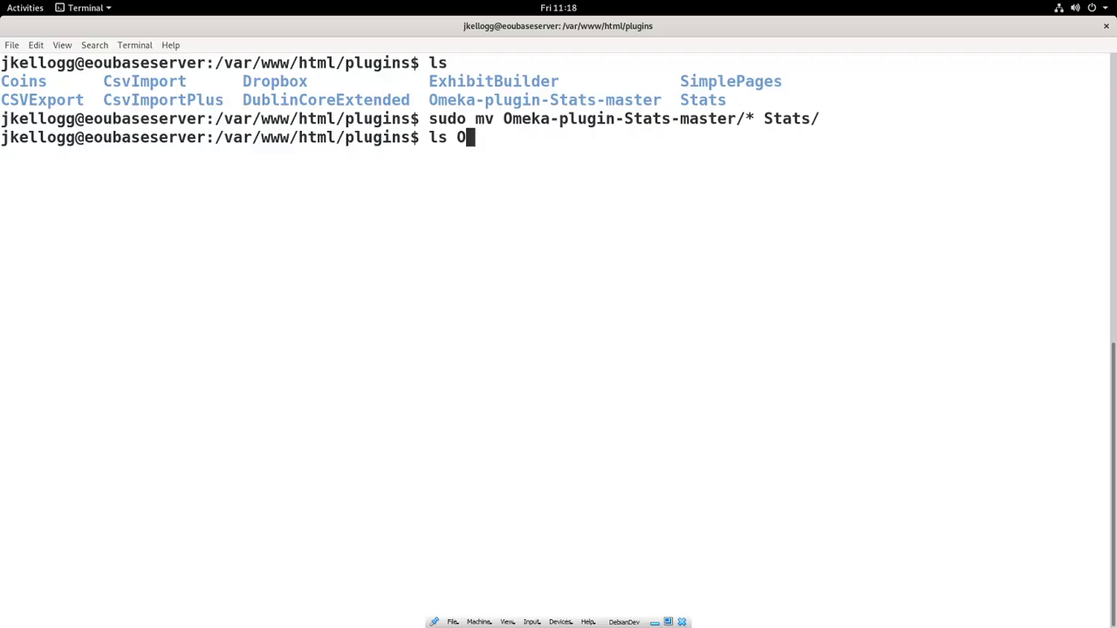
{"action": "type", "text": "meka-plugin-Stats-master/"}
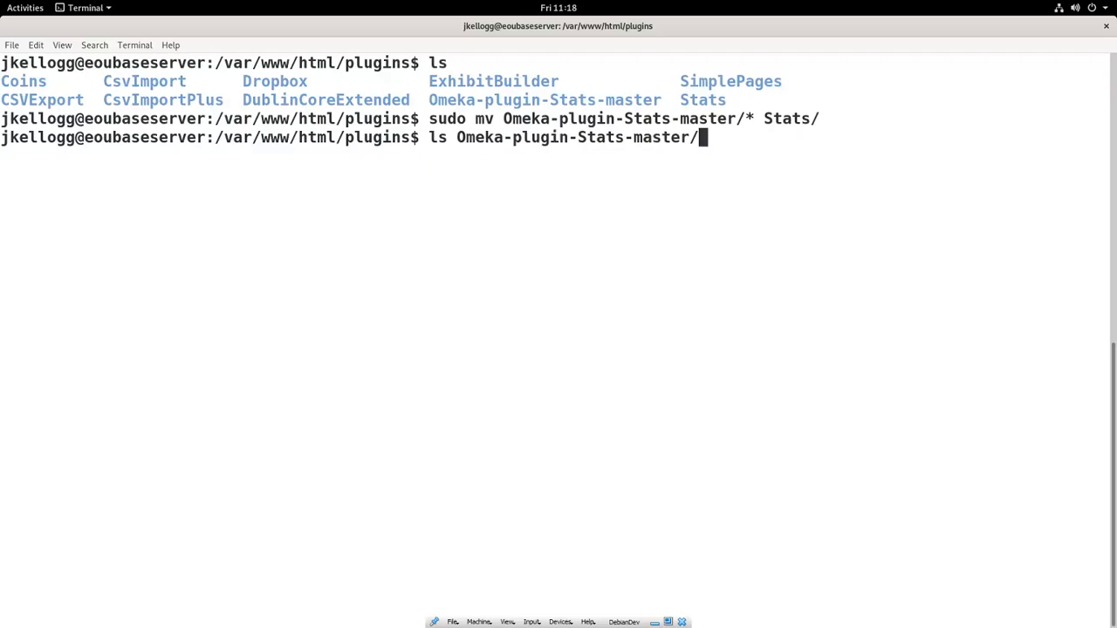
{"action": "key", "text": "Return"}
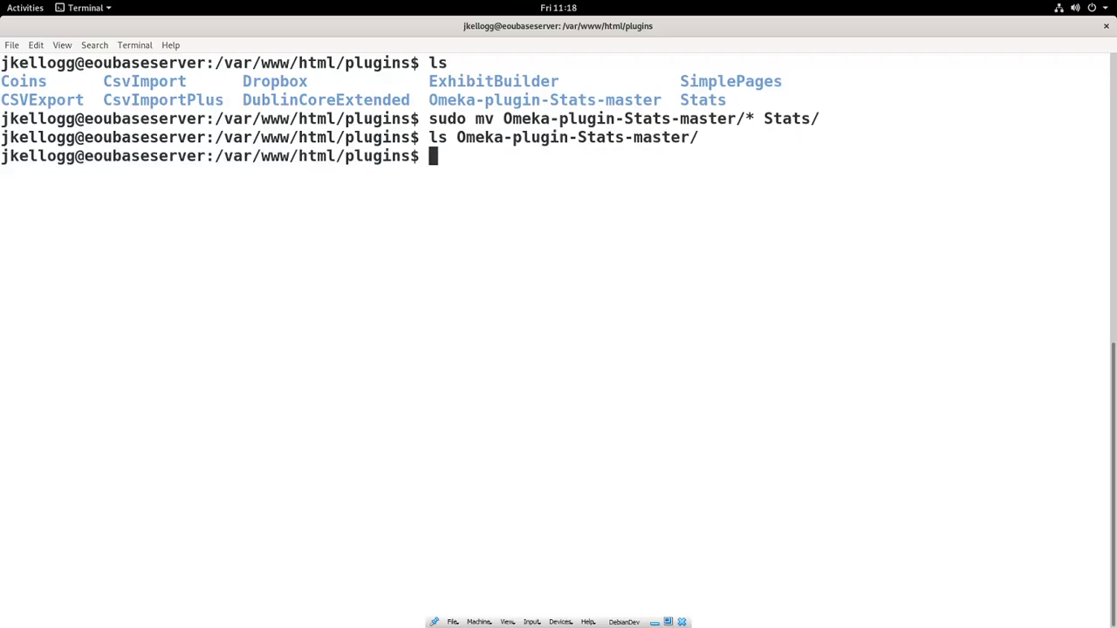
{"action": "type", "text": "ls"}
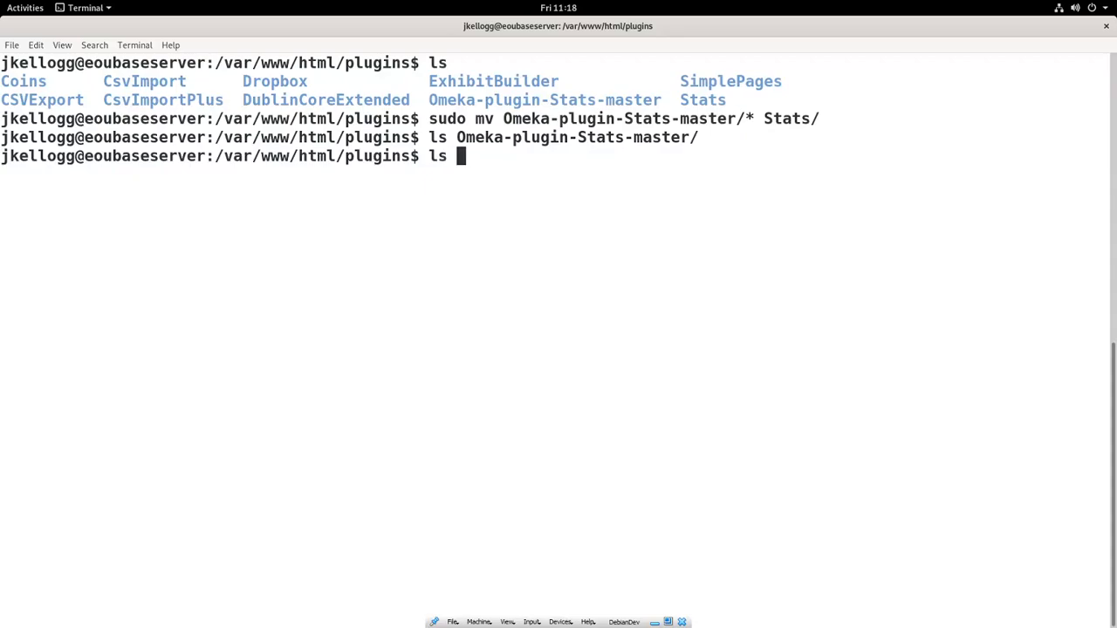
{"action": "type", "text": "Stats/"}
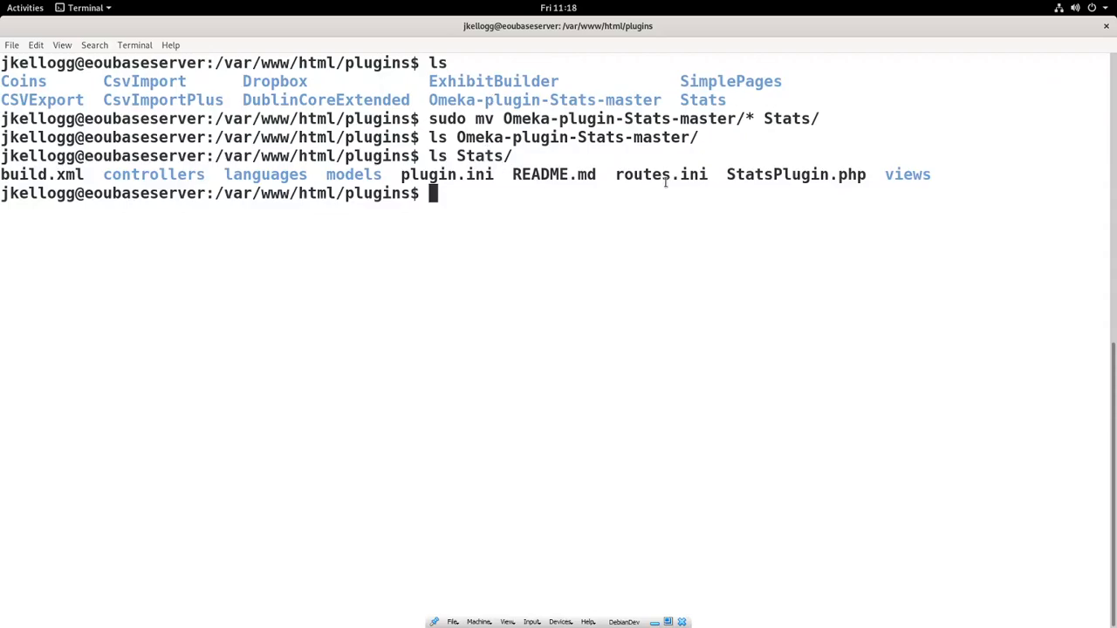
{"action": "mouse_move", "coordinate": [442, 200]}
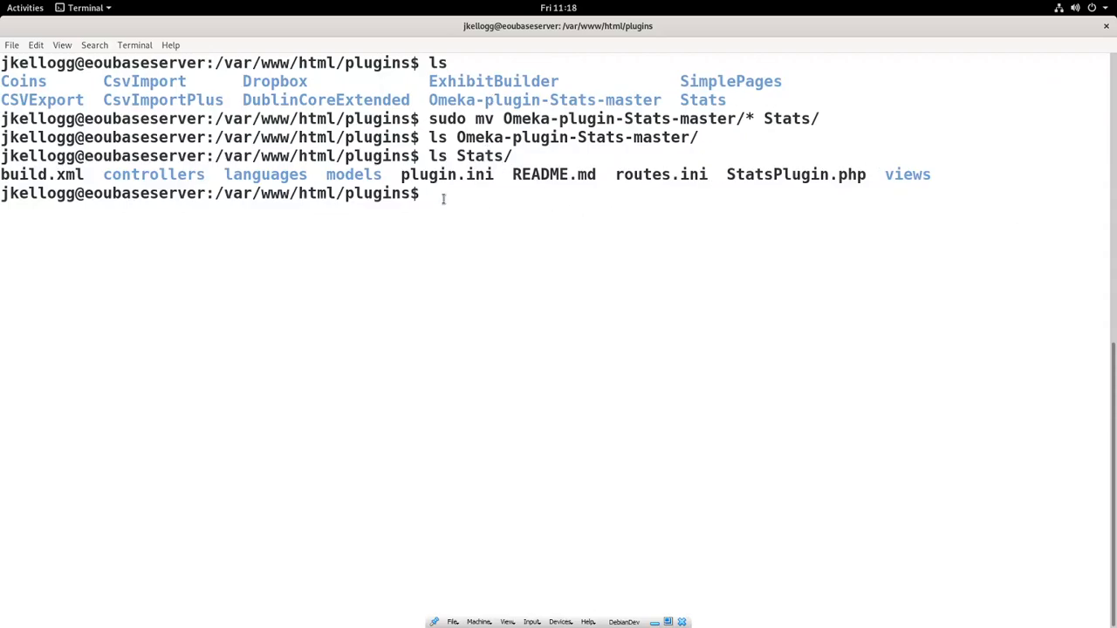
- Remove the Omeka-plugin-Stats-master/ folder with sudo rm -r
{"action": "type", "text": "sudo rm"}
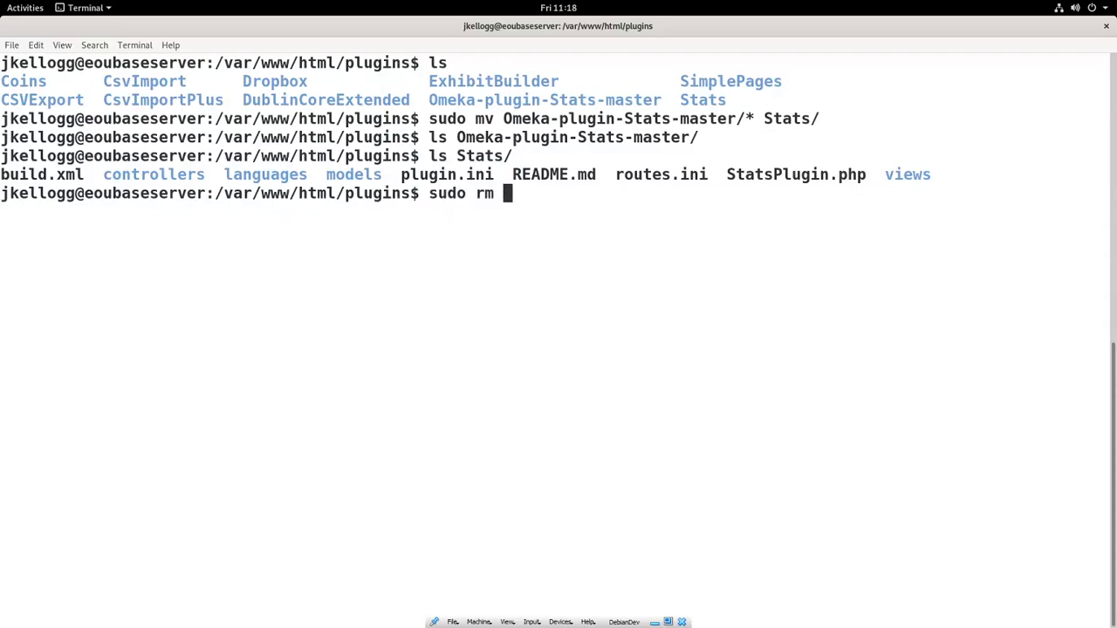
{"action": "type", "text": "-r"}
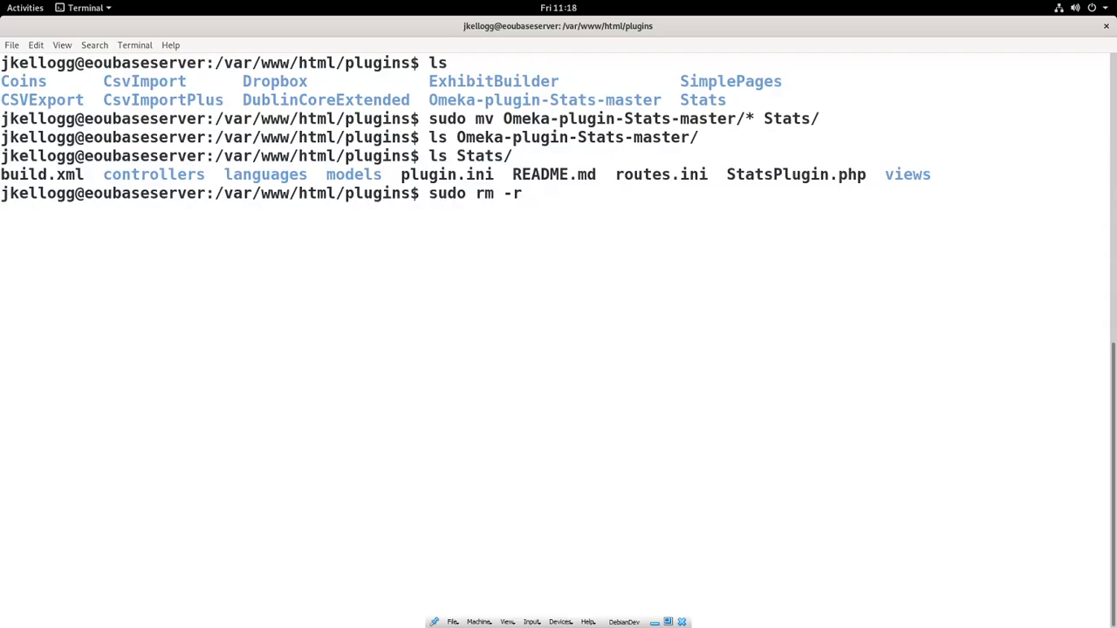
{"action": "type", "text": "Omeka-plugin-Stats-master/"}
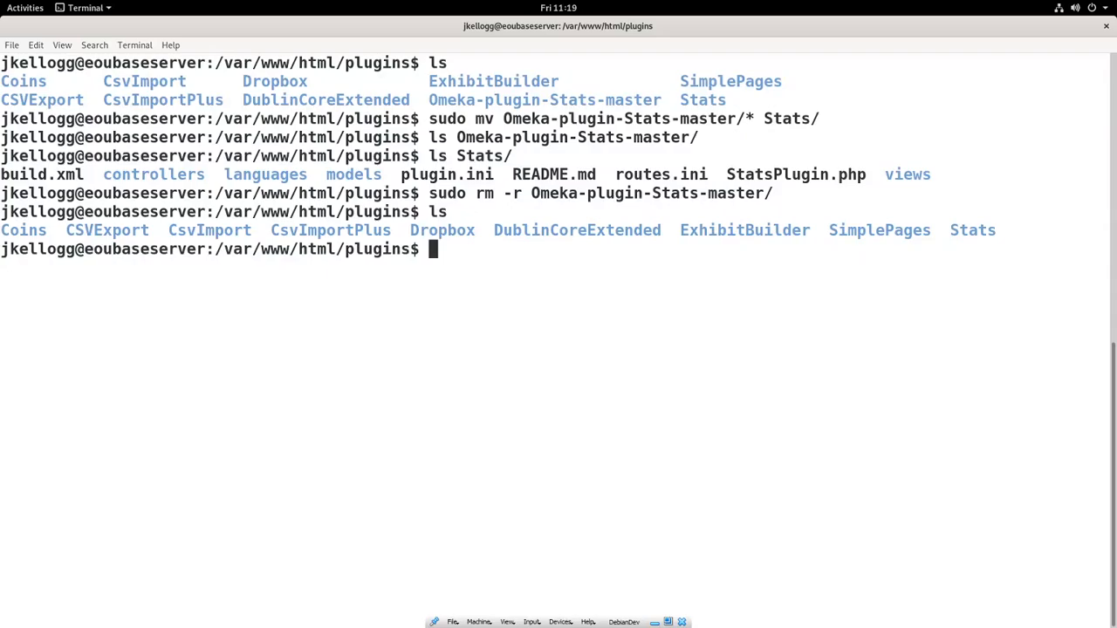
{"action": "mouse_move", "coordinate": [587, 388]}
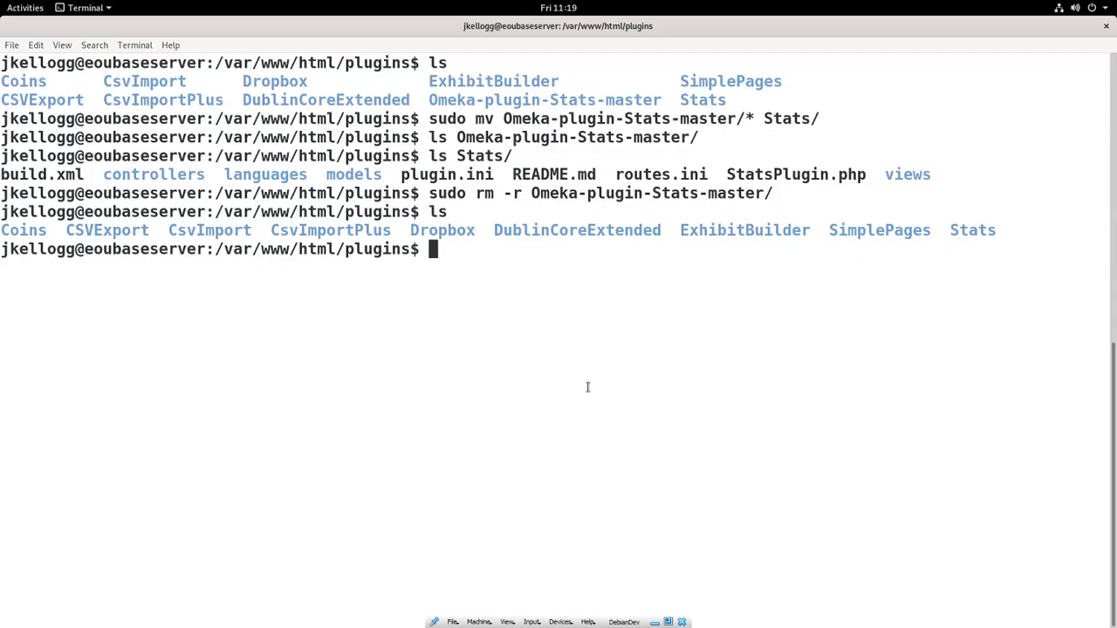
{"action": "mouse_move", "coordinate": [547, 360]}
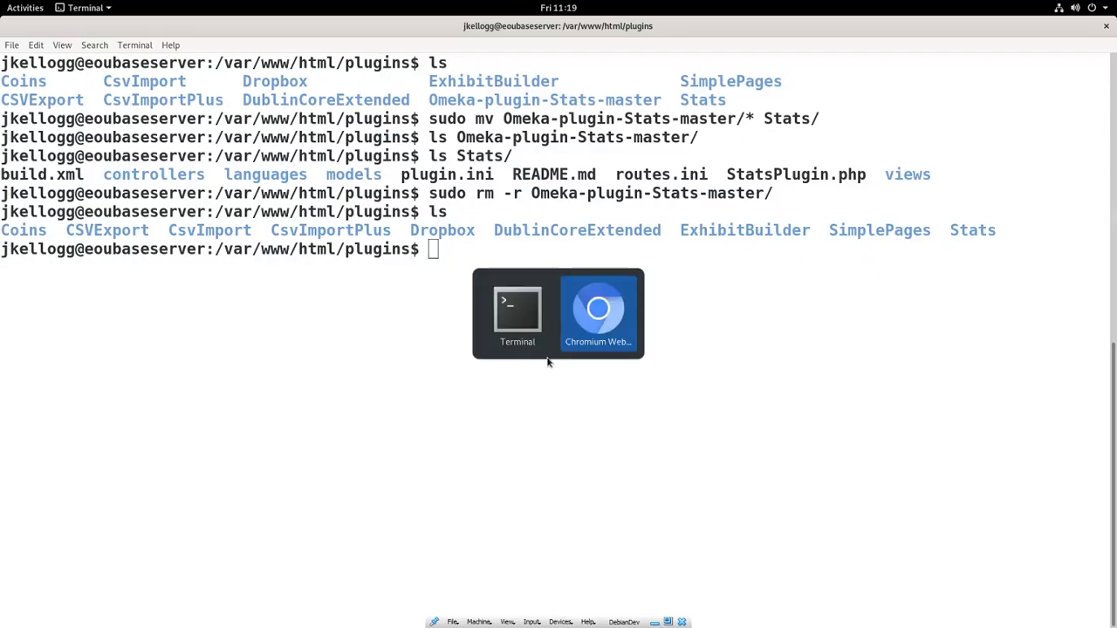
- Install the Stats plugin from the Omeka Plugins admin page
{"action": "left_click", "coordinate": [597, 311]}
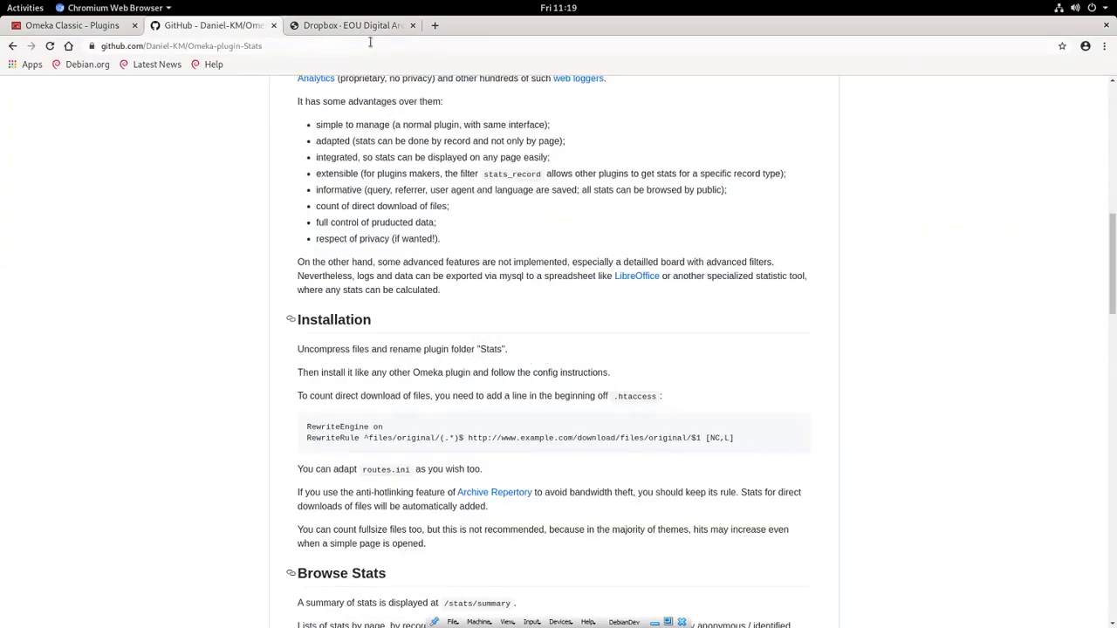
{"action": "left_click", "coordinate": [351, 24]}
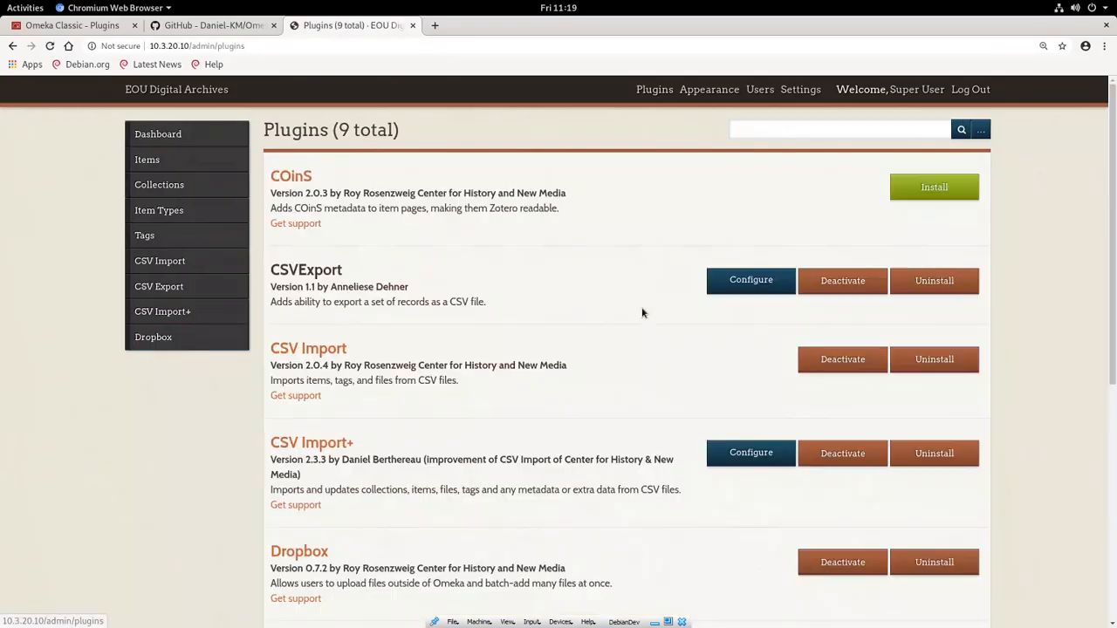
{"action": "scroll", "scroll_direction": "down", "scroll_amount": 3}
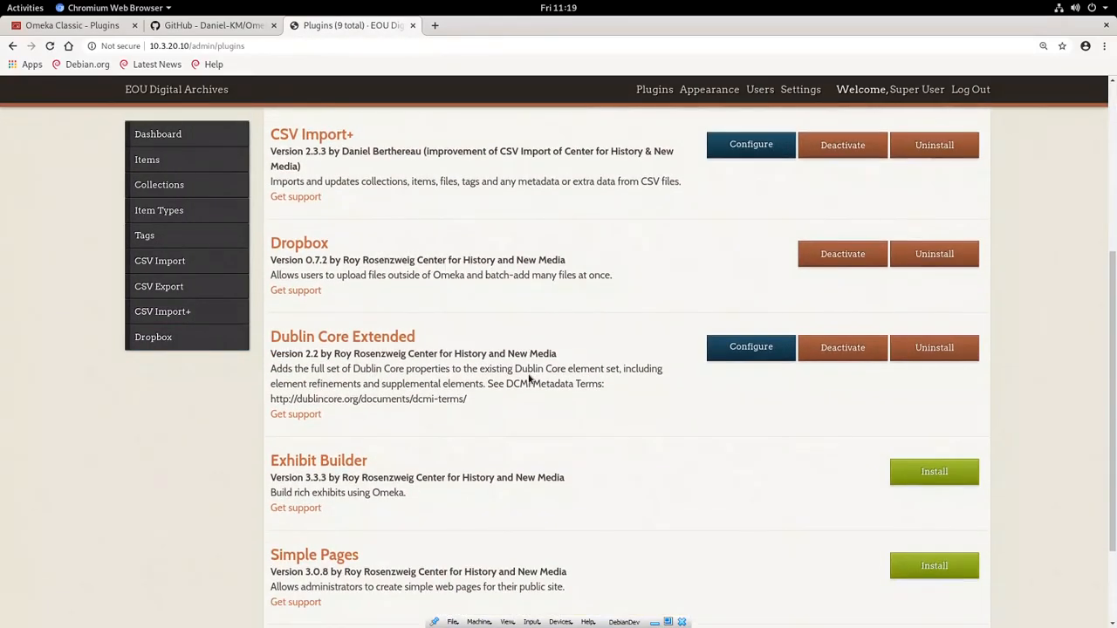
{"action": "scroll", "scroll_direction": "down", "scroll_amount": 3}
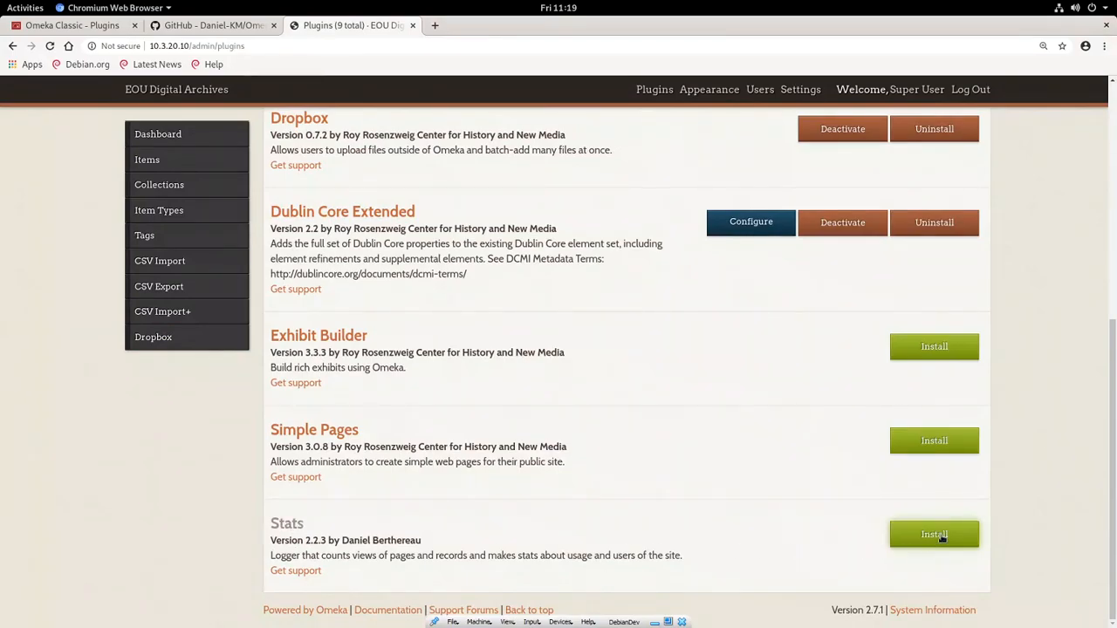
{"action": "left_click", "coordinate": [933, 534]}
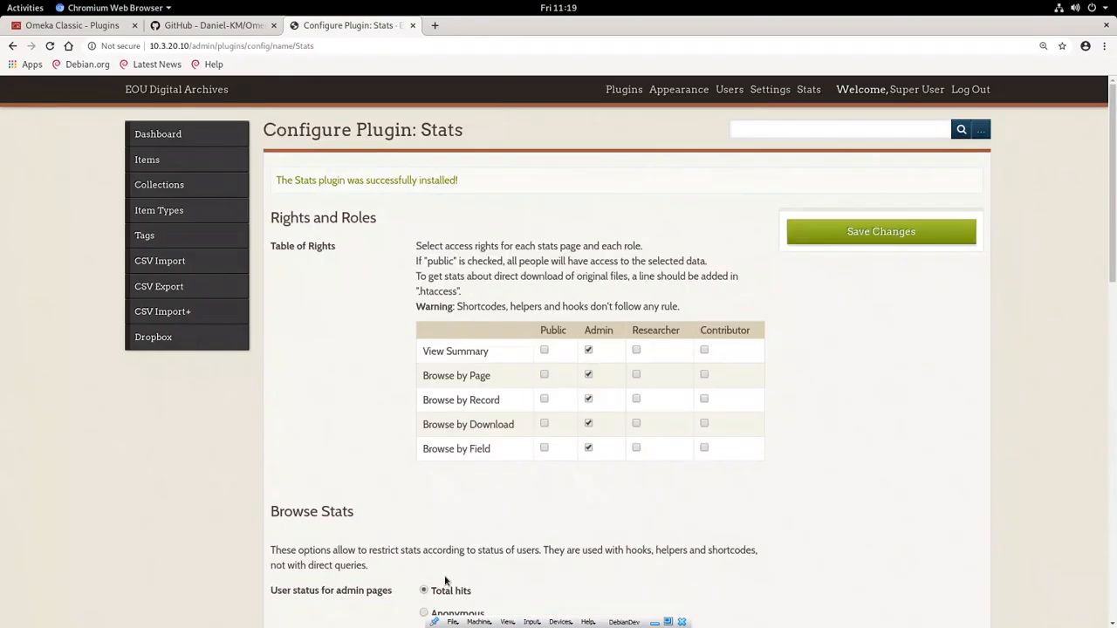
{"action": "mouse_move", "coordinate": [642, 550]}
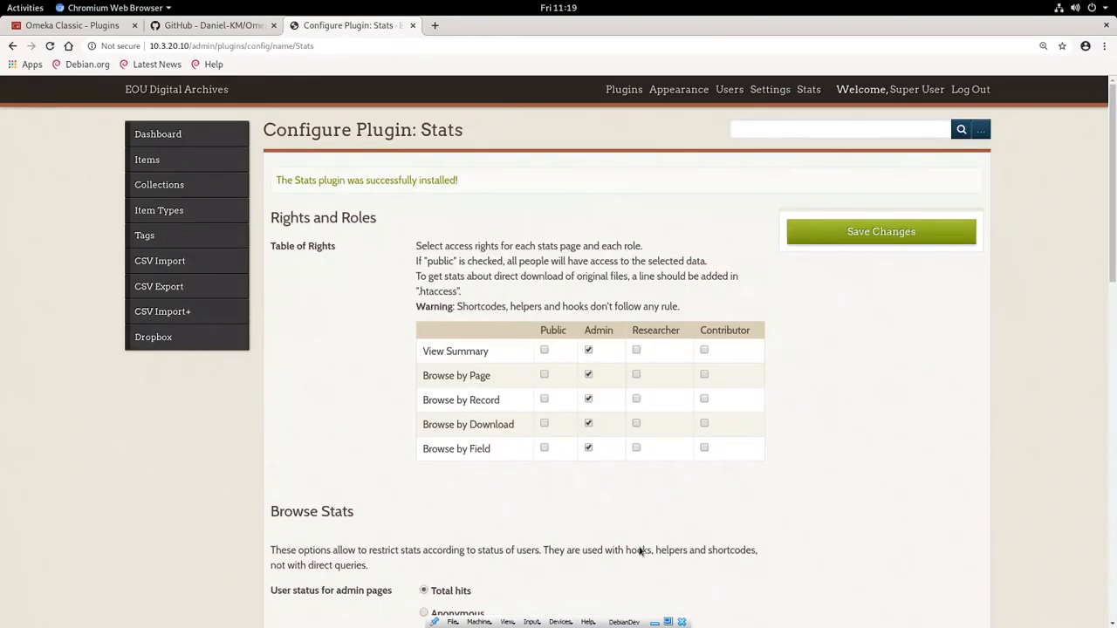
- Save the Stats plugin configuration with its default settings
{"action": "scroll", "scroll_direction": "down", "scroll_amount": 3}
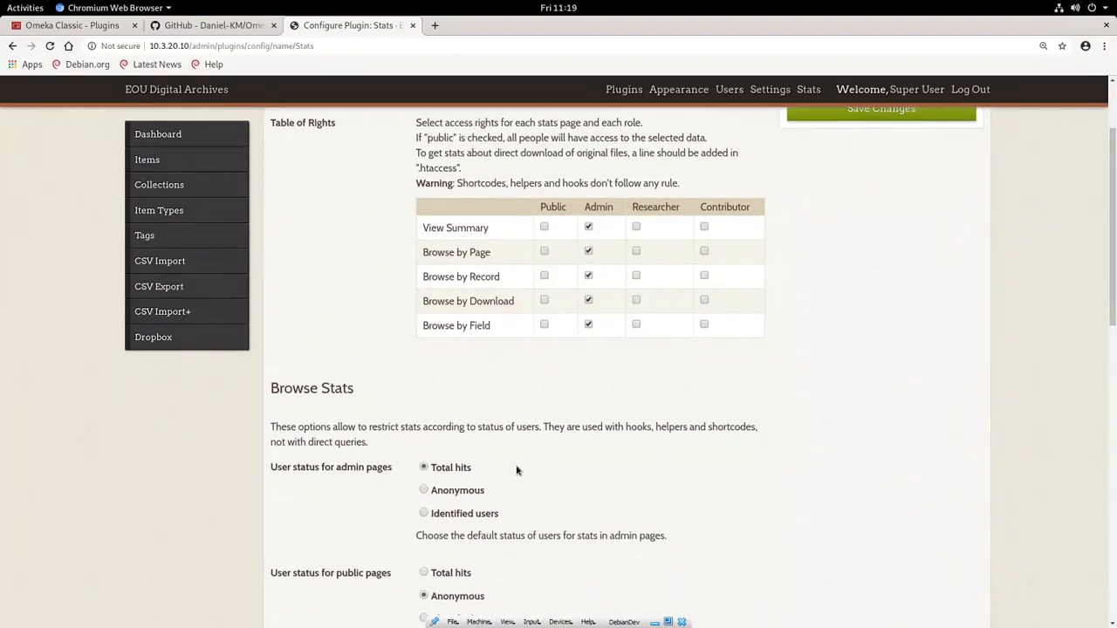
{"action": "scroll", "scroll_direction": "down", "scroll_amount": 3}
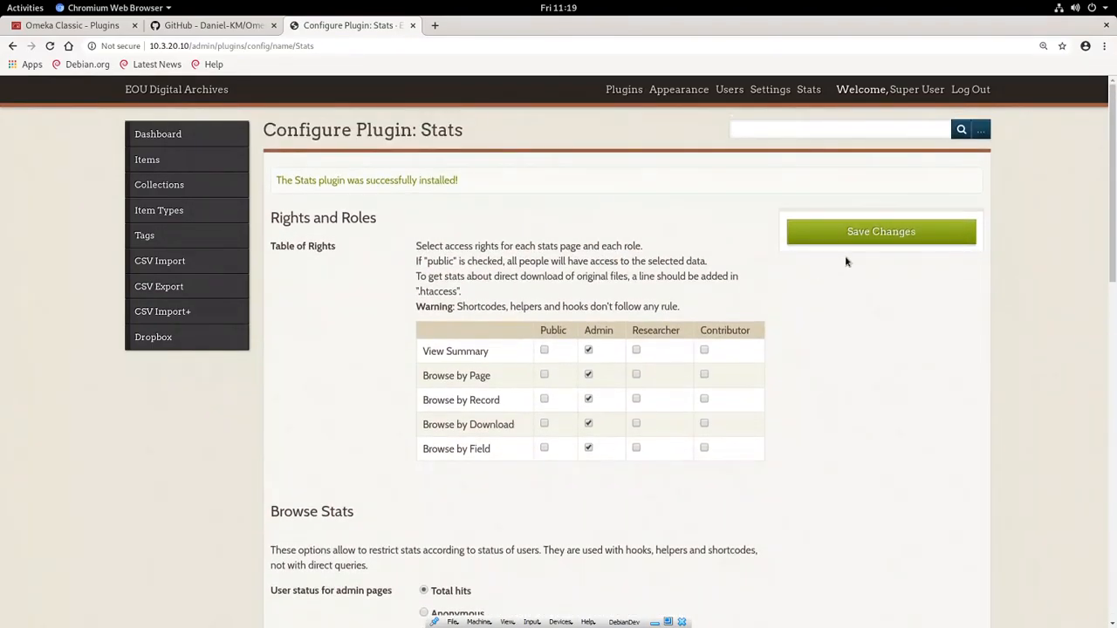
{"action": "left_click", "coordinate": [881, 231]}
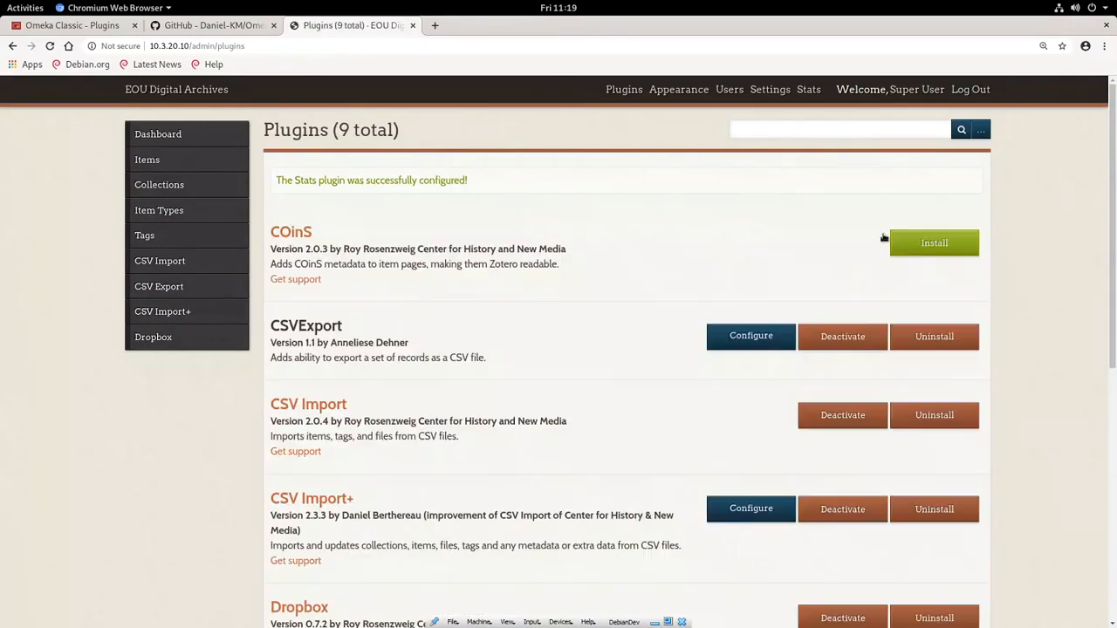
{"action": "mouse_move", "coordinate": [873, 242]}
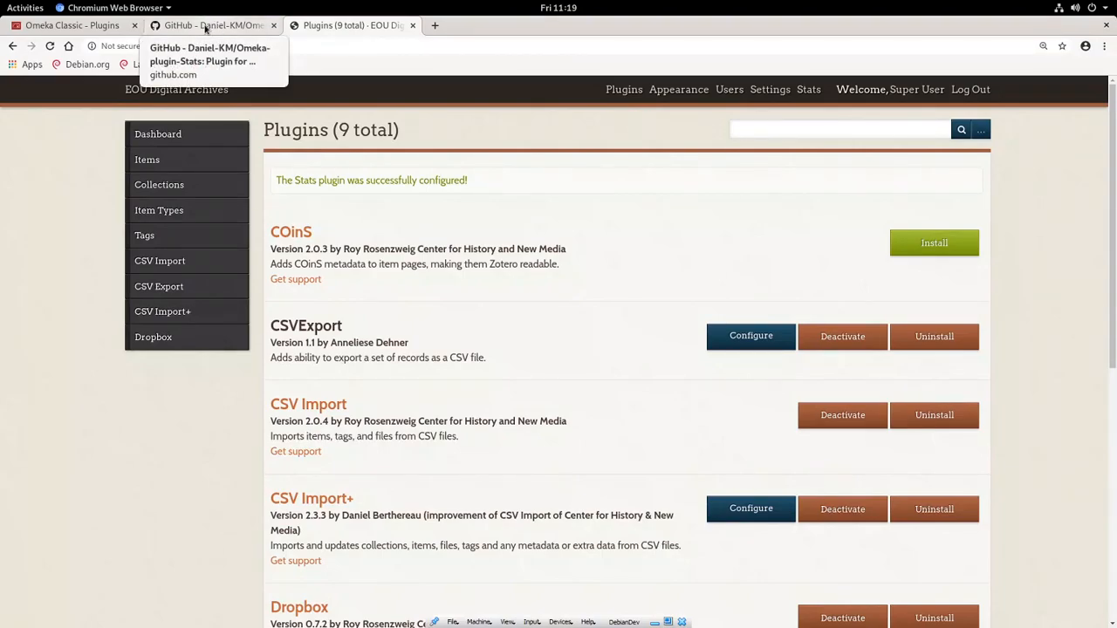
- Select /stats/summary in the README's Browse Stats section, then return to the Omeka Plugins tab
{"action": "left_click", "coordinate": [214, 25]}
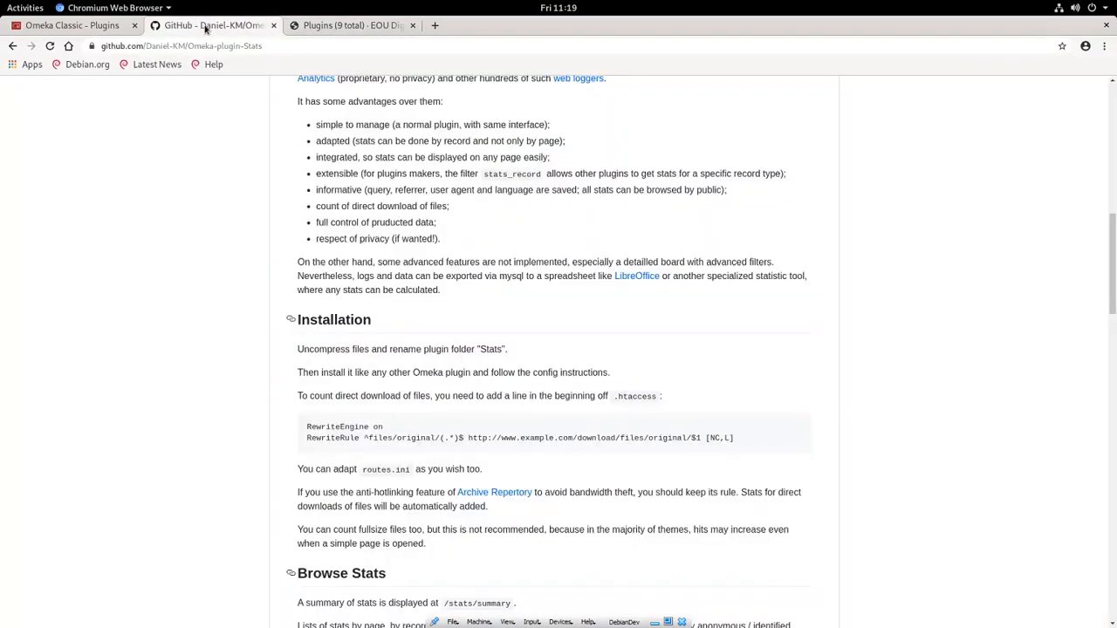
{"action": "scroll", "scroll_direction": "down", "scroll_amount": 3}
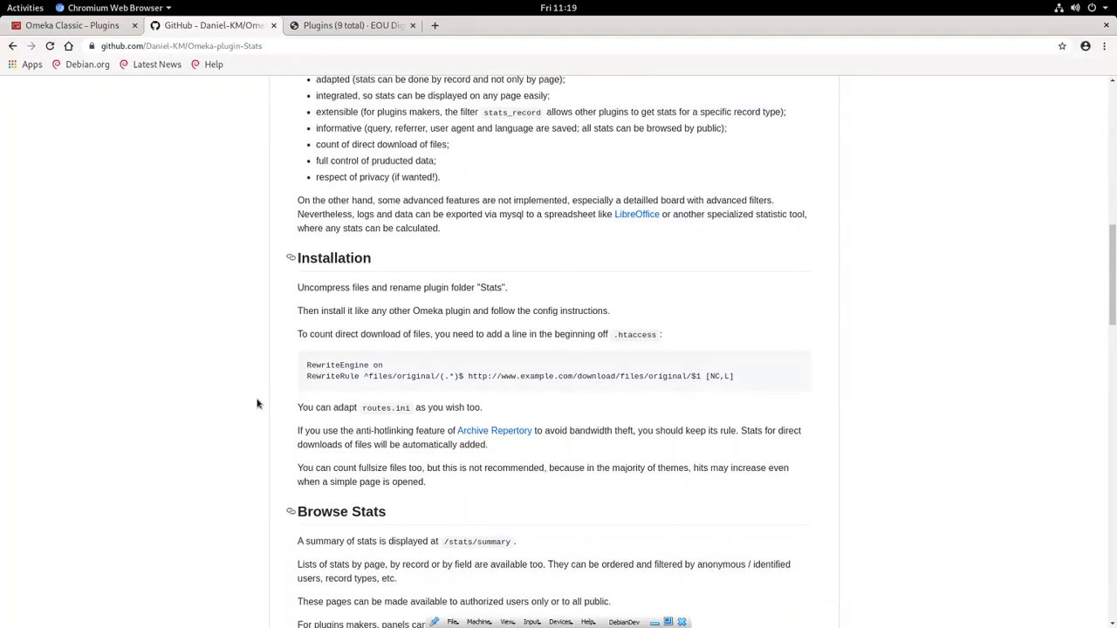
{"action": "scroll", "scroll_direction": "down", "scroll_amount": 3}
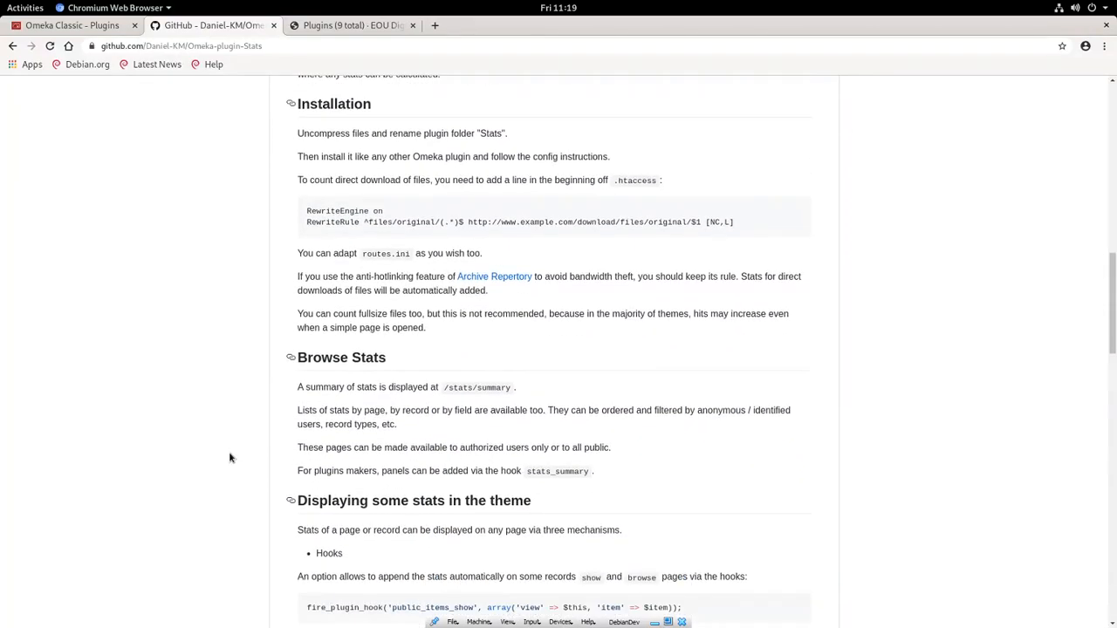
{"action": "mouse_move", "coordinate": [513, 391]}
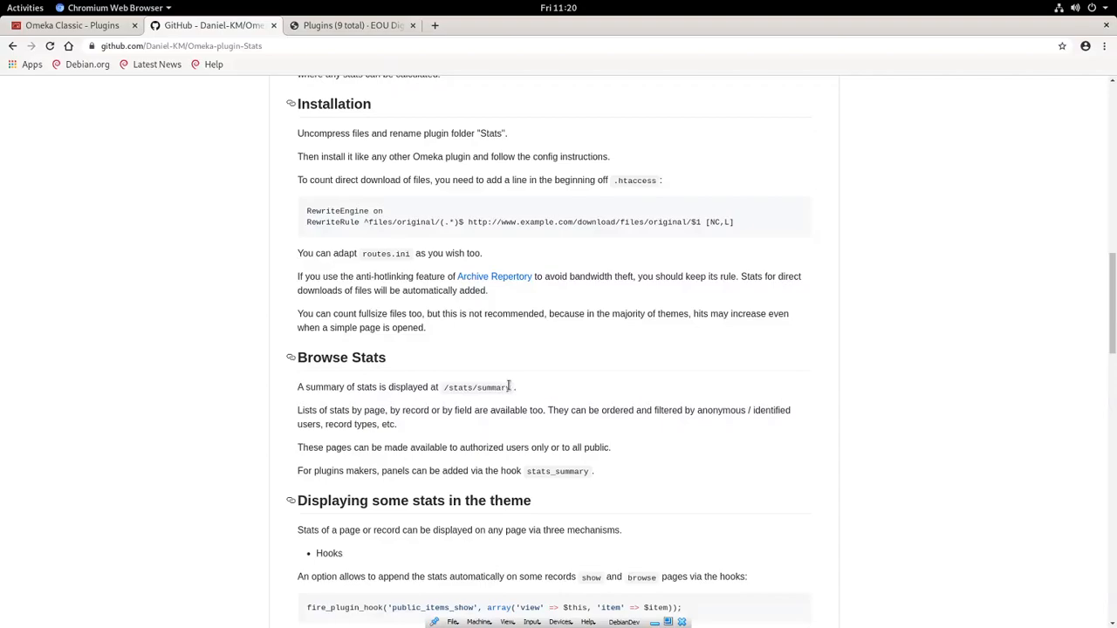
{"action": "mouse_move", "coordinate": [511, 390]}
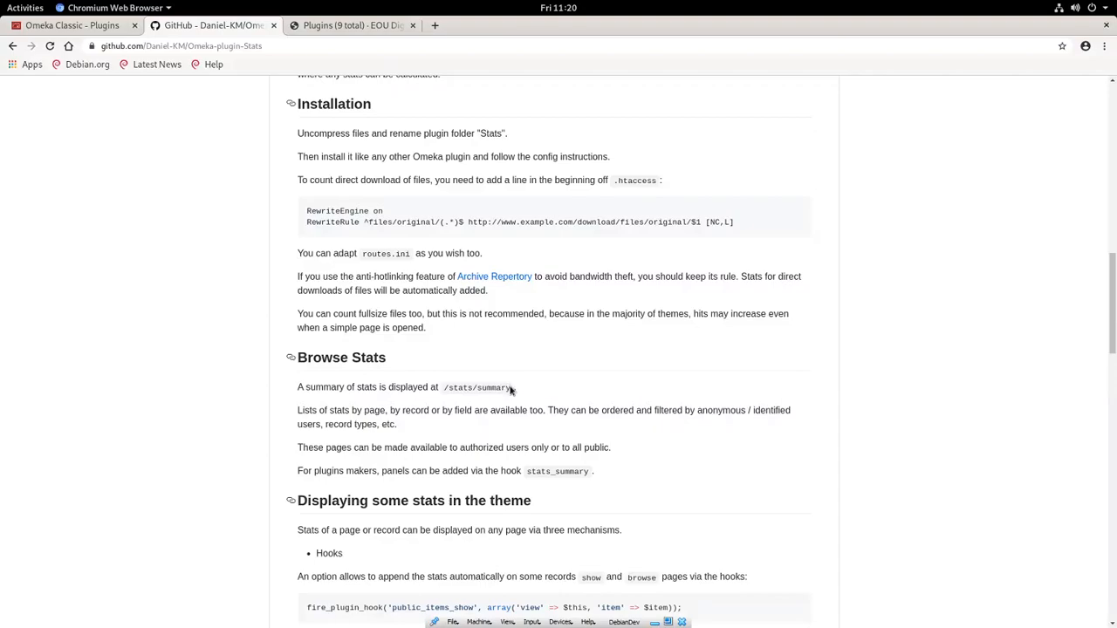
{"action": "double_click", "coordinate": [477, 388]}
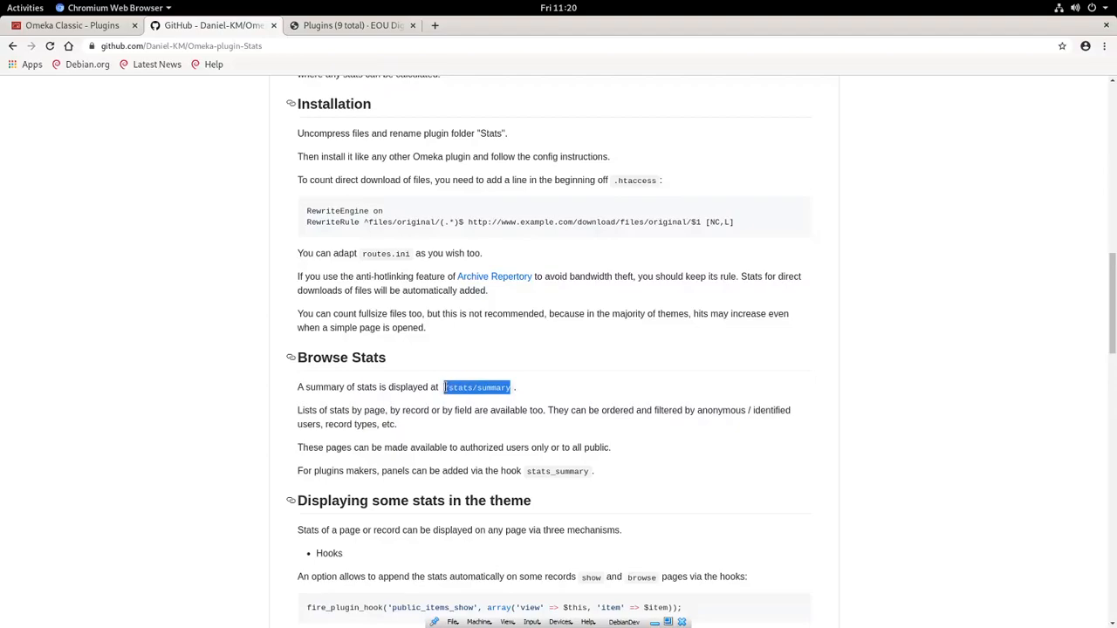
{"action": "left_click", "coordinate": [349, 24]}
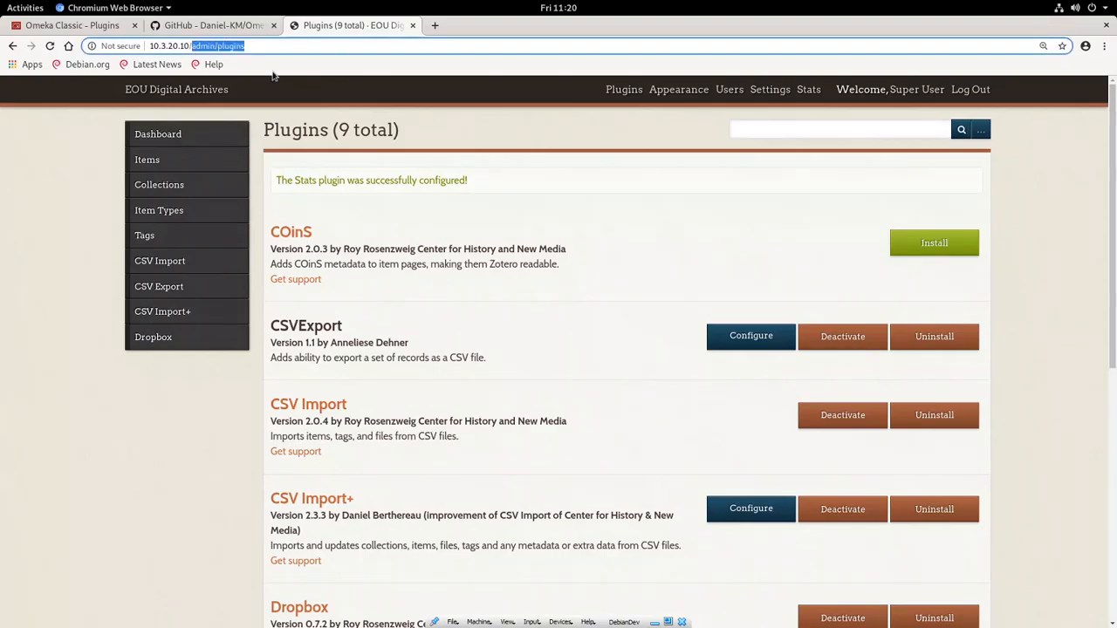
- Load 10.3.20.10/stats/summary and scroll through its zero hits and empty most-viewed list
{"action": "type", "text": "10.3.20.10/stats/summary"}
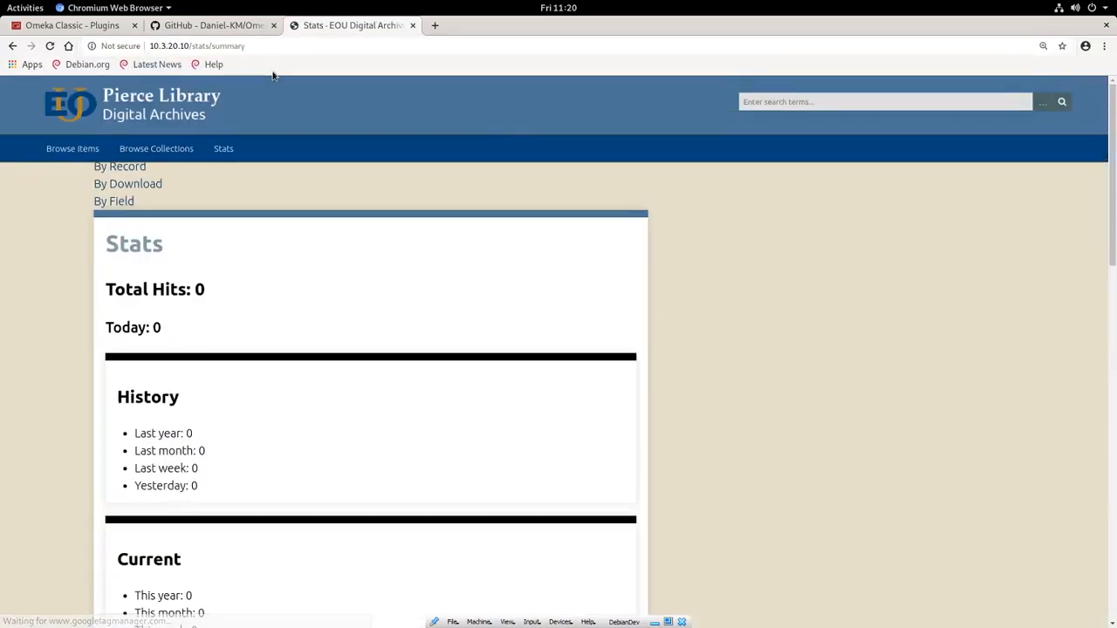
{"action": "scroll", "scroll_direction": "down", "scroll_amount": 3}
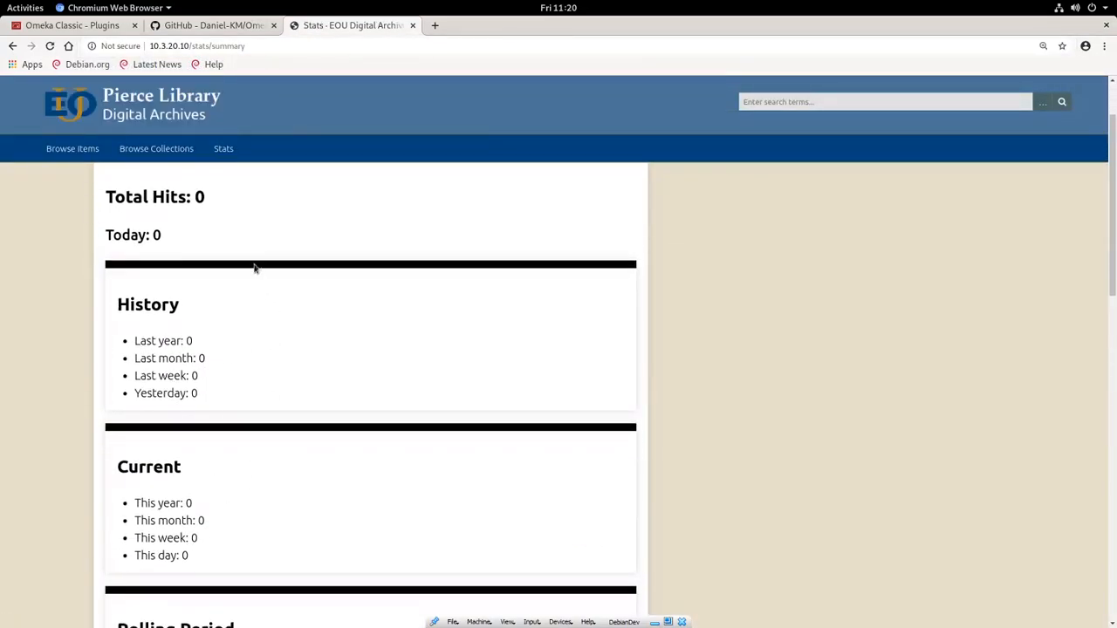
{"action": "scroll", "scroll_direction": "down", "scroll_amount": 3}
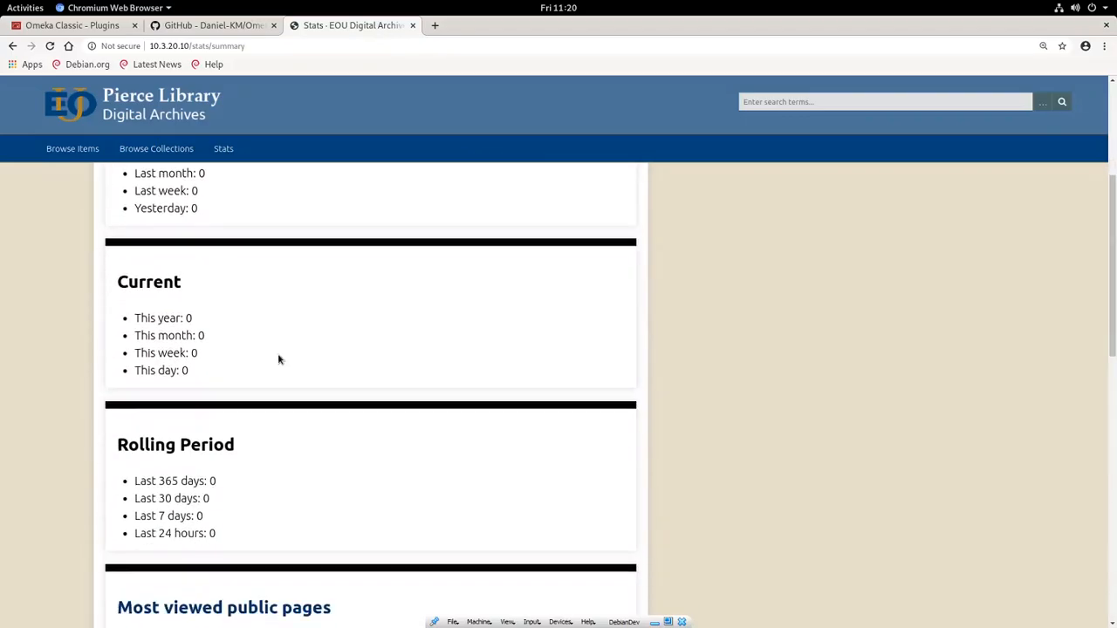
{"action": "scroll", "scroll_direction": "down", "scroll_amount": 3}
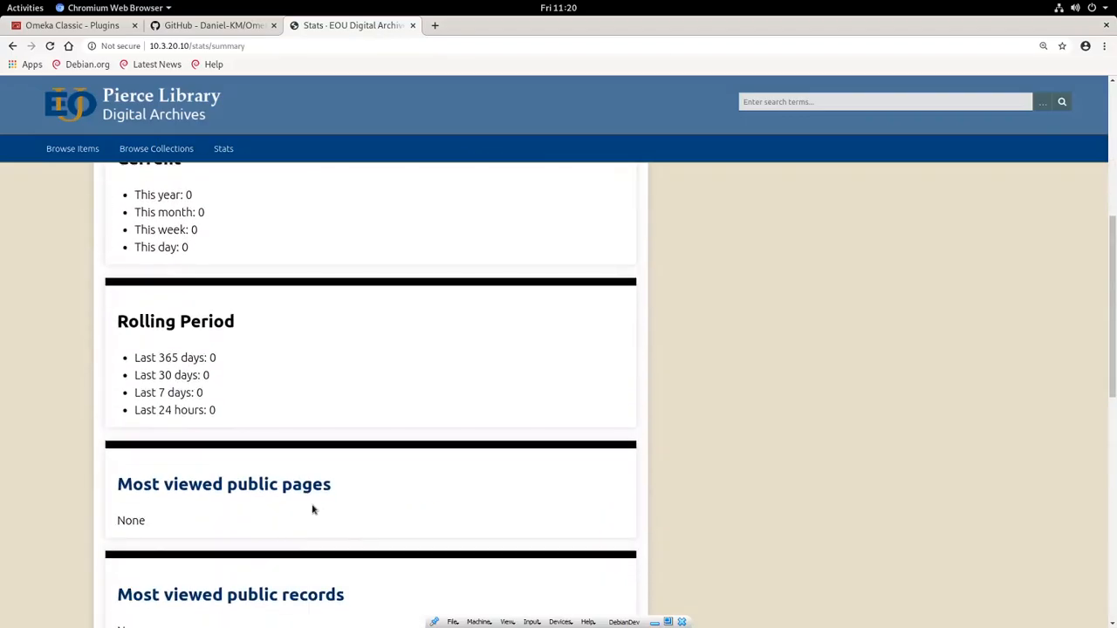
{"action": "scroll", "scroll_direction": "up", "scroll_amount": 3}
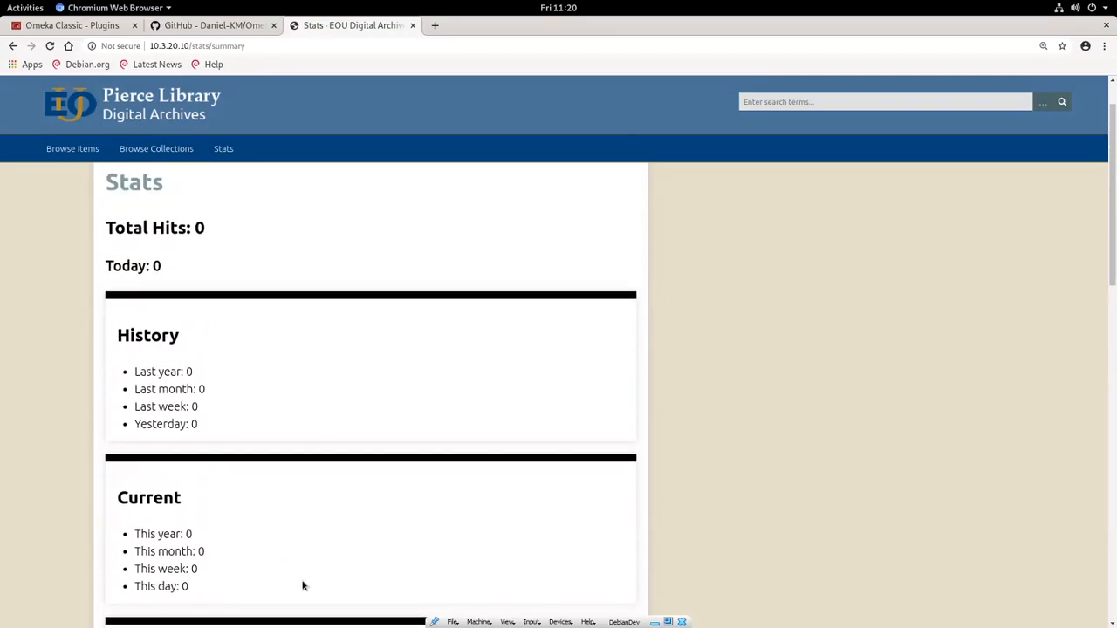
{"action": "left_click", "coordinate": [196, 45]}
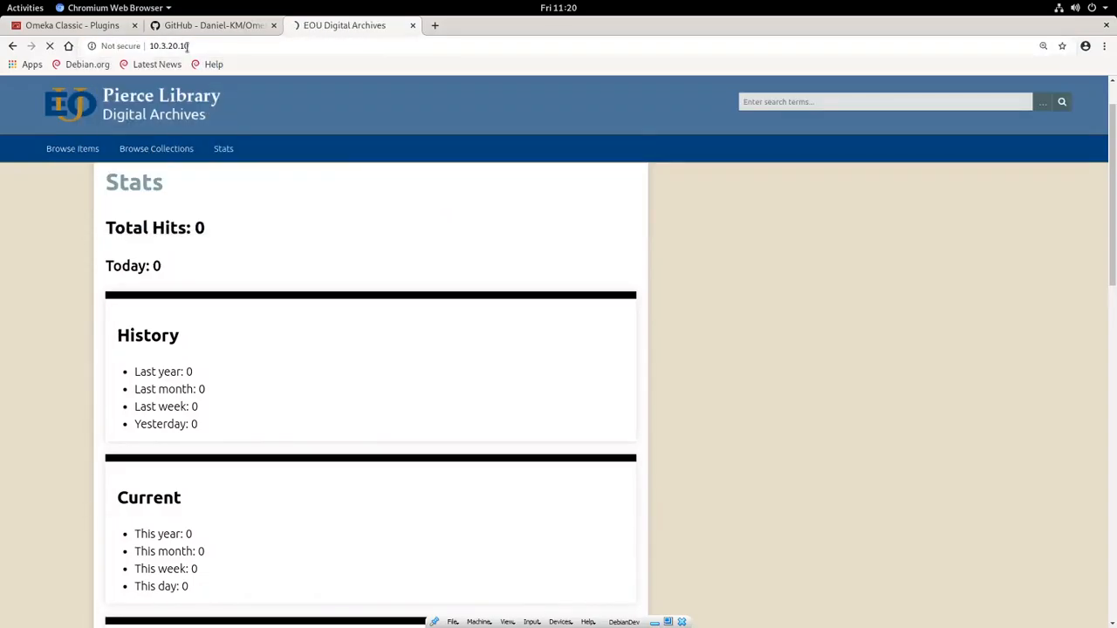
- Browse to the Regional Historical Collection and open its Maxville, Entertainment 1 item
{"action": "left_click", "coordinate": [155, 148]}
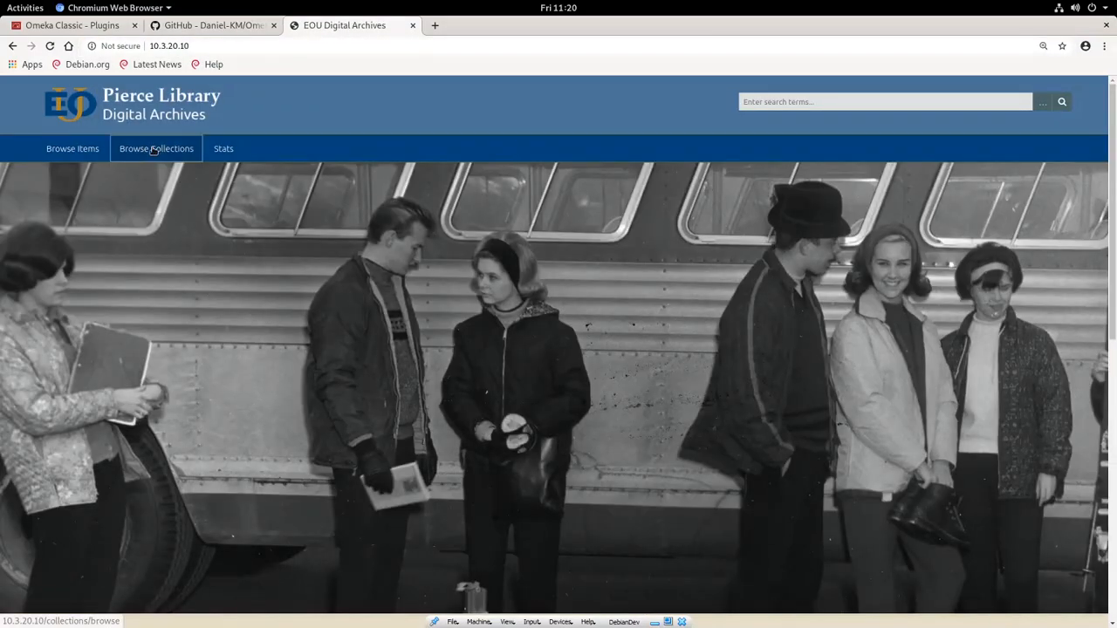
{"action": "left_click", "coordinate": [156, 148]}
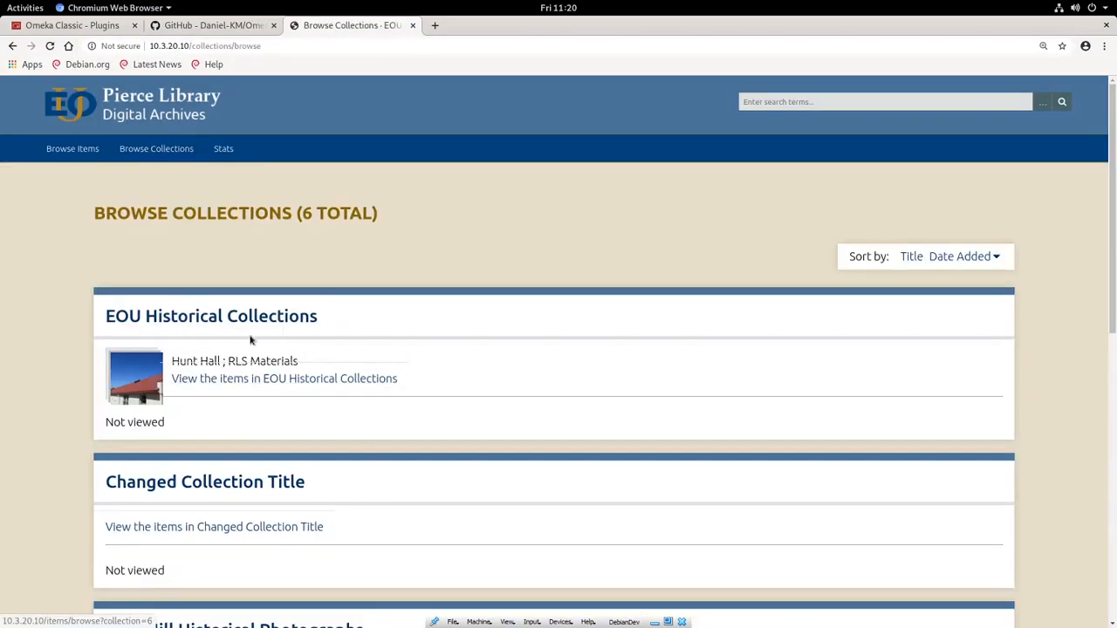
{"action": "scroll", "scroll_direction": "down", "scroll_amount": 3}
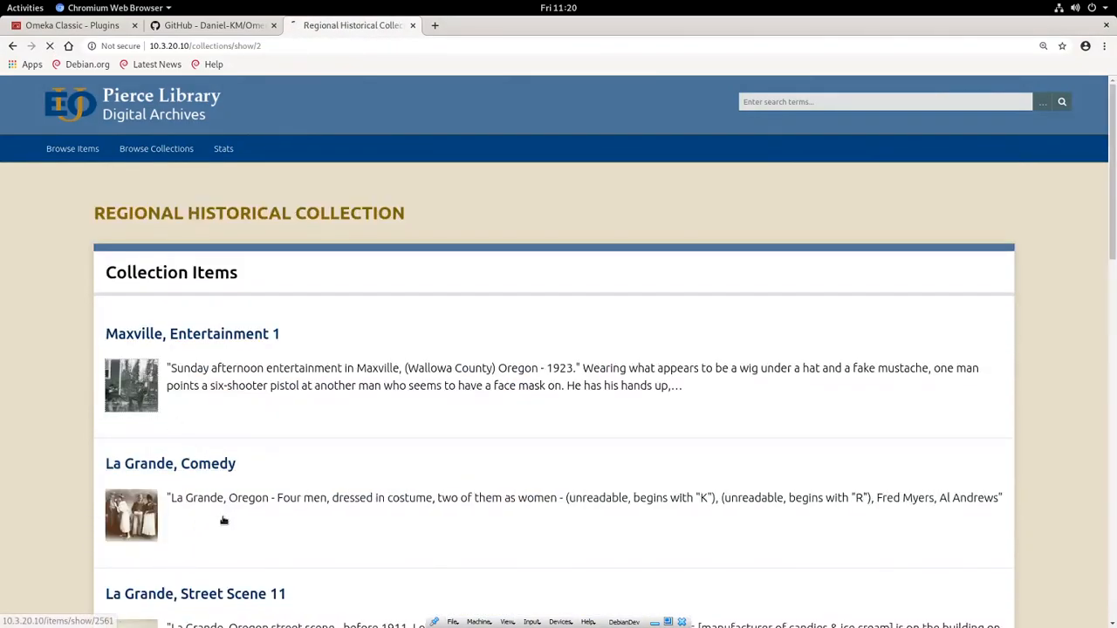
{"action": "left_click", "coordinate": [192, 333]}
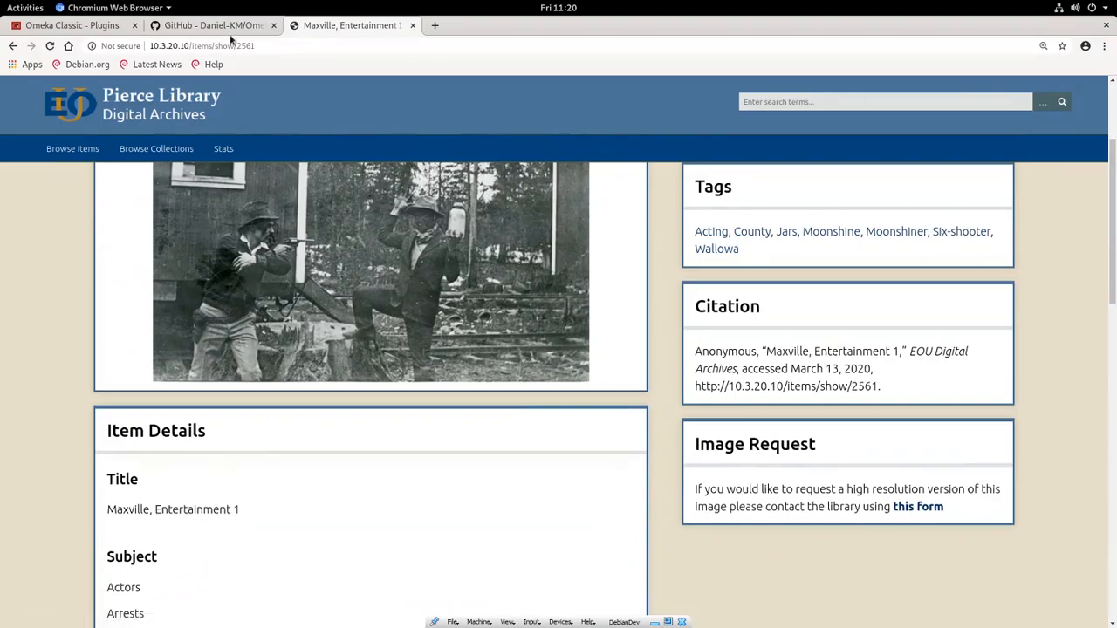
- Go to the stats by-record list and scroll to find the visited collection and item
{"action": "double_click", "coordinate": [229, 45]}
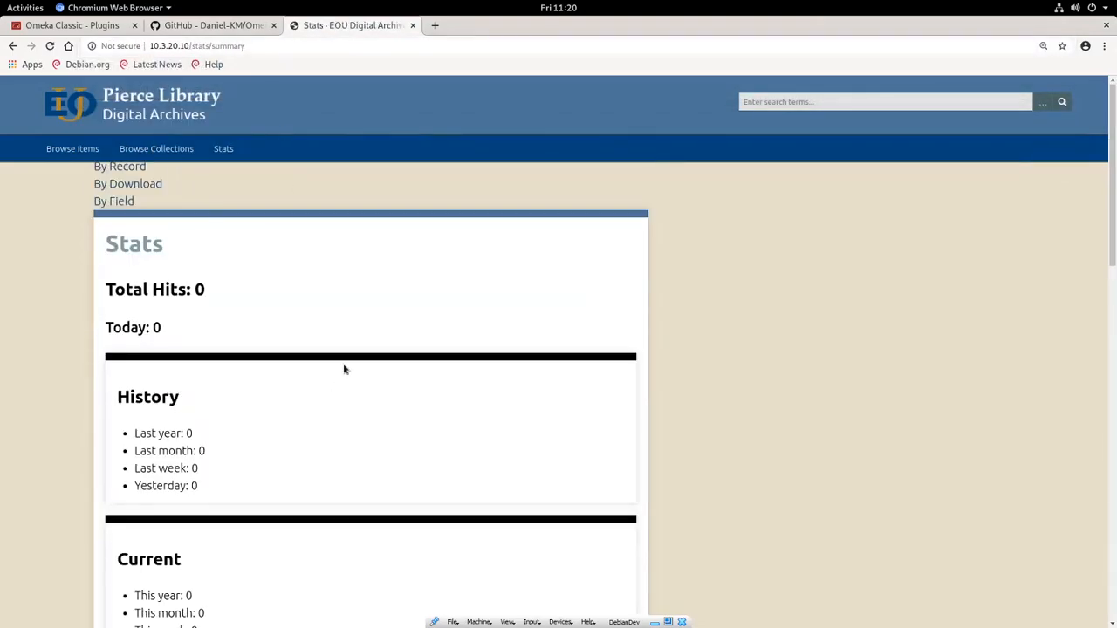
{"action": "scroll", "scroll_direction": "down", "scroll_amount": 3}
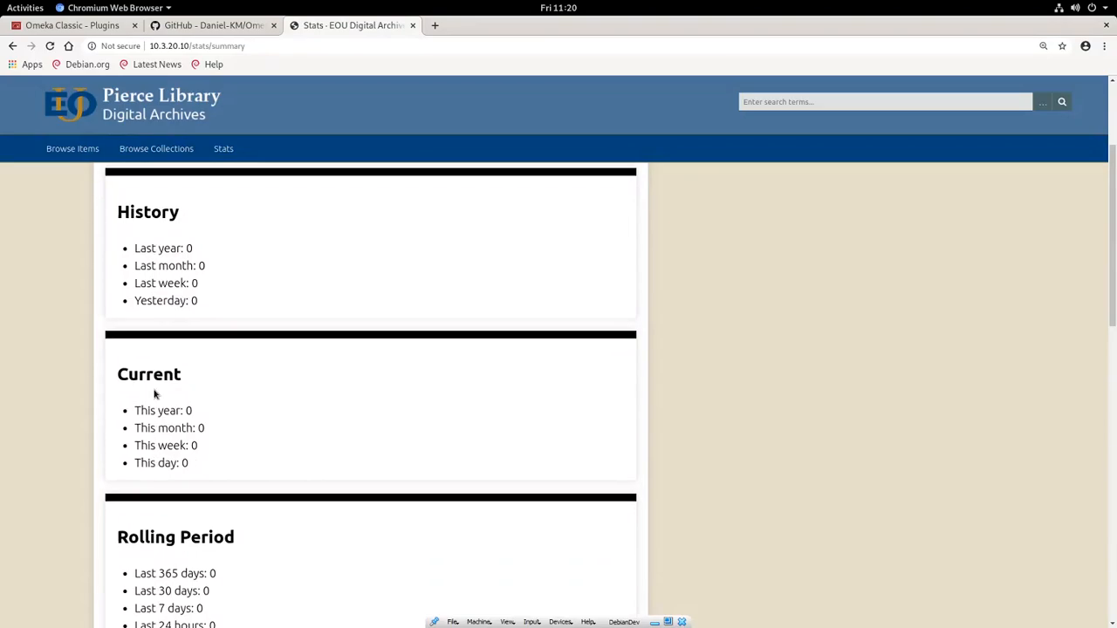
{"action": "scroll", "scroll_direction": "down", "scroll_amount": 3}
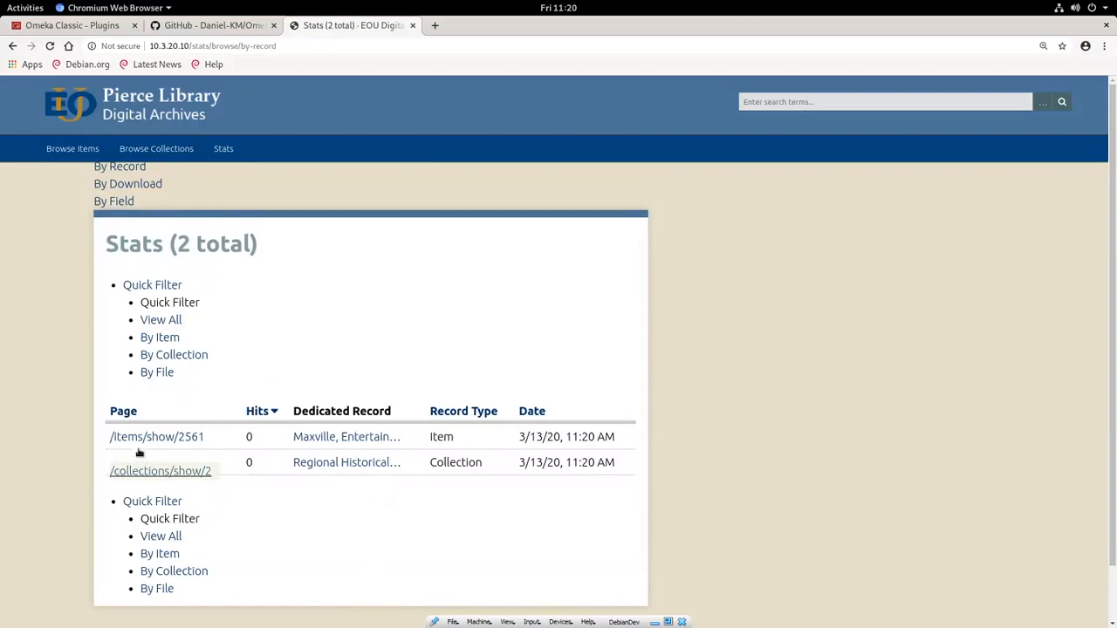
{"action": "scroll", "scroll_direction": "down", "scroll_amount": 3}
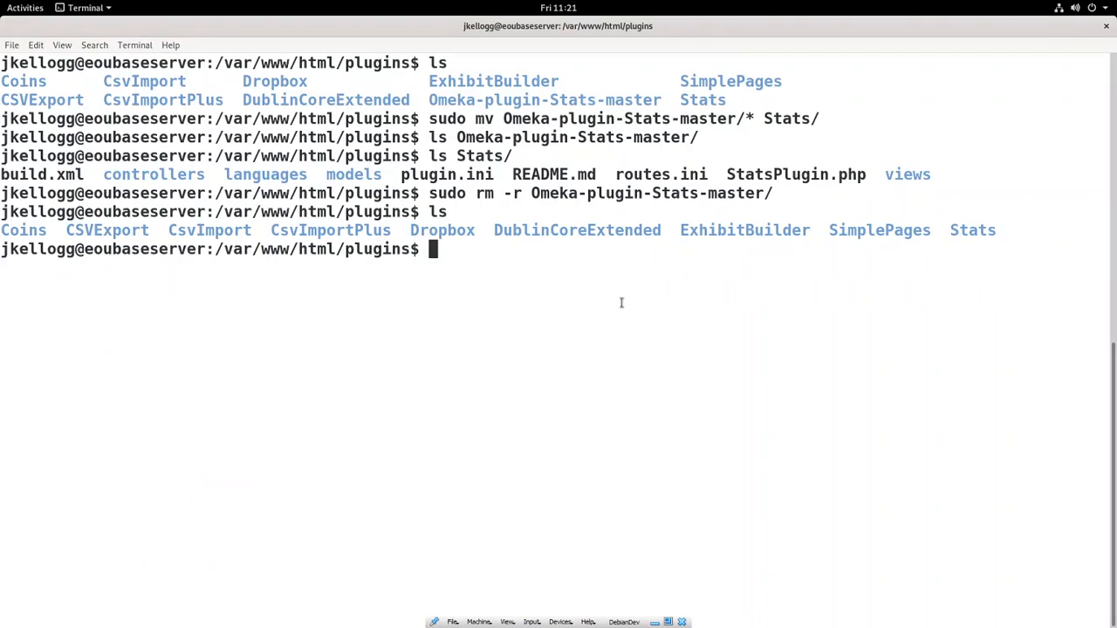
{"action": "mouse_move", "coordinate": [231, 311]}
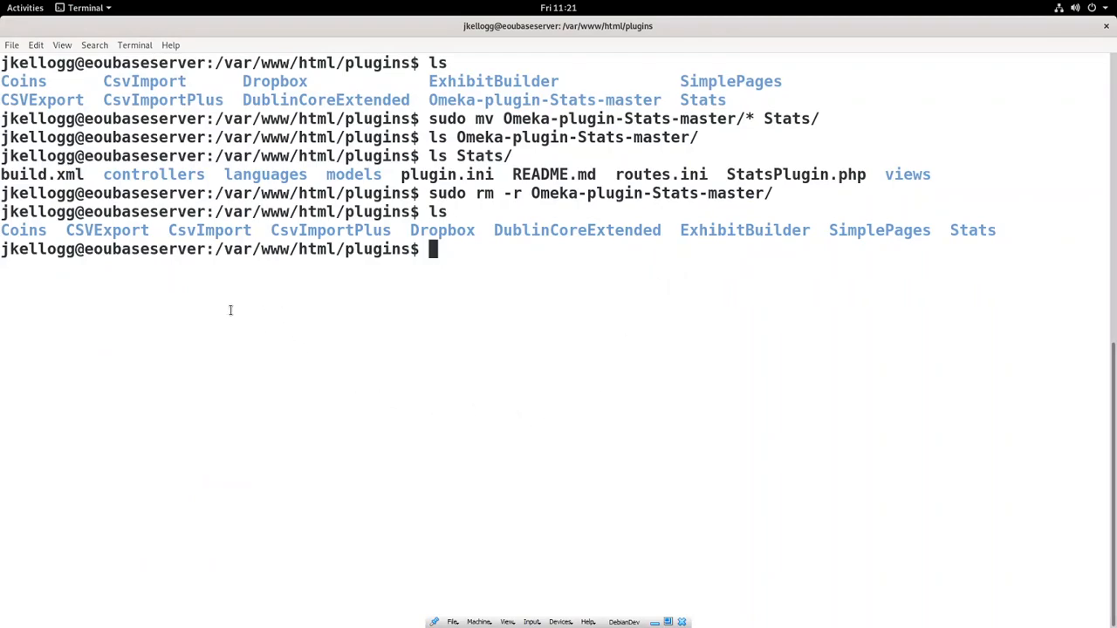
{"action": "mouse_move", "coordinate": [319, 260]}
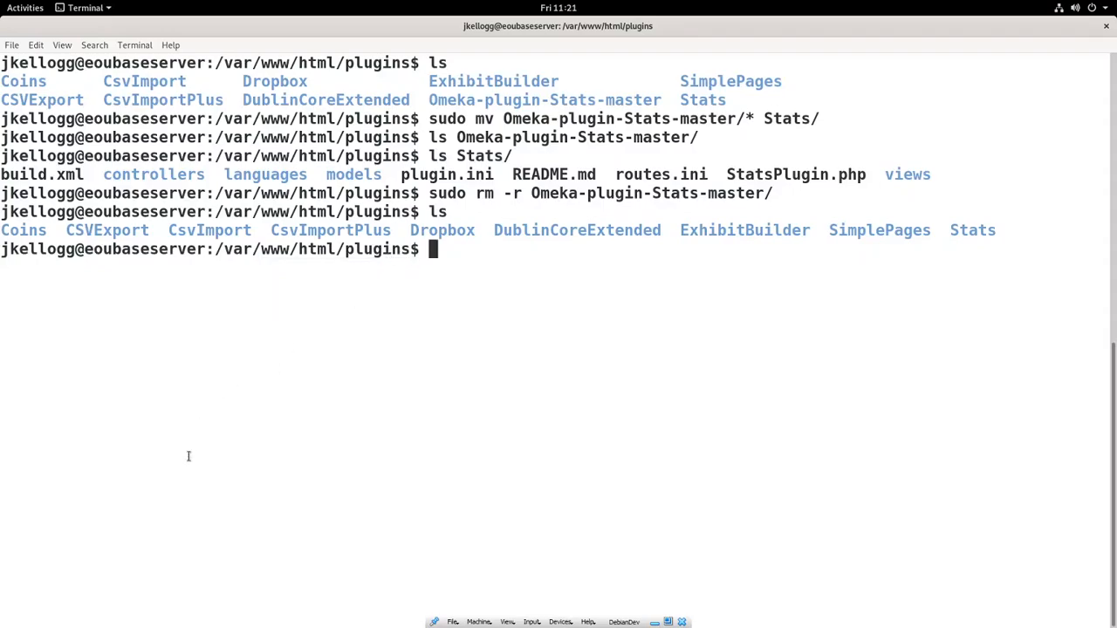
{"action": "mouse_move", "coordinate": [327, 272]}
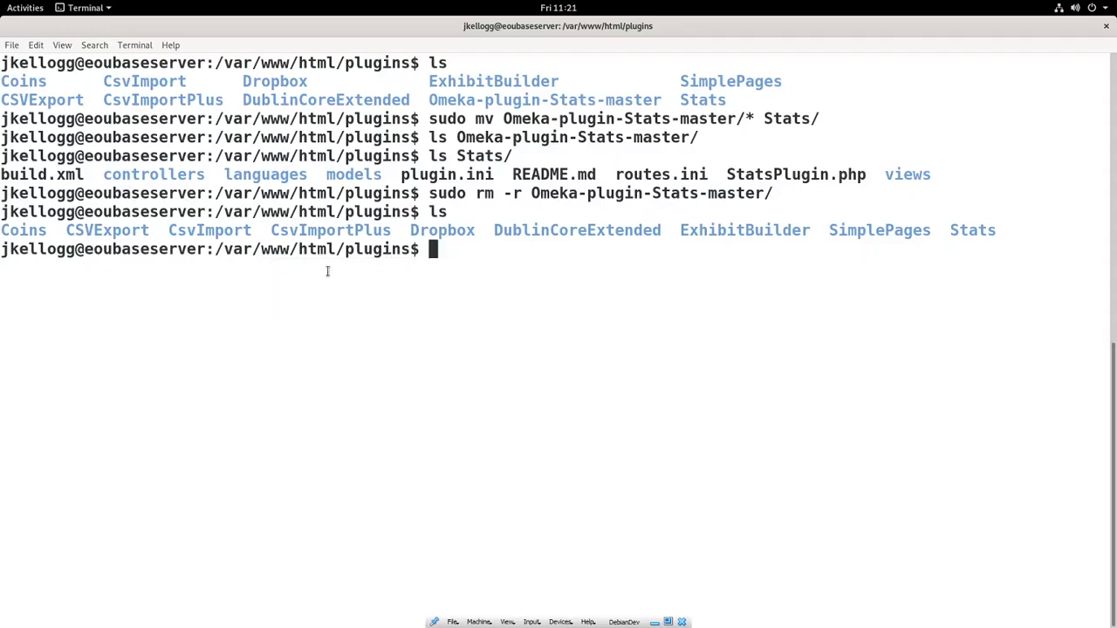
{"action": "mouse_move", "coordinate": [261, 342]}
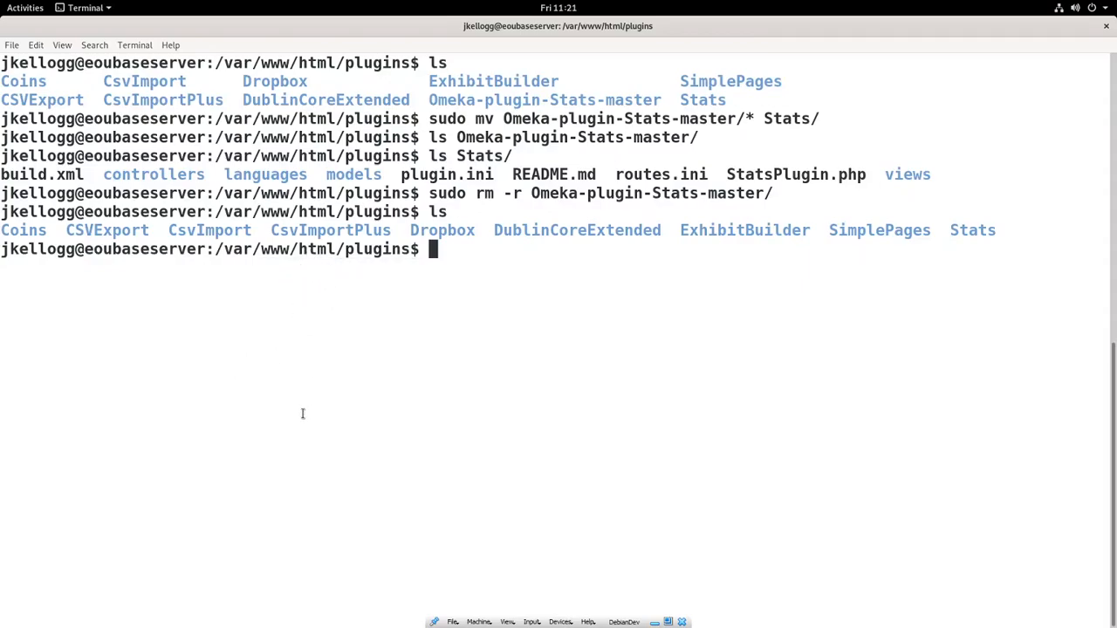
{"action": "mouse_move", "coordinate": [251, 440]}
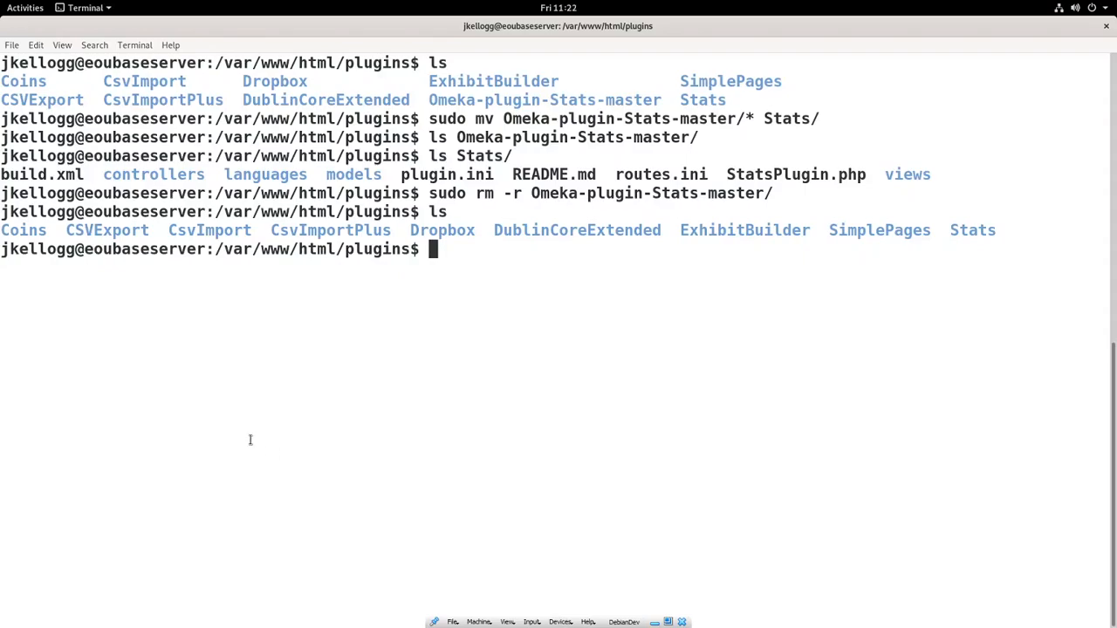
{"action": "mouse_move", "coordinate": [330, 443]}
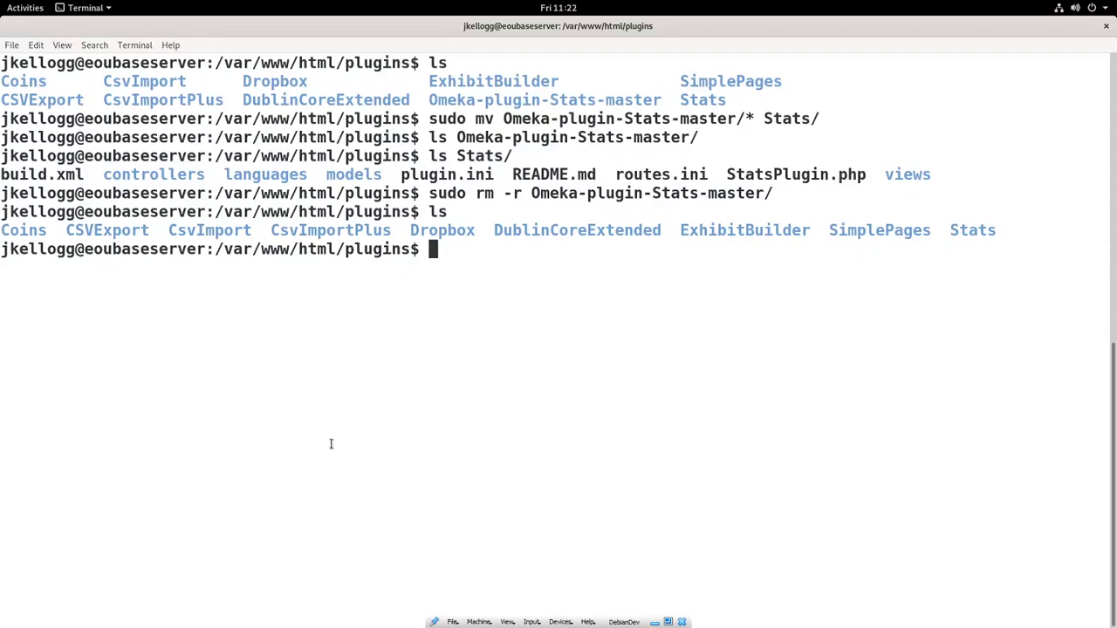
- Run cd .. and ls to reach /var/www/html and list admin, application, db.ini, plugins, themes
{"action": "type", "text": "cd .."}
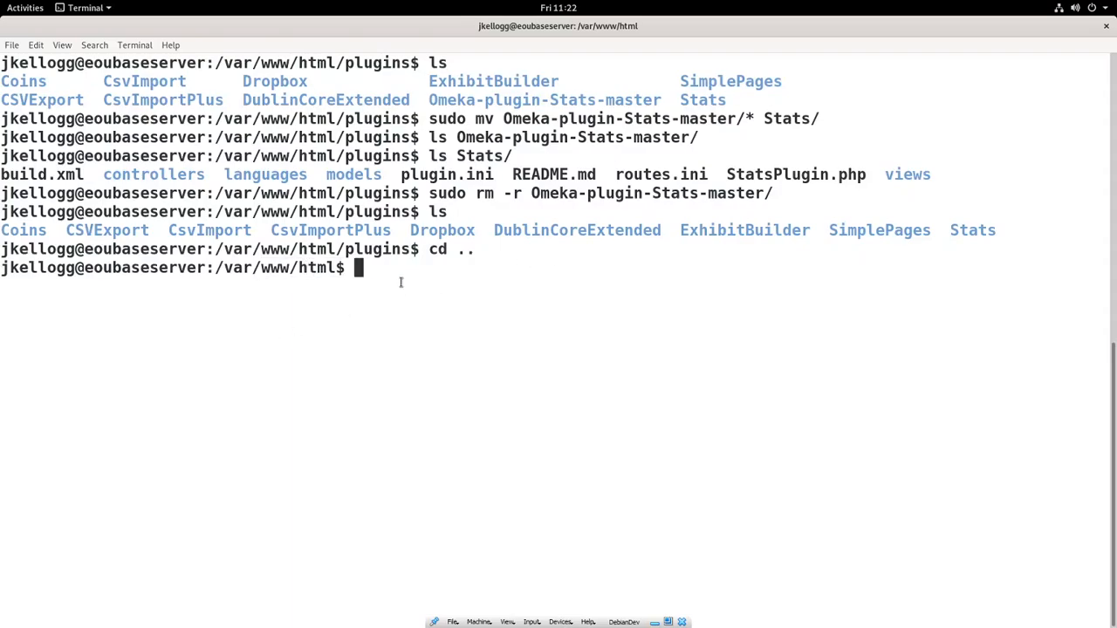
{"action": "type", "text": "ls"}
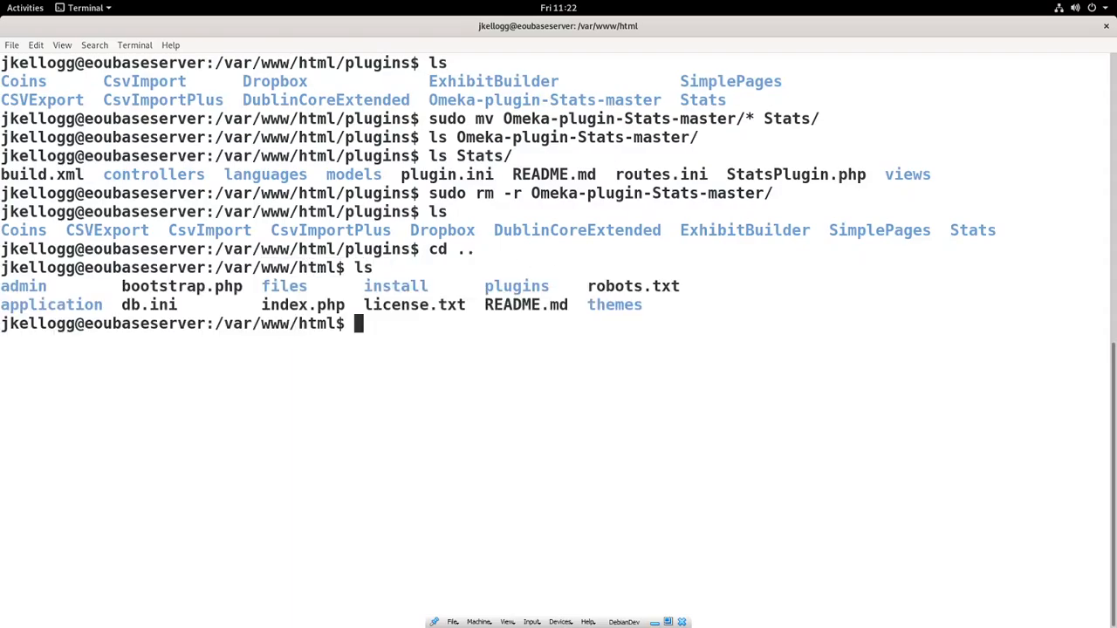
{"action": "mouse_move", "coordinate": [477, 486]}
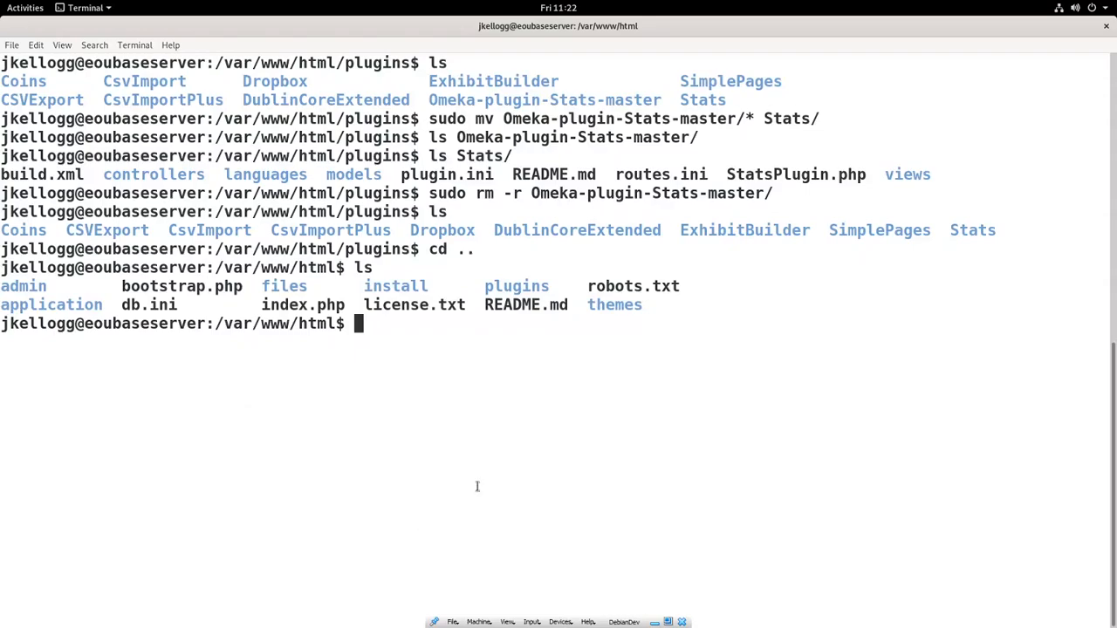